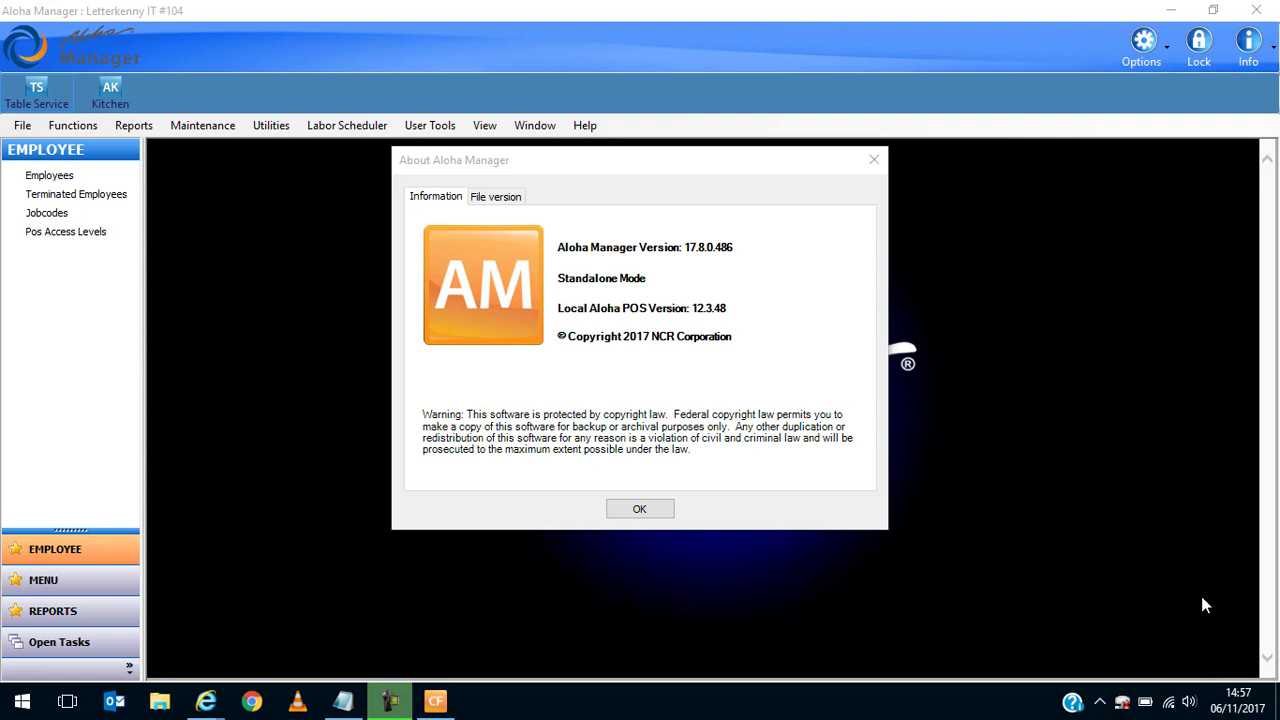
{"action": "mouse_move", "coordinate": [640, 508]}
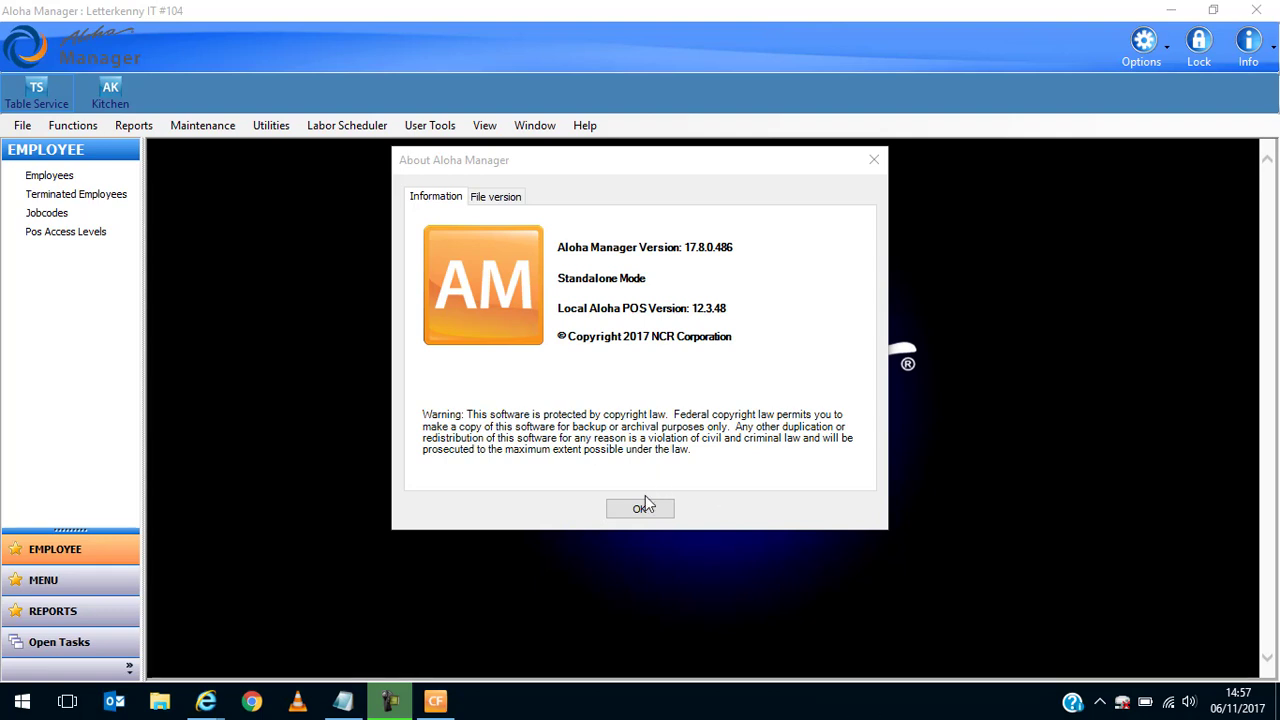
{"action": "mouse_move", "coordinate": [658, 490]}
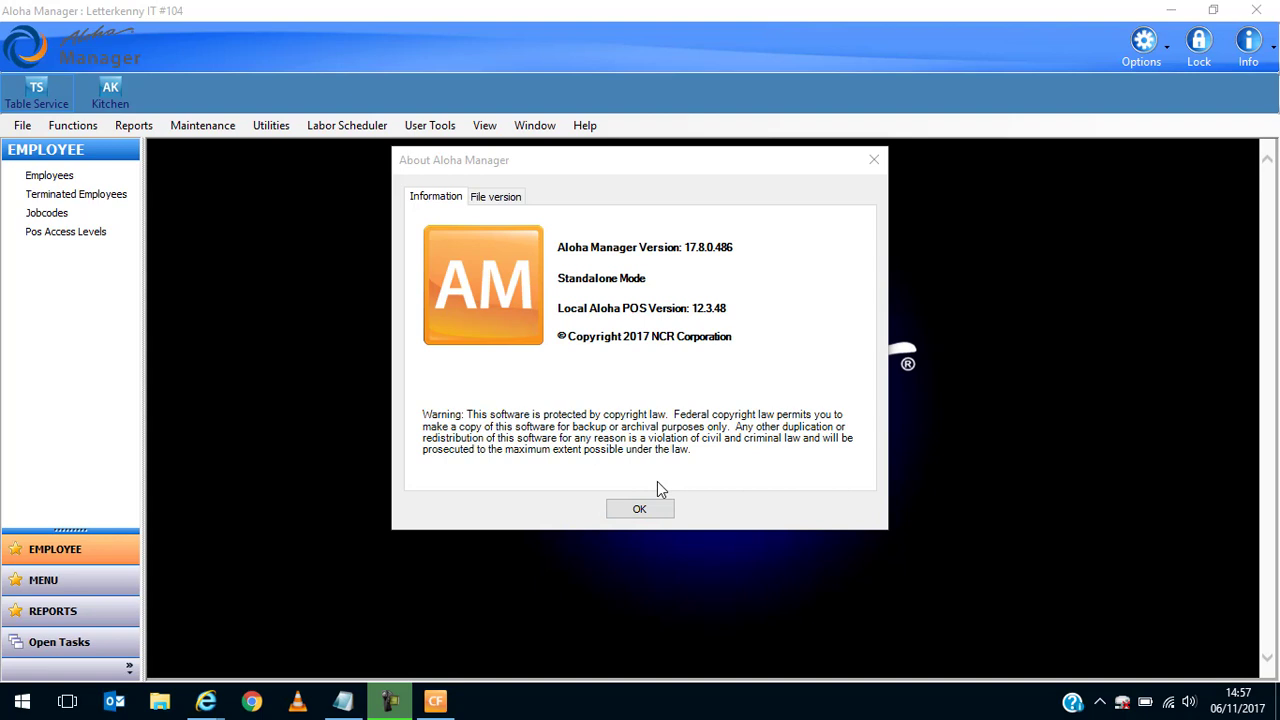
Dismiss the About Aloha Manager version 17.8.0.486 information dialog.
{"action": "left_click", "coordinate": [639, 509]}
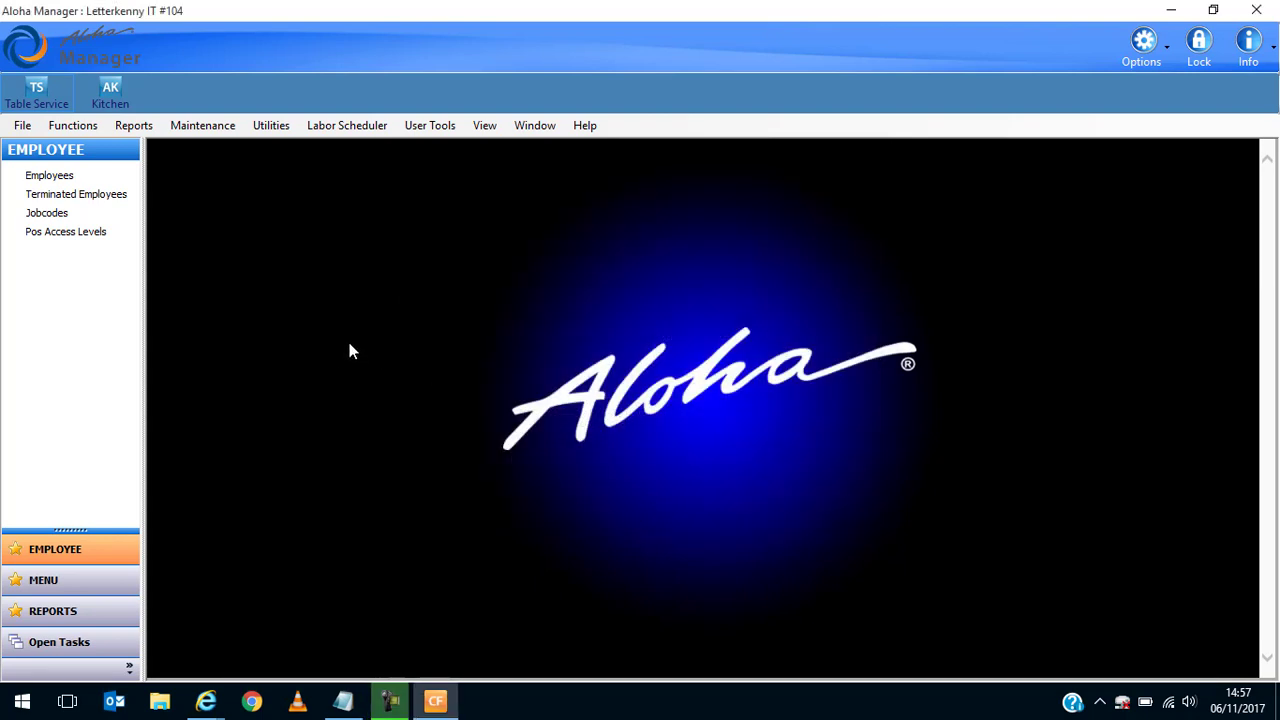
{"action": "mouse_move", "coordinate": [472, 345]}
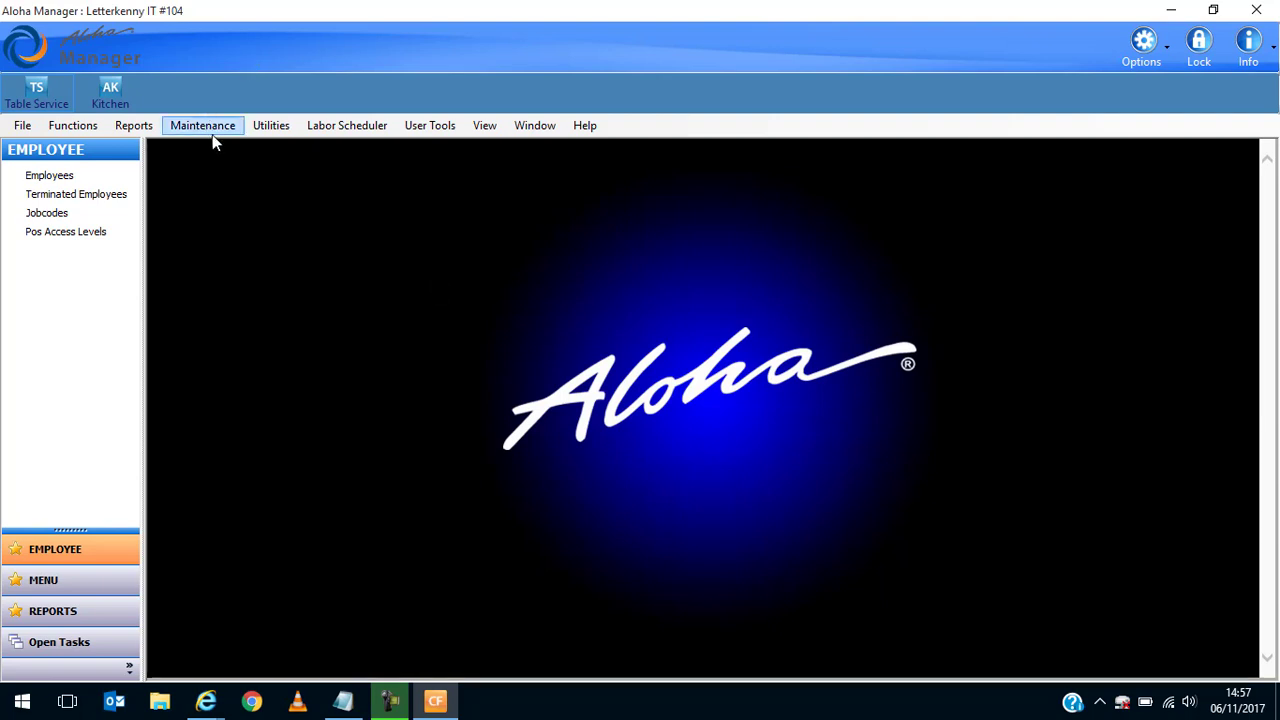
{"action": "left_click", "coordinate": [202, 125]}
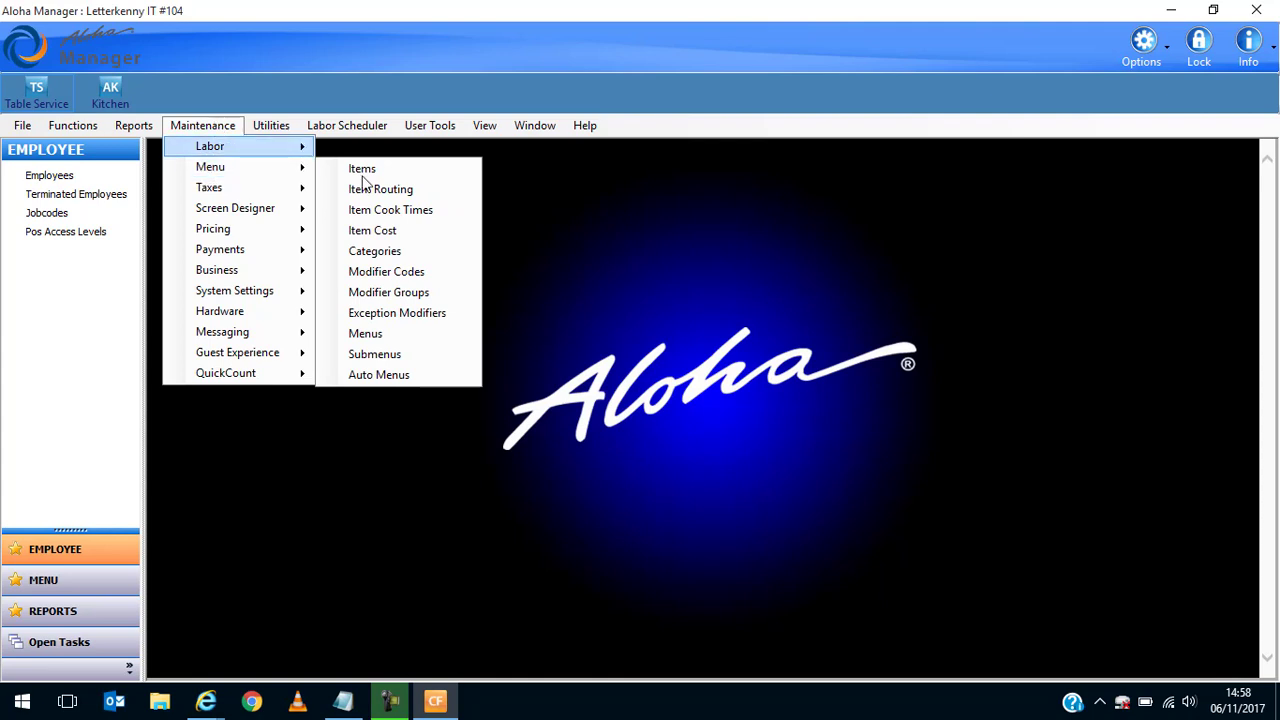
{"action": "left_click", "coordinate": [361, 168]}
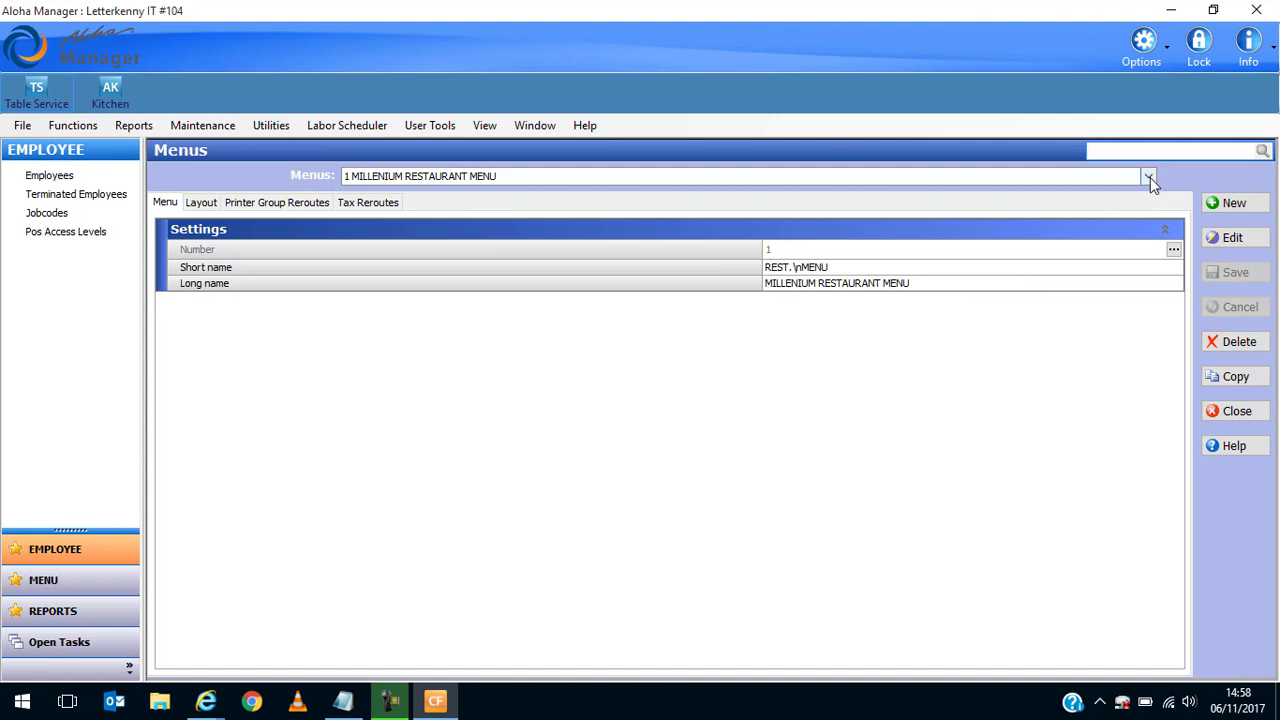
{"action": "left_click", "coordinate": [1148, 176]}
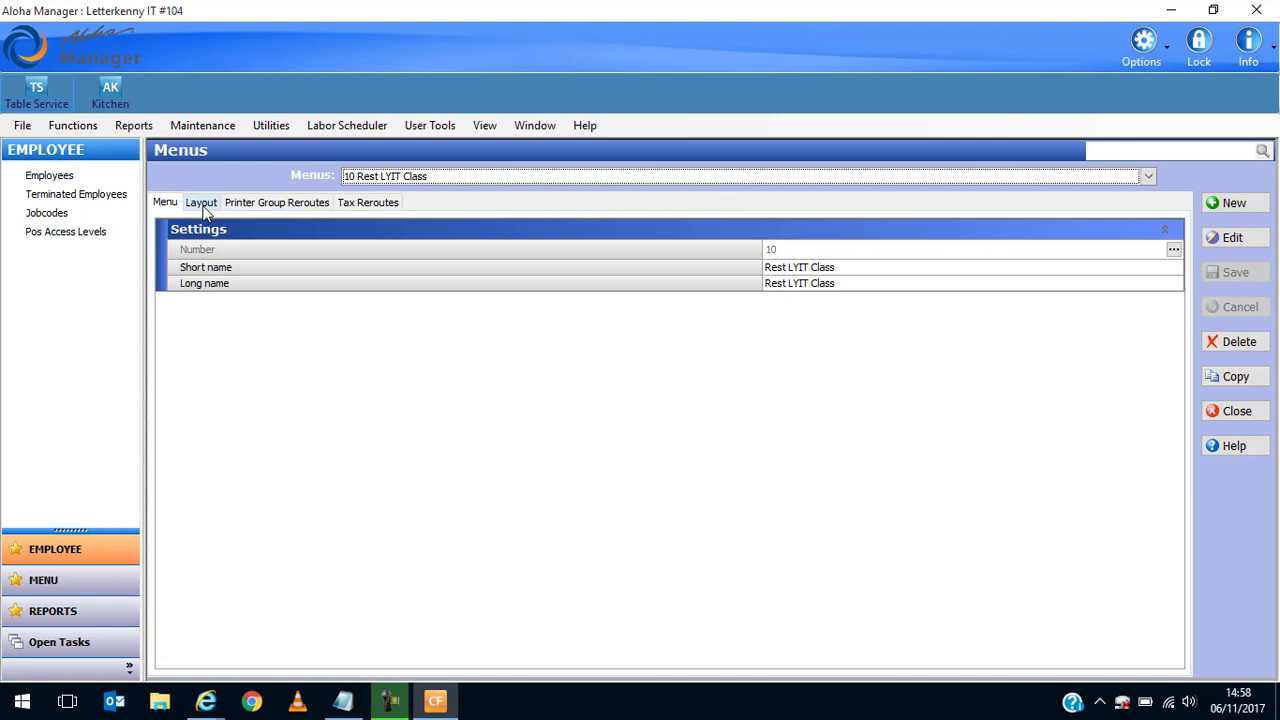
{"action": "left_click", "coordinate": [201, 202]}
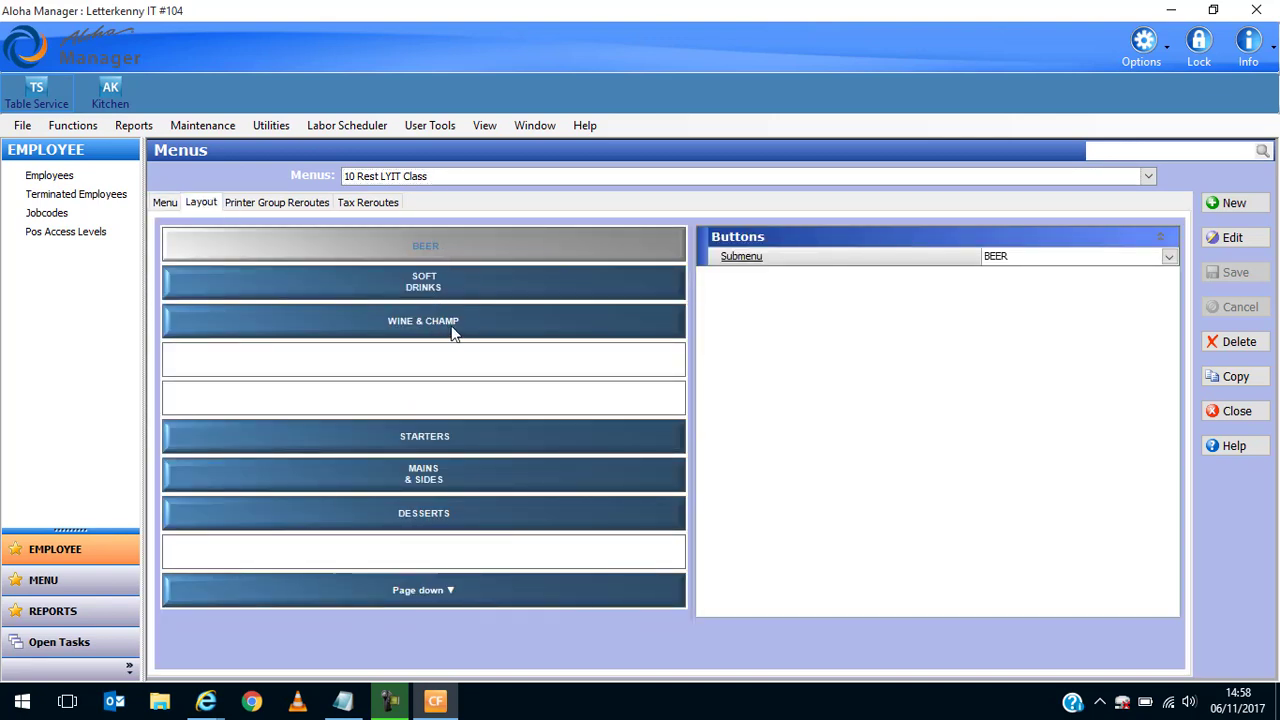
{"action": "mouse_move", "coordinate": [405, 525]}
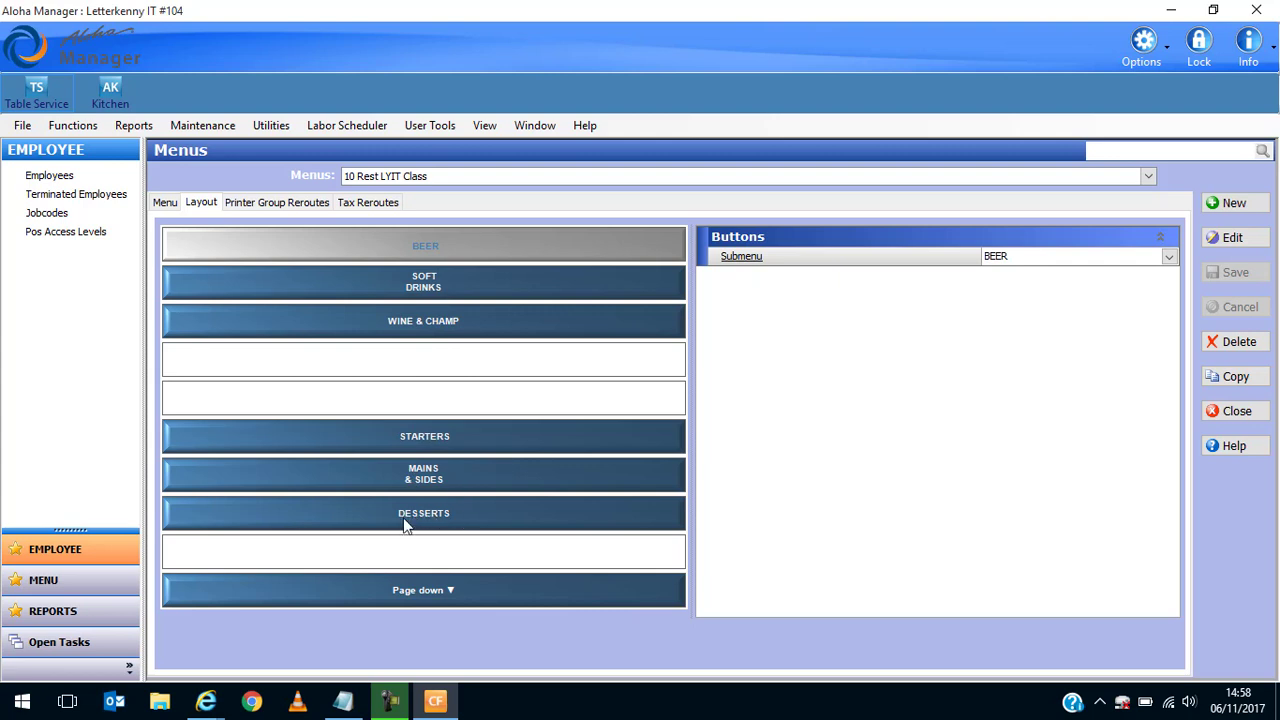
{"action": "mouse_move", "coordinate": [522, 300]}
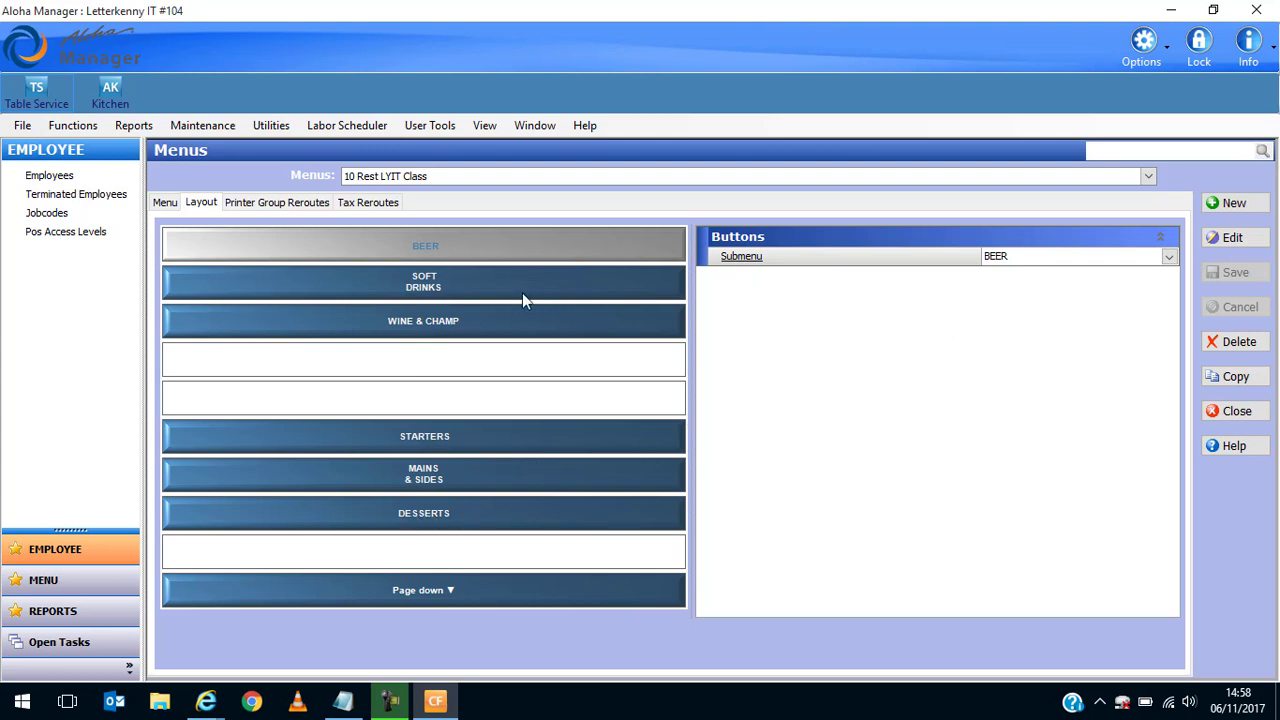
{"action": "mouse_move", "coordinate": [415, 597]}
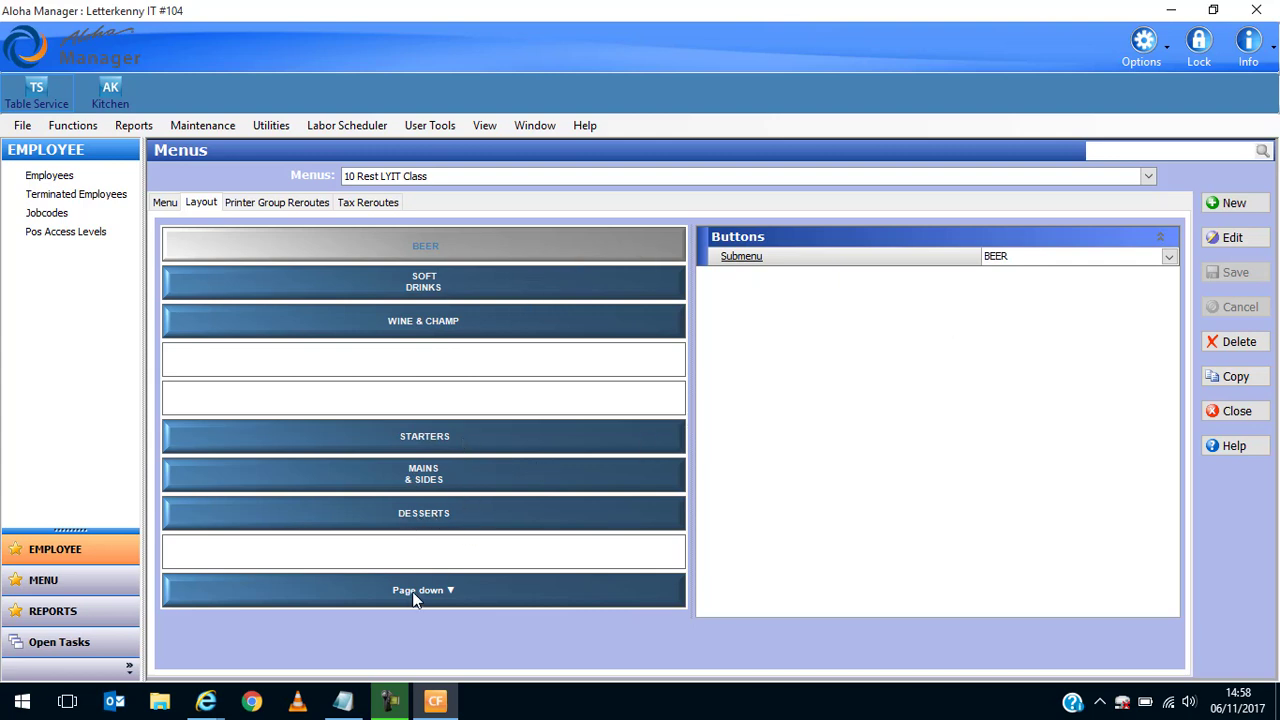
{"action": "left_click", "coordinate": [423, 590]}
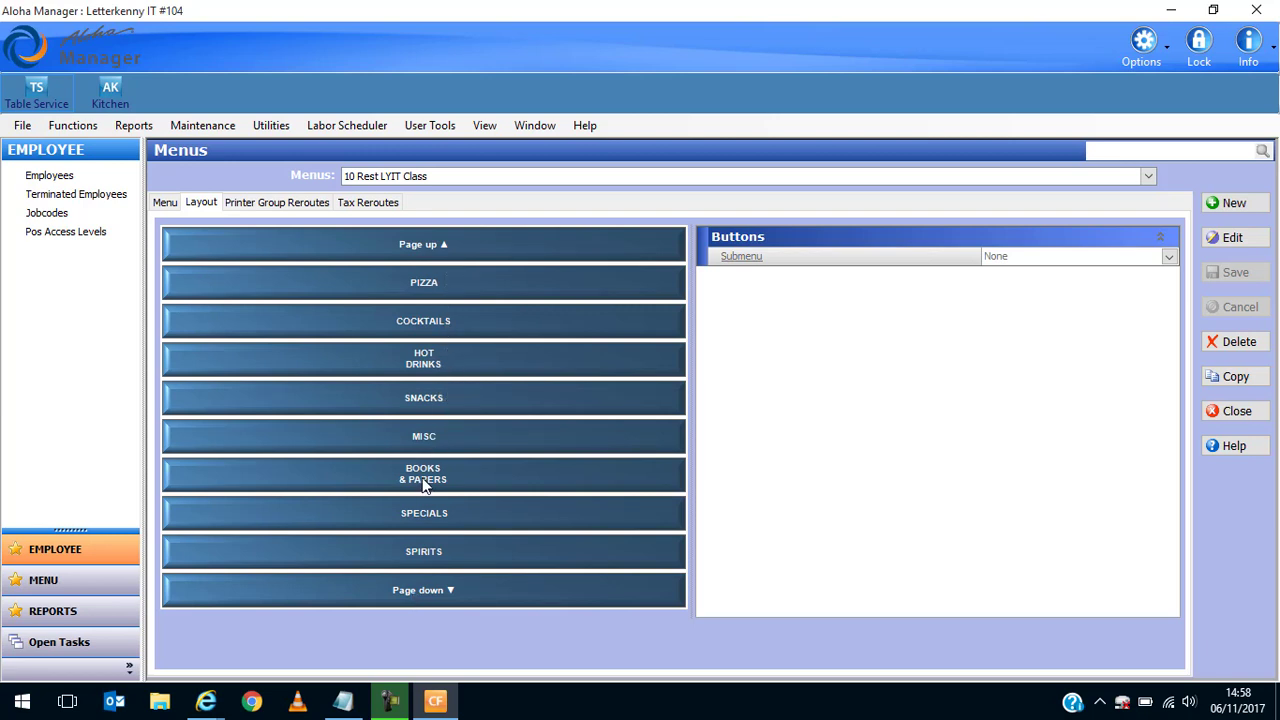
{"action": "mouse_move", "coordinate": [424, 428]}
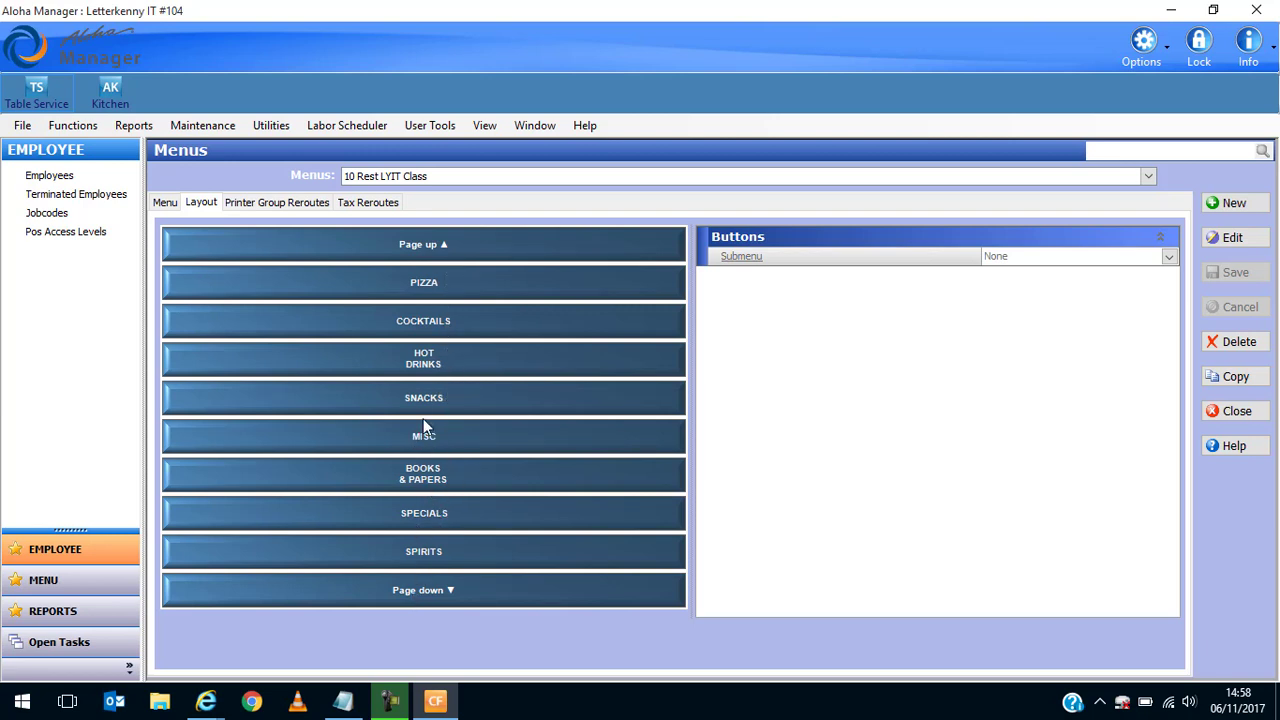
{"action": "mouse_move", "coordinate": [455, 557]}
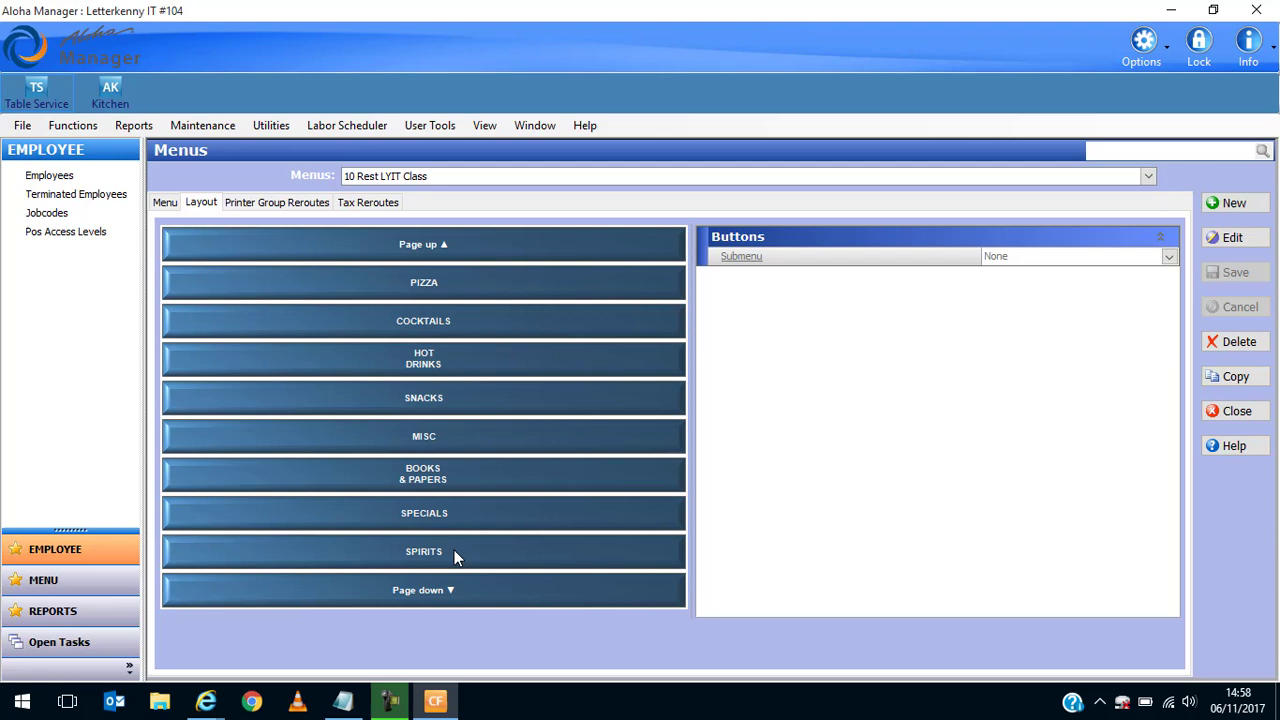
{"action": "mouse_move", "coordinate": [757, 381]}
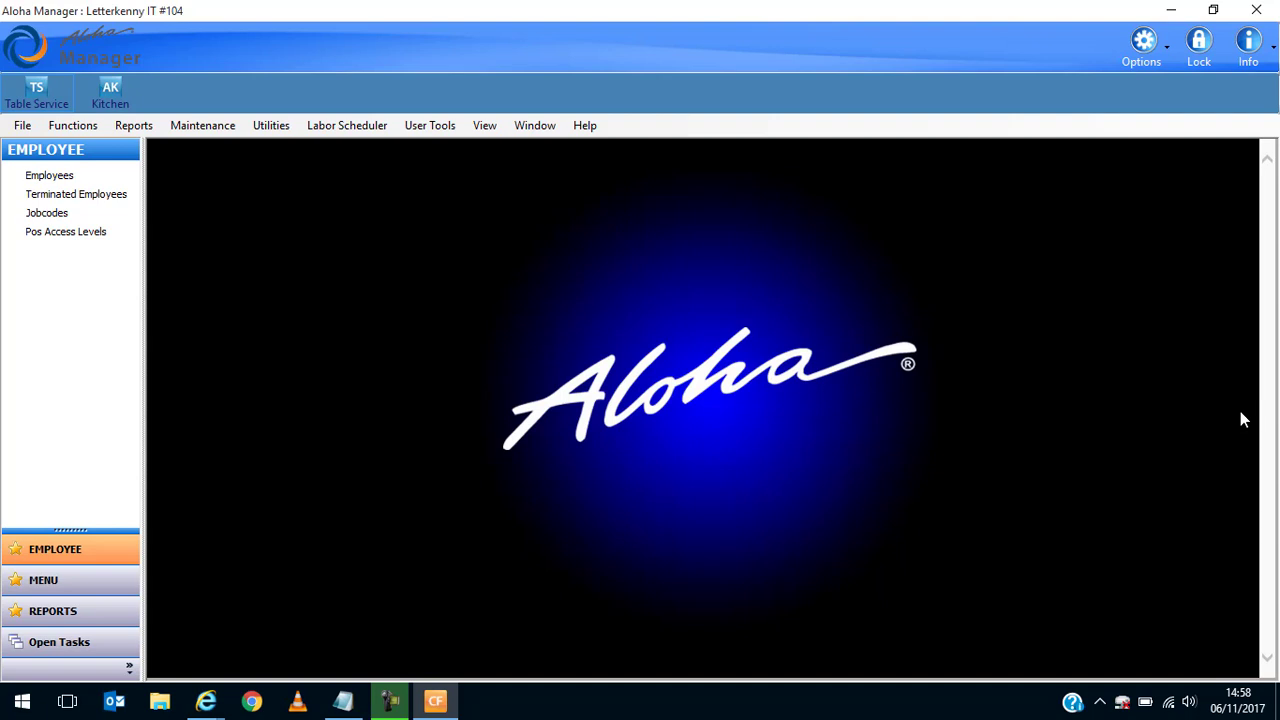
{"action": "mouse_move", "coordinate": [630, 388]}
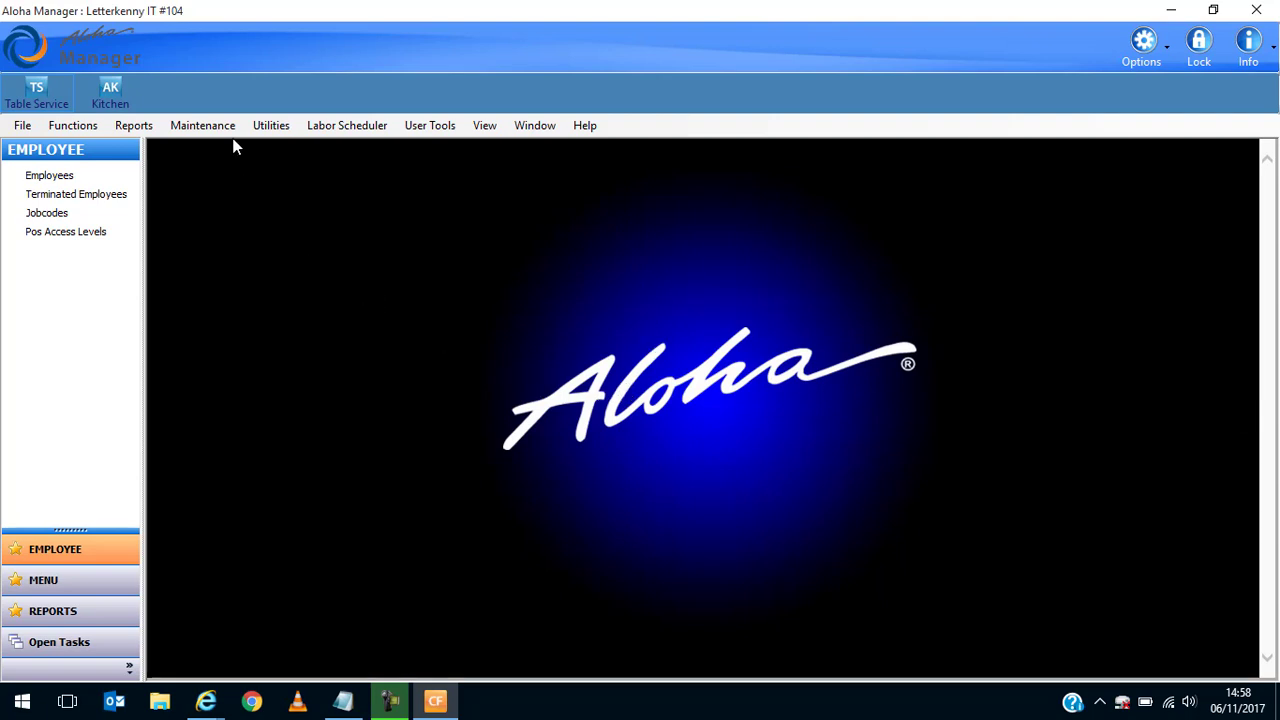
Open Maintenance > Menu > Items and show all items in grid view.
{"action": "left_click", "coordinate": [202, 125]}
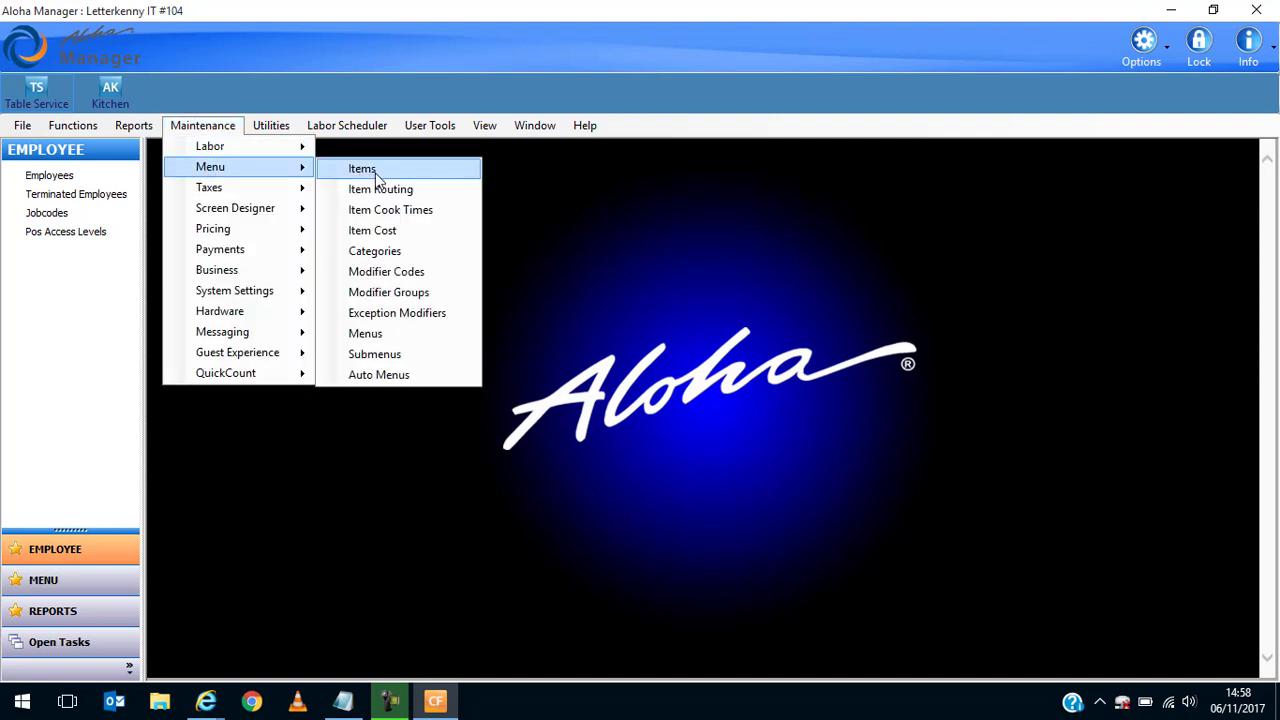
{"action": "left_click", "coordinate": [361, 168]}
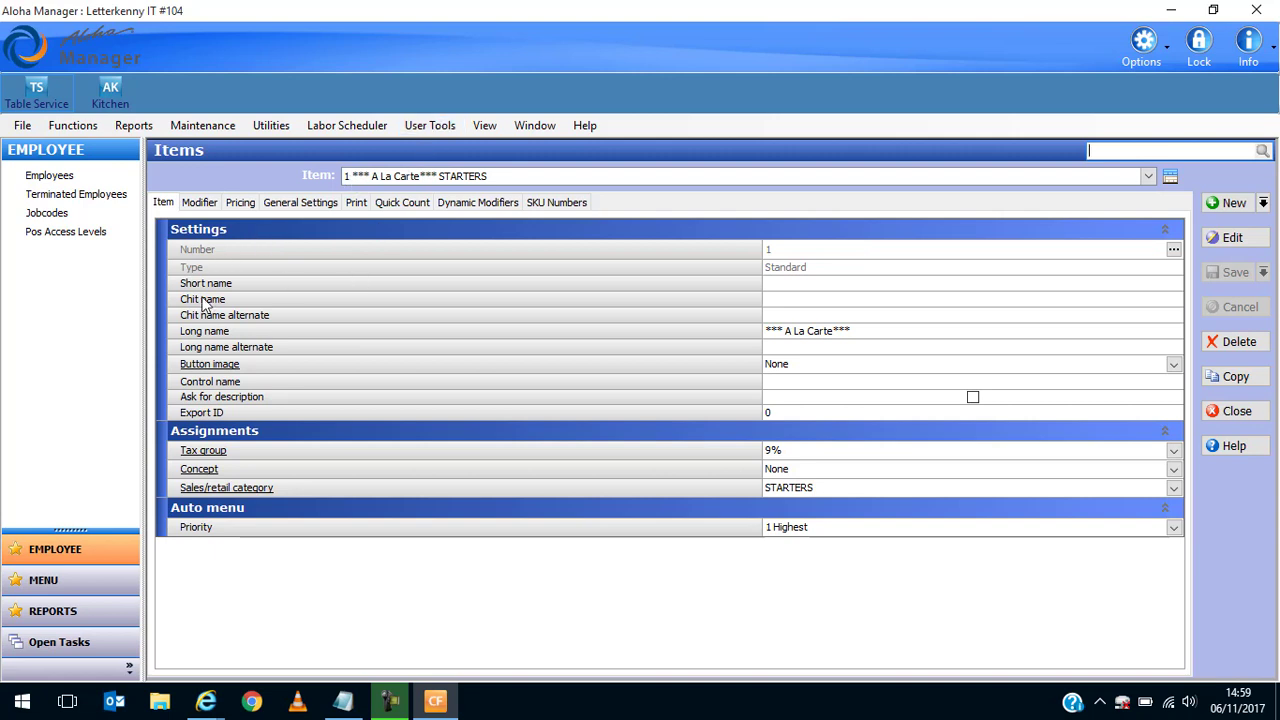
{"action": "mouse_move", "coordinate": [1178, 186]}
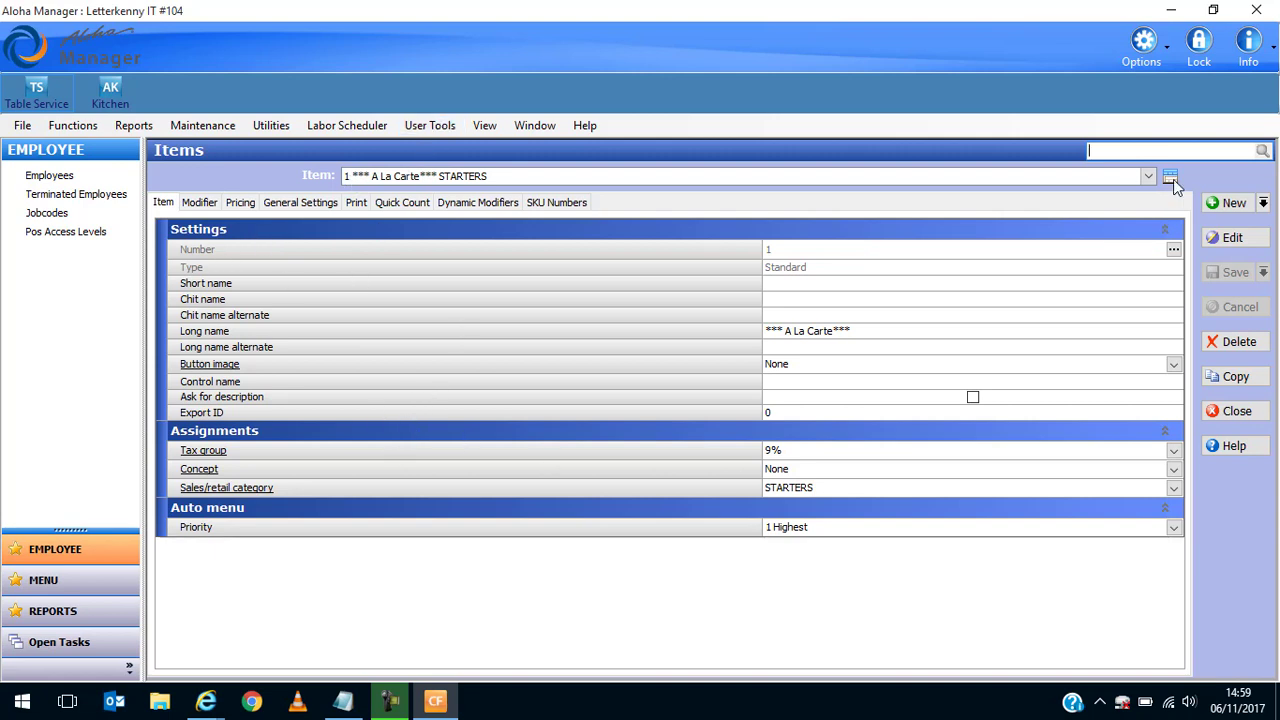
{"action": "left_click", "coordinate": [1170, 177]}
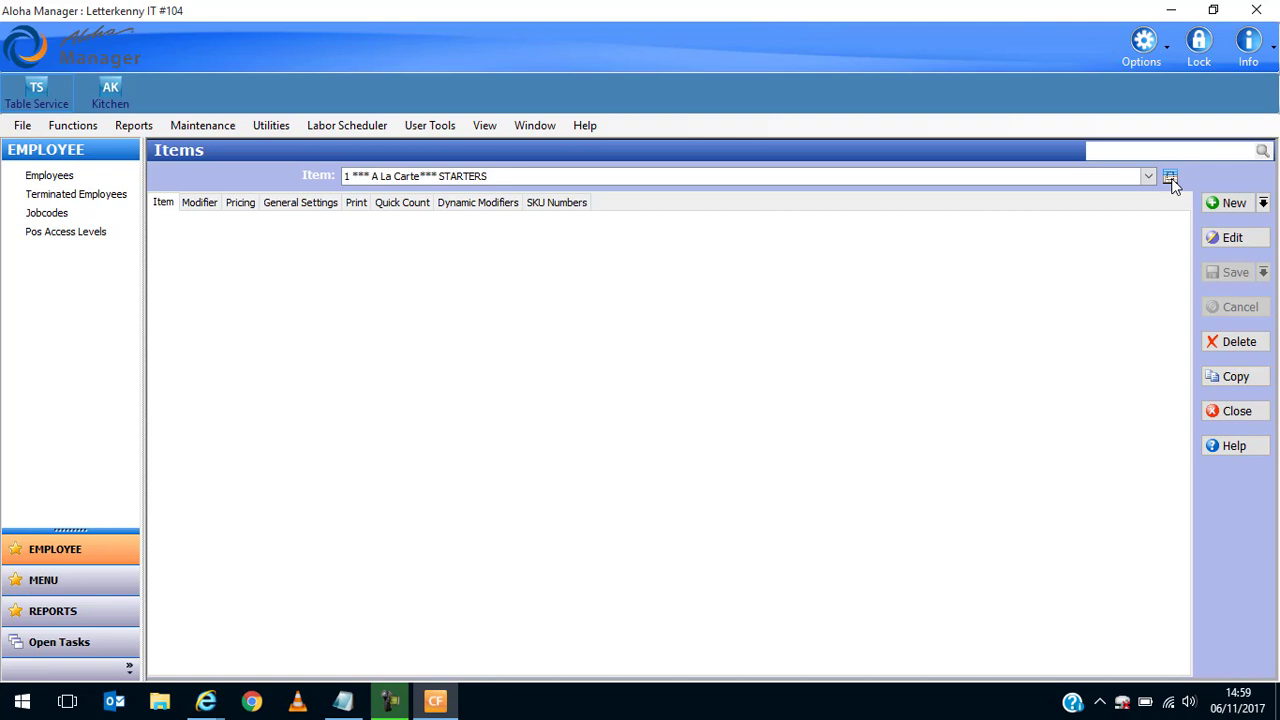
{"action": "left_click", "coordinate": [1170, 176]}
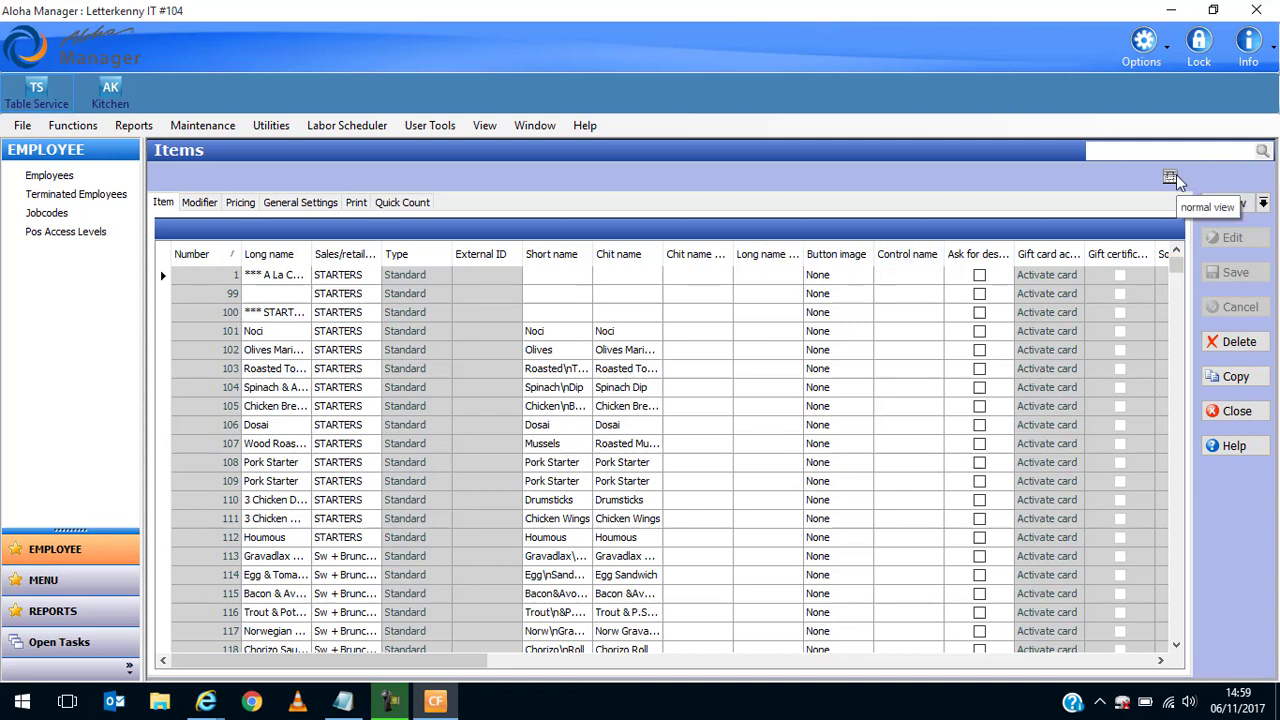
Browse the Item dropdown through desserts, cocktails, beer and drinks to check used numbers, then close it.
{"action": "left_click", "coordinate": [1169, 177]}
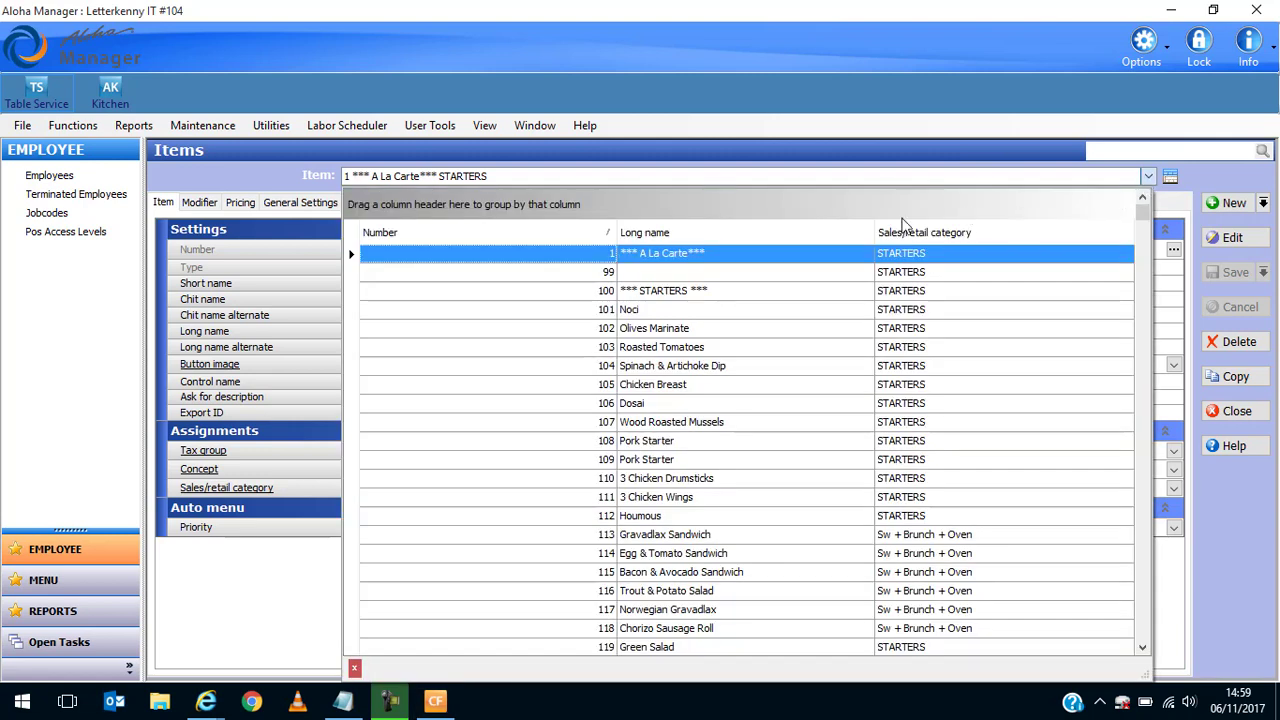
{"action": "mouse_move", "coordinate": [672, 303]}
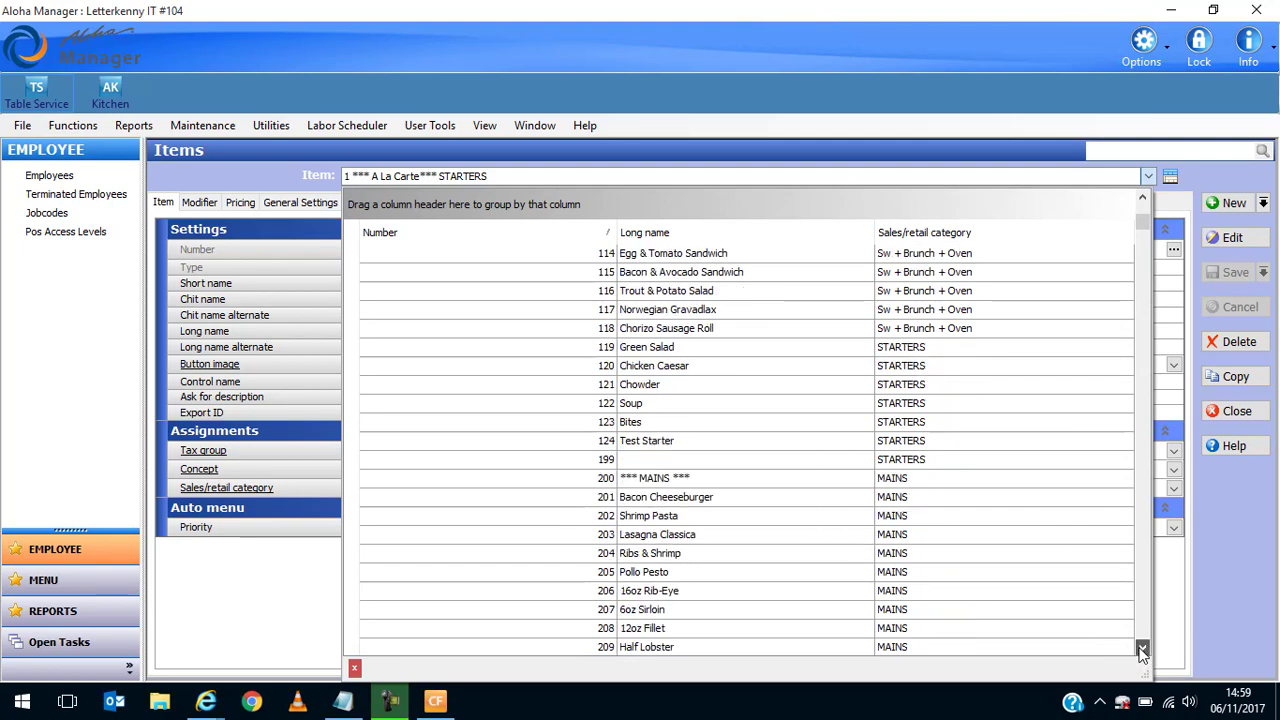
{"action": "scroll", "scroll_direction": "down", "scroll_amount": 3}
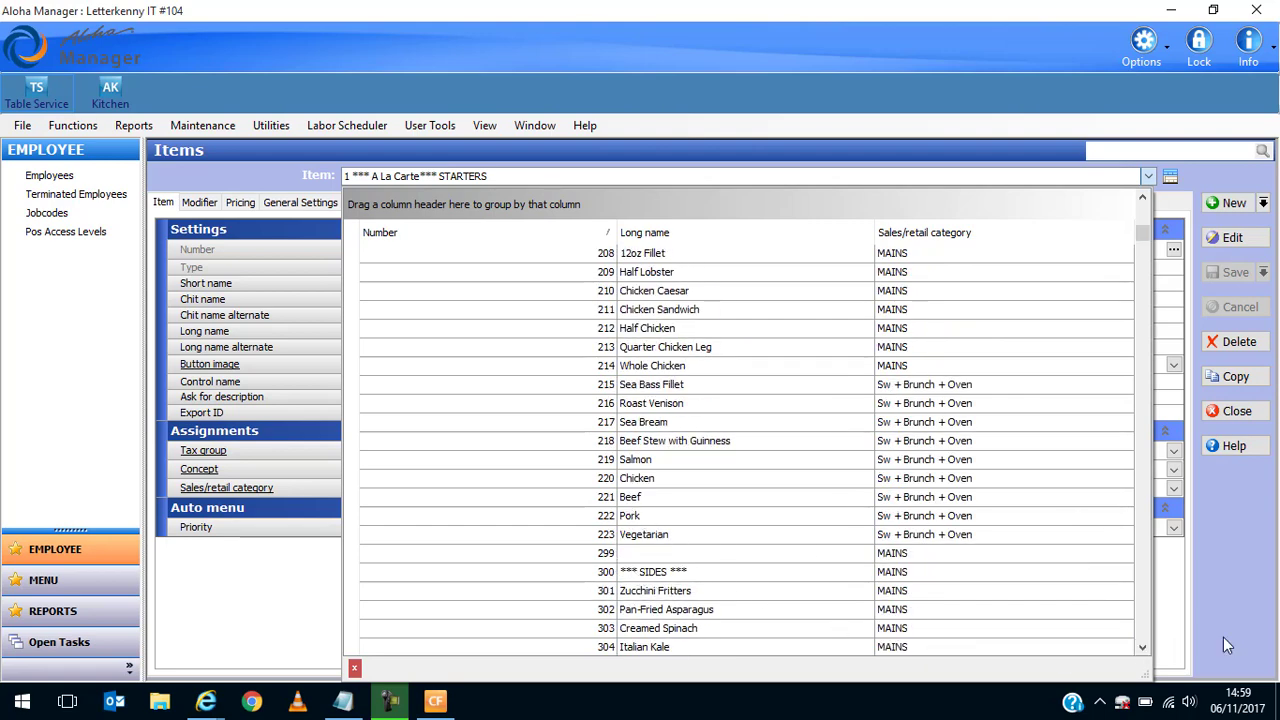
{"action": "left_click", "coordinate": [1143, 647]}
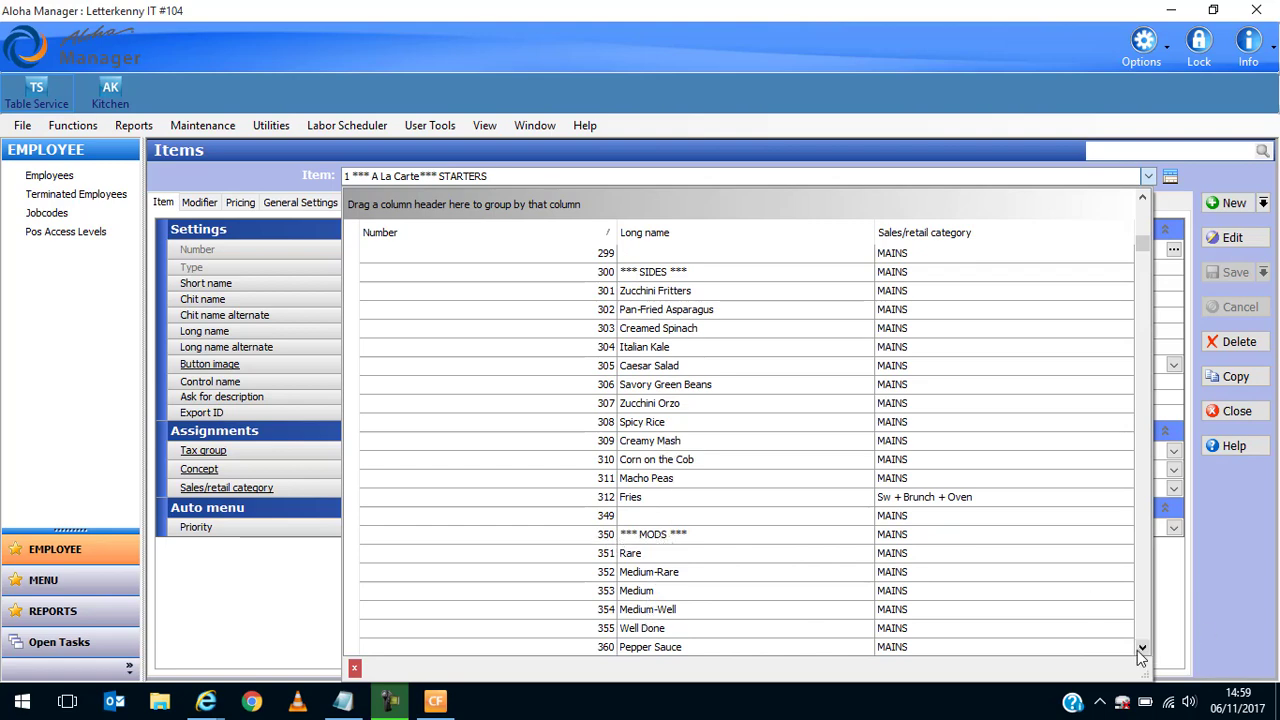
{"action": "scroll", "scroll_direction": "down", "scroll_amount": 3}
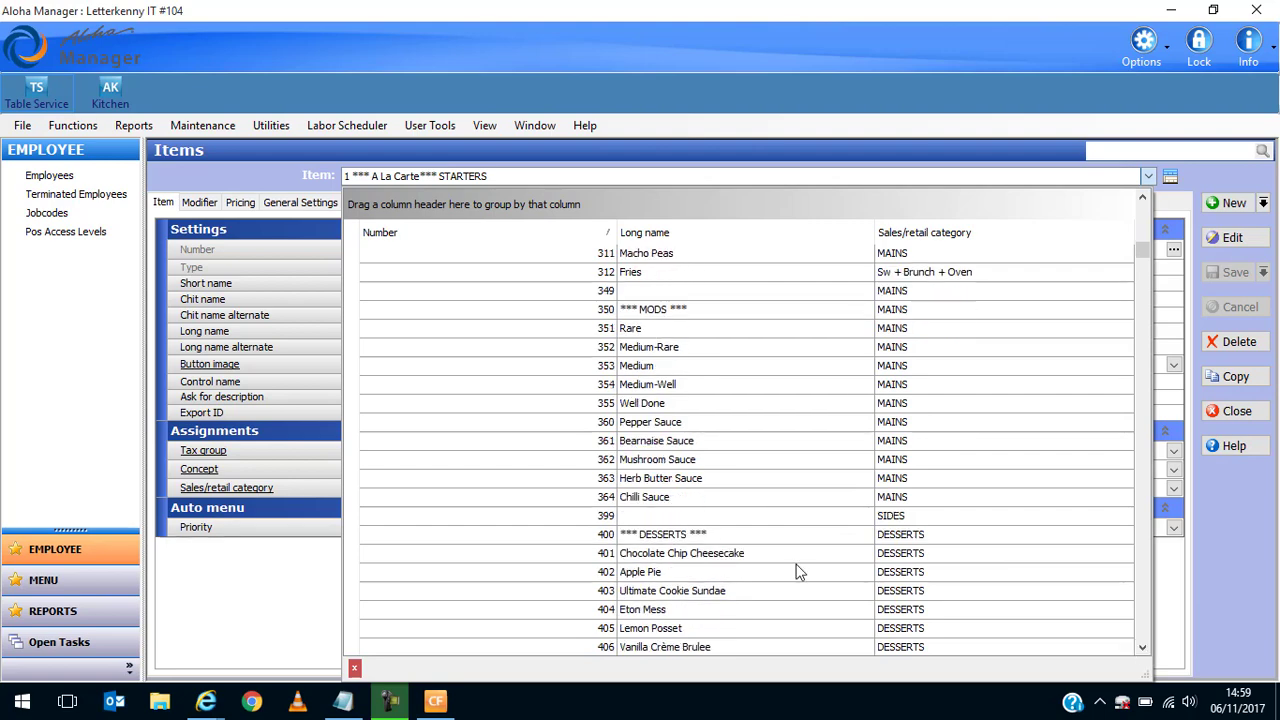
{"action": "mouse_move", "coordinate": [1133, 650]}
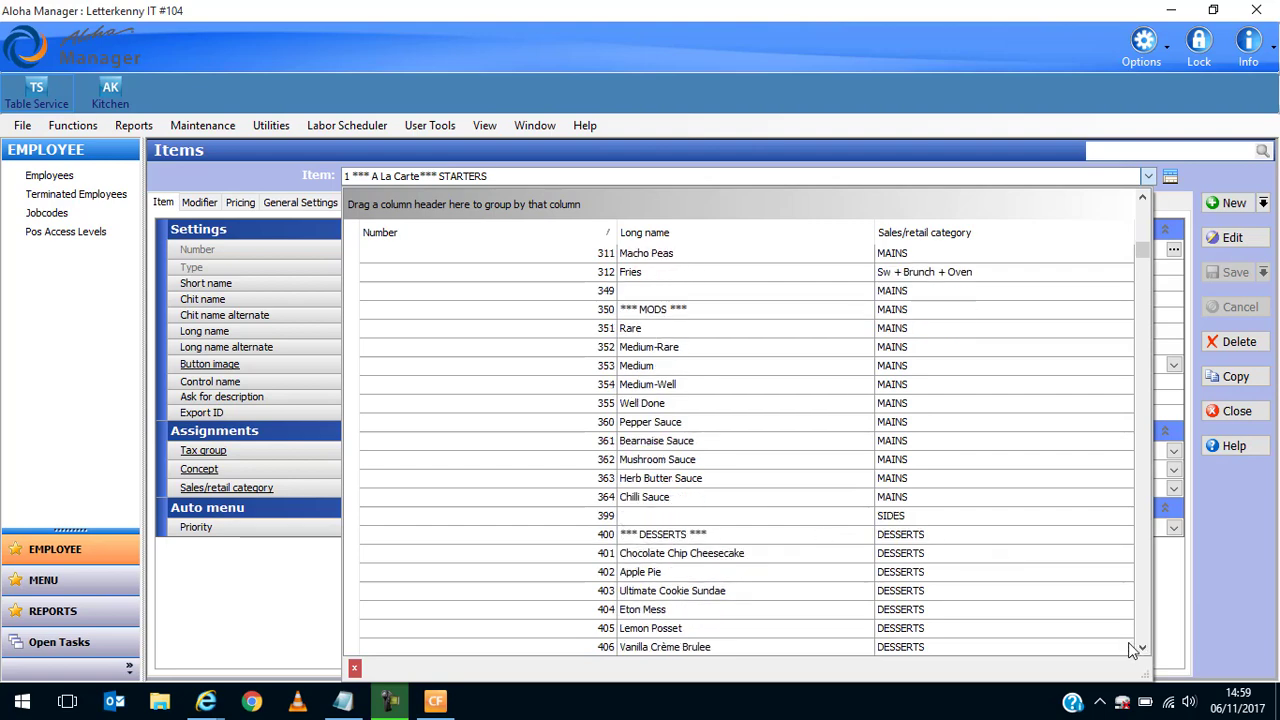
{"action": "scroll", "scroll_direction": "down", "scroll_amount": 3}
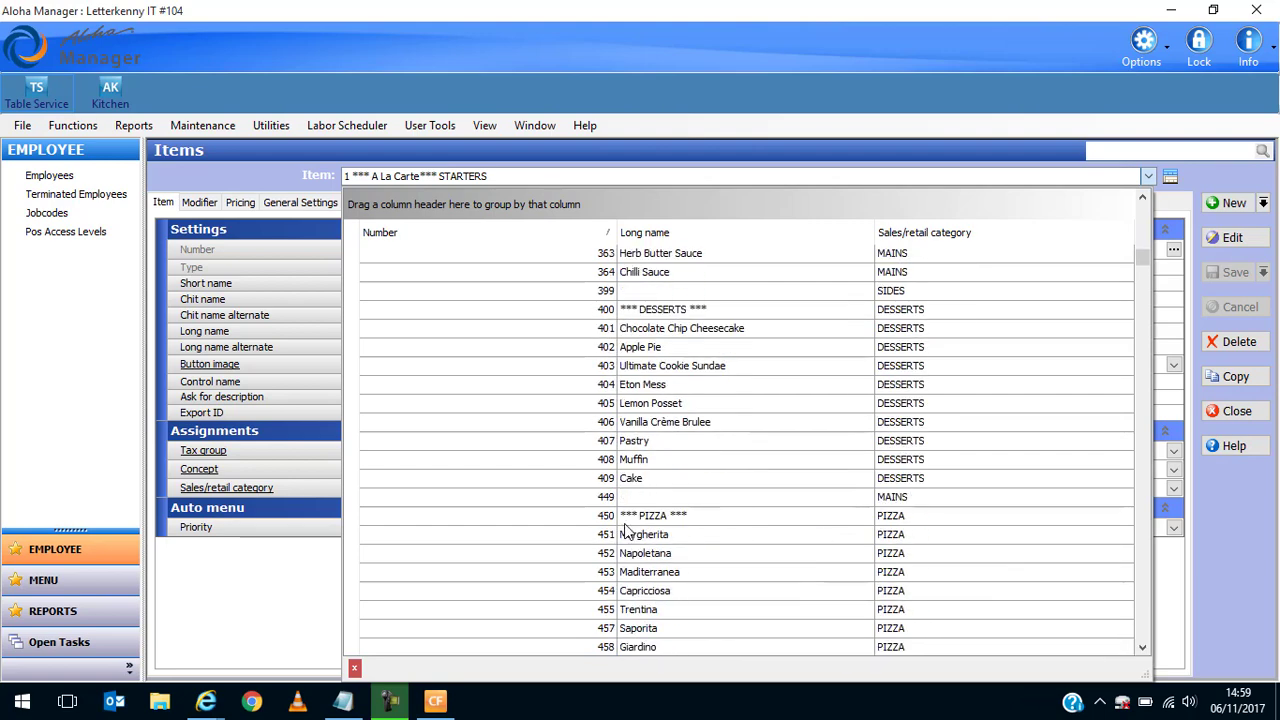
{"action": "mouse_move", "coordinate": [648, 528]}
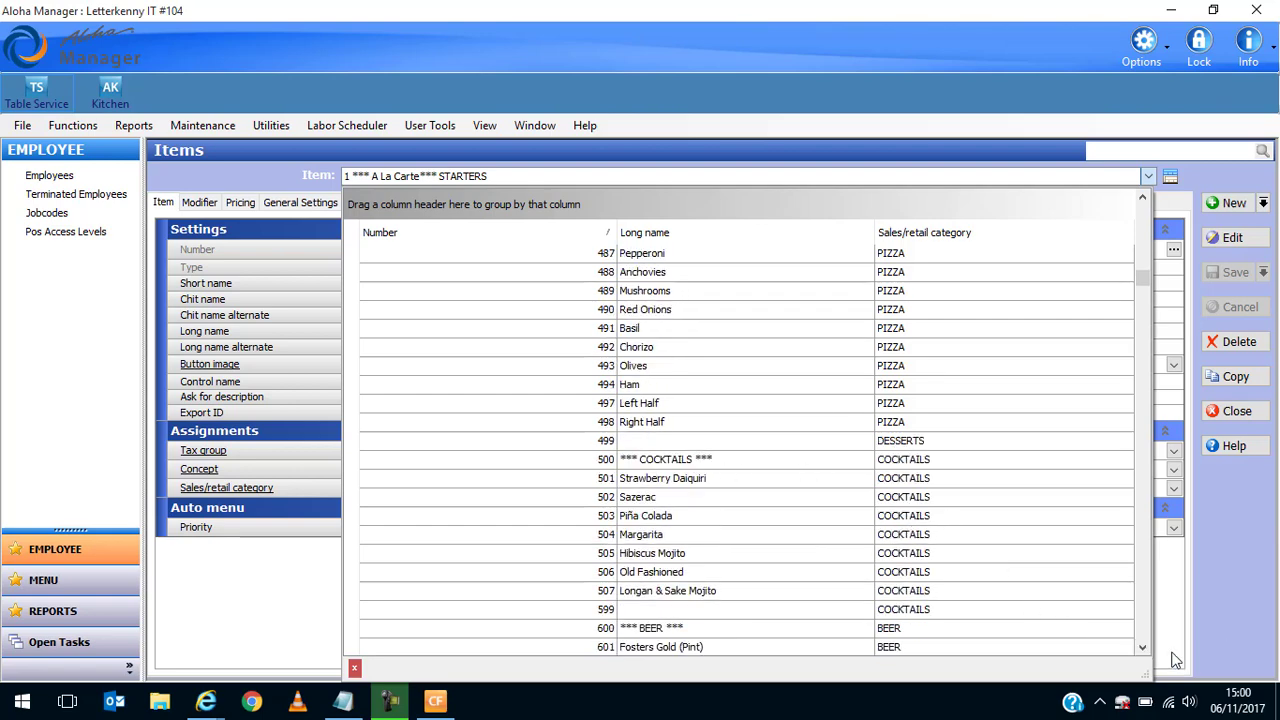
{"action": "scroll", "scroll_direction": "down", "scroll_amount": 3}
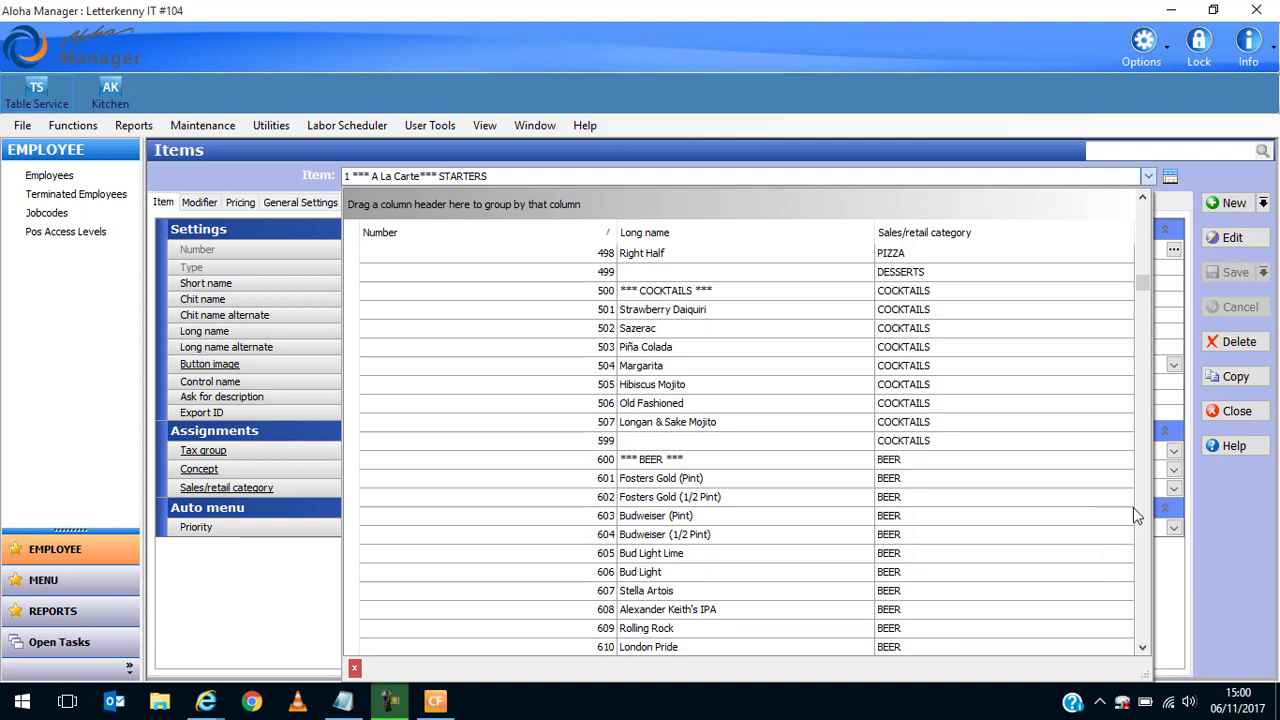
{"action": "mouse_move", "coordinate": [1143, 517]}
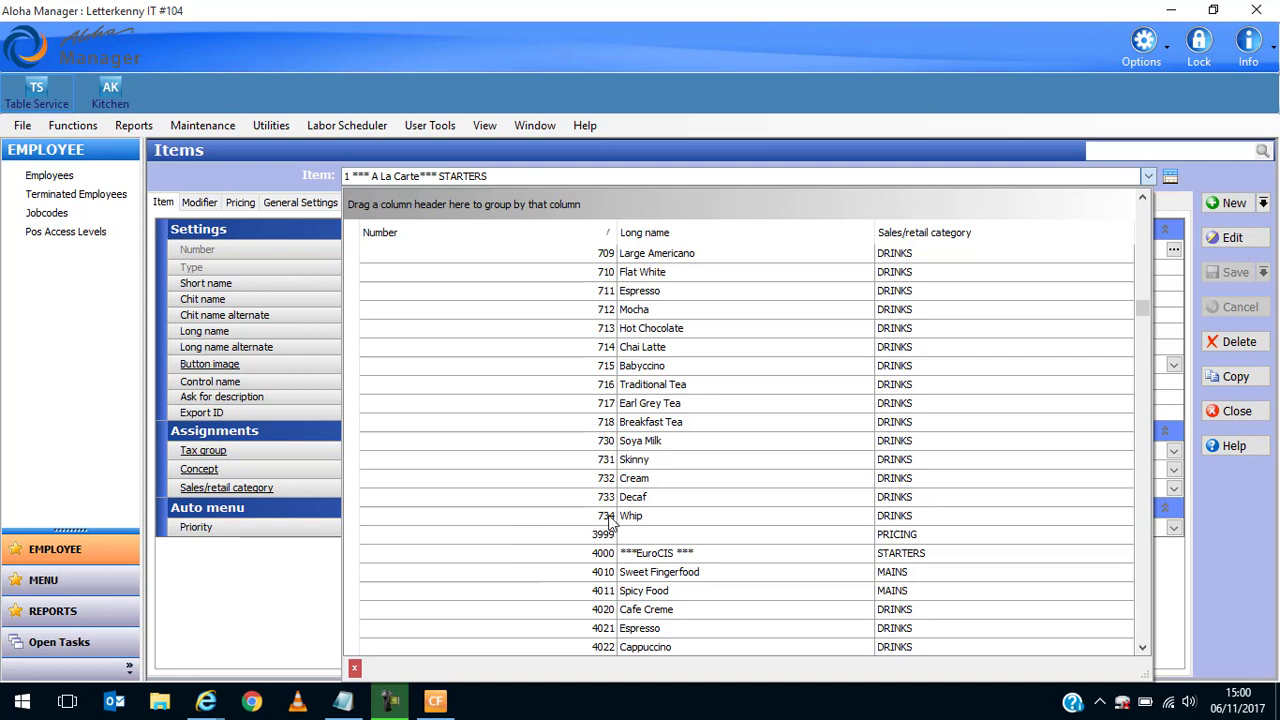
{"action": "mouse_move", "coordinate": [608, 525]}
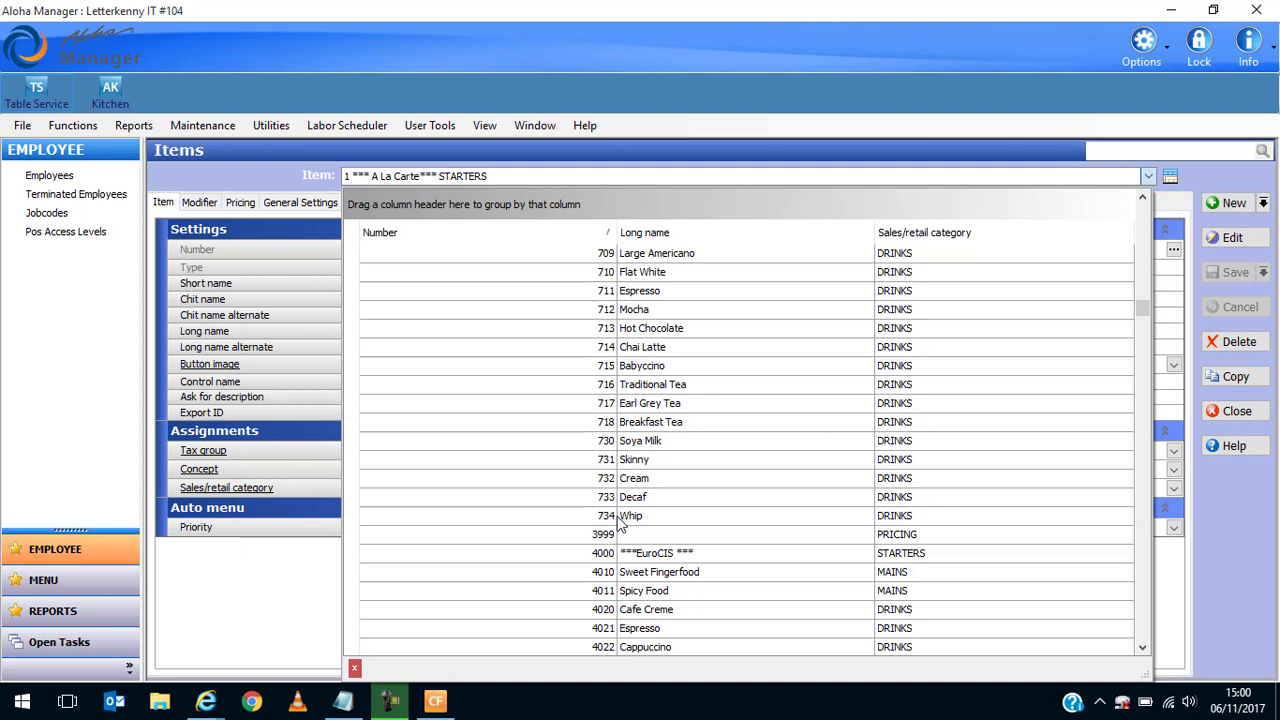
{"action": "left_click", "coordinate": [1170, 176]}
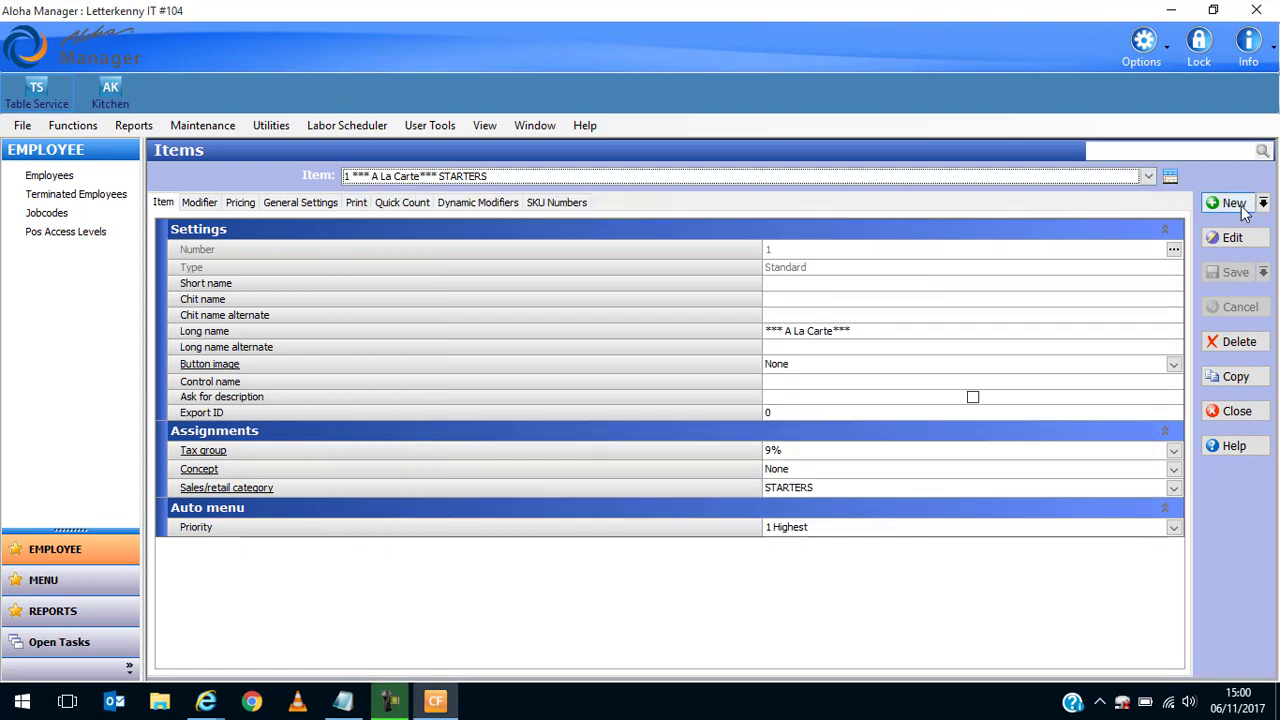
Create item 800 with short name <<MOCKTAILS>> and attempt a save, dismissing the missing category error.
{"action": "left_click", "coordinate": [1234, 203]}
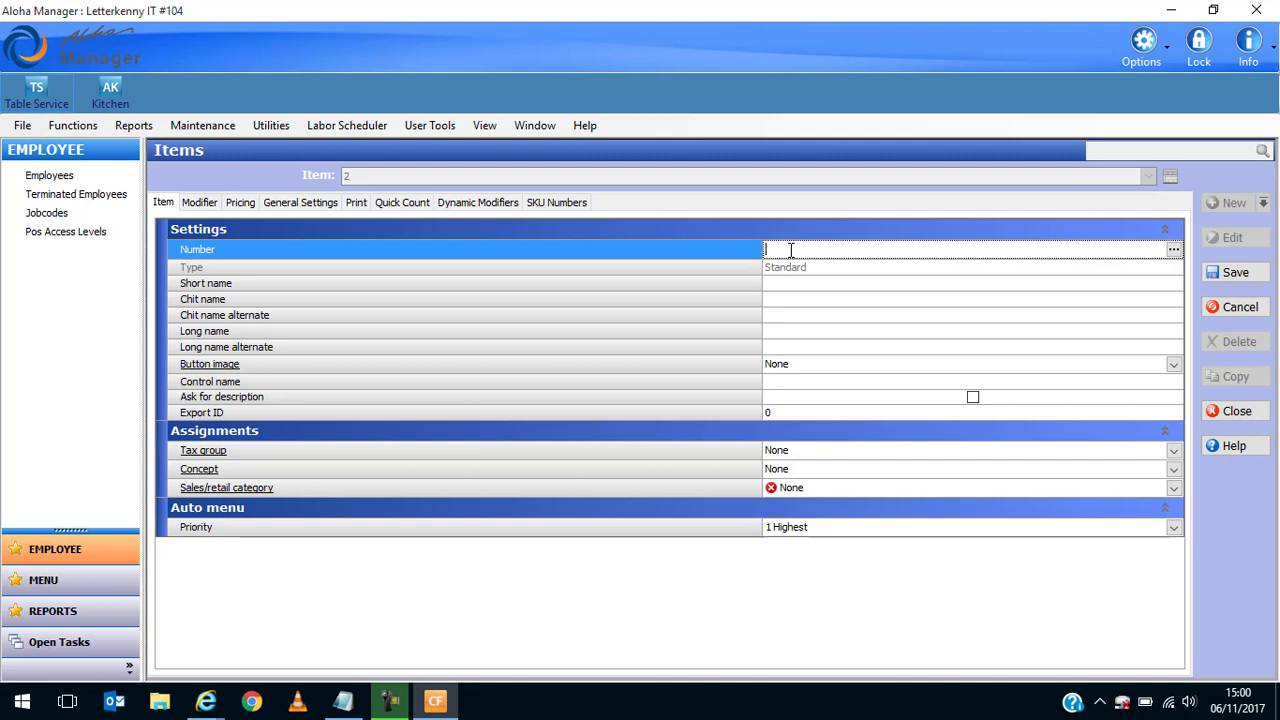
{"action": "type", "text": "800"}
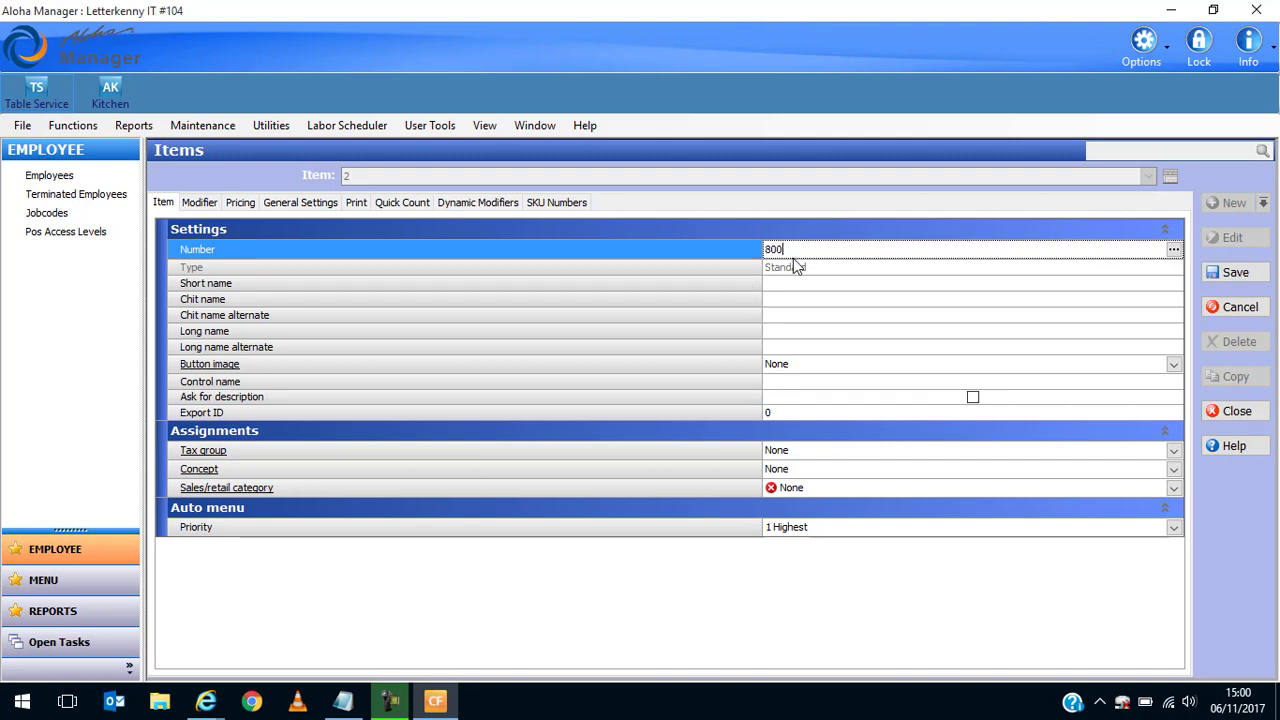
{"action": "left_click", "coordinate": [900, 283]}
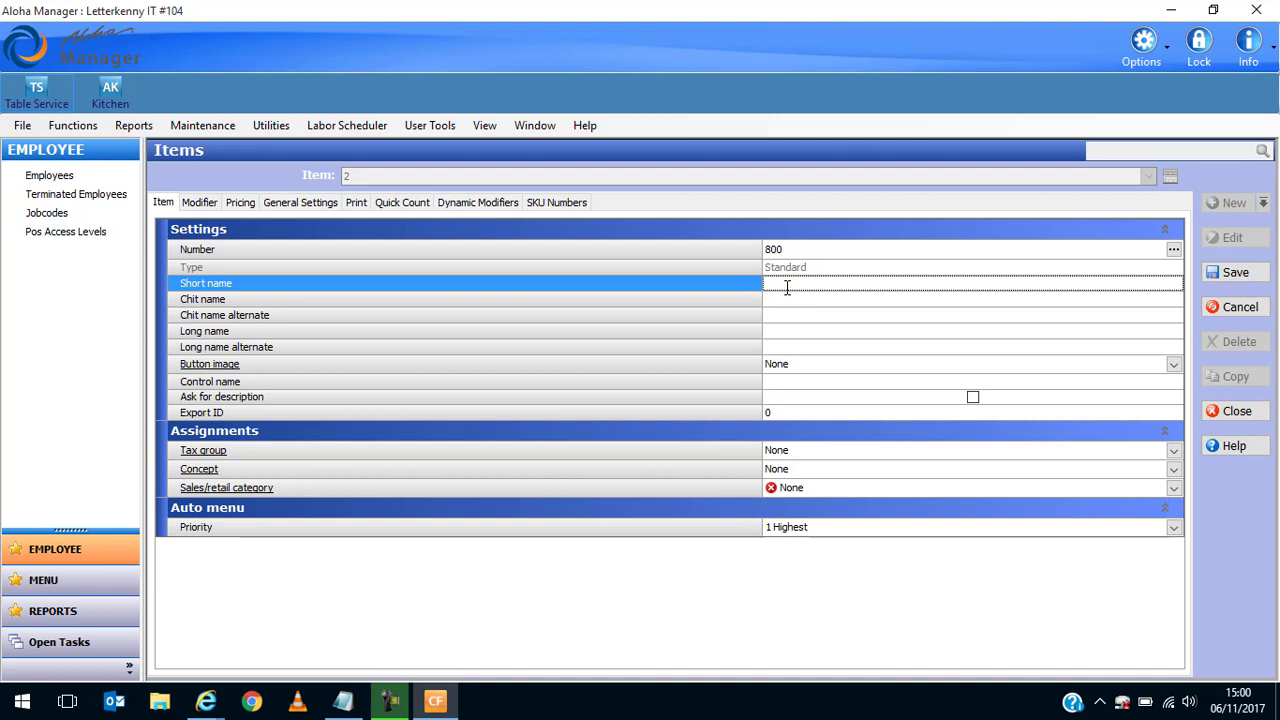
{"action": "type", "text": "<"}
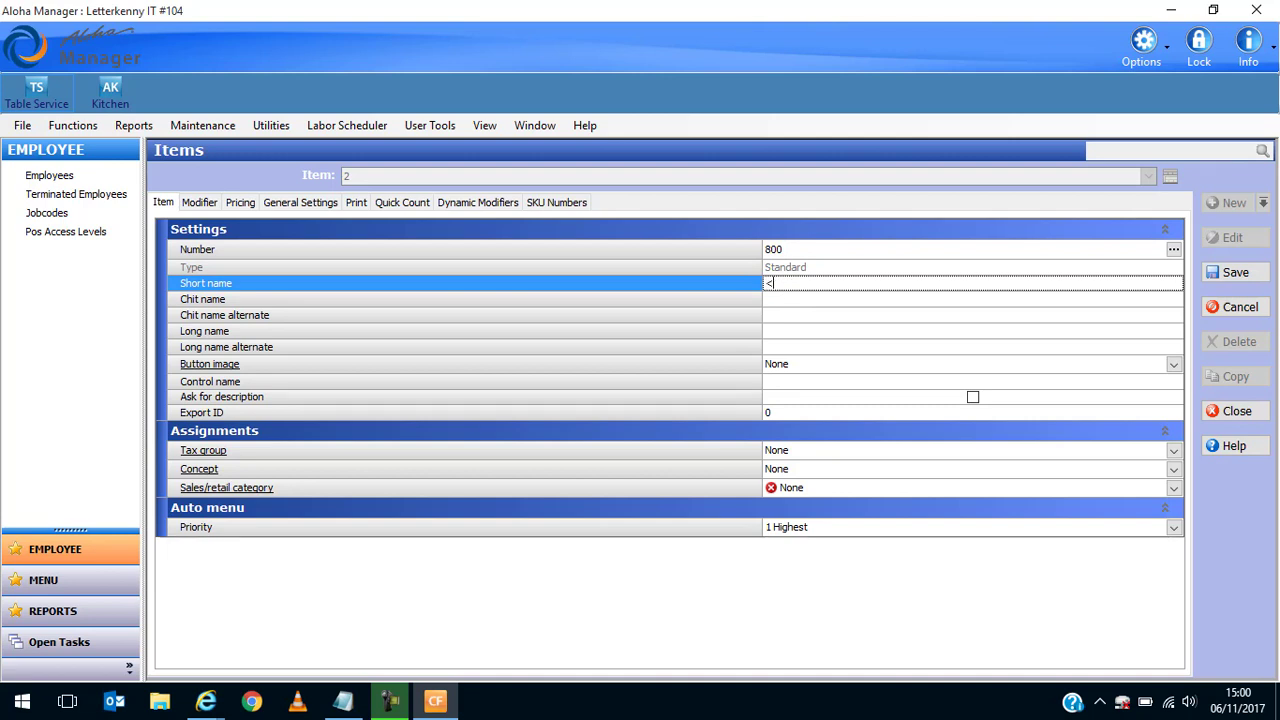
{"action": "type", "text": "<MOV"}
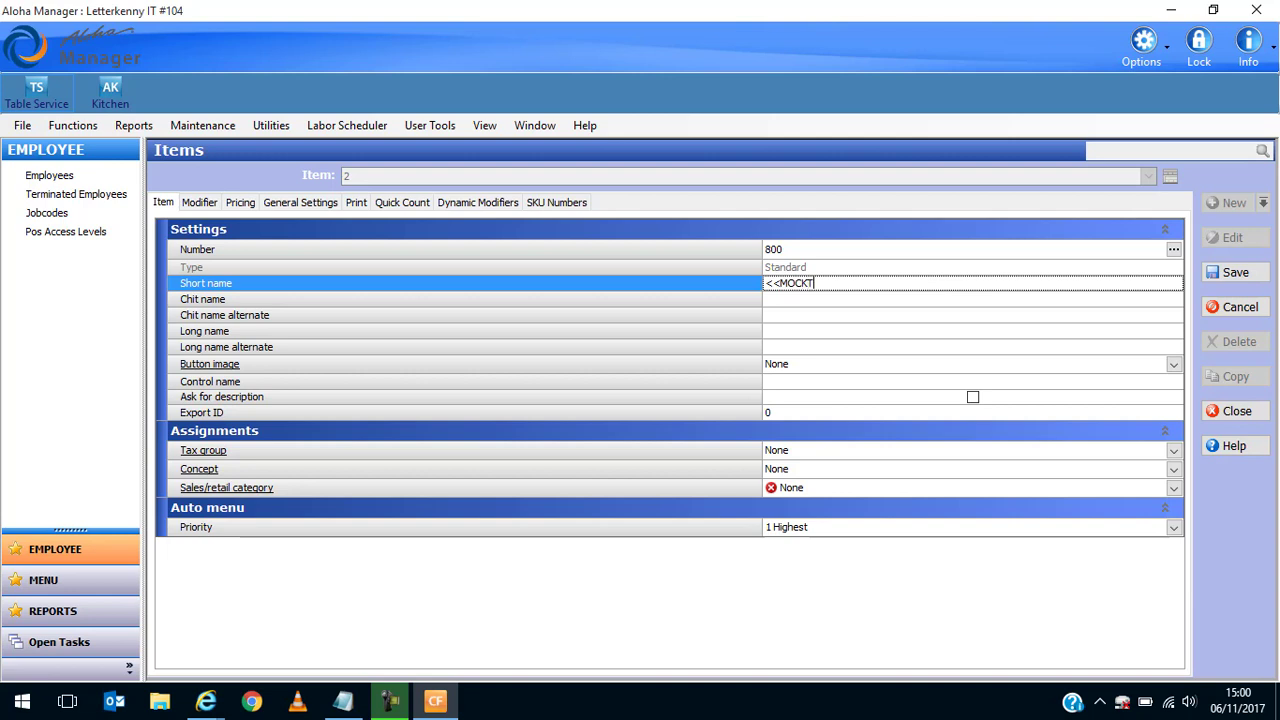
{"action": "type", "text": "AILS"}
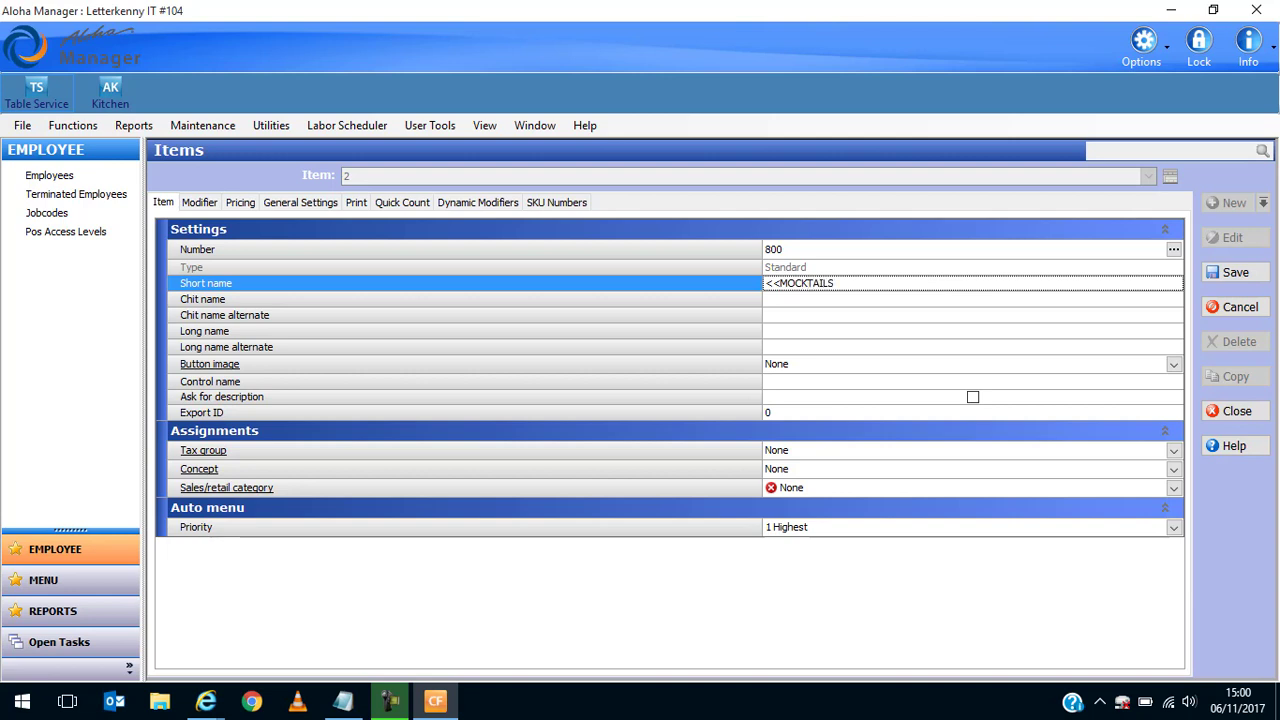
{"action": "type", "text": ">>"}
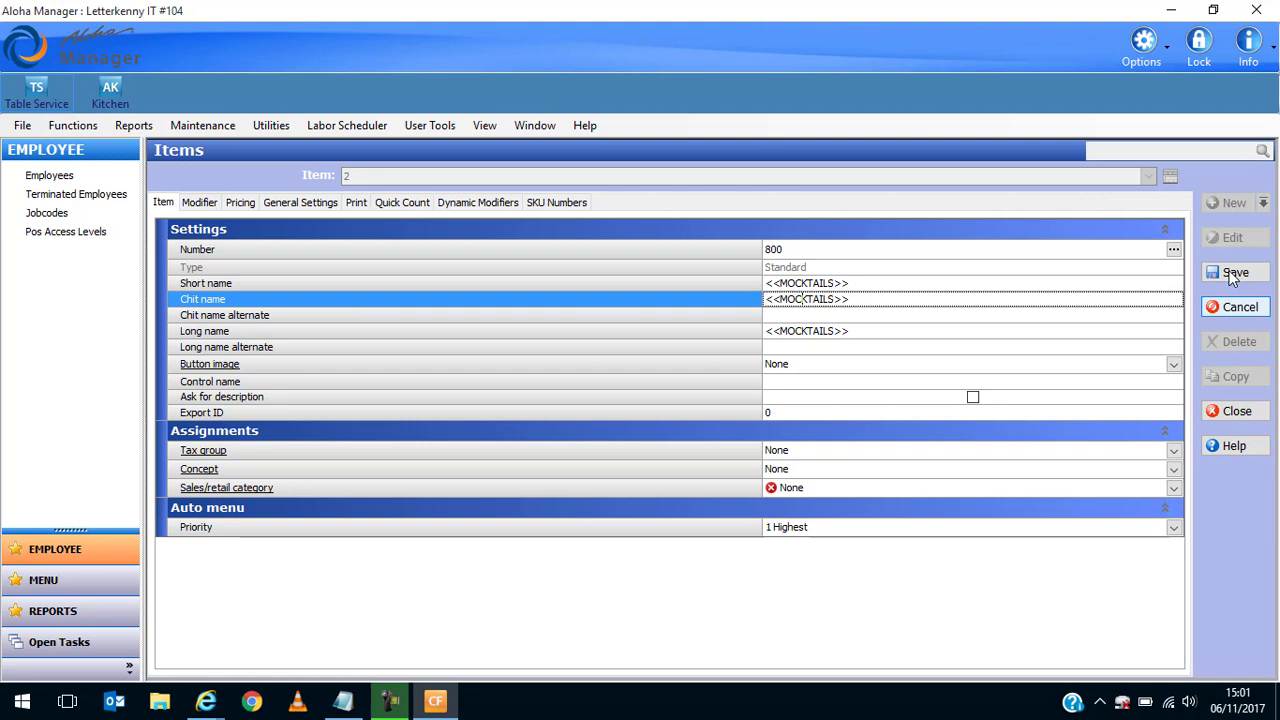
{"action": "left_click", "coordinate": [1235, 272]}
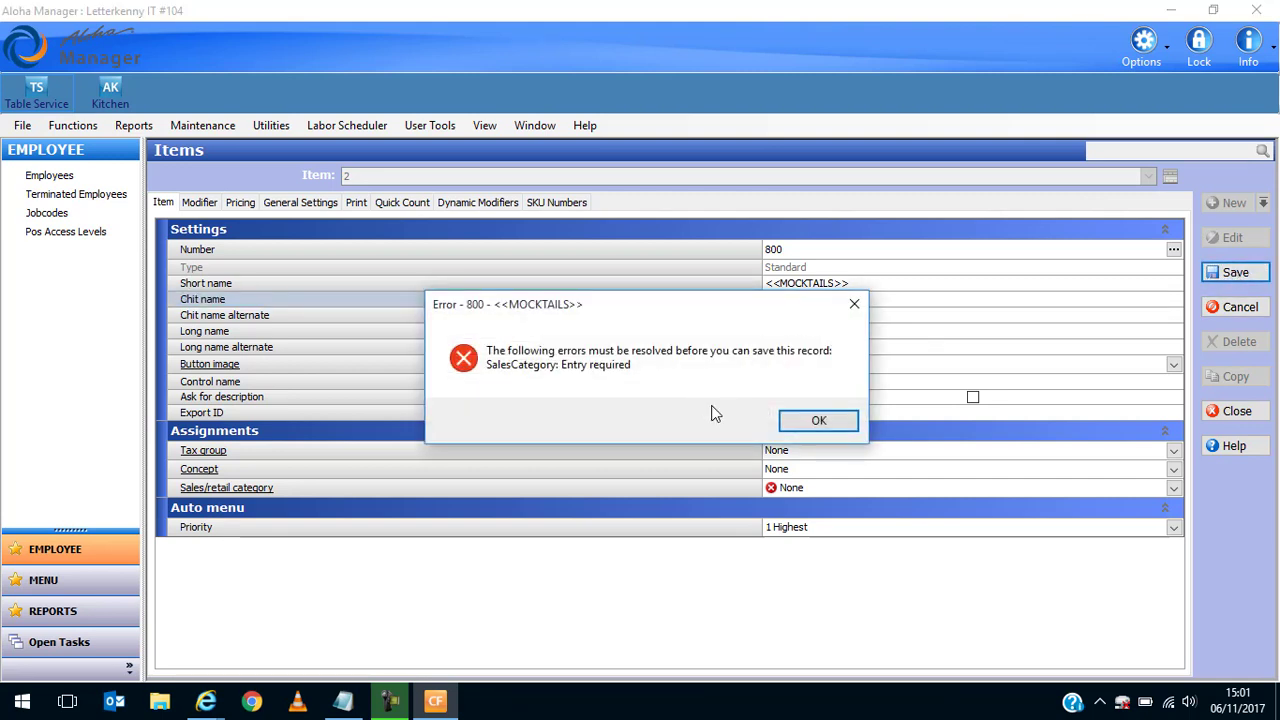
{"action": "left_click", "coordinate": [818, 420]}
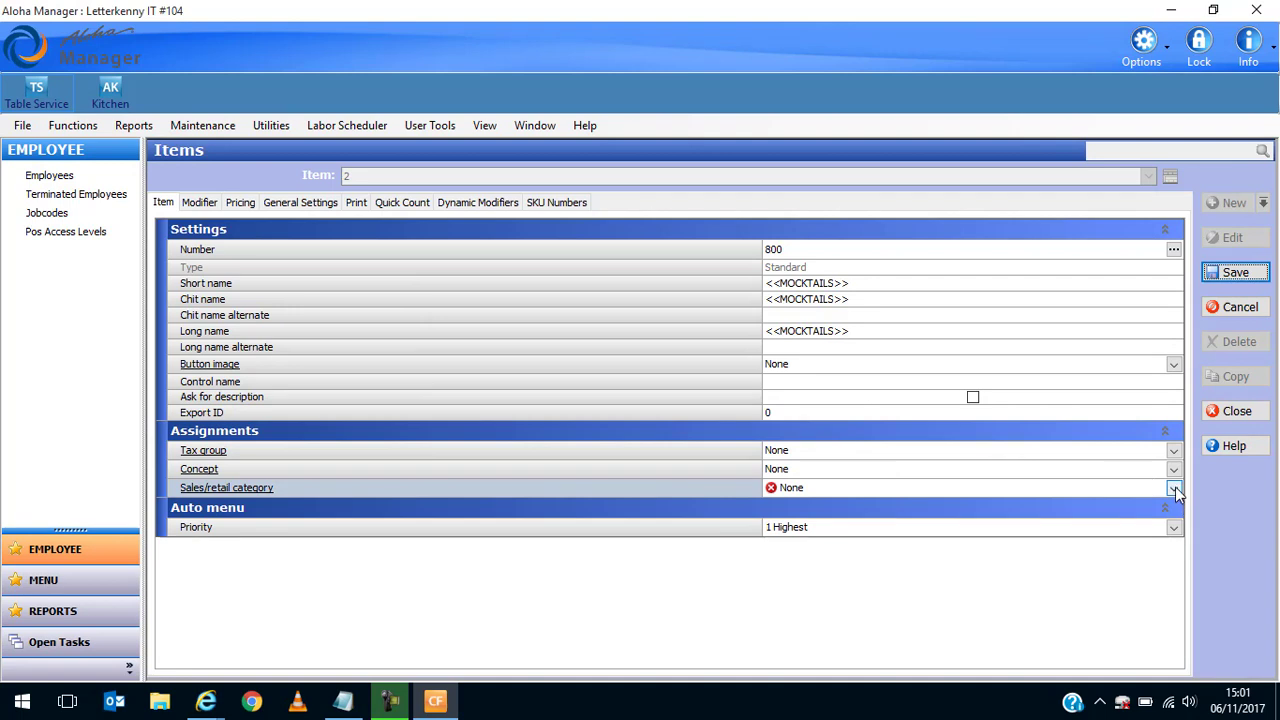
Set the item's Sales/retail category to BEER after first picking MAINS.
{"action": "left_click", "coordinate": [1173, 489]}
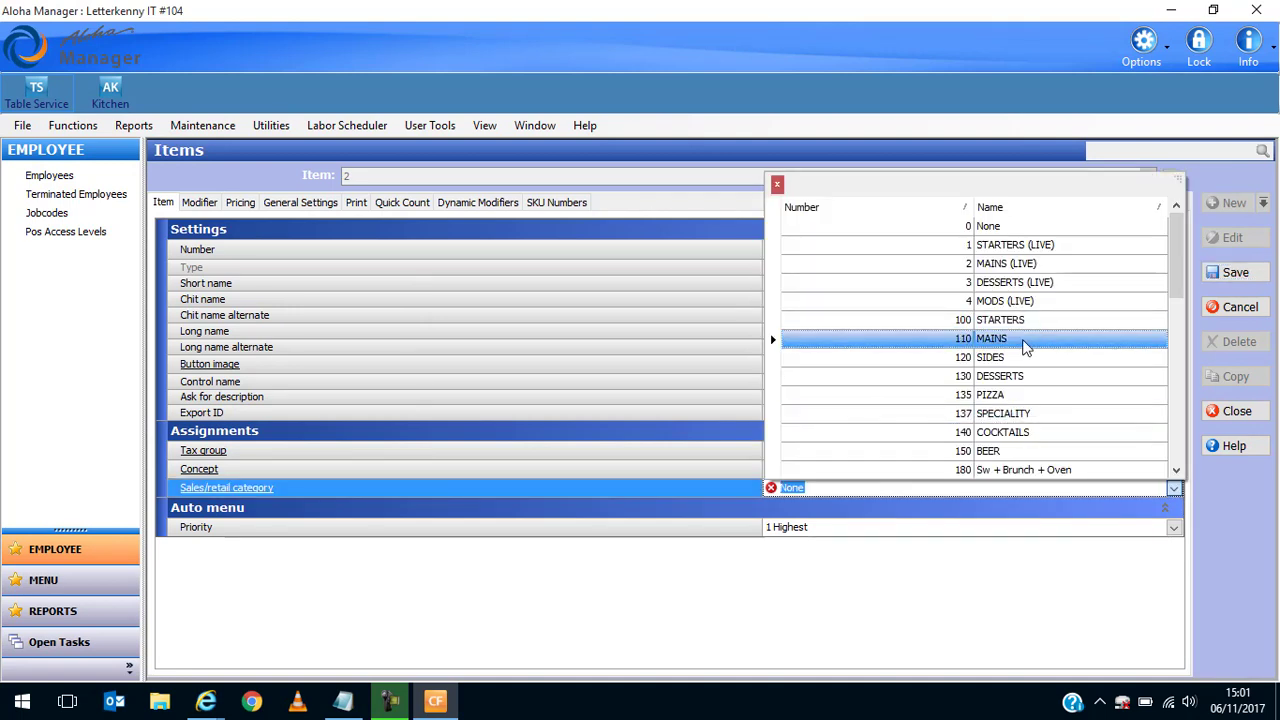
{"action": "left_click", "coordinate": [991, 338]}
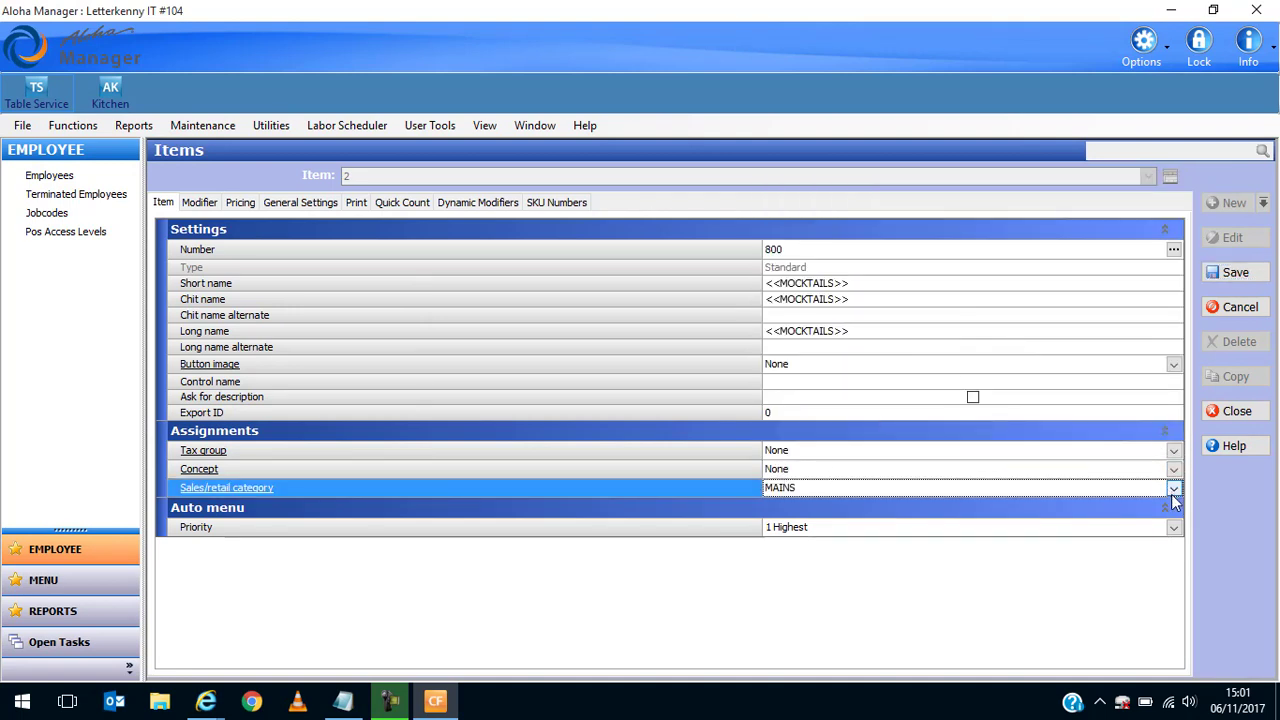
{"action": "left_click", "coordinate": [1173, 488]}
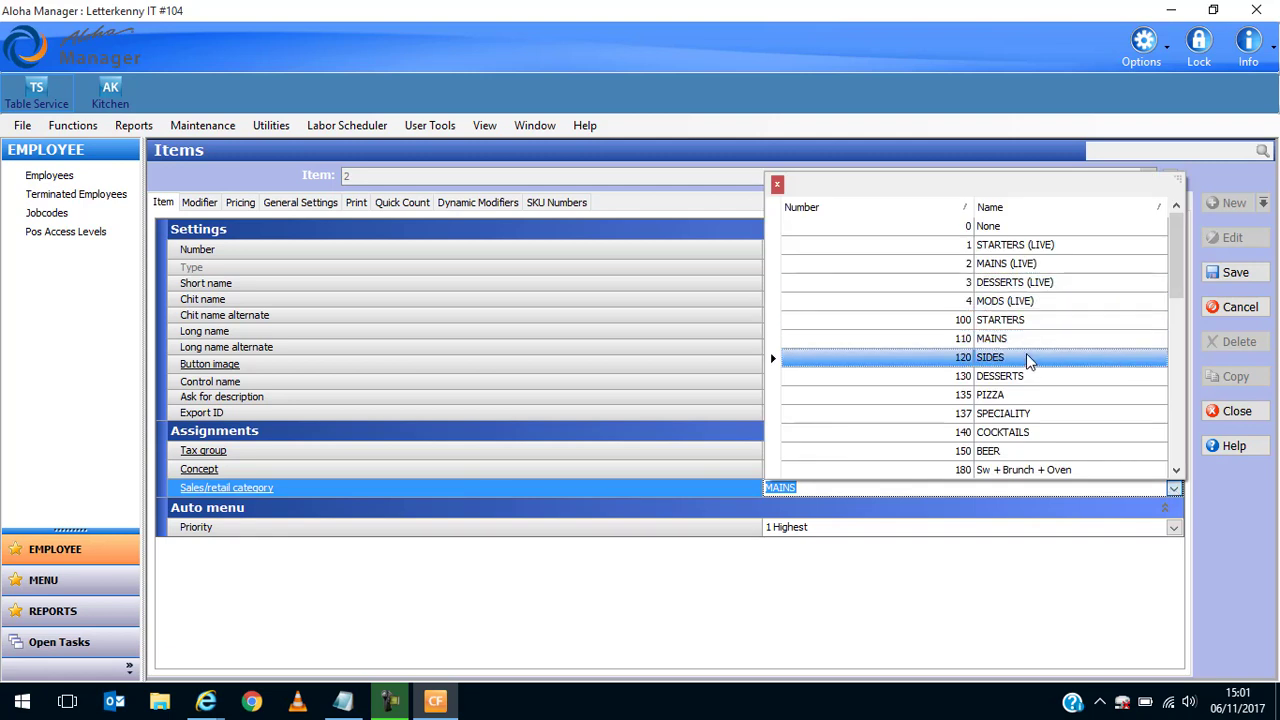
{"action": "left_click", "coordinate": [1000, 450]}
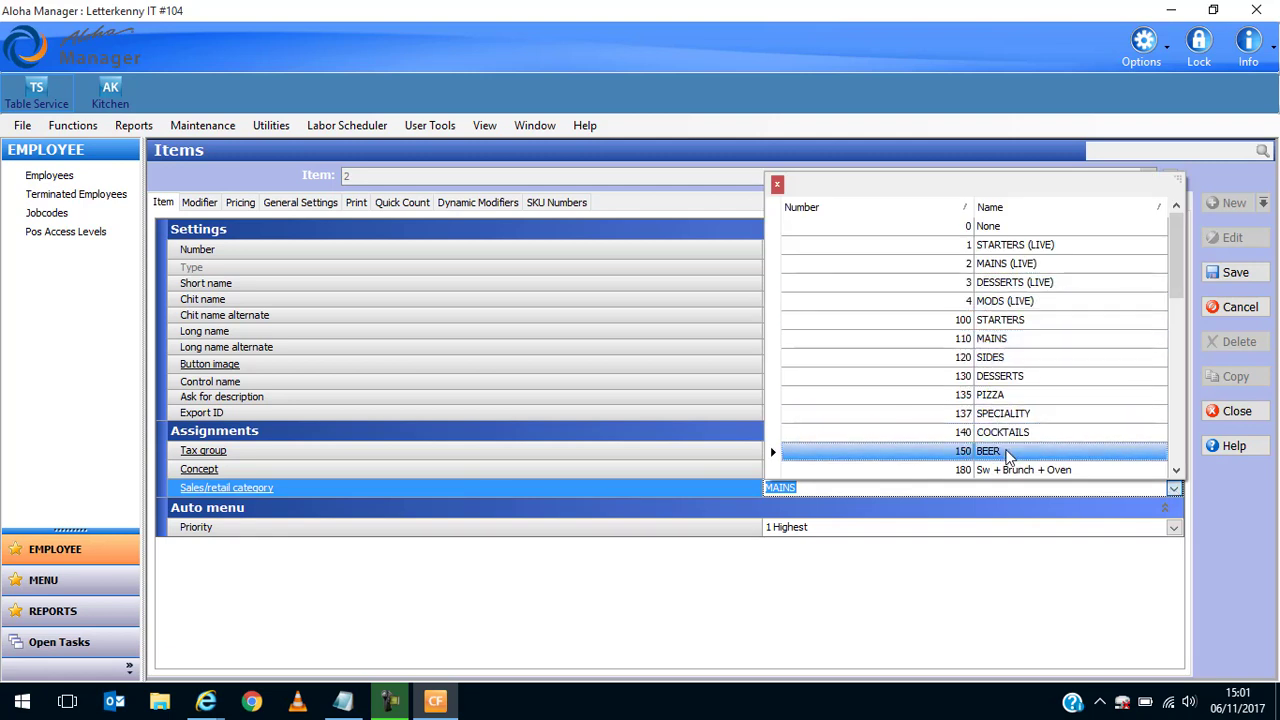
{"action": "left_click", "coordinate": [1000, 451]}
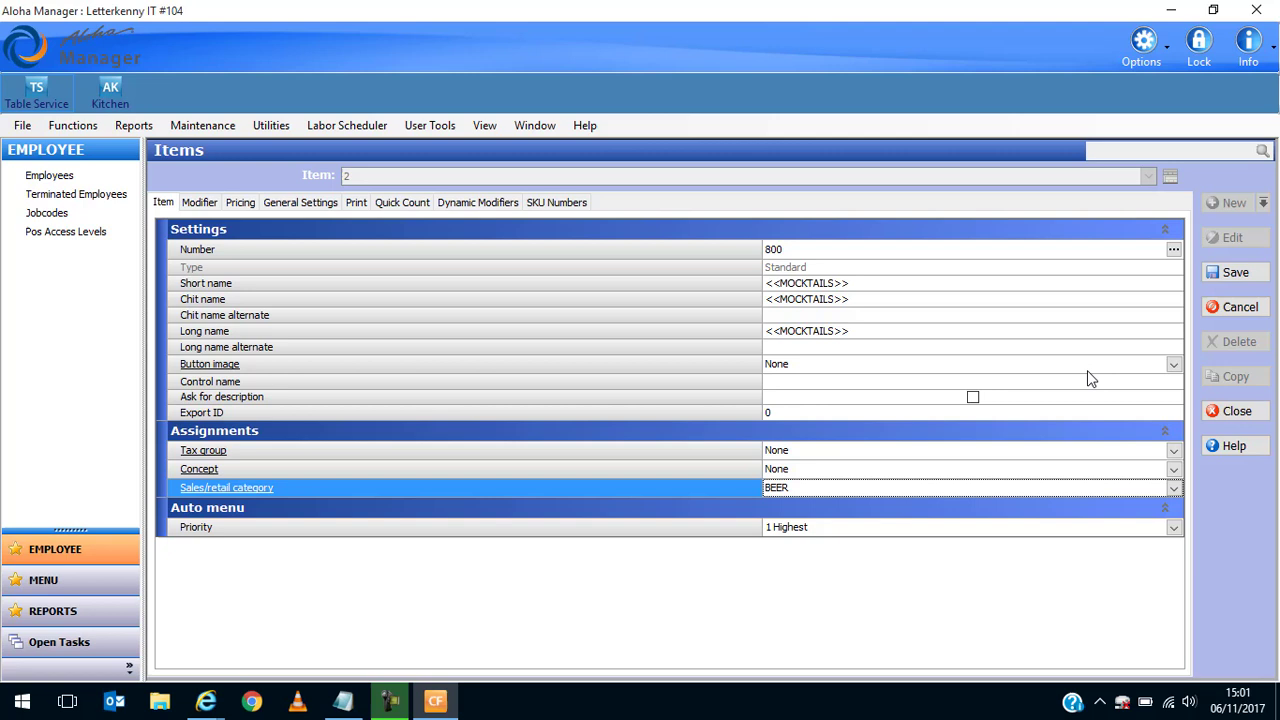
{"action": "left_click", "coordinate": [1235, 272]}
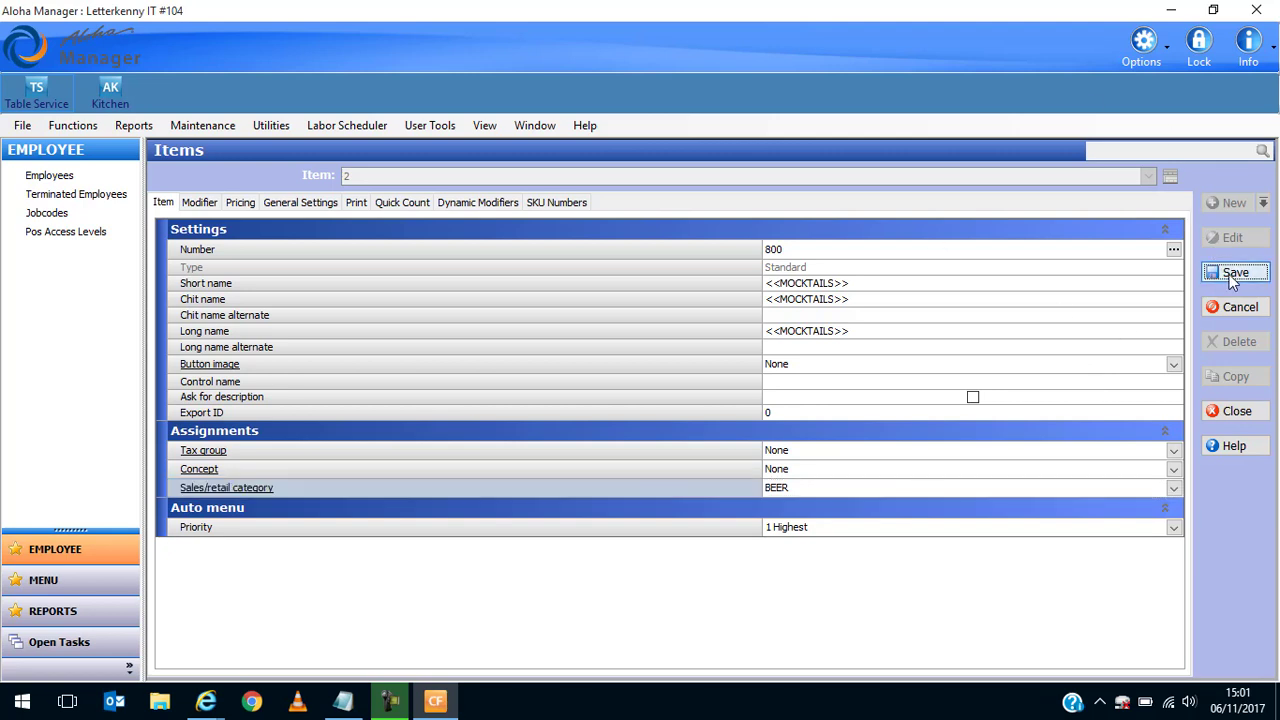
Save item 800 <<MOCKTAILS>> and confirm it appears under BEER in the Item list.
{"action": "left_click", "coordinate": [1235, 272]}
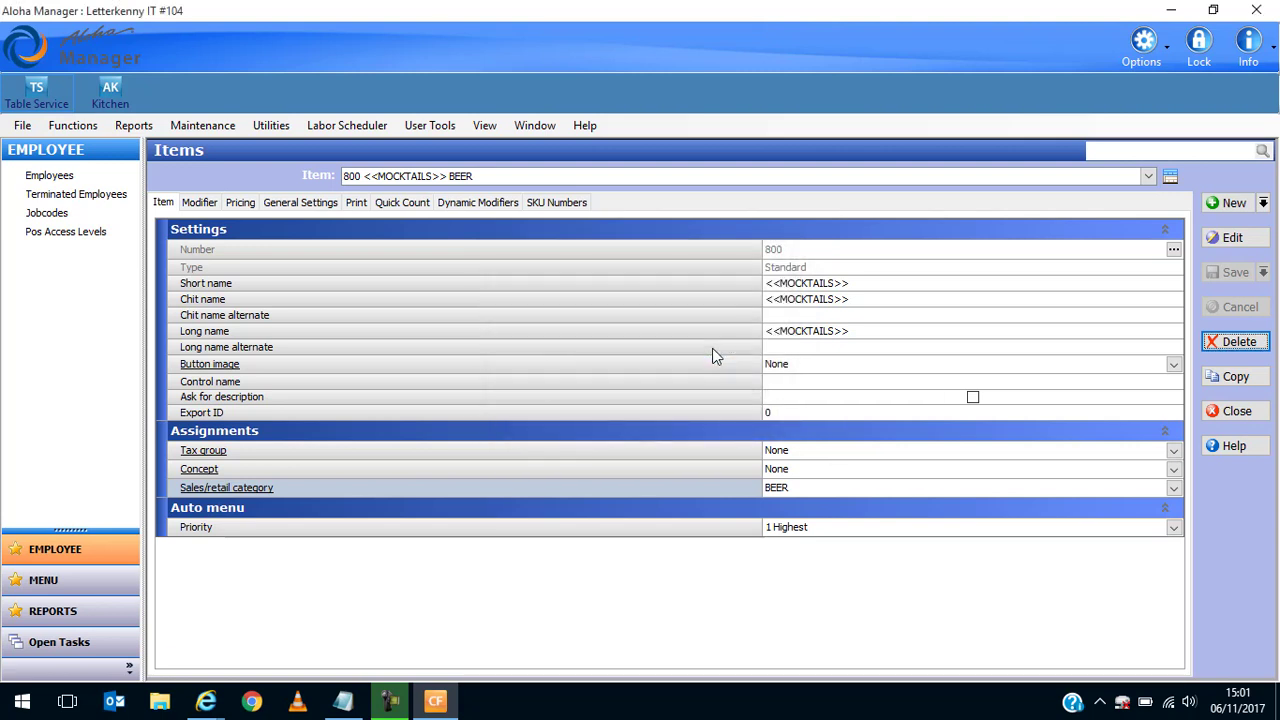
{"action": "mouse_move", "coordinate": [1041, 351]}
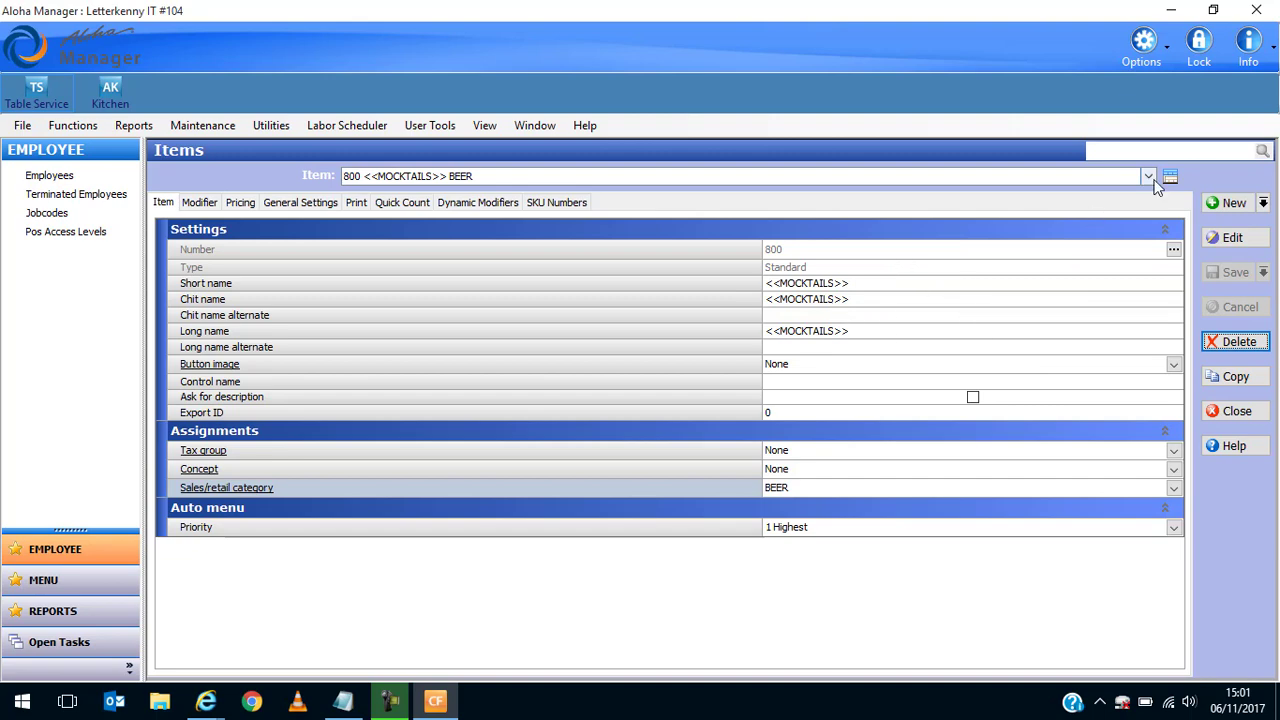
{"action": "left_click", "coordinate": [1148, 176]}
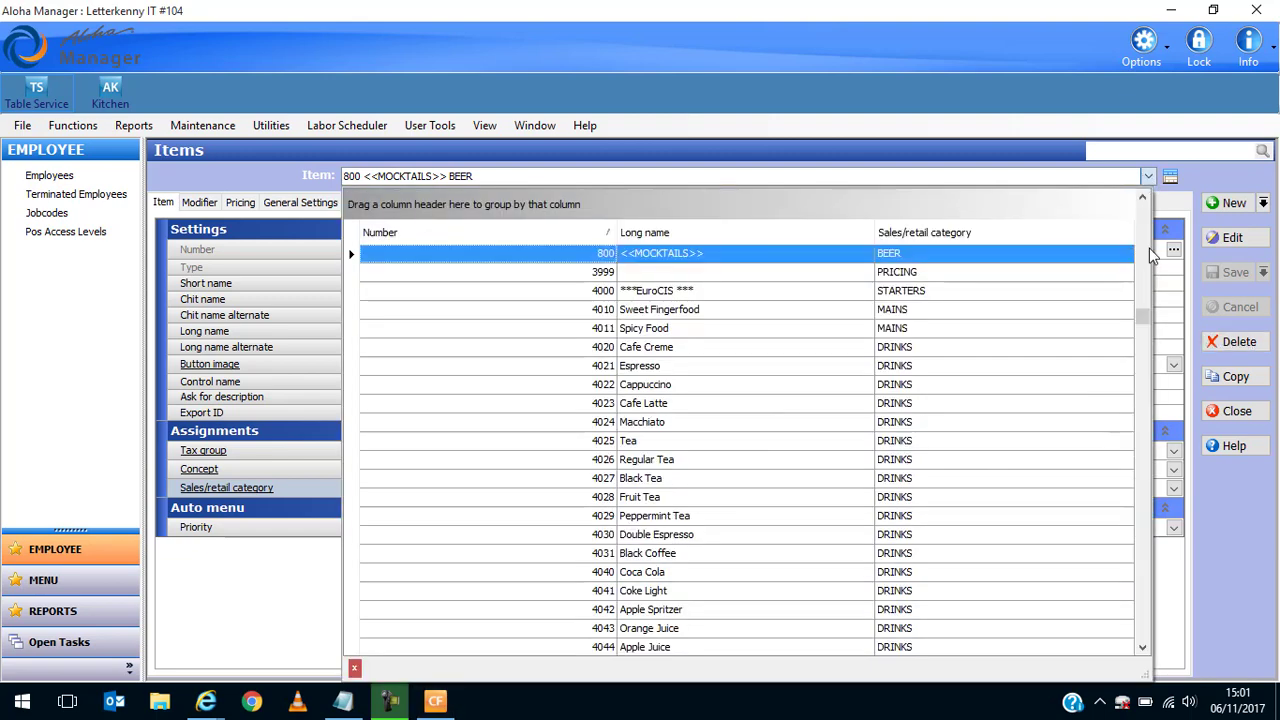
{"action": "left_click", "coordinate": [1143, 200]}
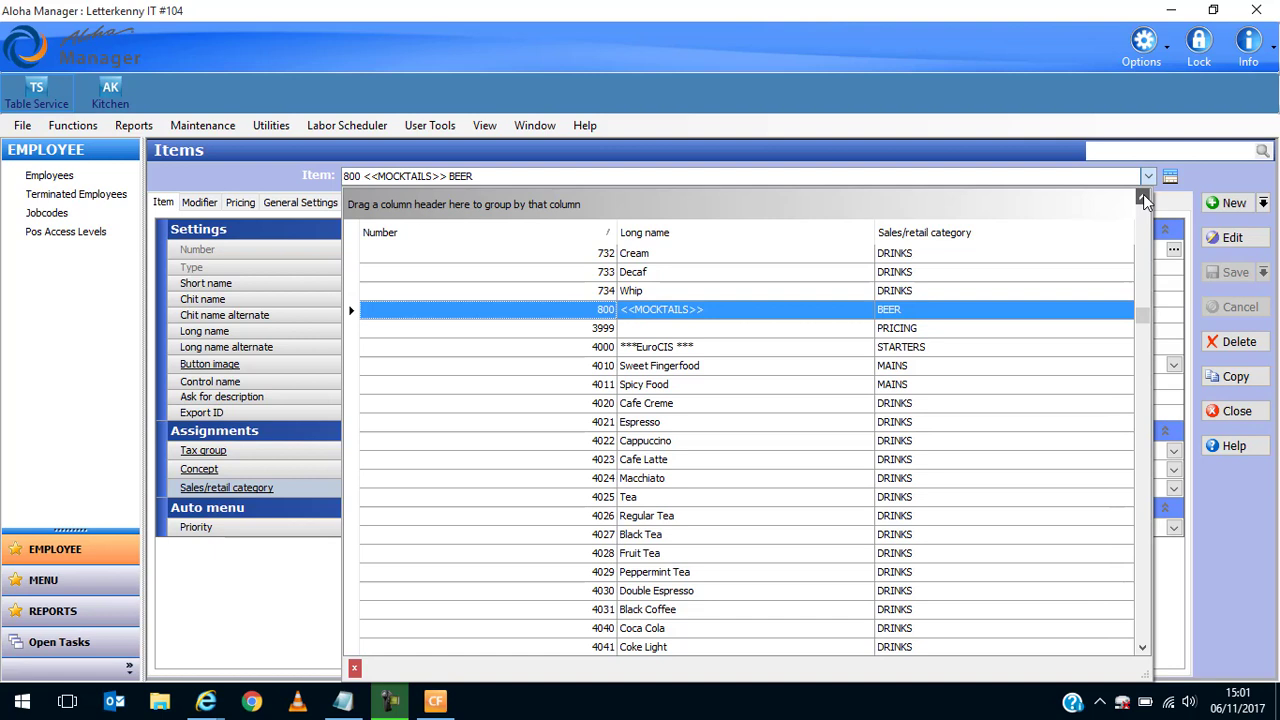
{"action": "mouse_move", "coordinate": [660, 327]}
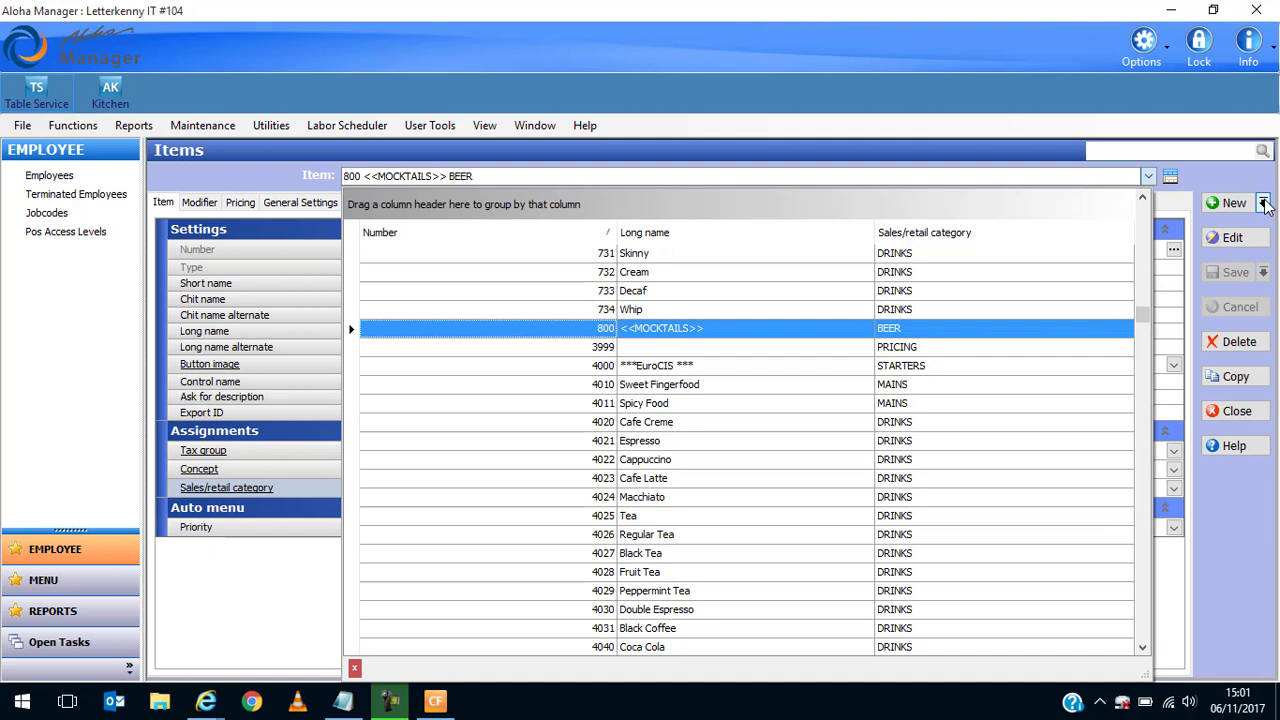
{"action": "mouse_move", "coordinate": [1266, 208]}
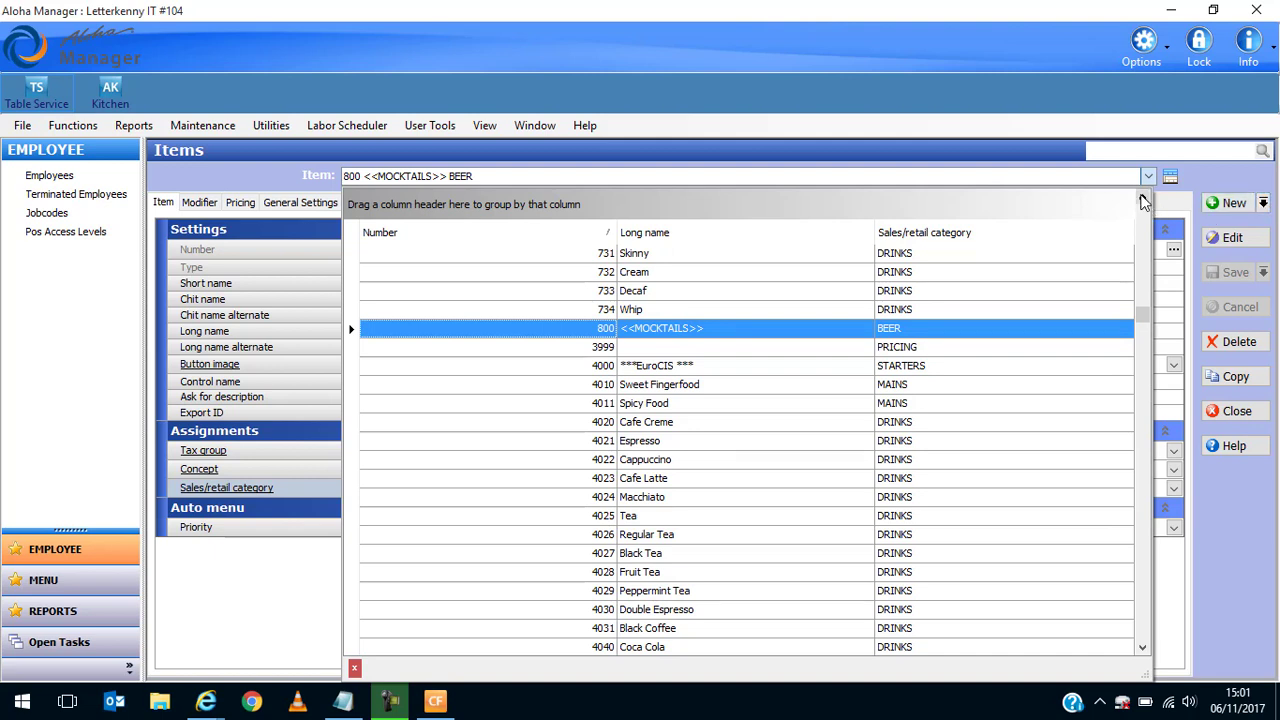
Start item 801 and enter its short name Mck White R, correcting a mistyped start.
{"action": "left_click", "coordinate": [1233, 202]}
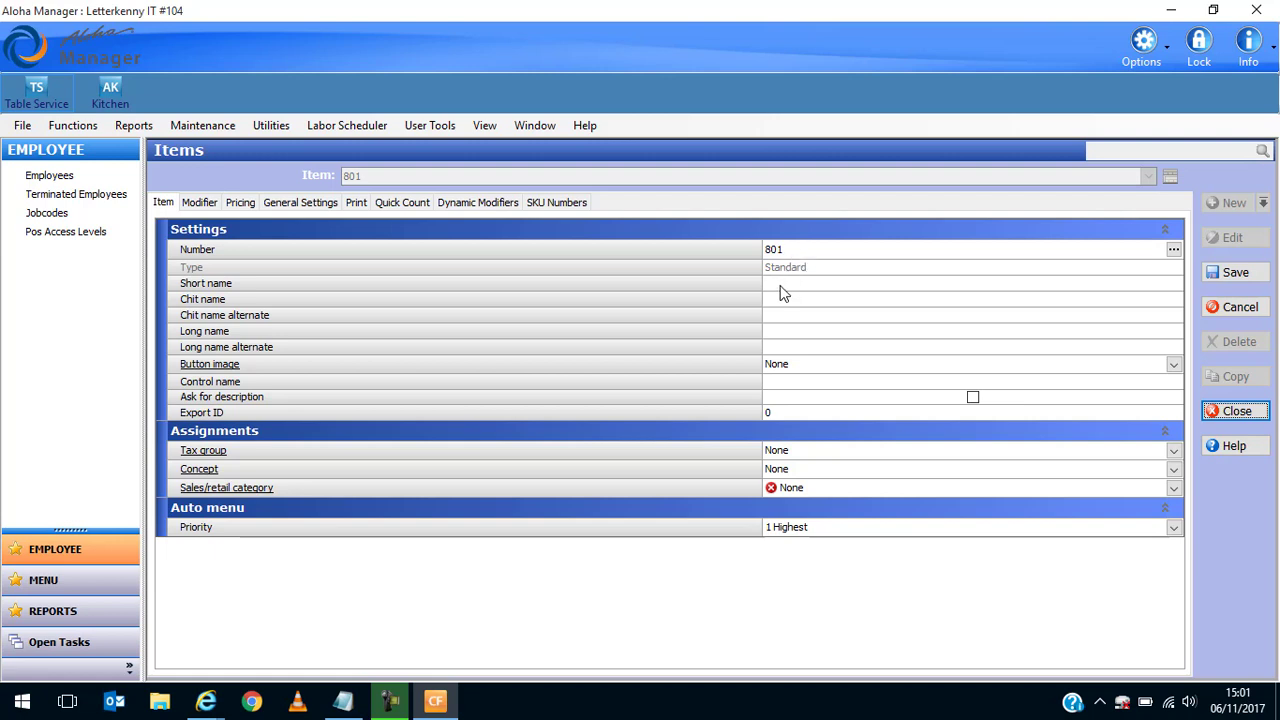
{"action": "mouse_move", "coordinate": [790, 250]}
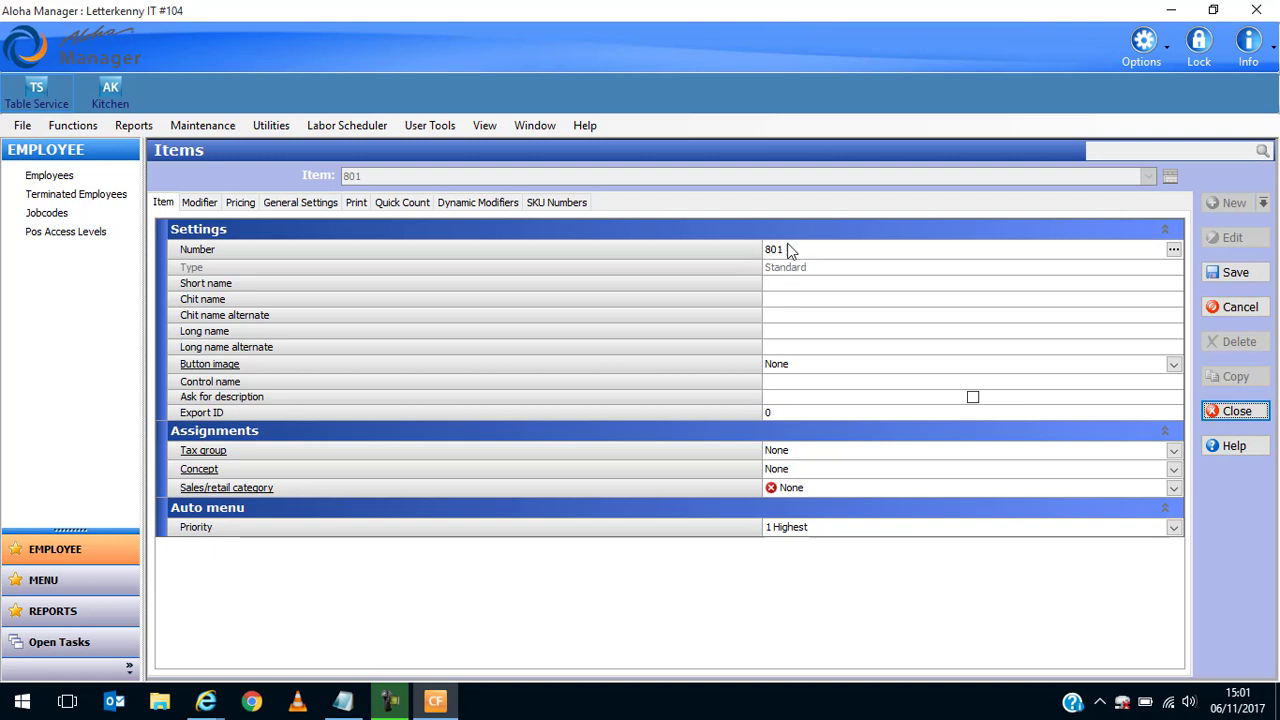
{"action": "left_click", "coordinate": [970, 283]}
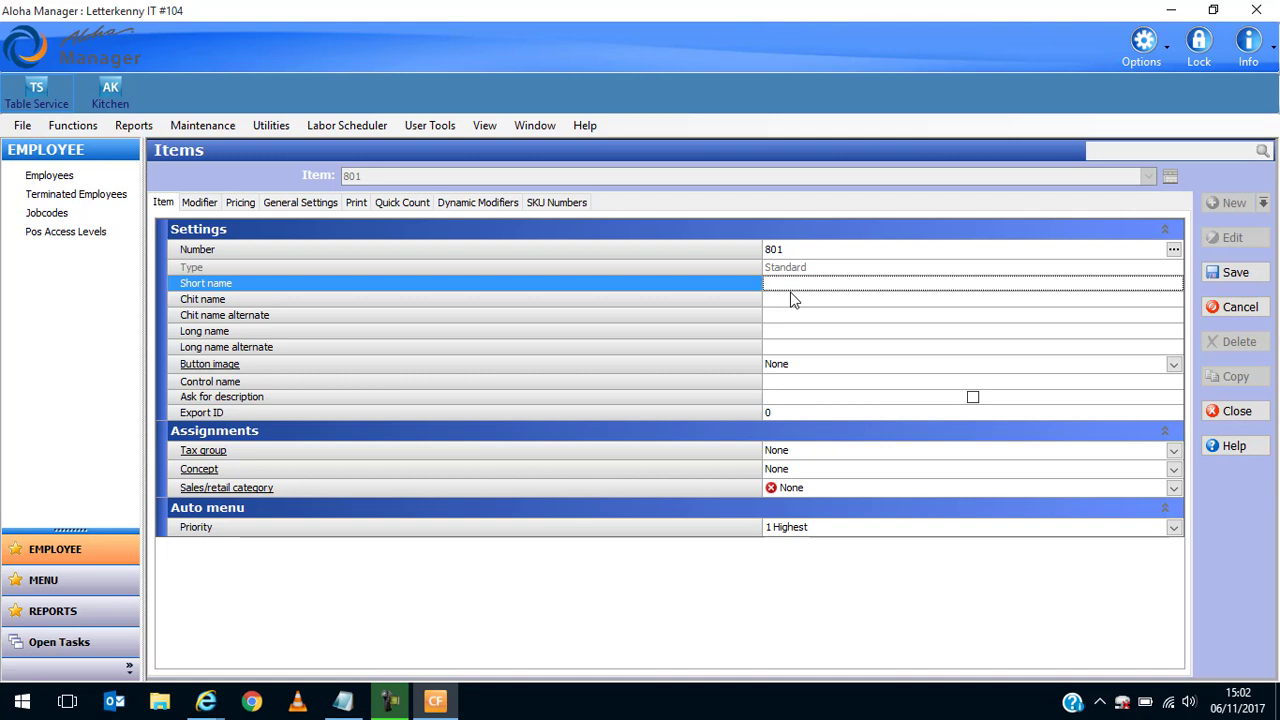
{"action": "type", "text": "Mcvk"}
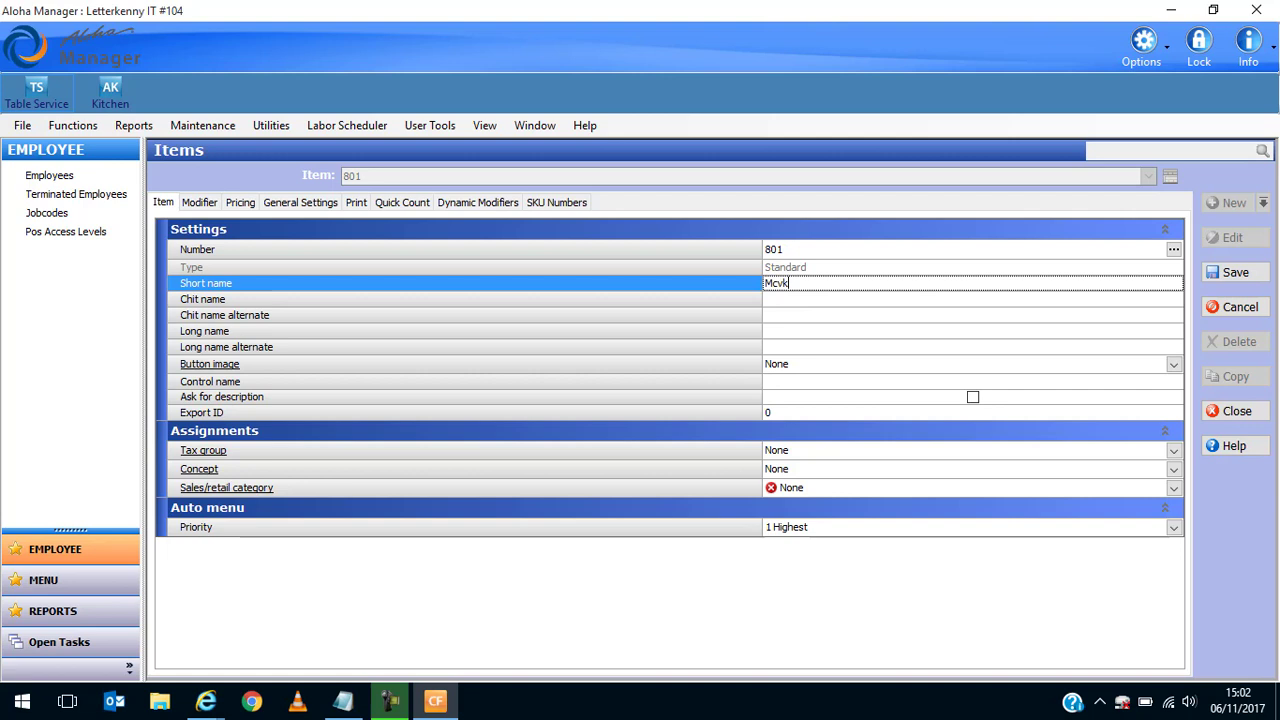
{"action": "key", "text": "BackSpace"}
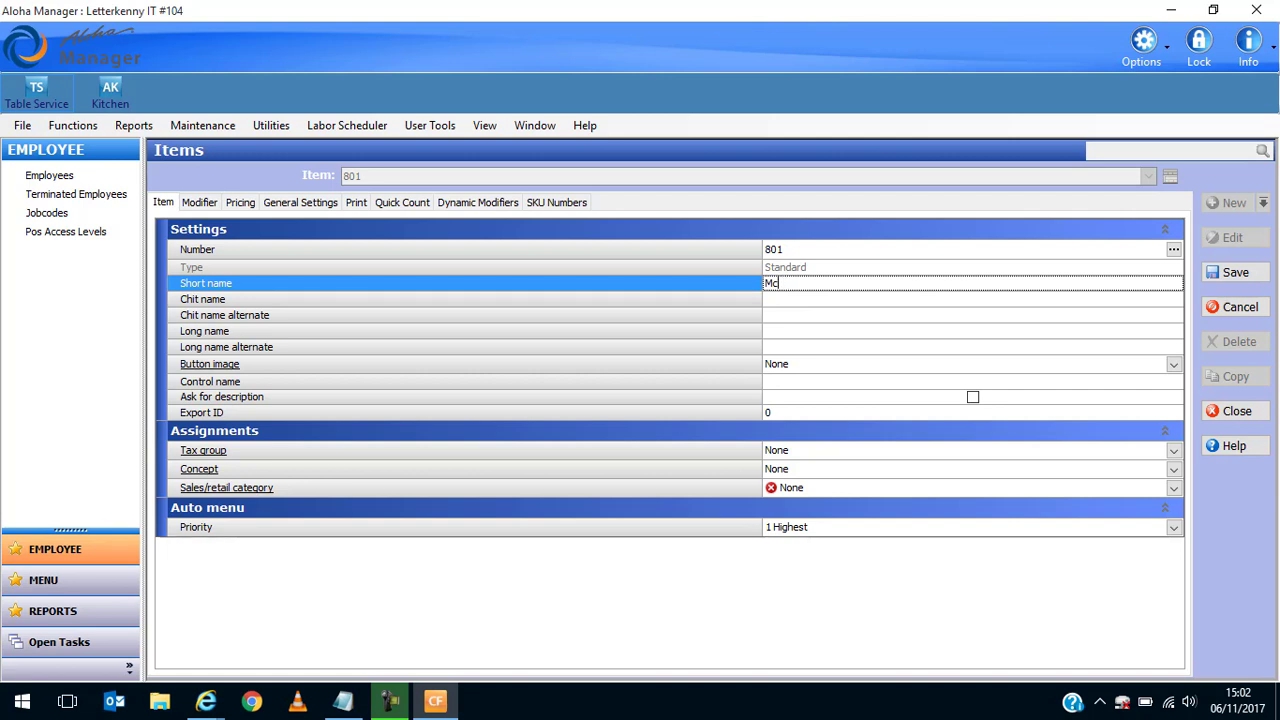
{"action": "key", "text": "Backspace"}
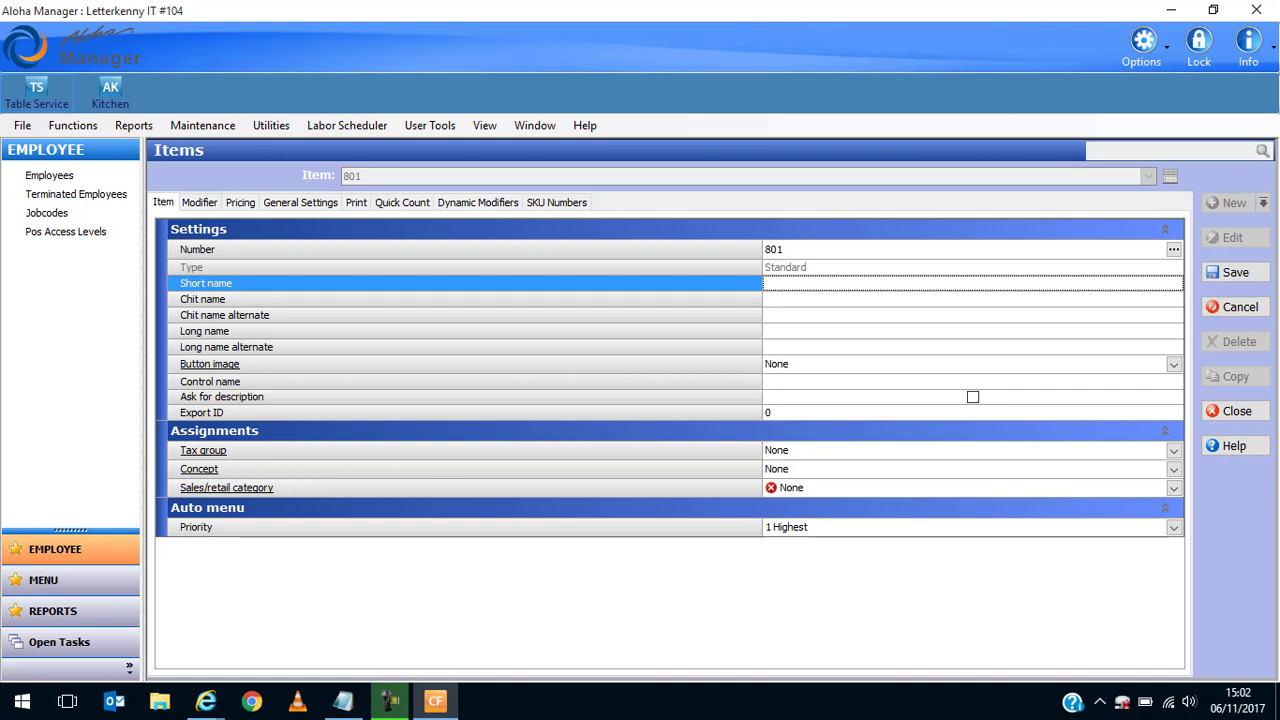
{"action": "type", "text": "Mck White Russ"}
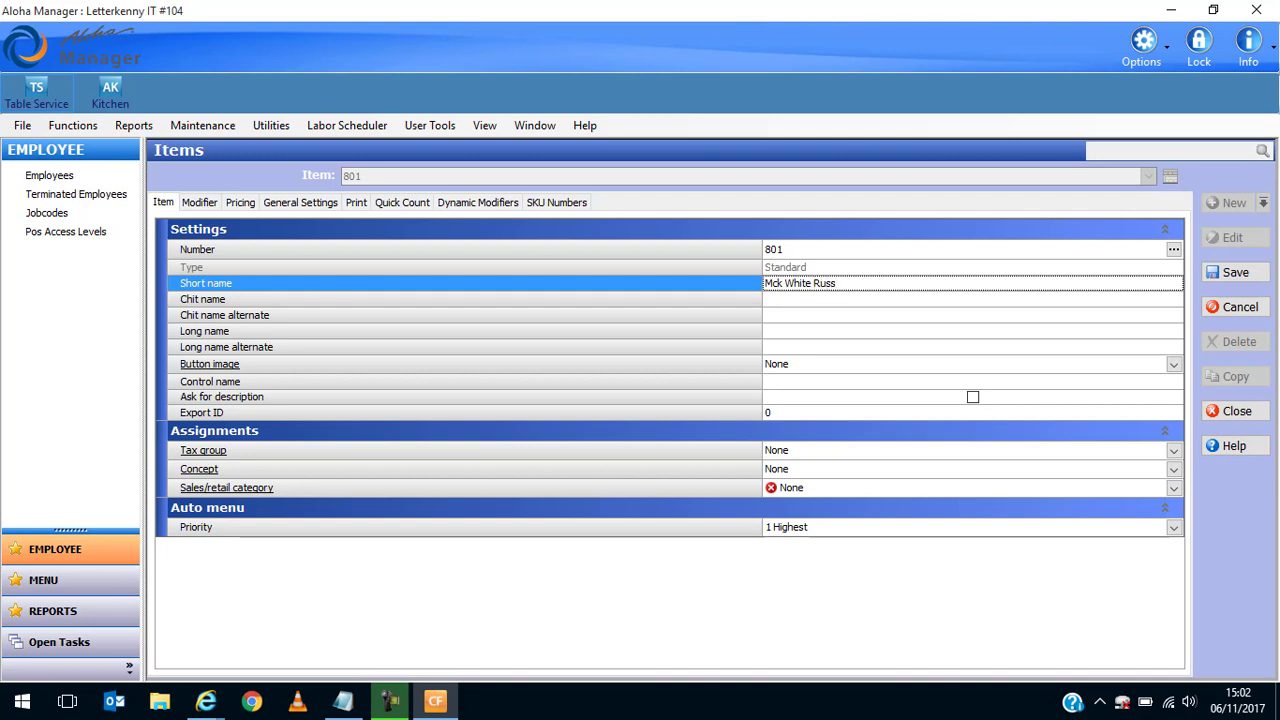
{"action": "type", "text": "\\"}
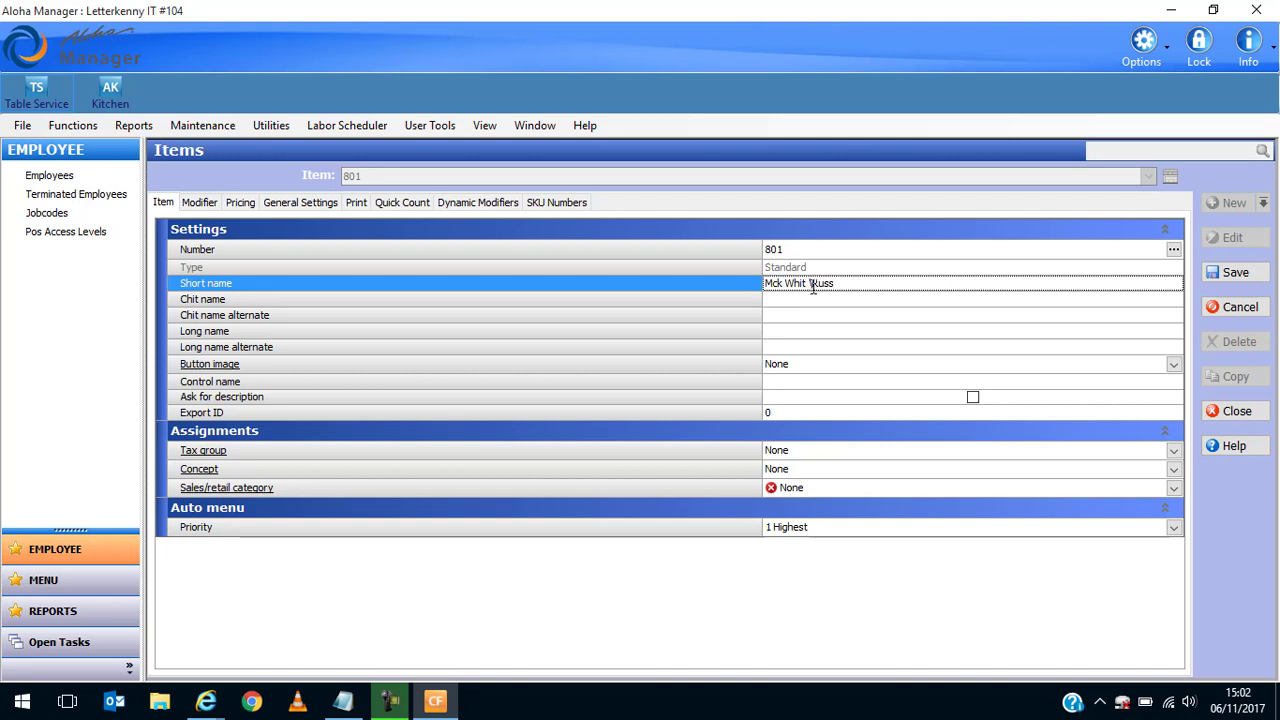
{"action": "mouse_move", "coordinate": [847, 318]}
{"action": "type", "text": "n"}
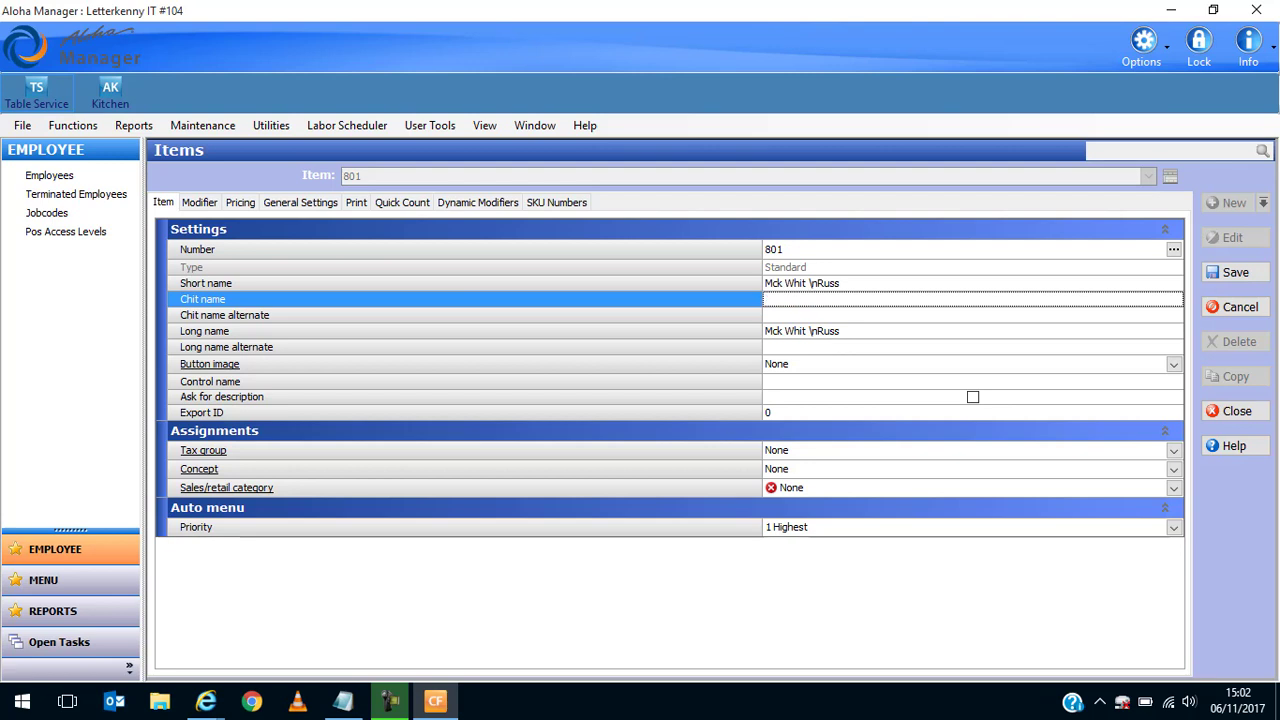
Enter chit name Mck White Russ and long name Mocktail White Russian.
{"action": "type", "text": "Mck White Russi"}
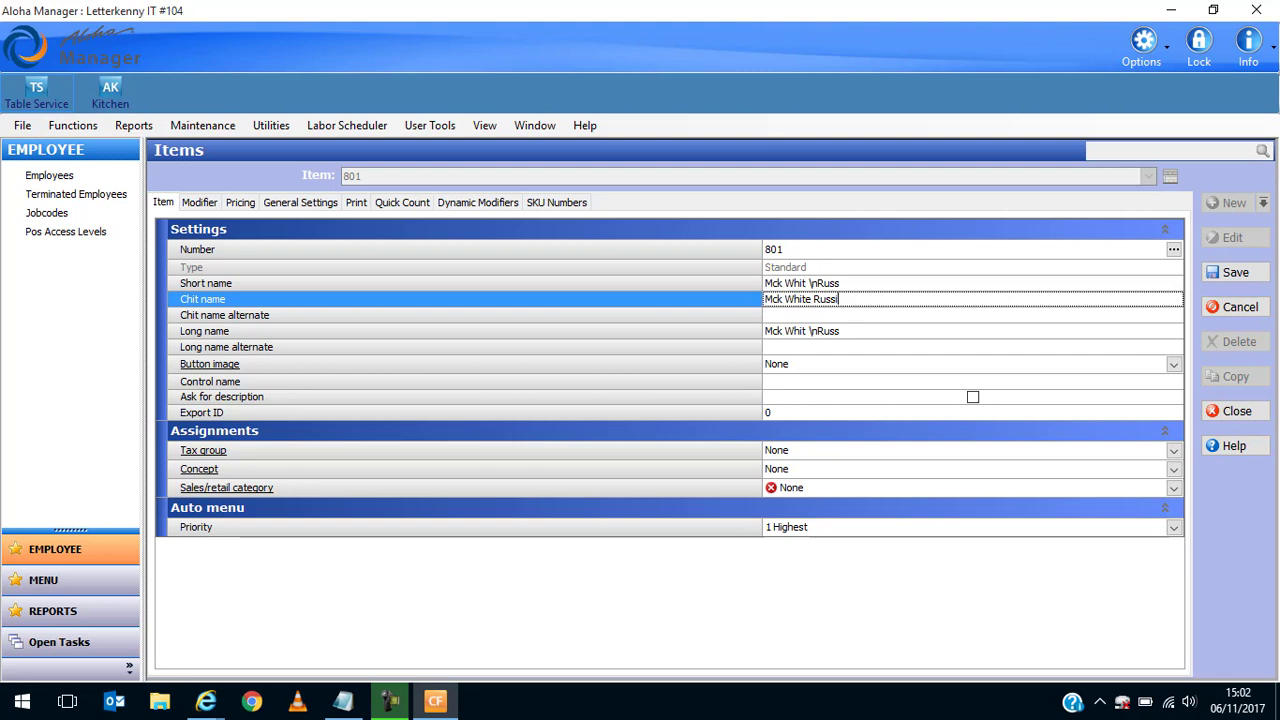
{"action": "left_click", "coordinate": [970, 331]}
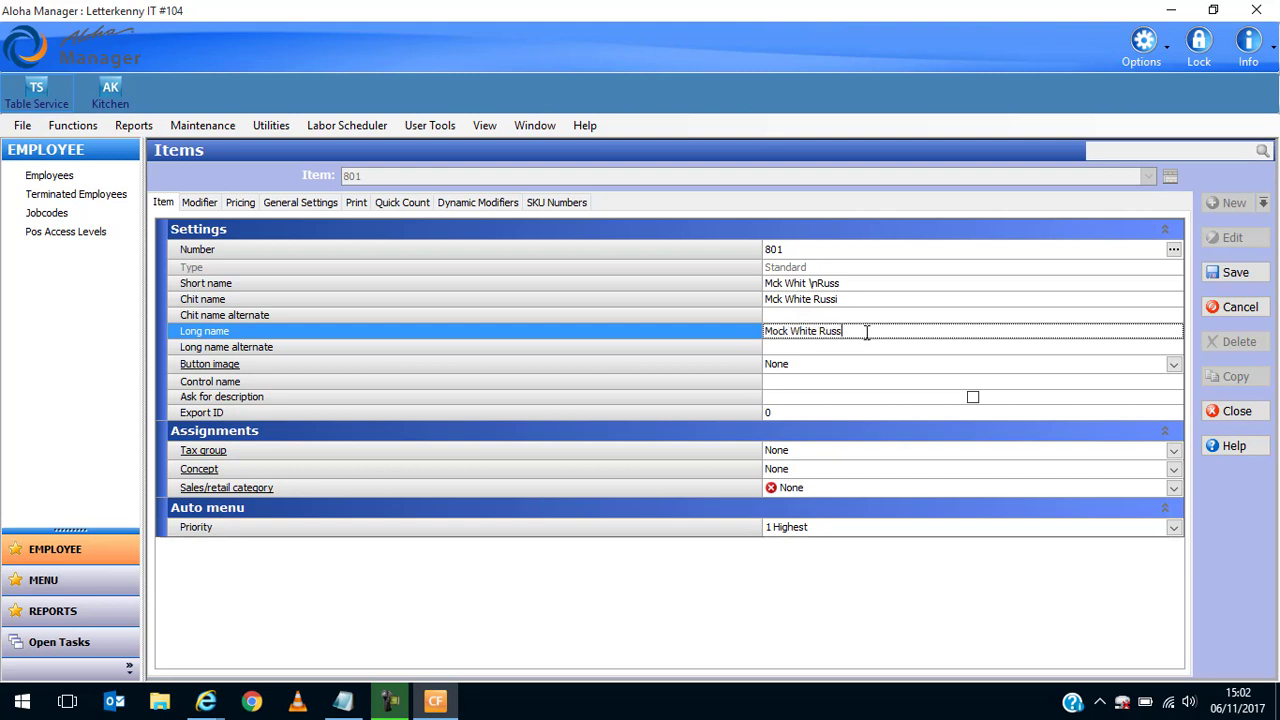
{"action": "type", "text": "ian"}
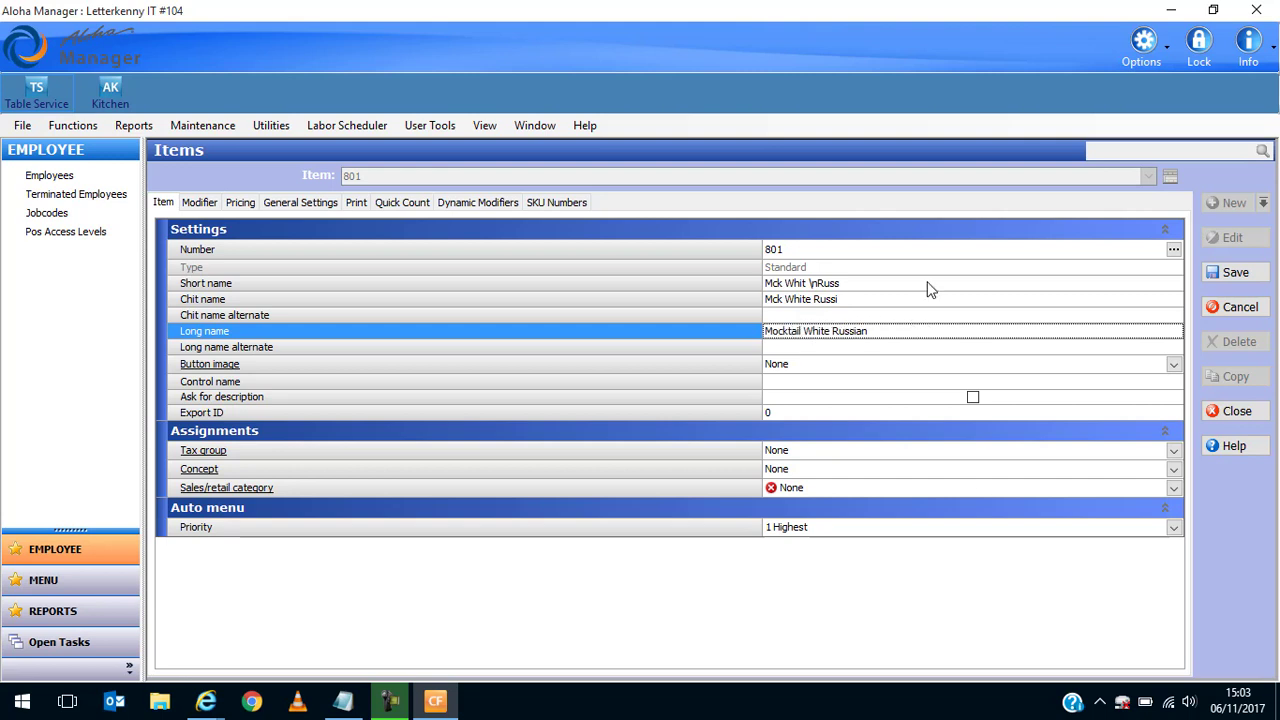
{"action": "left_click", "coordinate": [800, 331]}
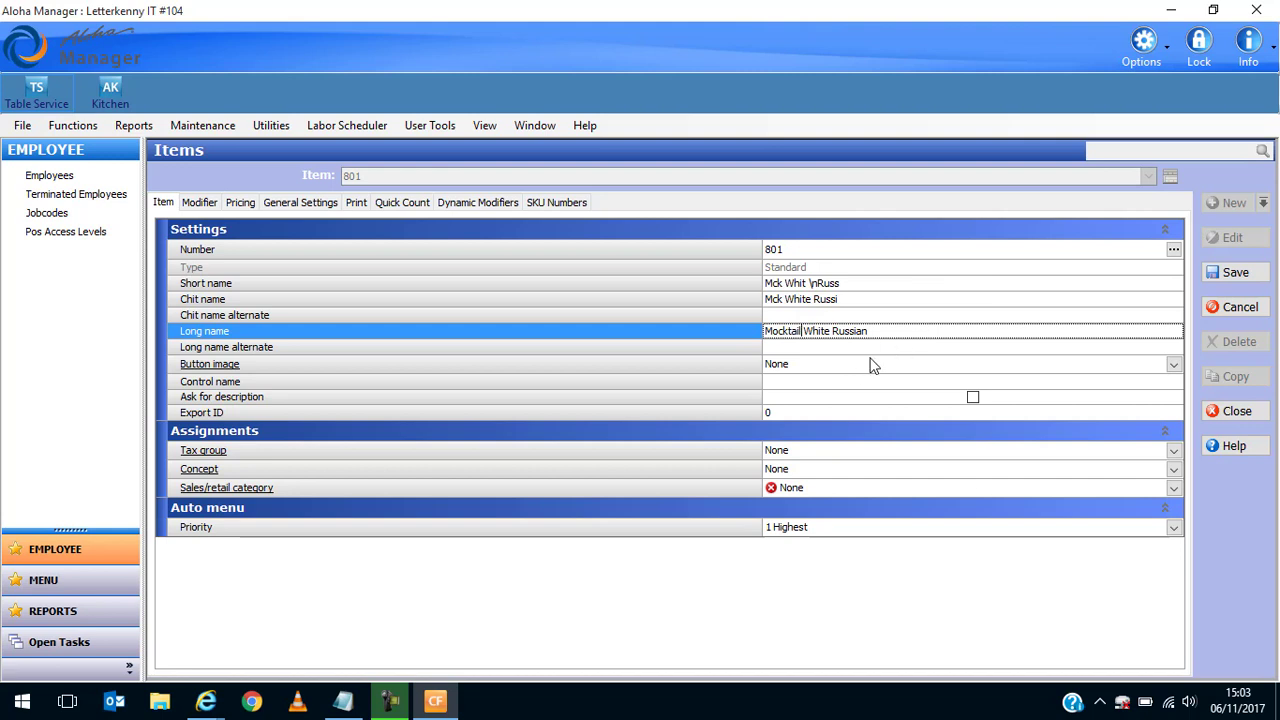
{"action": "mouse_move", "coordinate": [560, 448]}
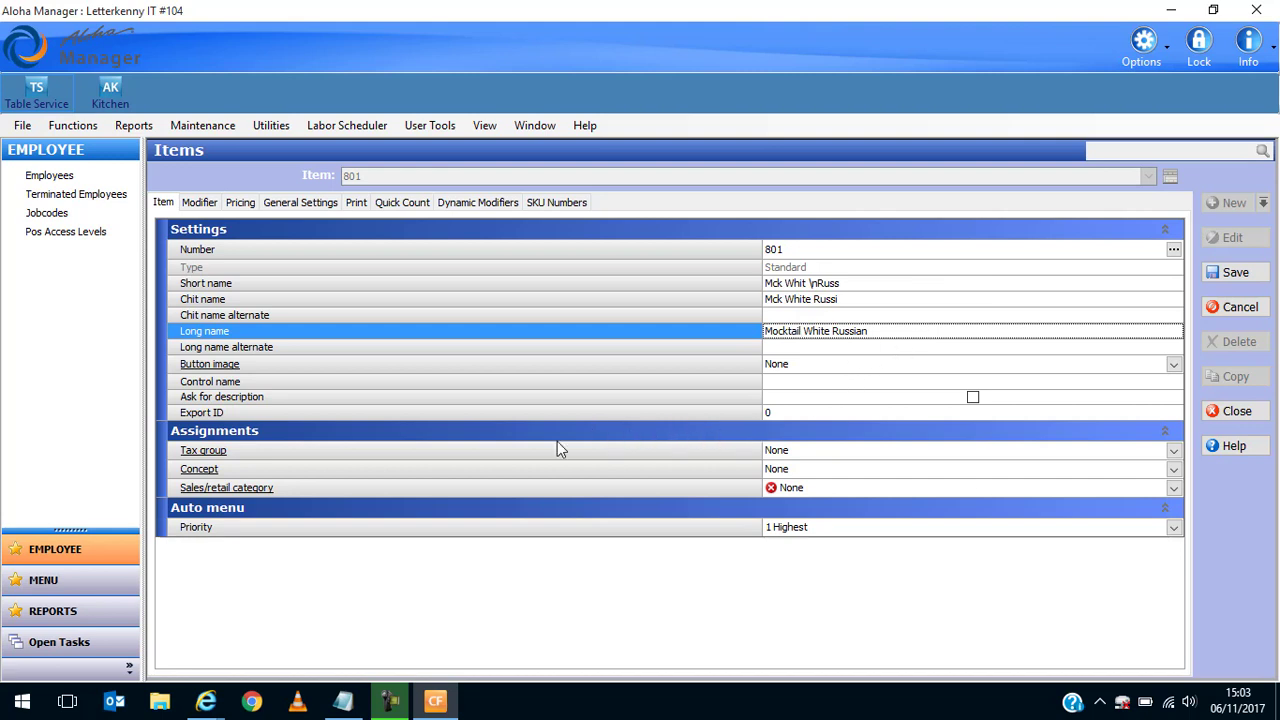
{"action": "mouse_move", "coordinate": [210, 370]}
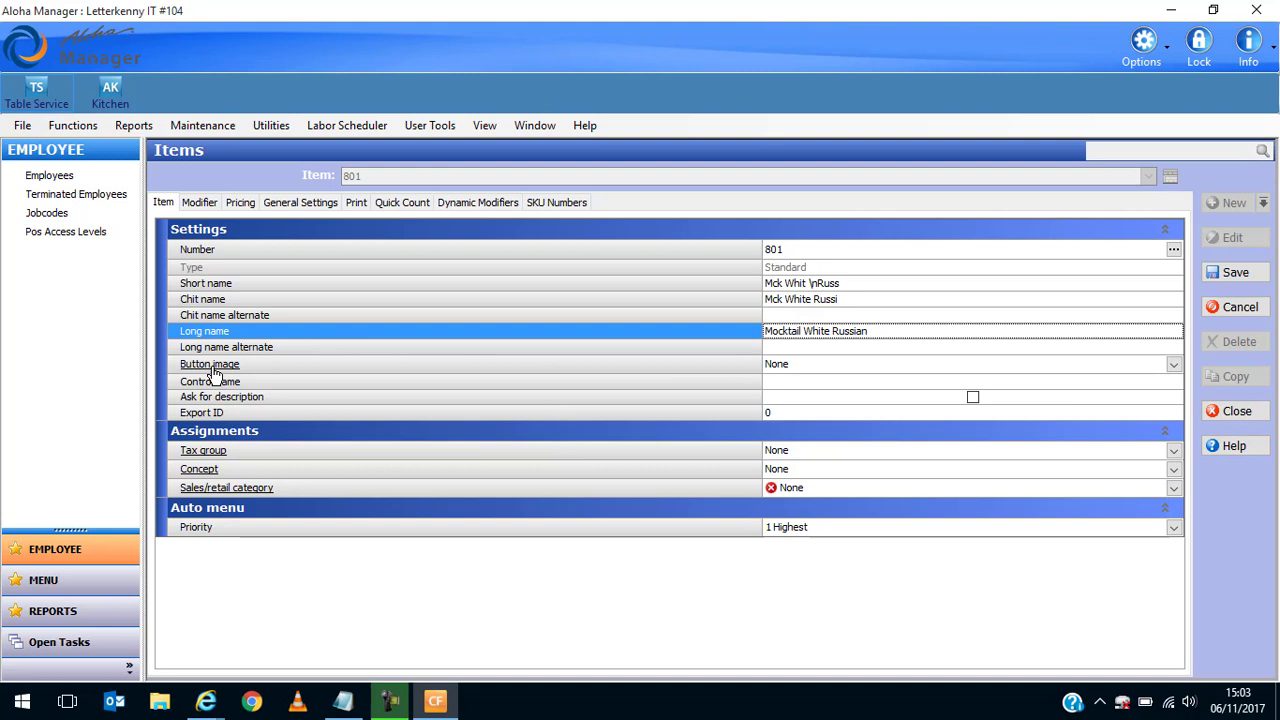
{"action": "mouse_move", "coordinate": [218, 375]}
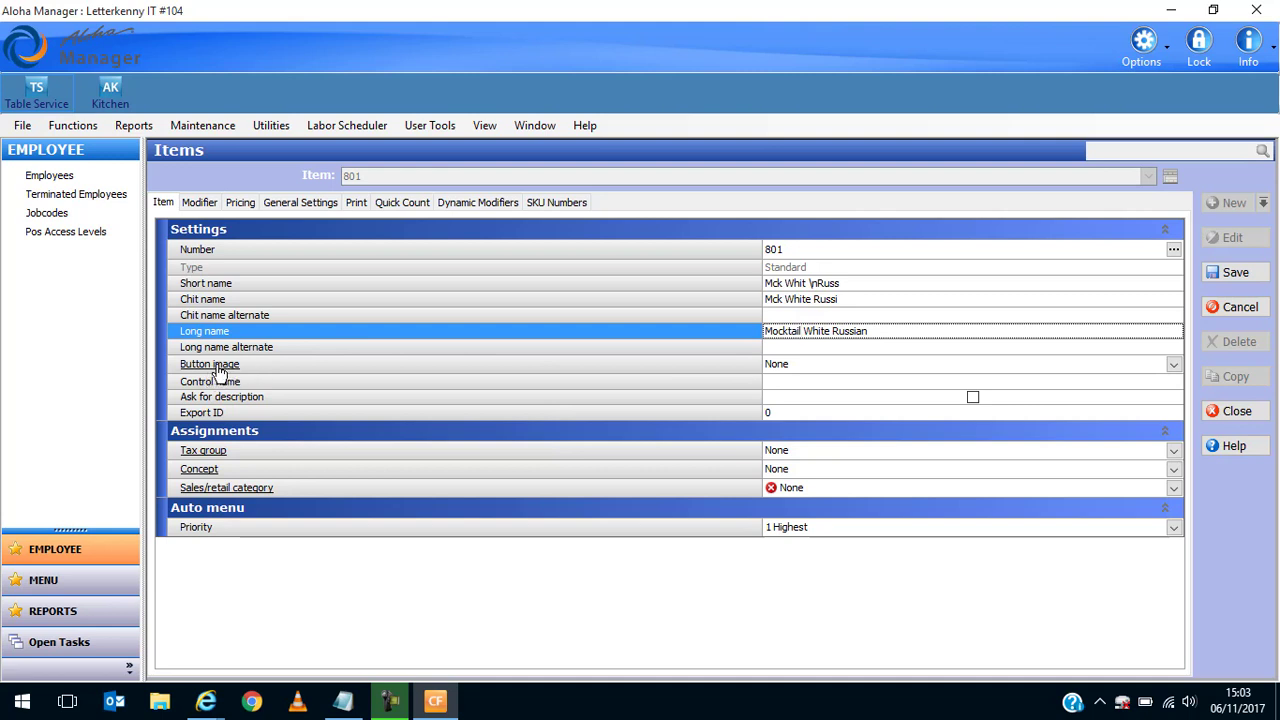
{"action": "mouse_move", "coordinate": [223, 375]}
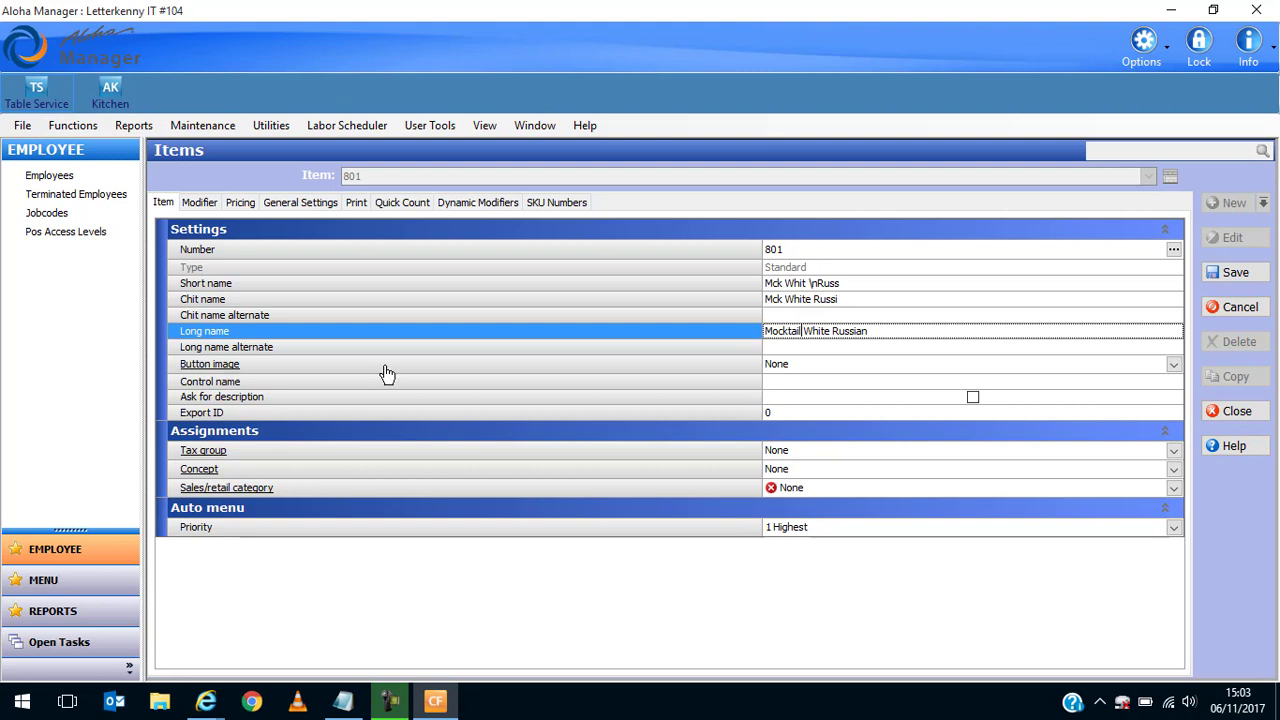
{"action": "mouse_move", "coordinate": [752, 408]}
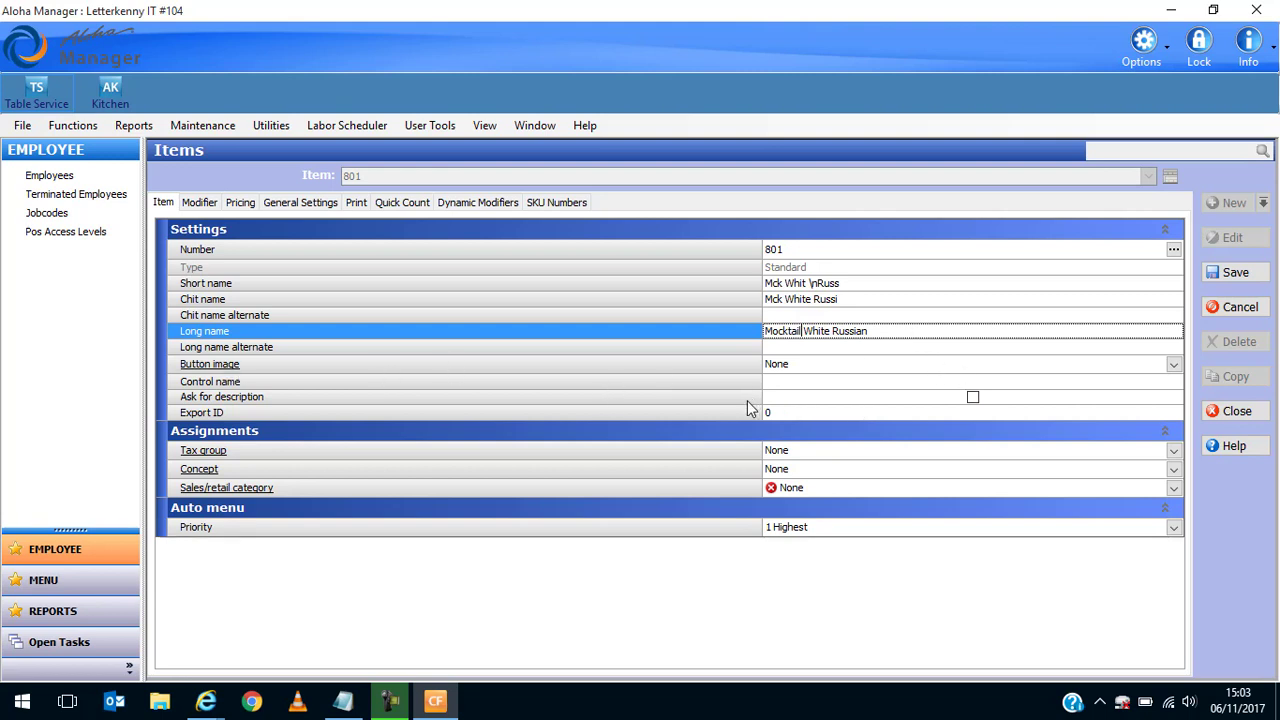
{"action": "mouse_move", "coordinate": [818, 465]}
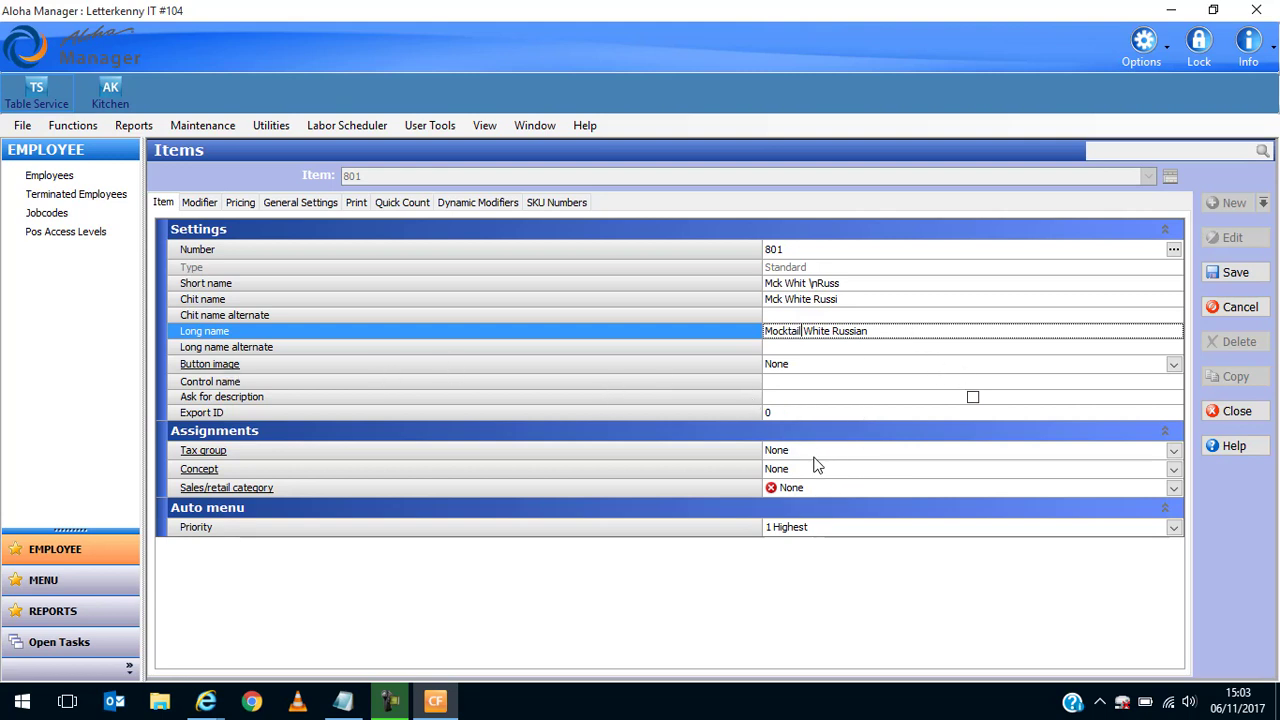
{"action": "mouse_move", "coordinate": [1036, 489]}
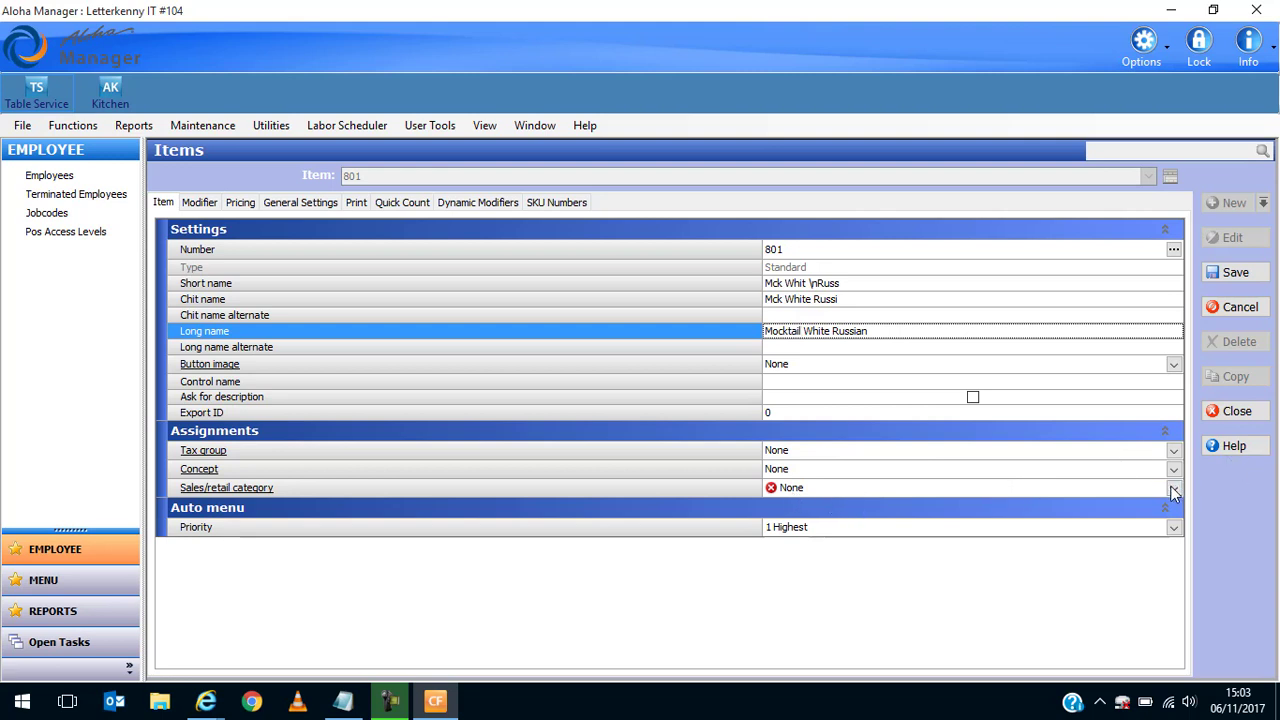
Set item 801's Sales/retail category to DRINKS and its Tax group to 23%.
{"action": "left_click", "coordinate": [1173, 487]}
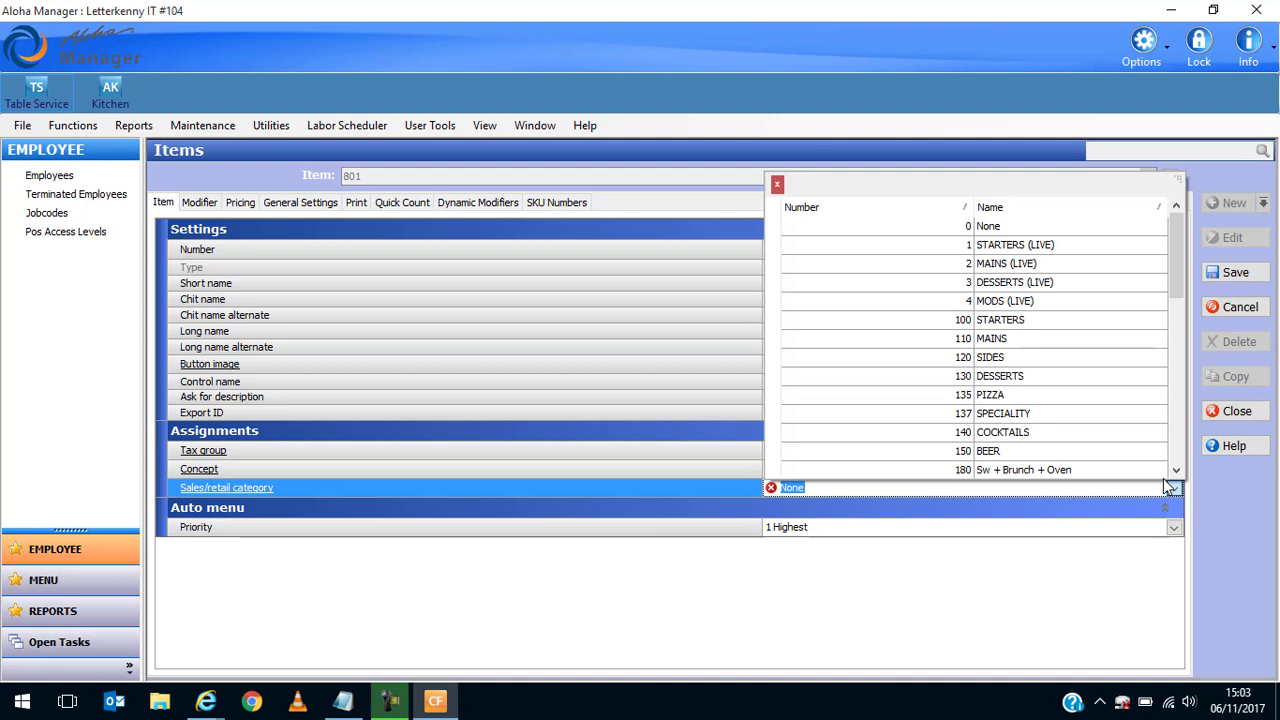
{"action": "left_click", "coordinate": [1001, 413]}
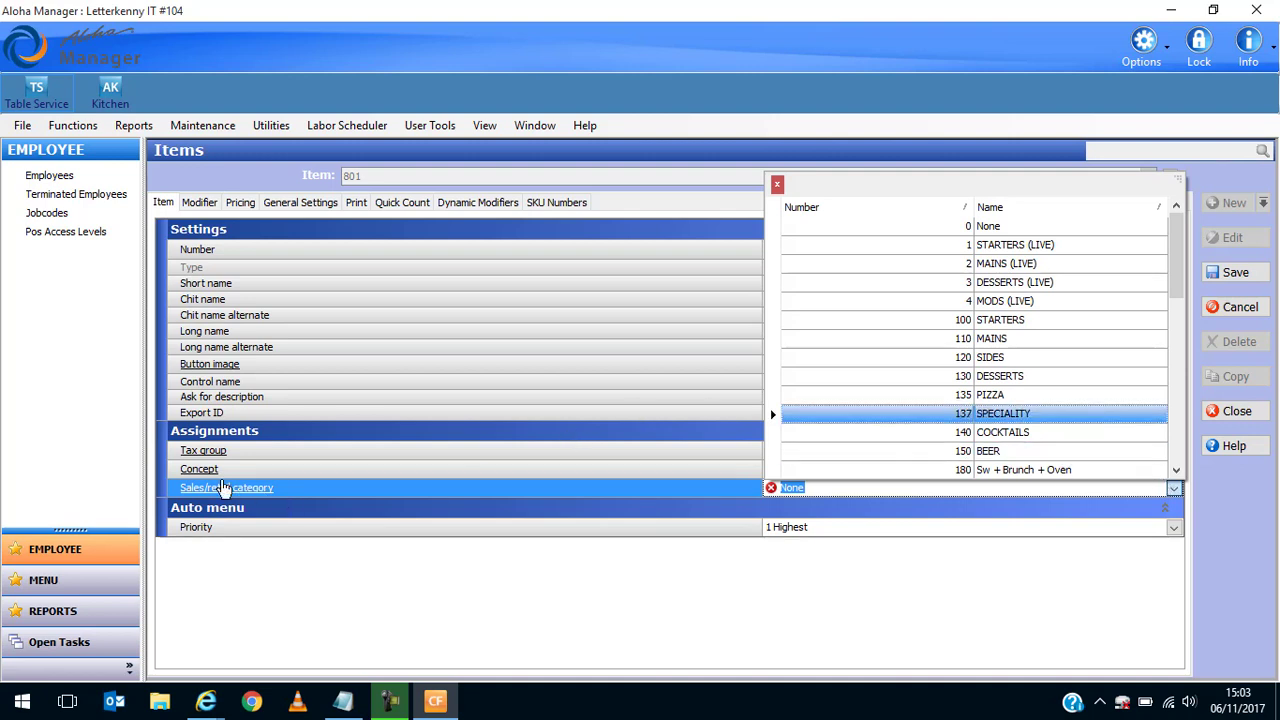
{"action": "left_click", "coordinate": [1002, 432]}
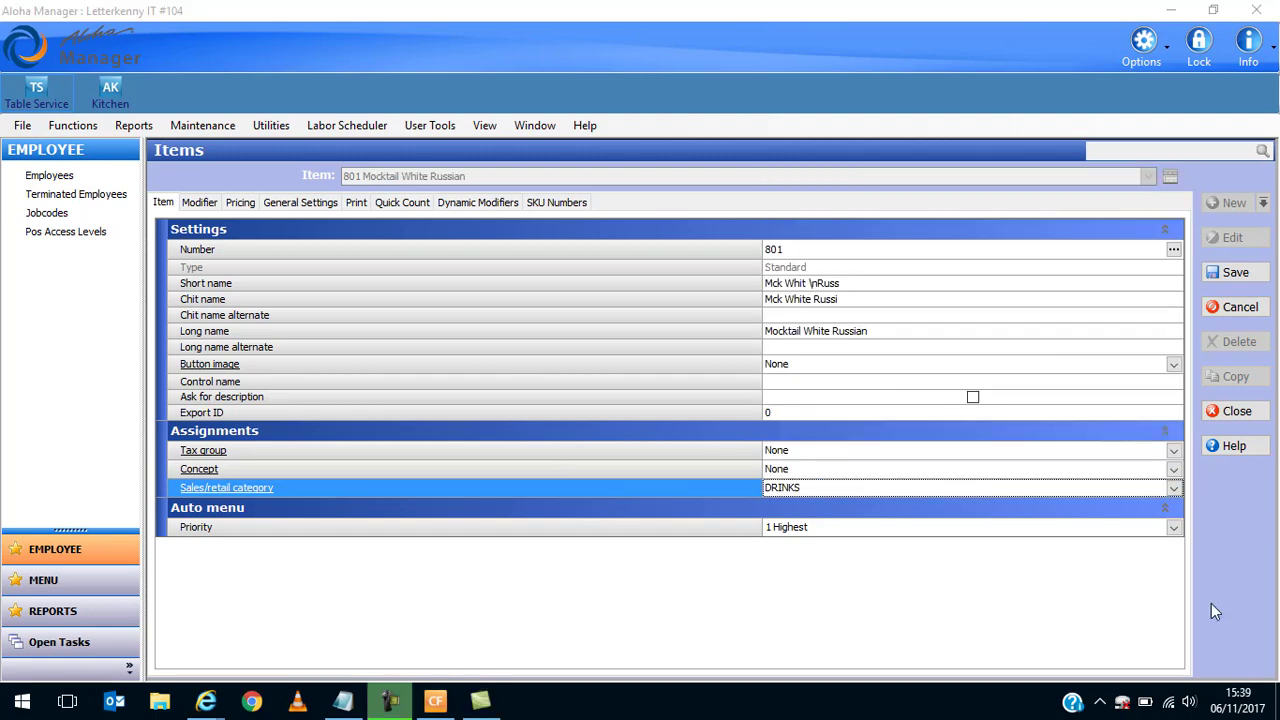
{"action": "mouse_move", "coordinate": [389, 491]}
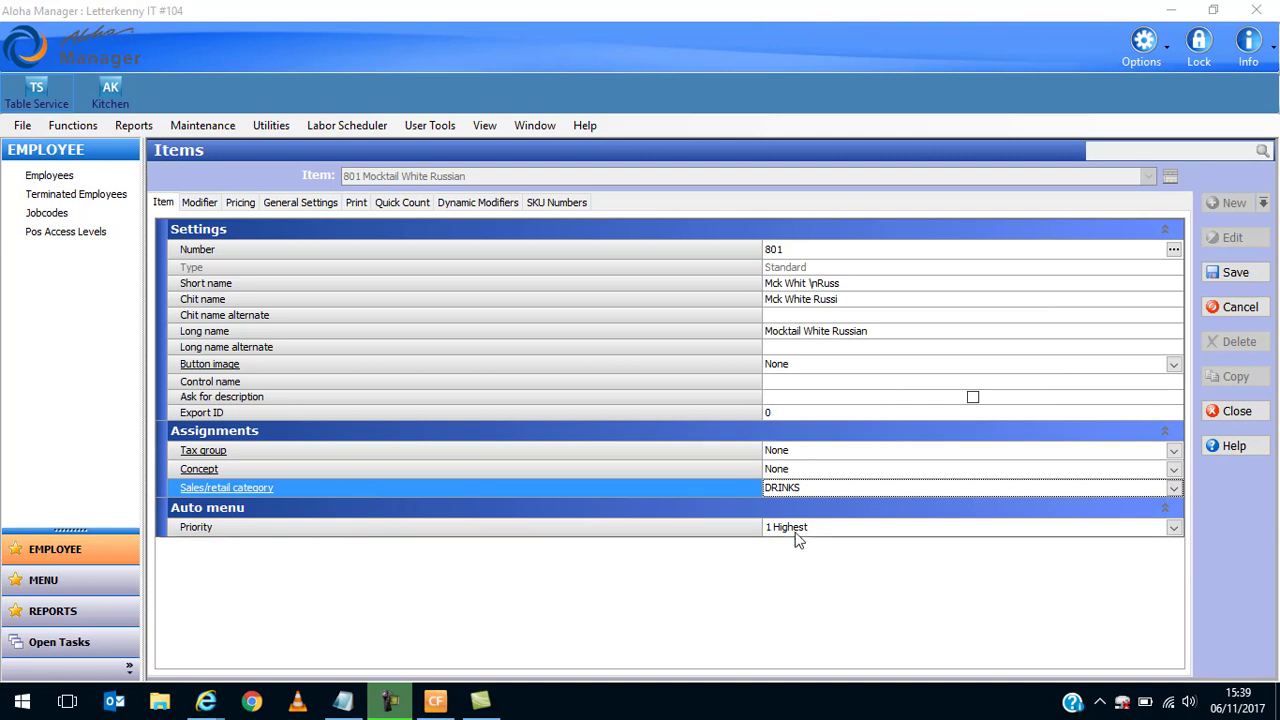
{"action": "left_click", "coordinate": [1173, 488]}
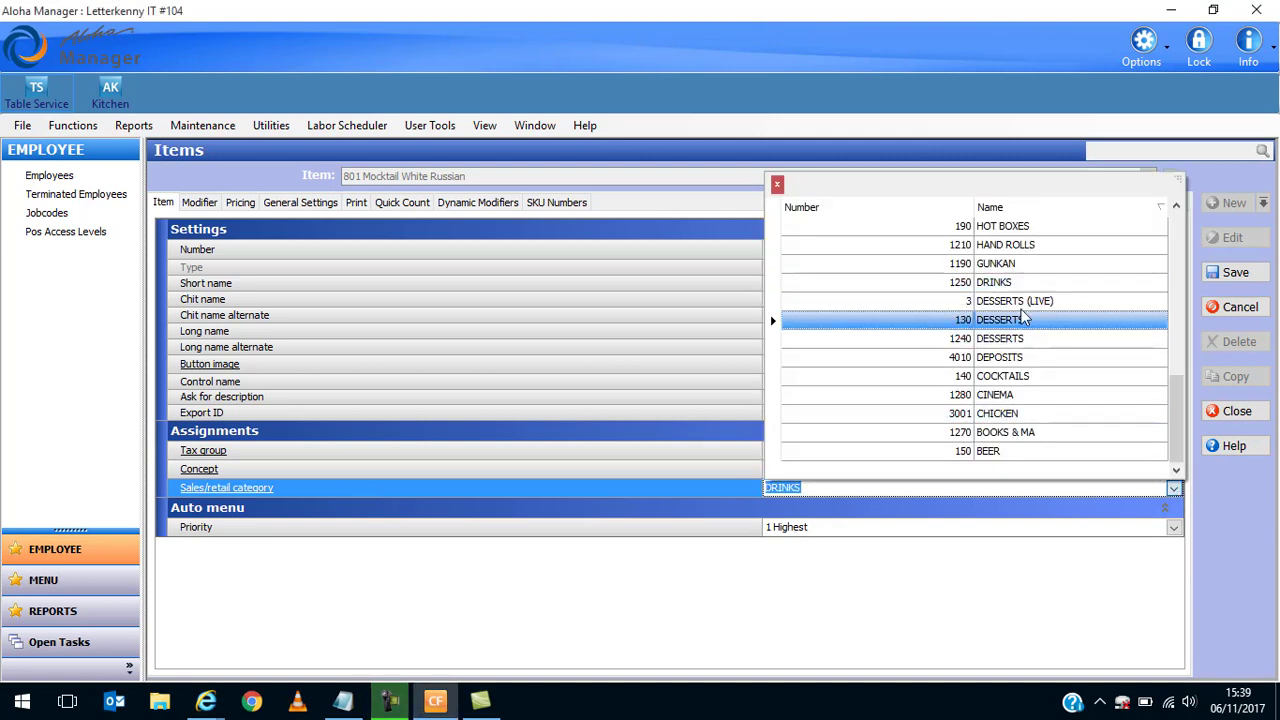
{"action": "left_click", "coordinate": [994, 282]}
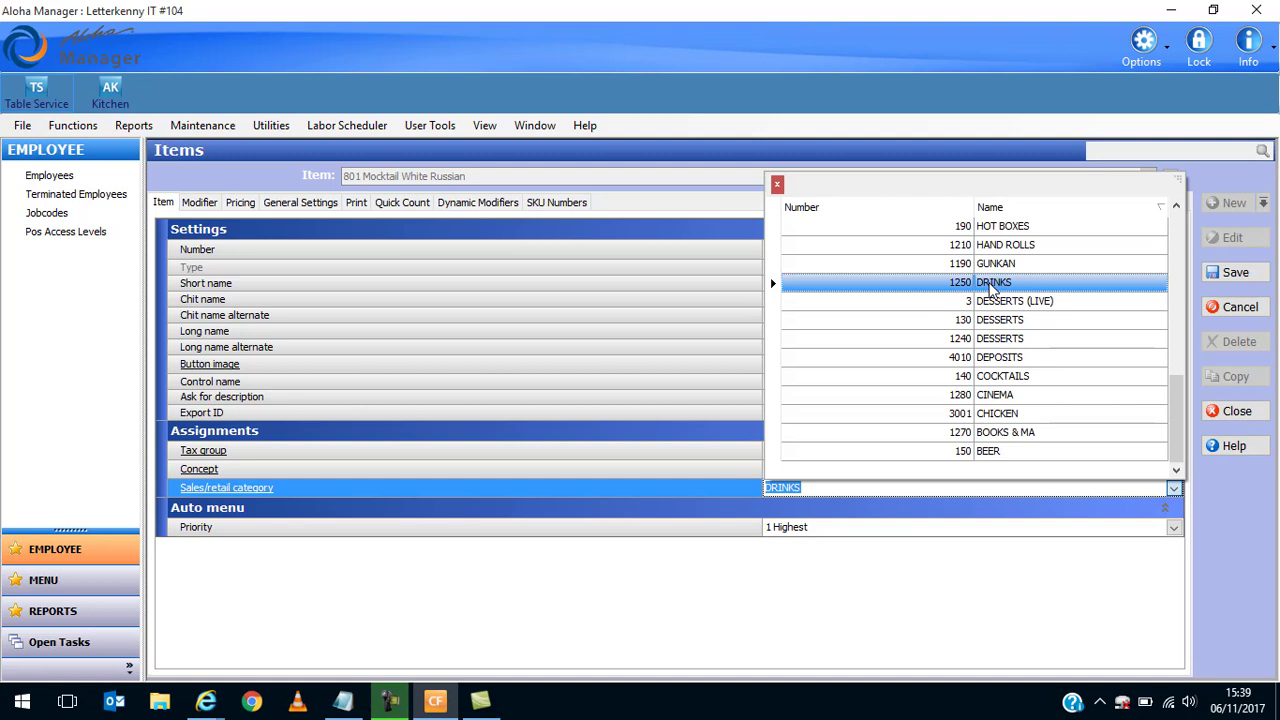
{"action": "left_click", "coordinate": [994, 282]}
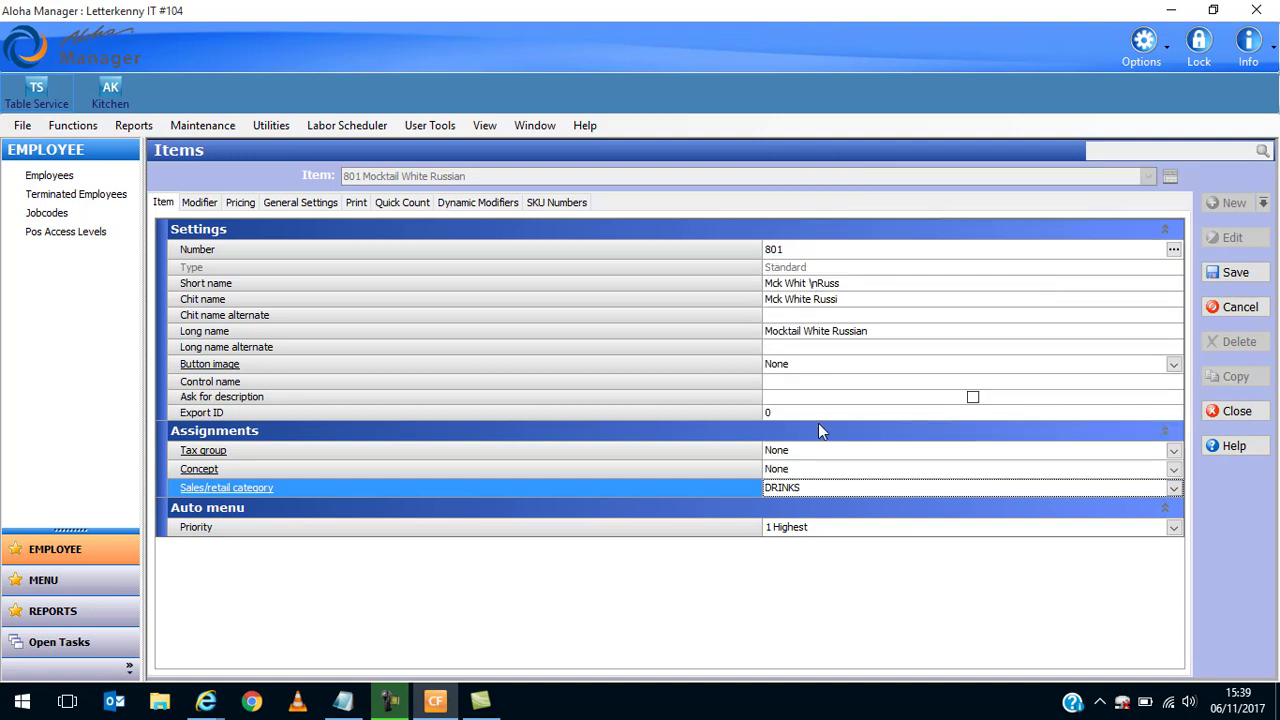
{"action": "left_click", "coordinate": [1173, 450]}
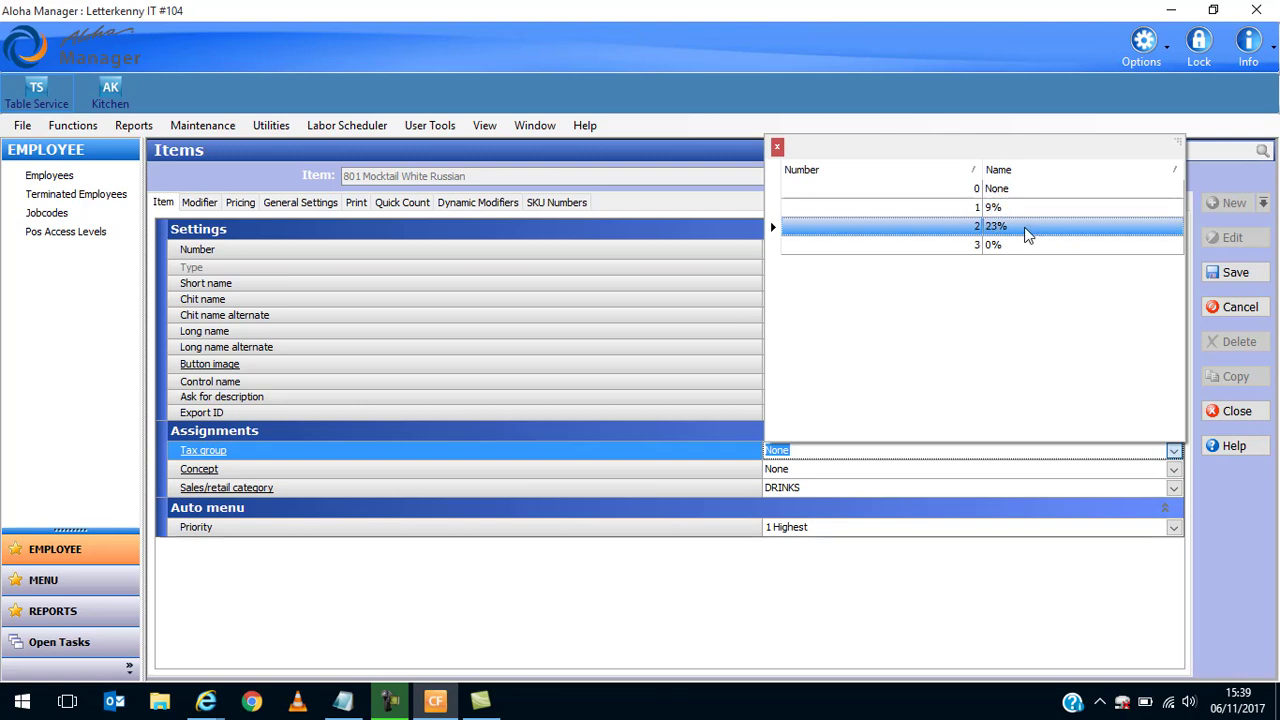
{"action": "left_click", "coordinate": [995, 225]}
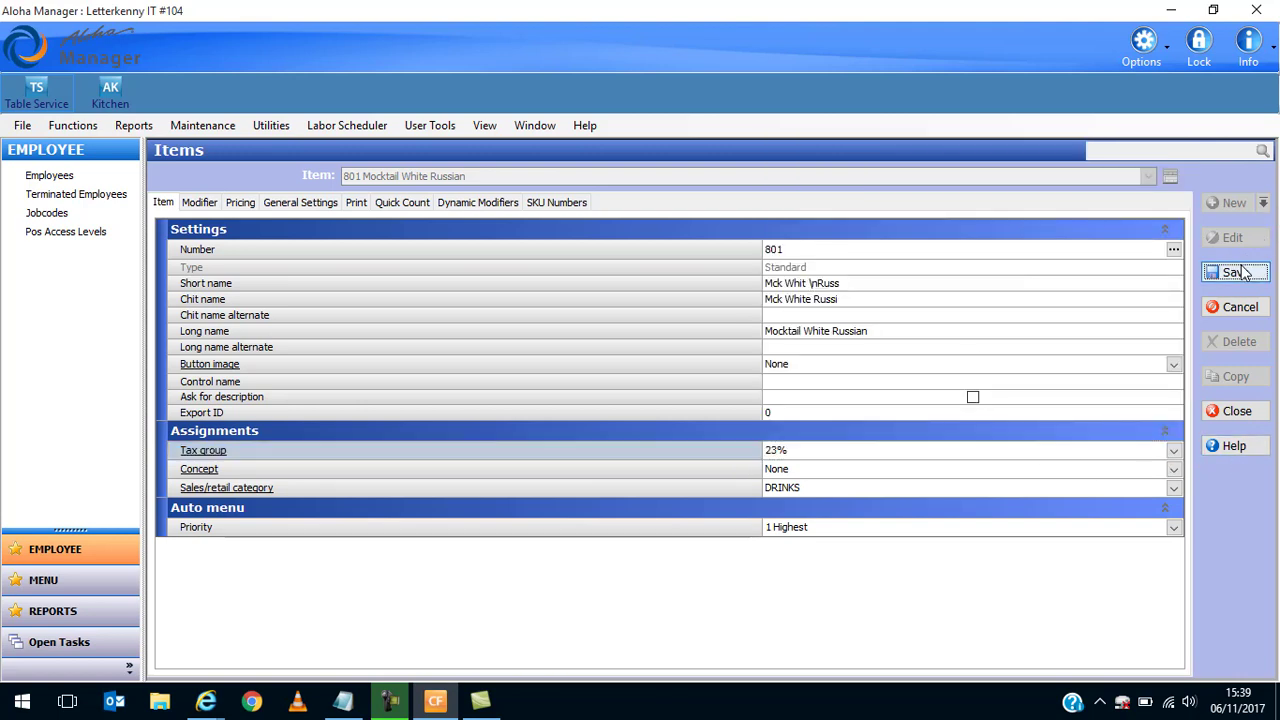
Save item 801, then start item 802 with short, chit and long names for Mock Banshee.
{"action": "left_click", "coordinate": [1234, 271]}
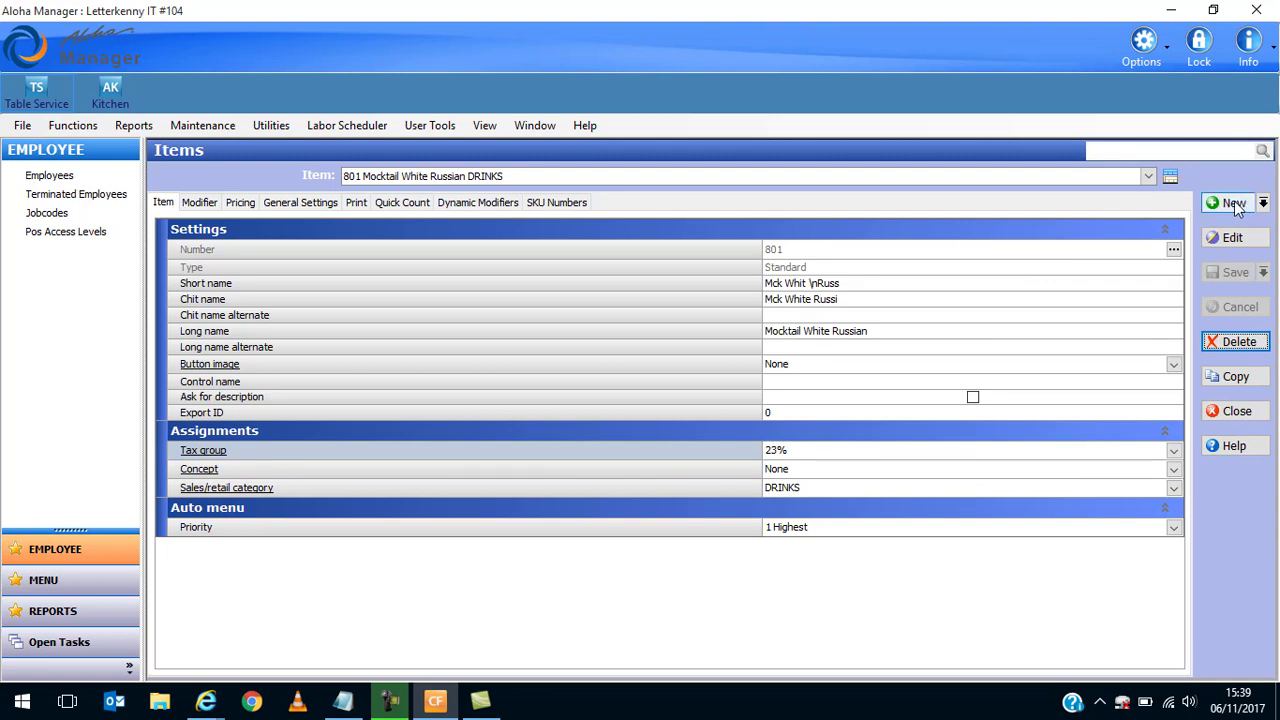
{"action": "left_click", "coordinate": [1233, 203]}
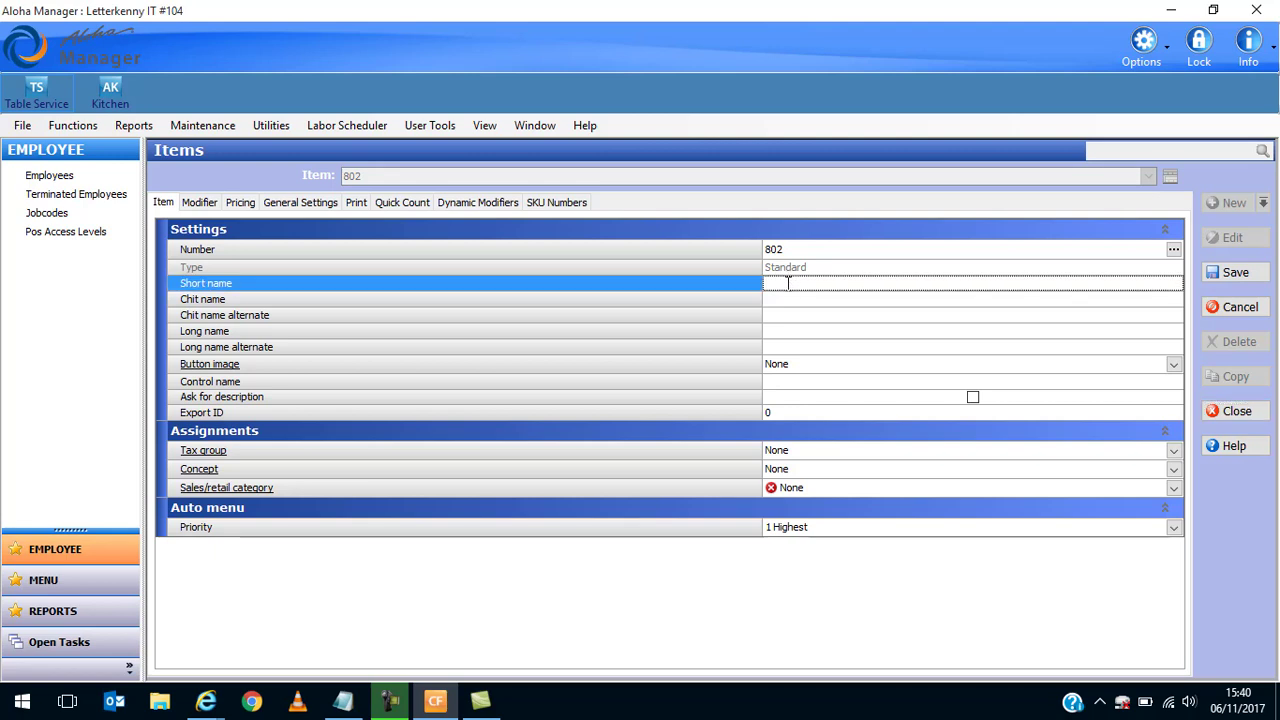
{"action": "type", "text": "M"}
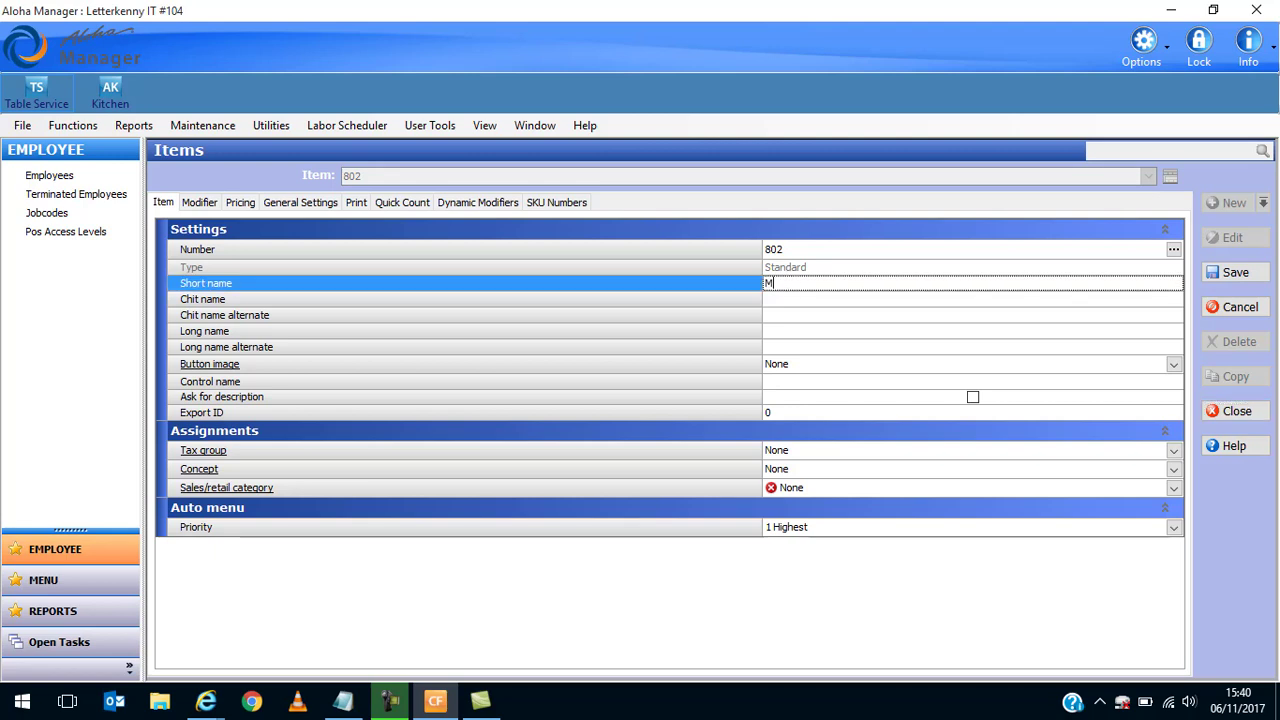
{"action": "type", "text": "ck"}
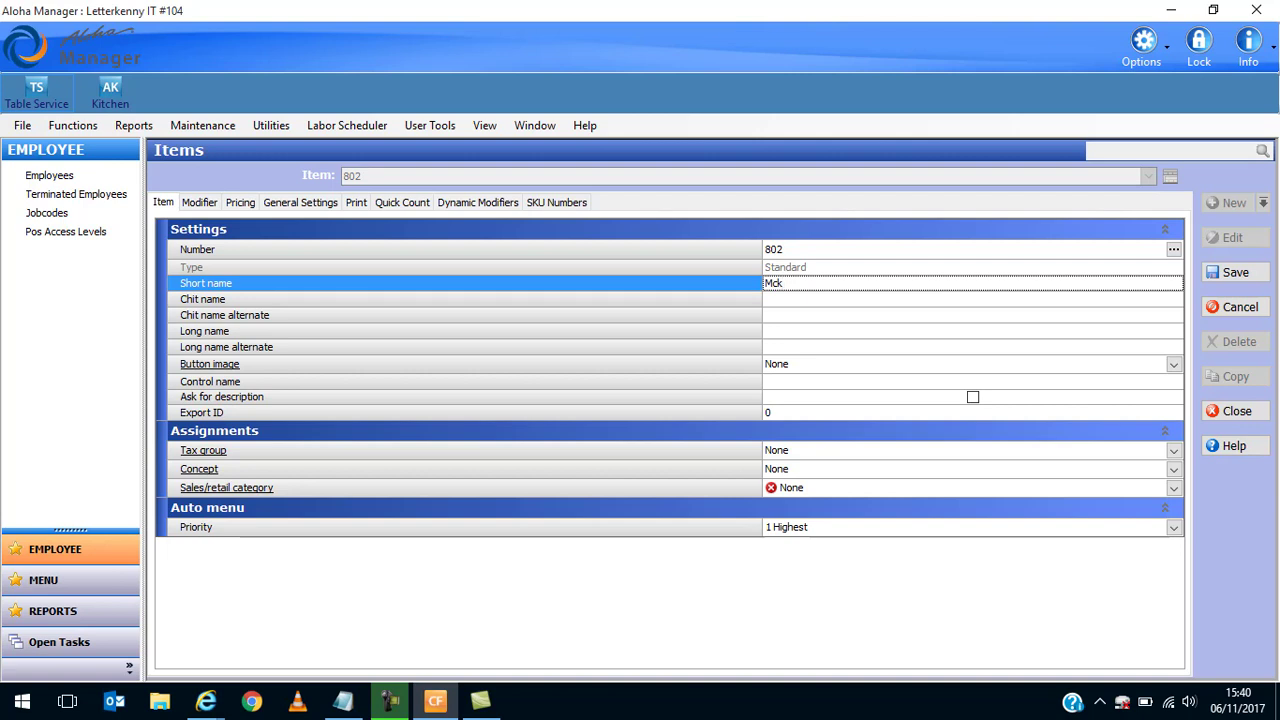
{"action": "type", "text": "\\"}
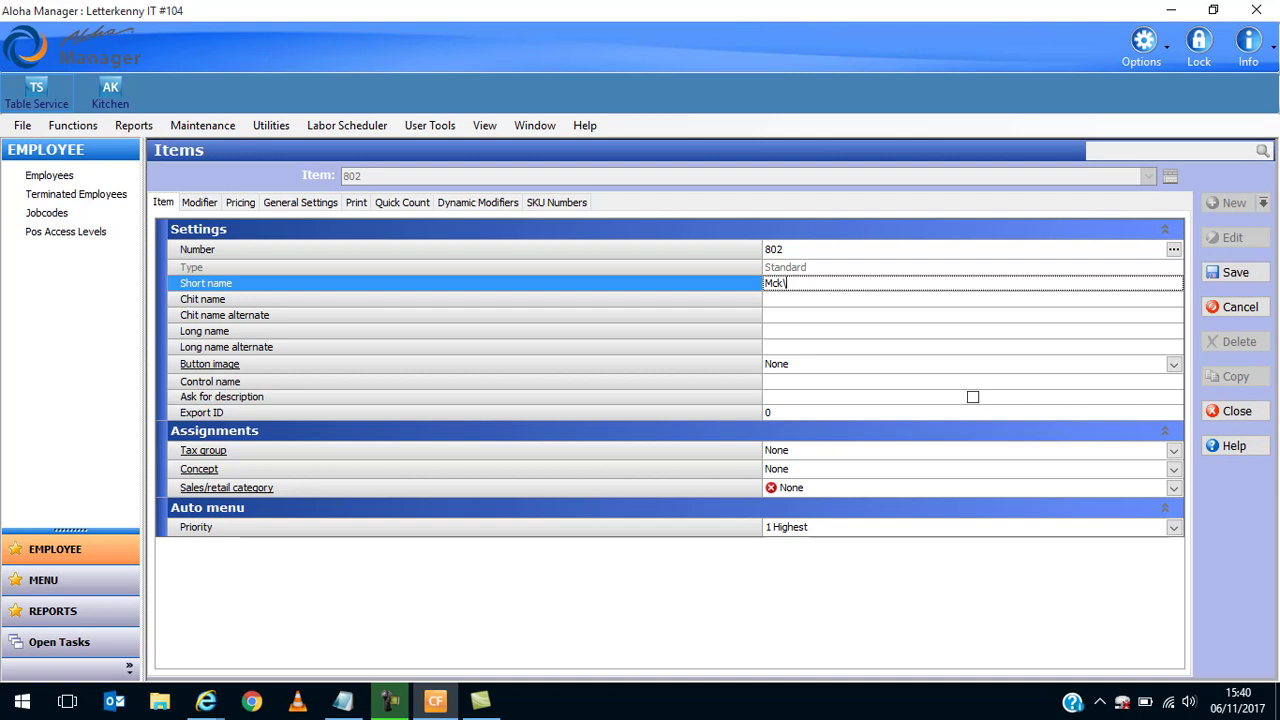
{"action": "type", "text": "\\n"}
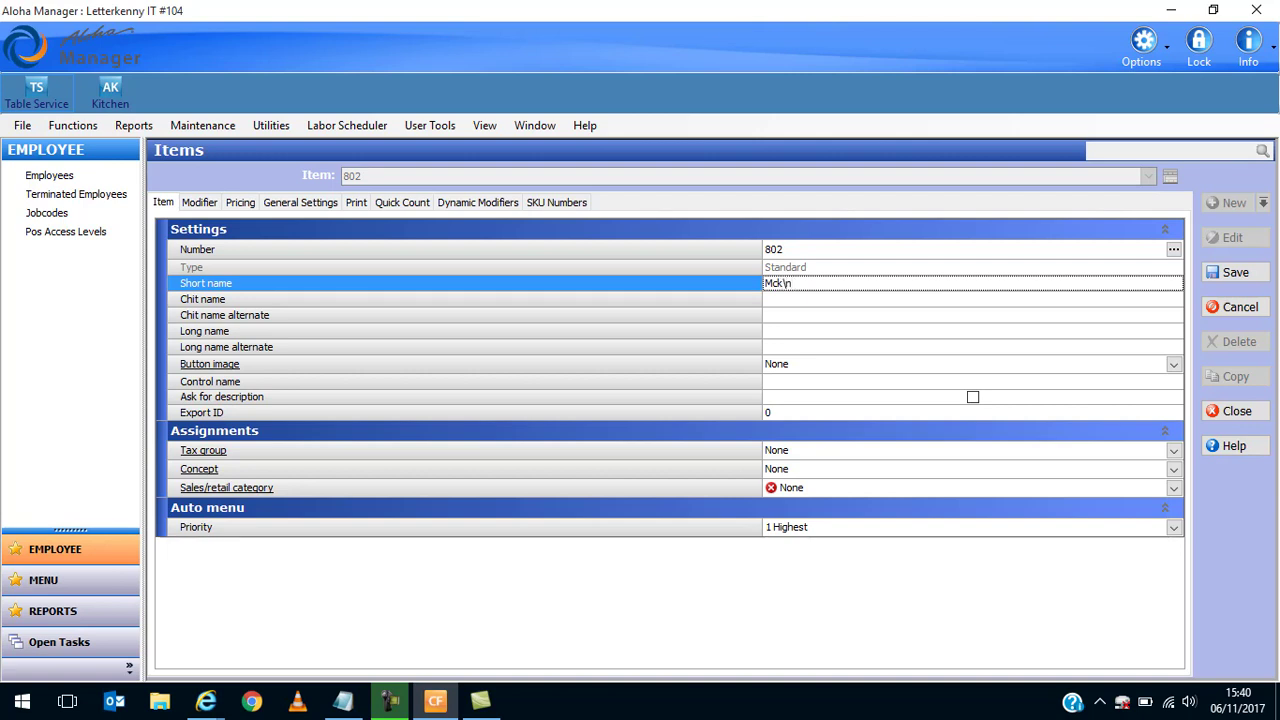
{"action": "type", "text": "Banshee"}
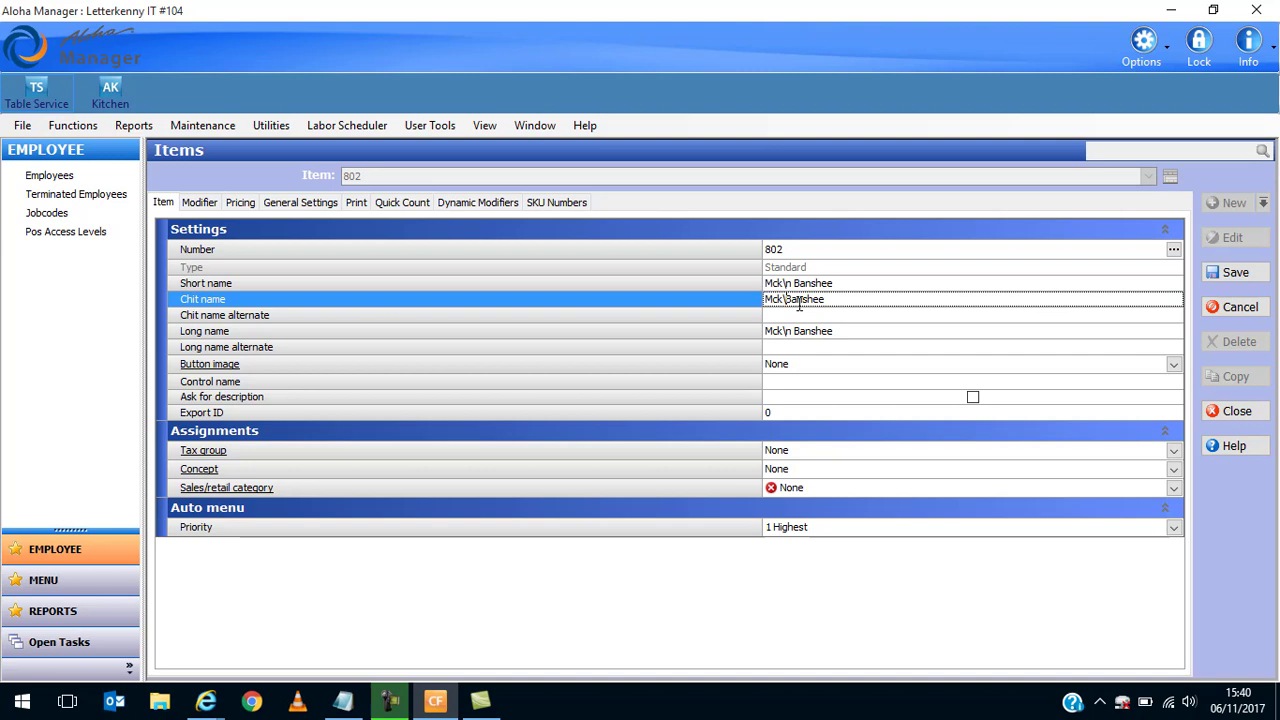
{"action": "type", "text": "Mock Banshee"}
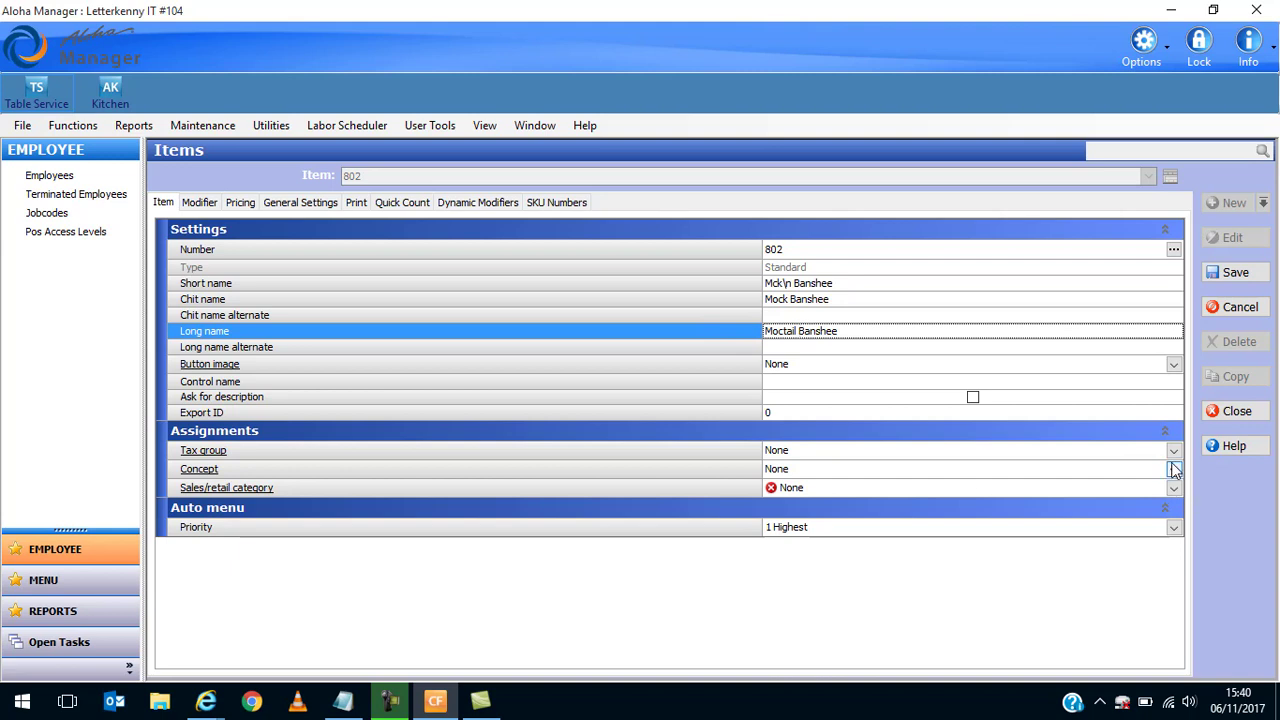
Give item 802 Tax group 23% and Sales/retail category DRINKS, saving it as item 803 starts.
{"action": "left_click", "coordinate": [1173, 450]}
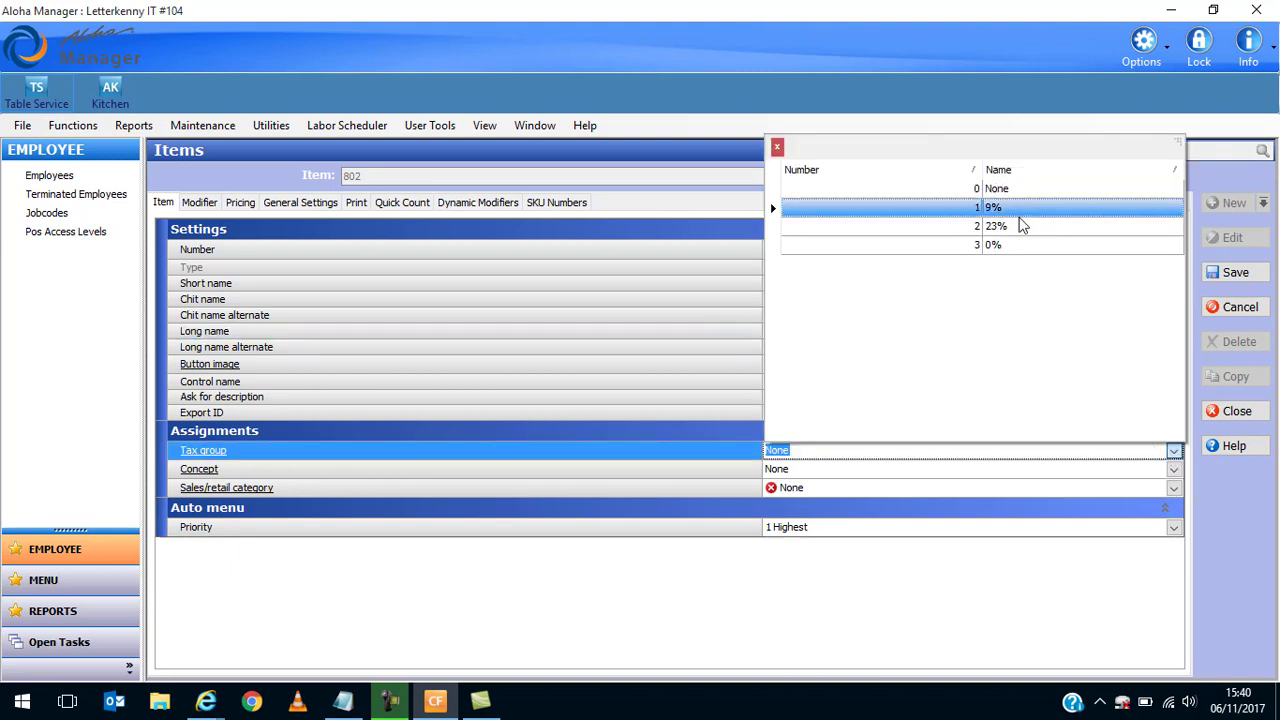
{"action": "left_click", "coordinate": [1000, 226]}
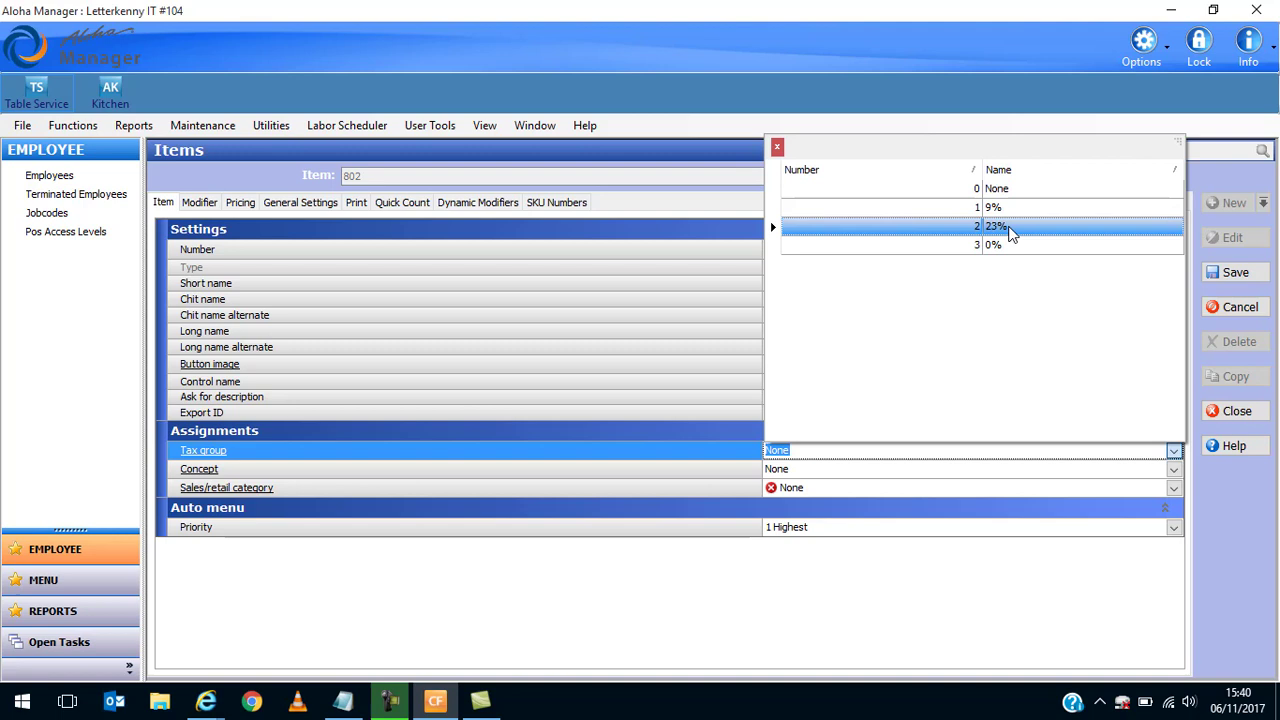
{"action": "left_click", "coordinate": [1173, 487]}
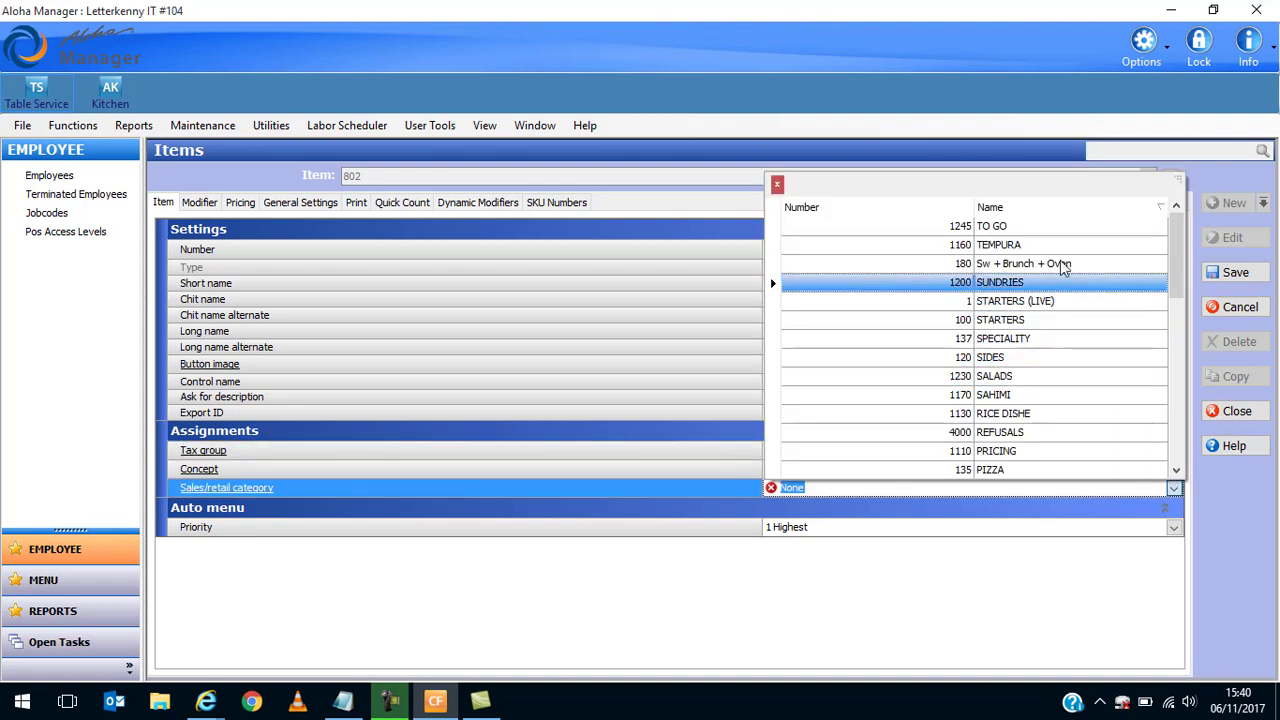
{"action": "scroll", "scroll_direction": "down", "scroll_amount": 3}
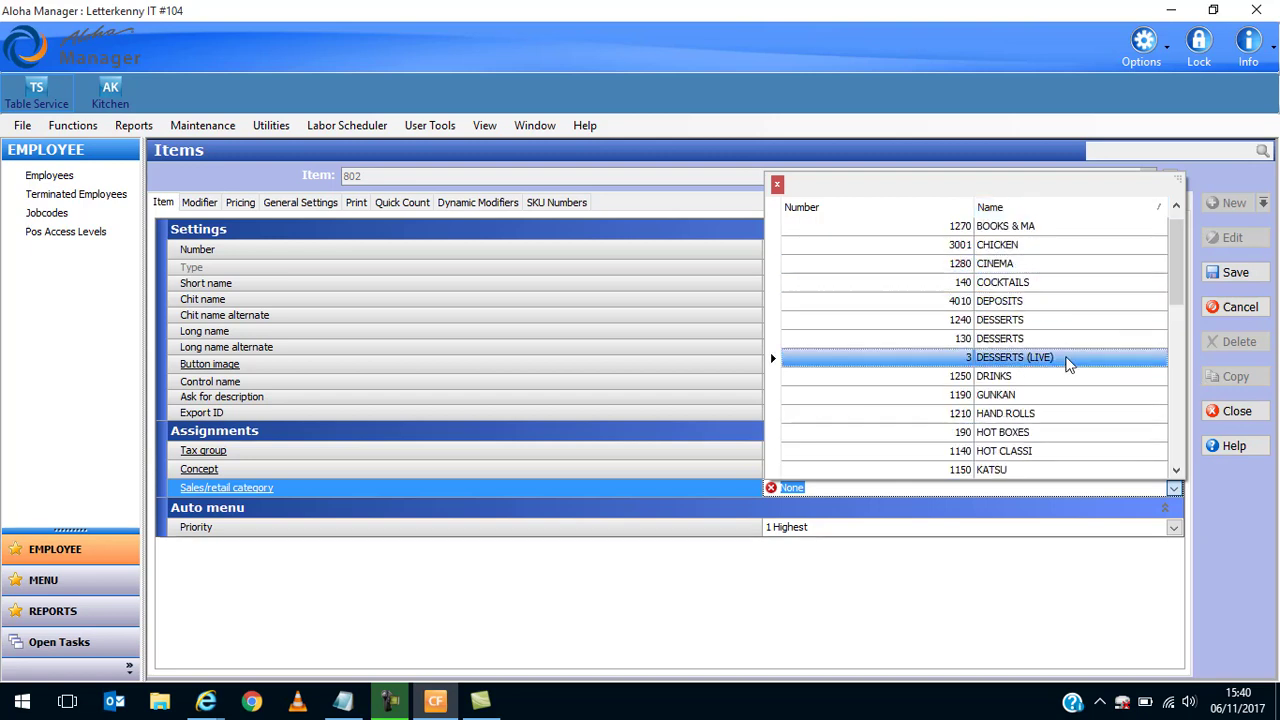
{"action": "left_click", "coordinate": [994, 375]}
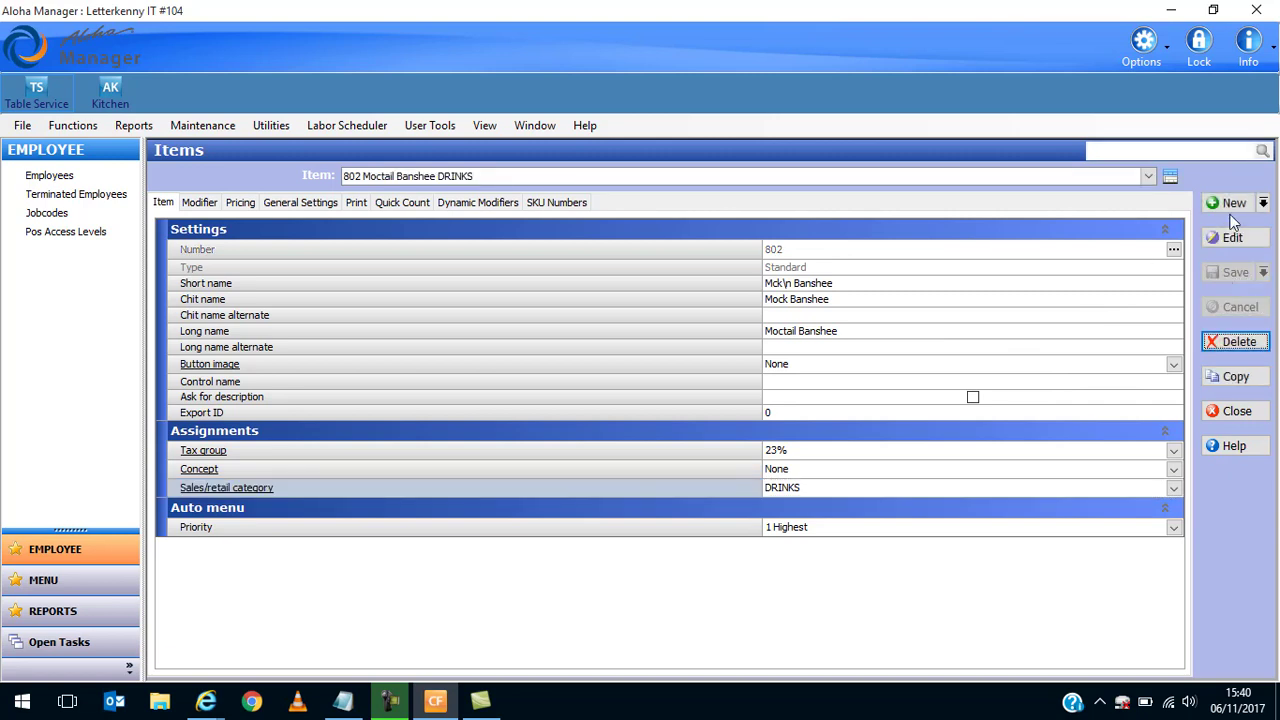
{"action": "left_click", "coordinate": [1233, 203]}
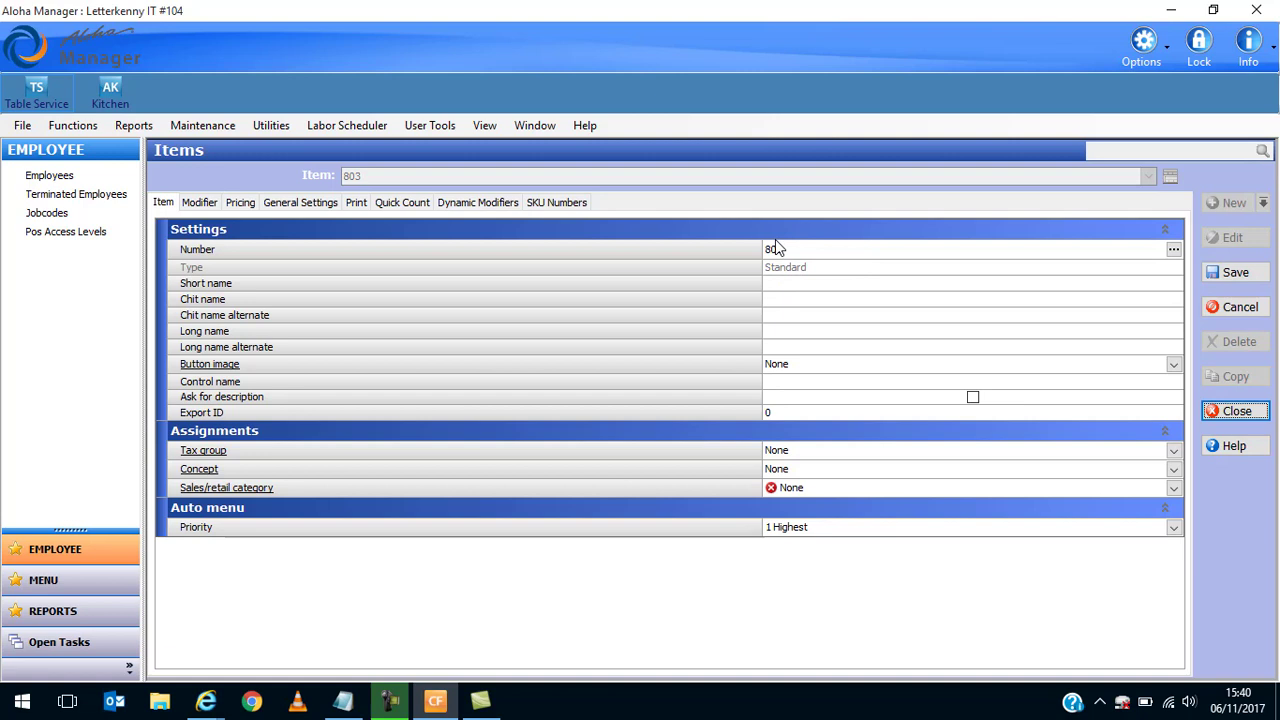
Enter item 803's Mocktail Cosmopolitan names, Tax group 23% and DRINKS category, then save.
{"action": "left_click", "coordinate": [970, 283]}
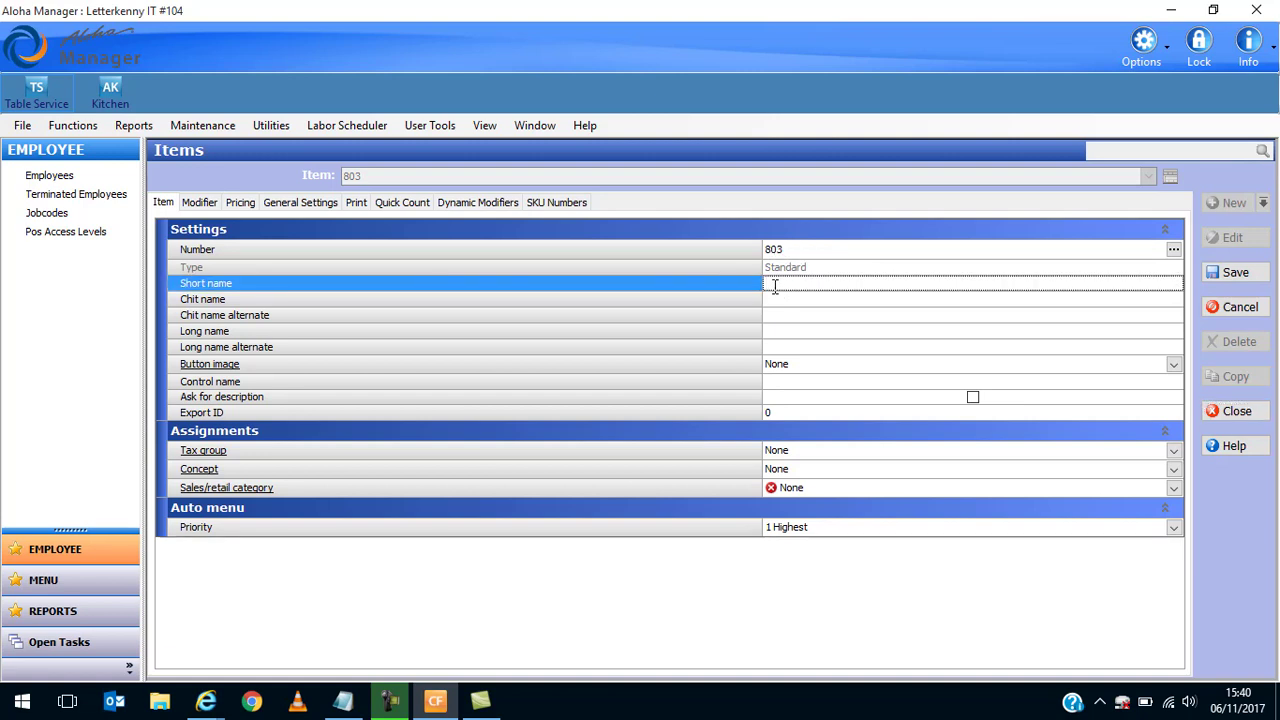
{"action": "type", "text": "McKn"}
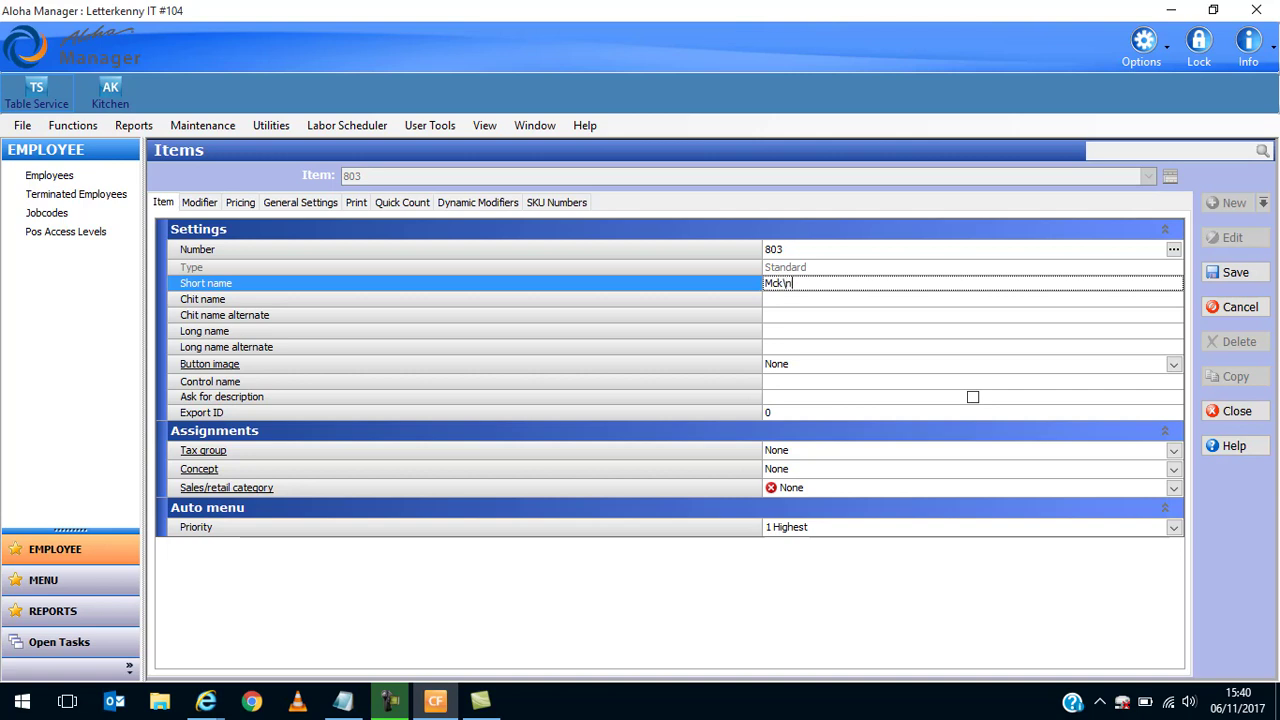
{"action": "type", "text": "Cosmo"}
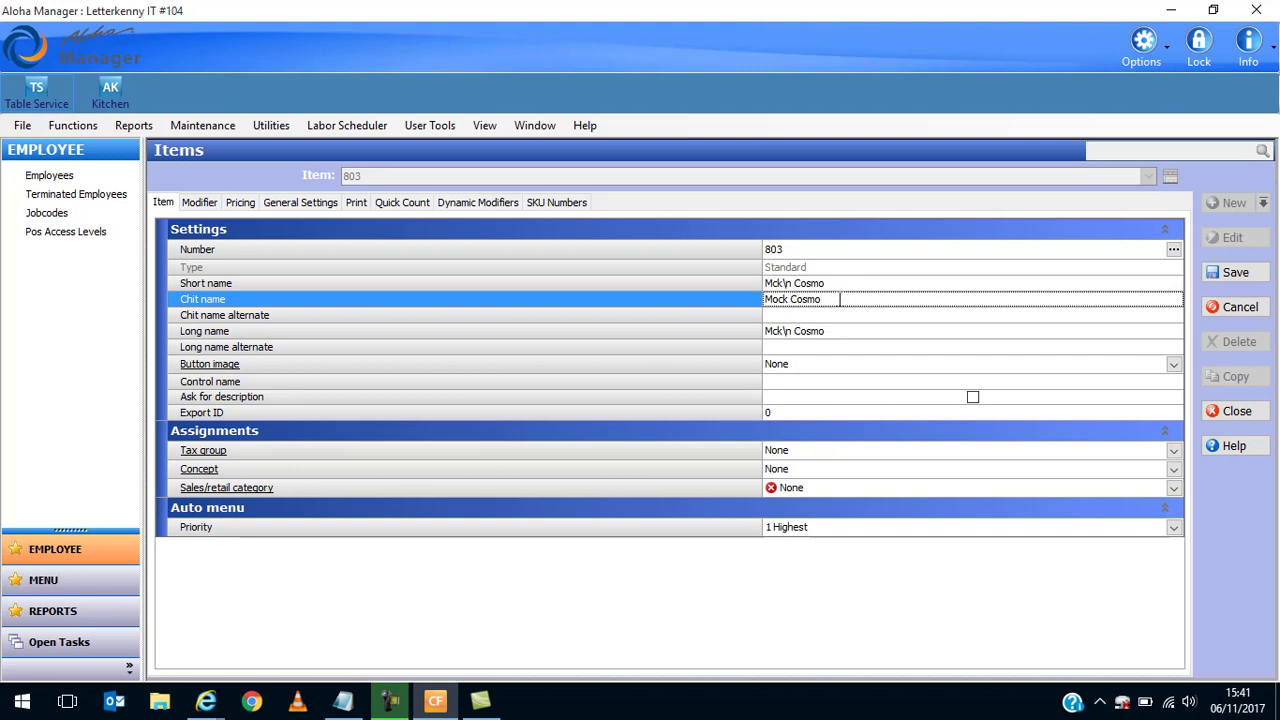
{"action": "type", "text": "pol"}
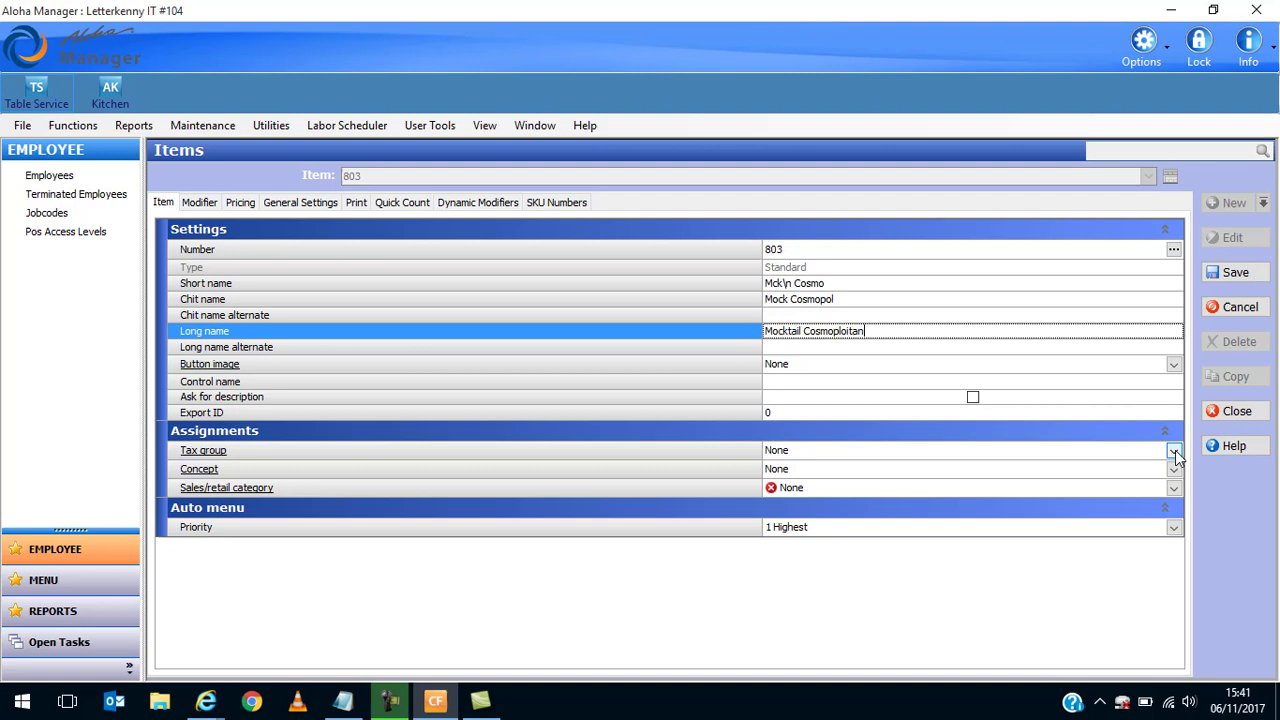
{"action": "left_click", "coordinate": [1173, 449]}
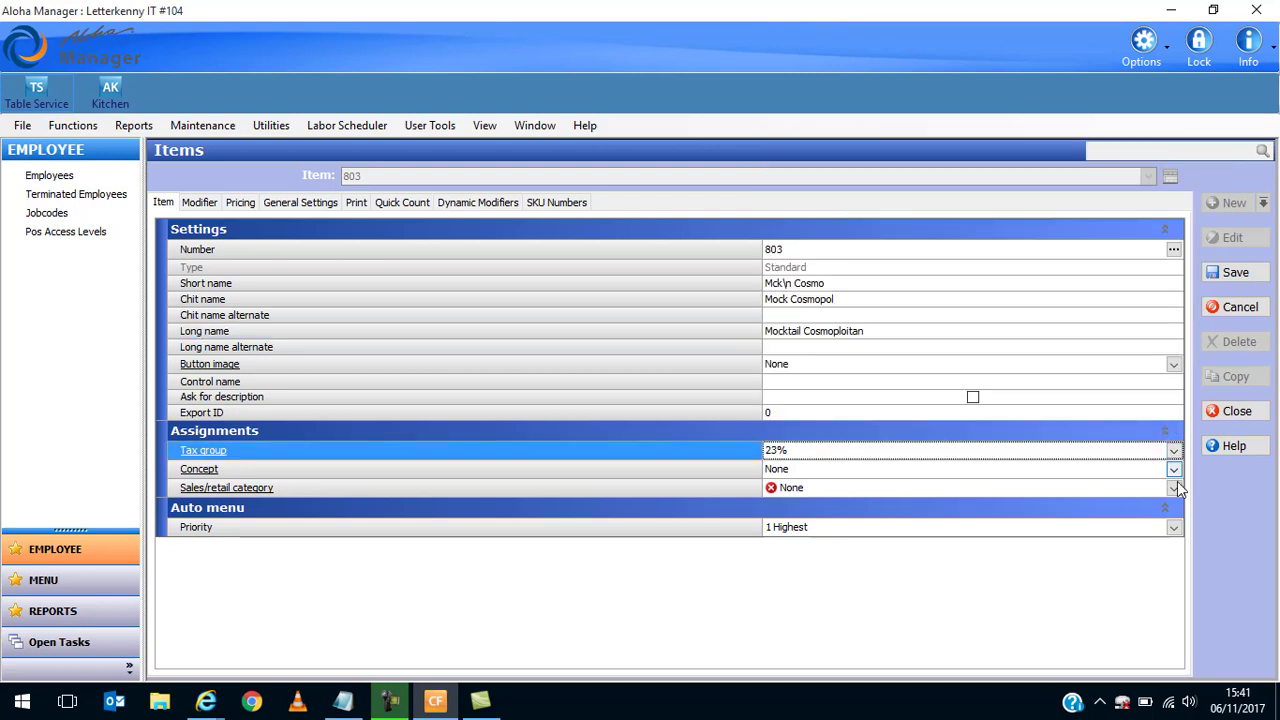
{"action": "left_click", "coordinate": [1174, 488]}
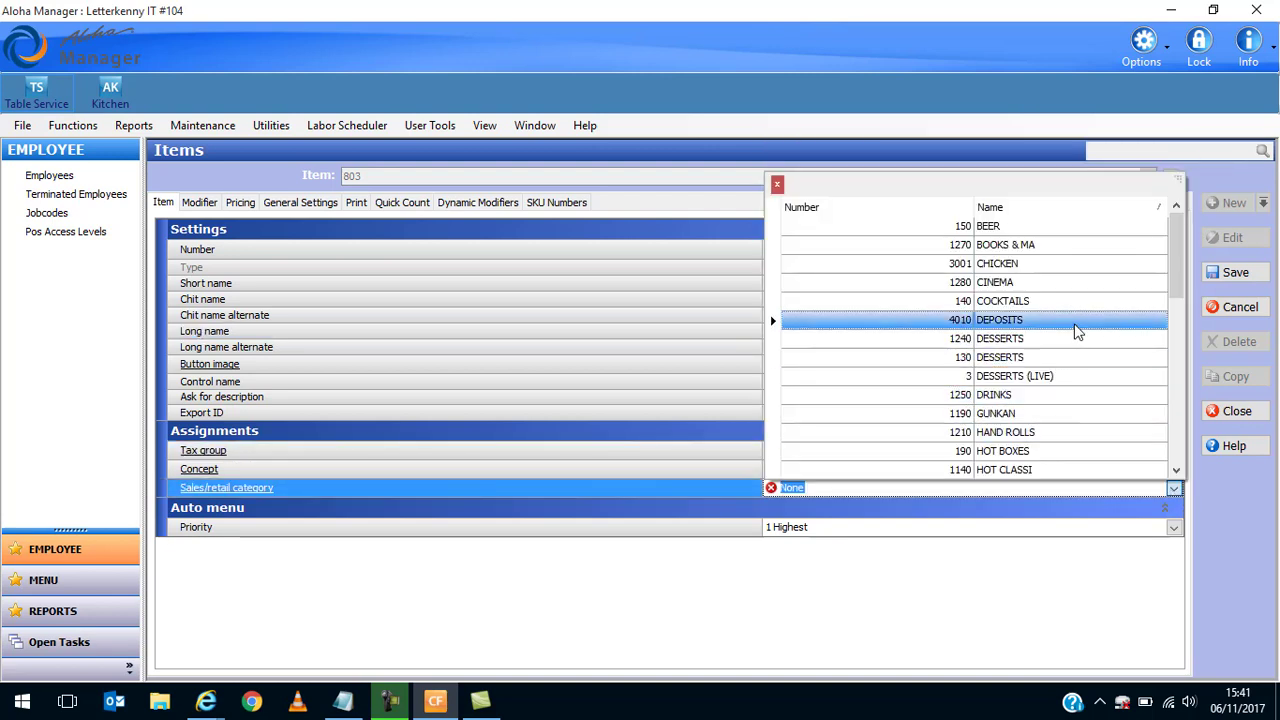
{"action": "left_click", "coordinate": [994, 394]}
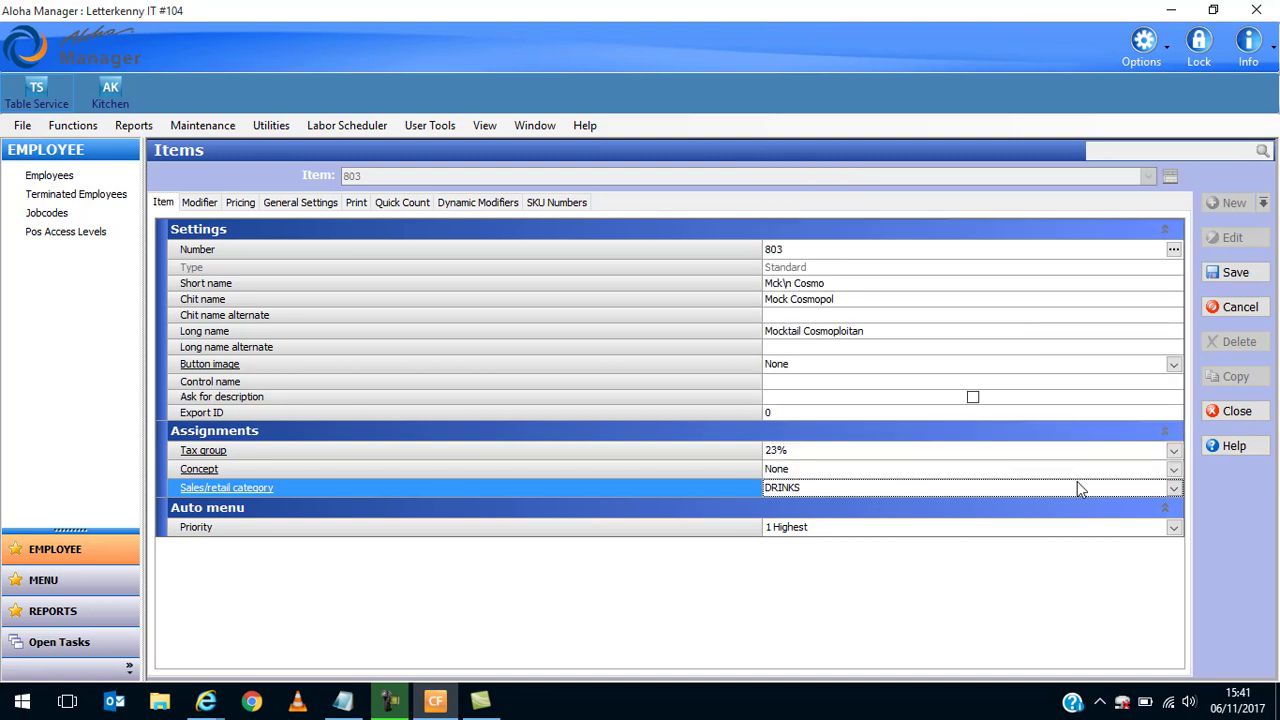
{"action": "left_click", "coordinate": [1235, 272]}
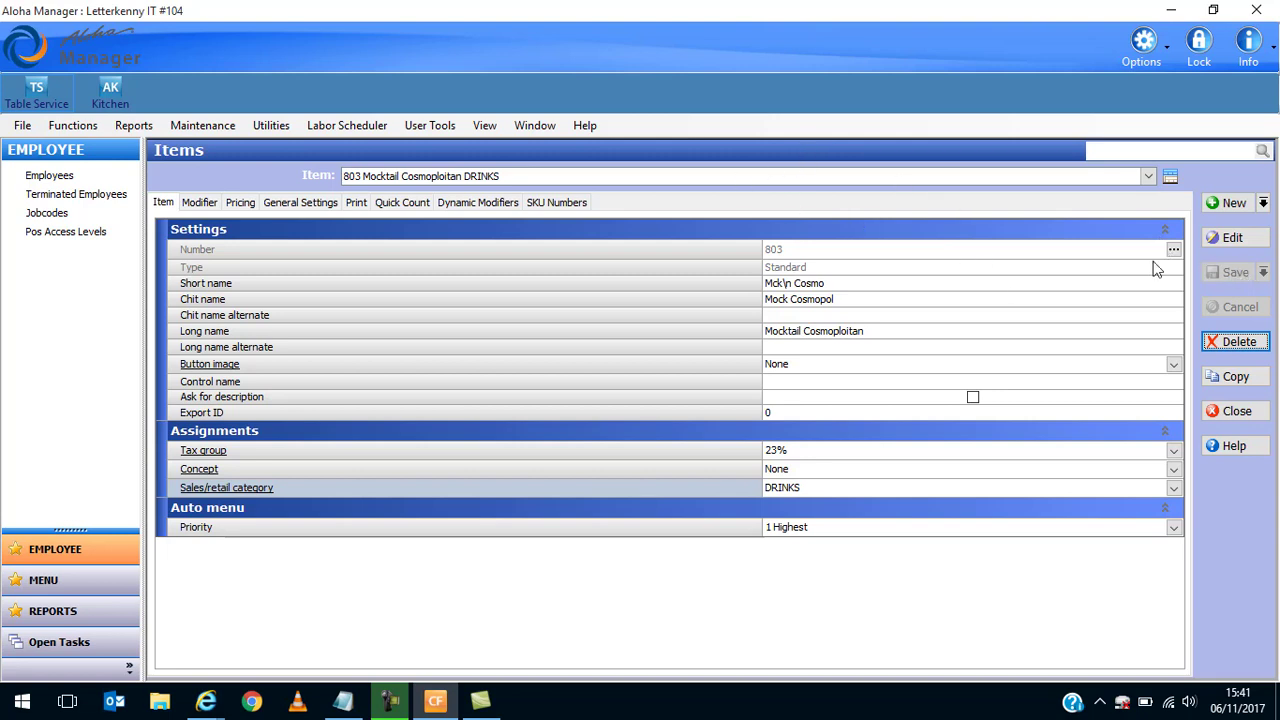
{"action": "mouse_move", "coordinate": [1148, 260]}
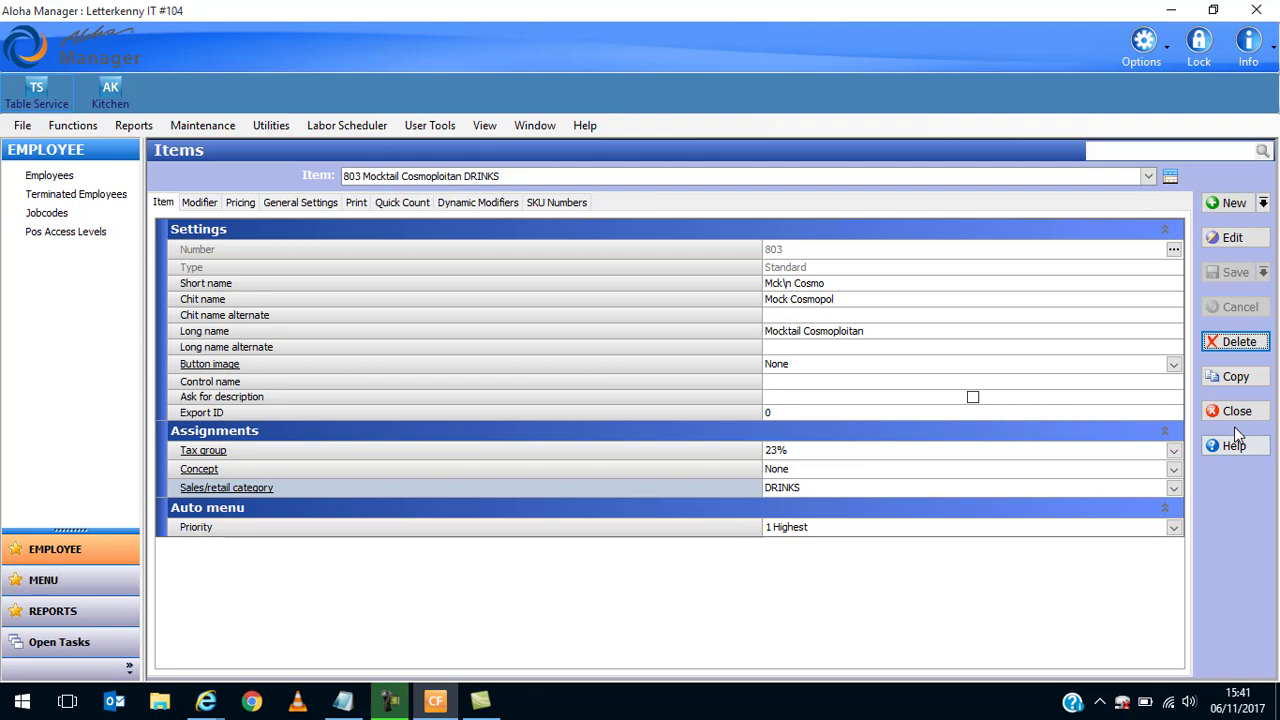
Close Items, open Maintenance > Menu > Submenus and list existing submenus like STARTERS and COCKTAILS.
{"action": "left_click", "coordinate": [1236, 411]}
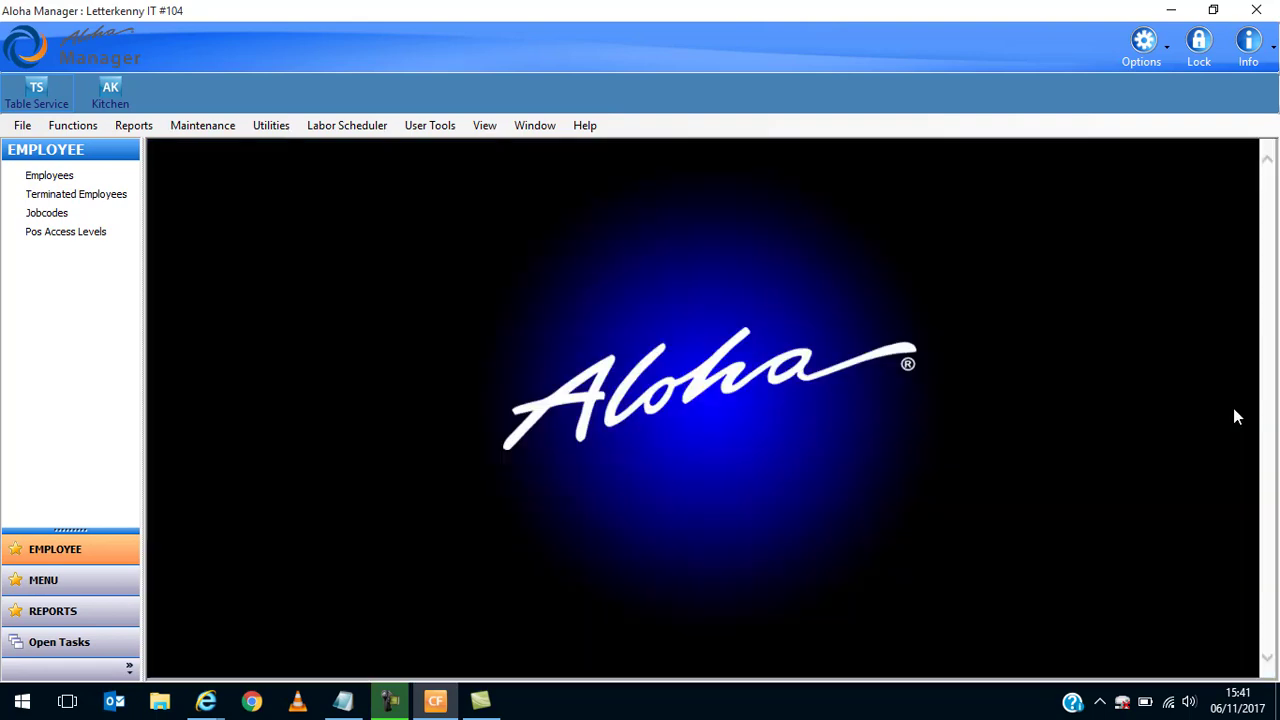
{"action": "left_click", "coordinate": [202, 125]}
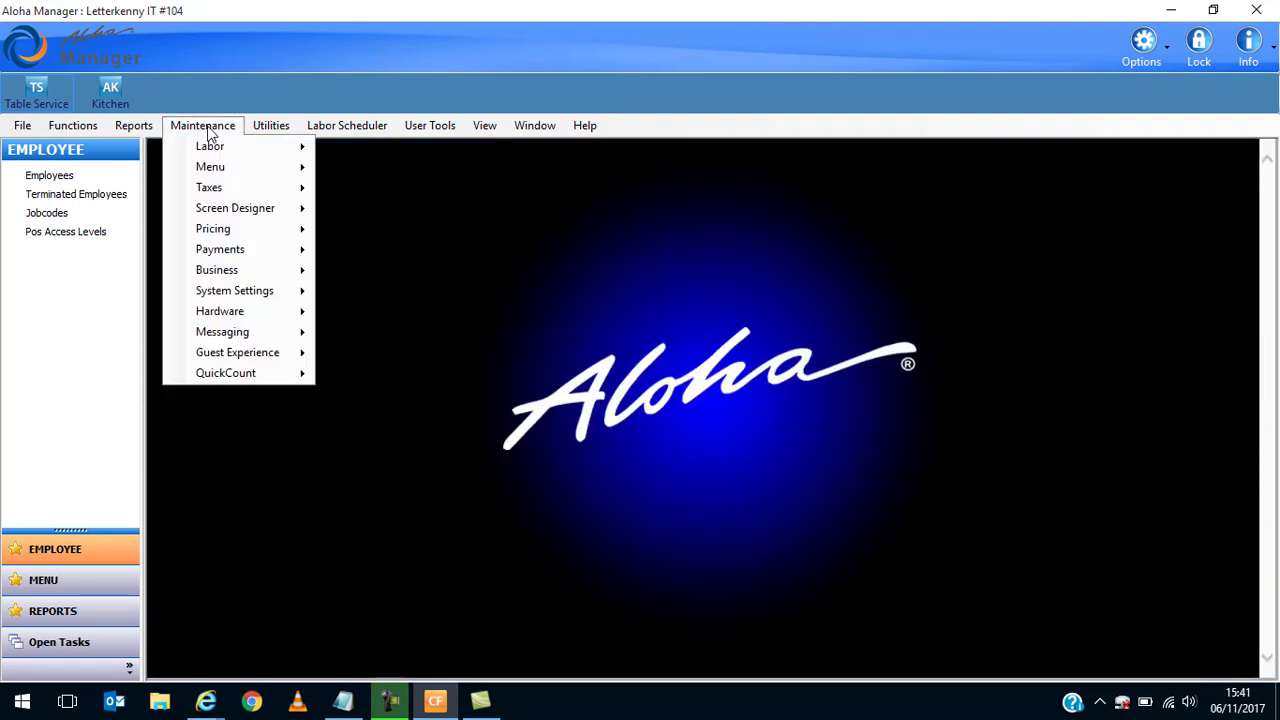
{"action": "mouse_move", "coordinate": [210, 166]}
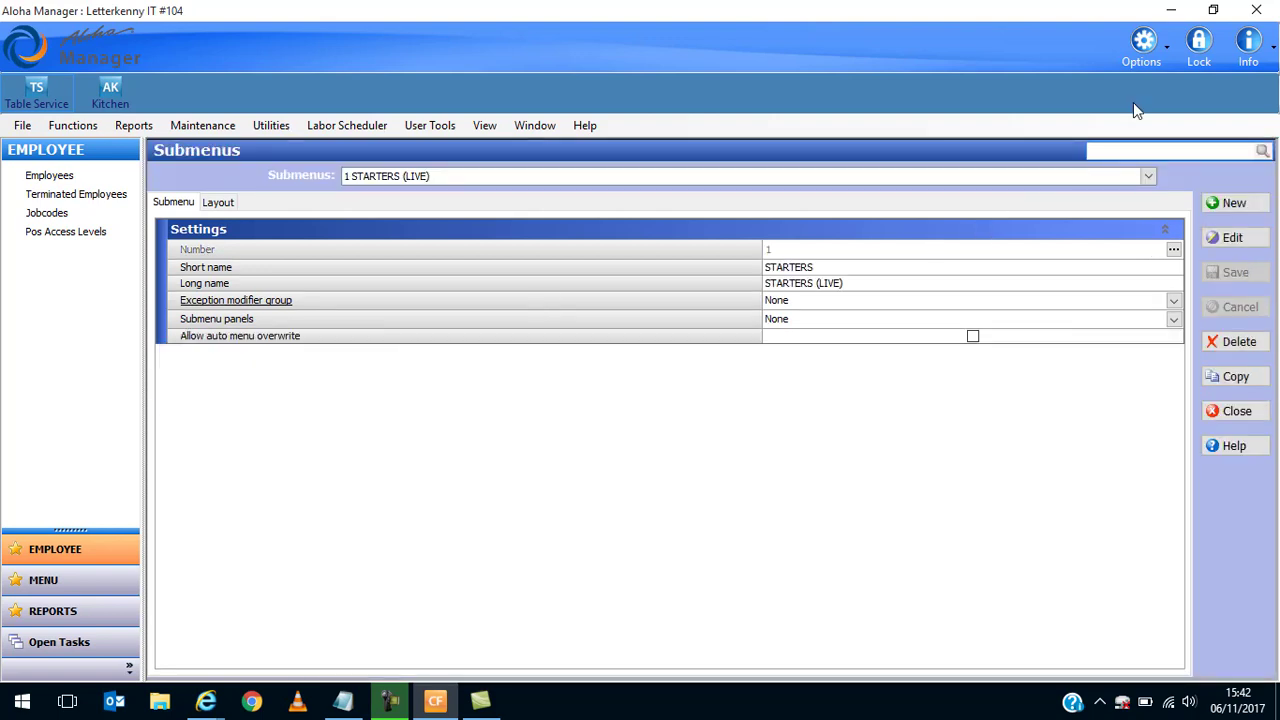
{"action": "left_click", "coordinate": [1148, 176]}
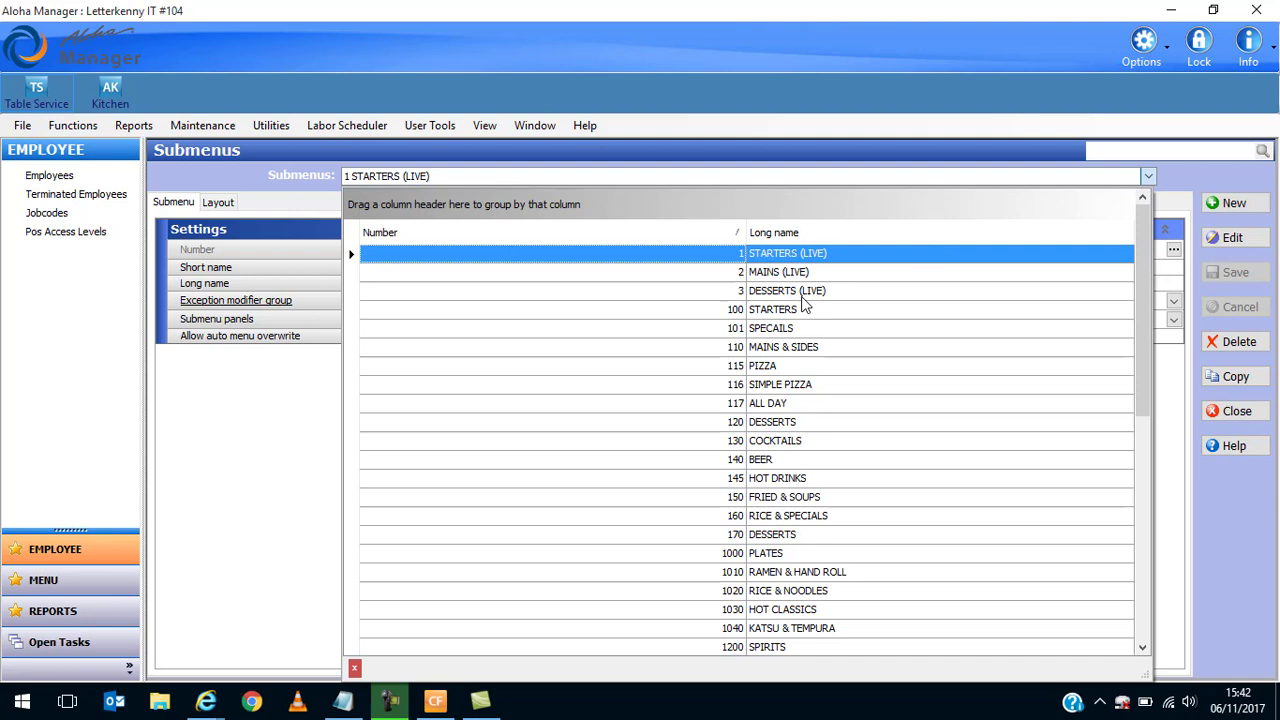
{"action": "mouse_move", "coordinate": [810, 362]}
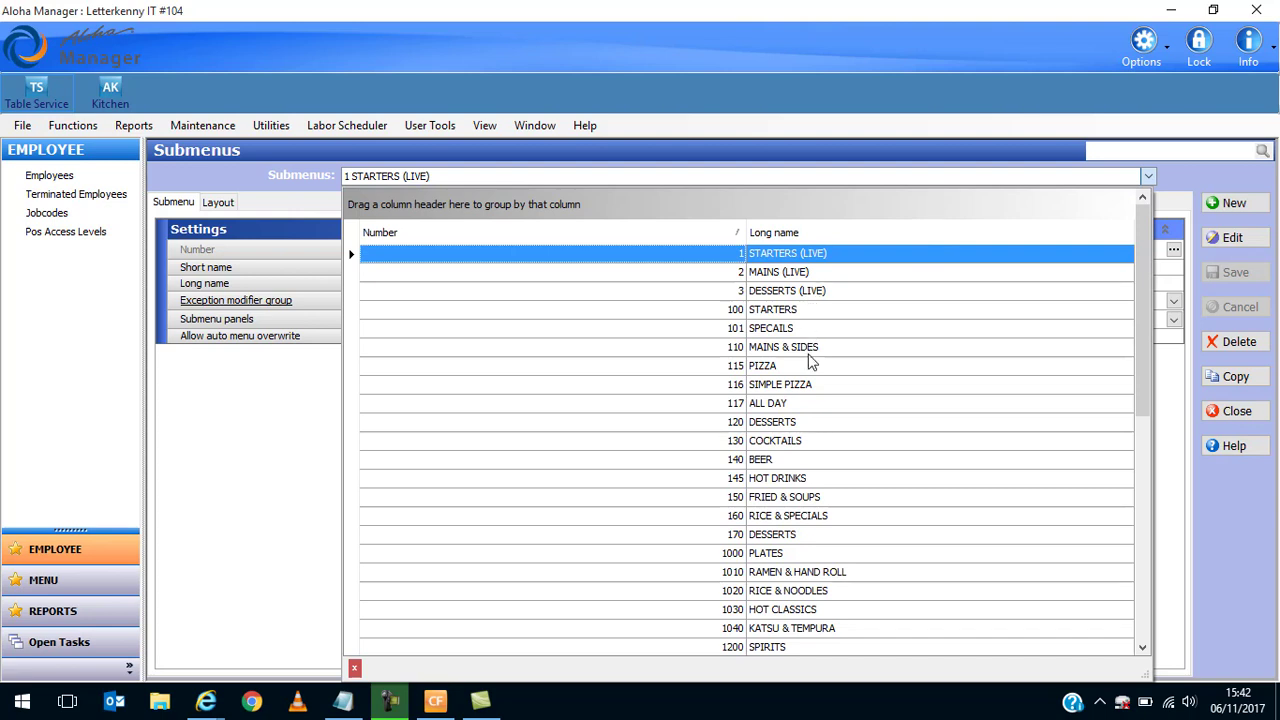
{"action": "mouse_move", "coordinate": [755, 555]}
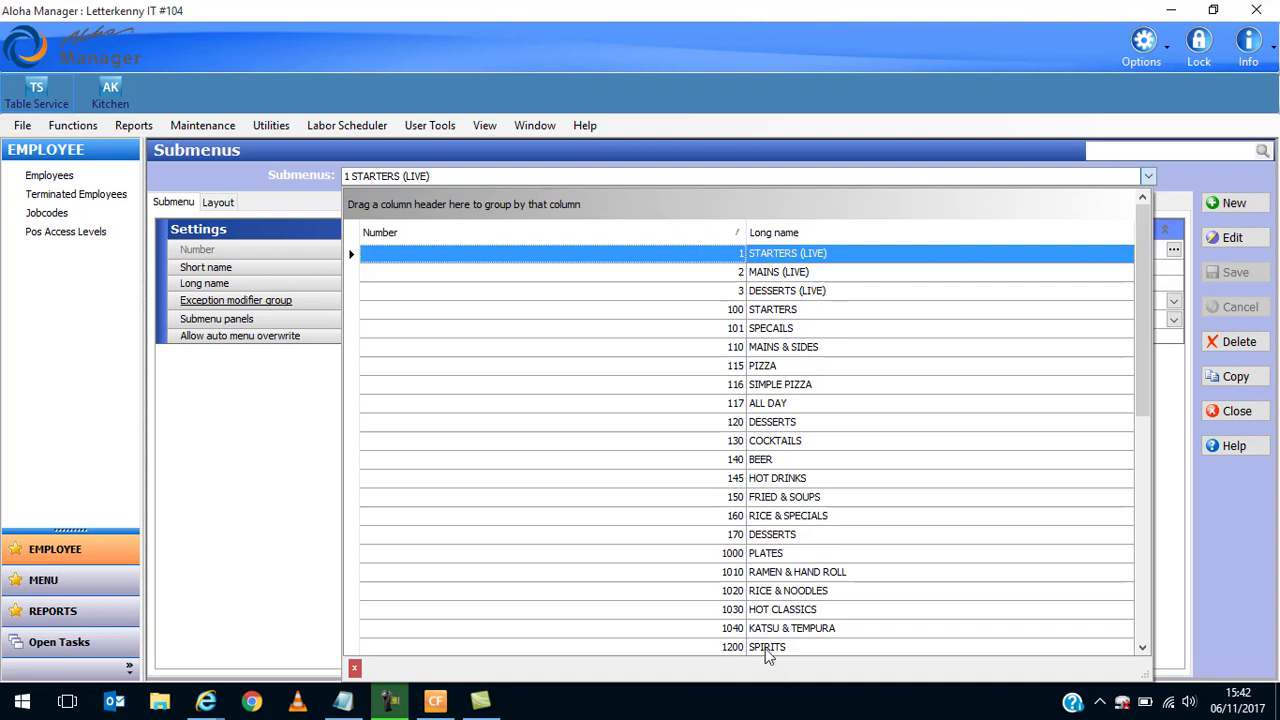
{"action": "mouse_move", "coordinate": [784, 337]}
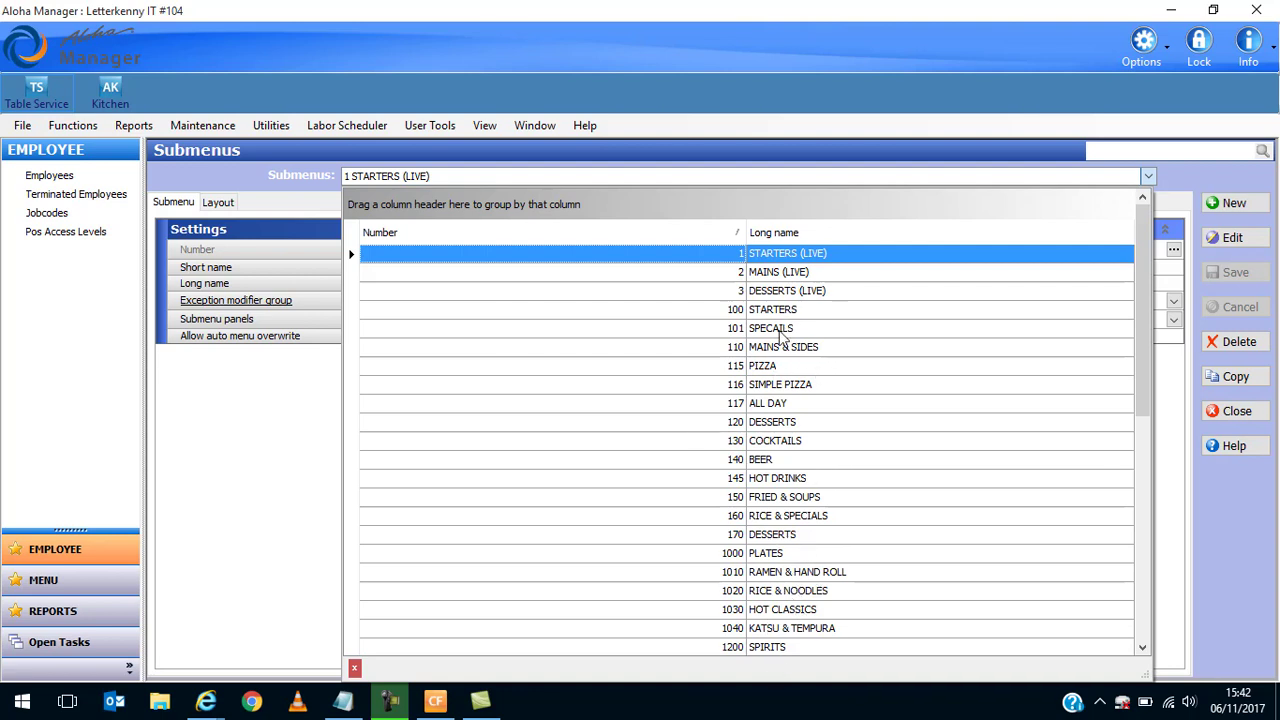
{"action": "mouse_move", "coordinate": [800, 393]}
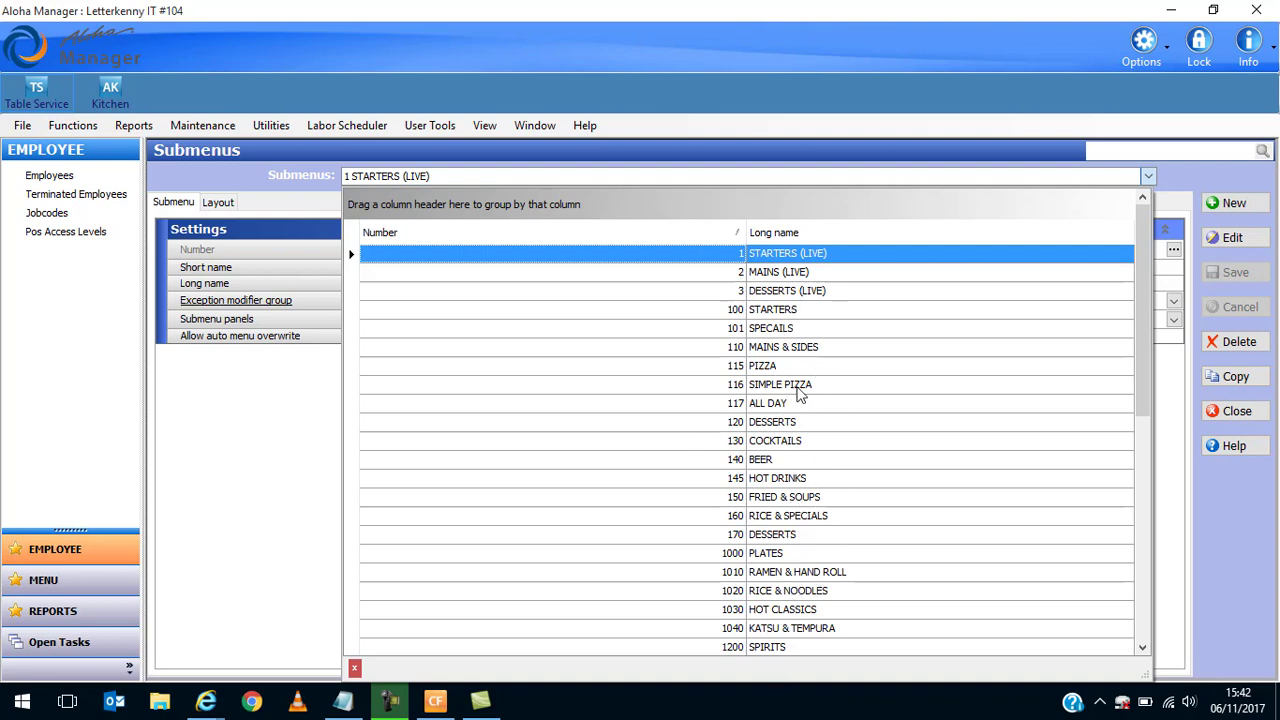
{"action": "mouse_move", "coordinate": [1257, 192]}
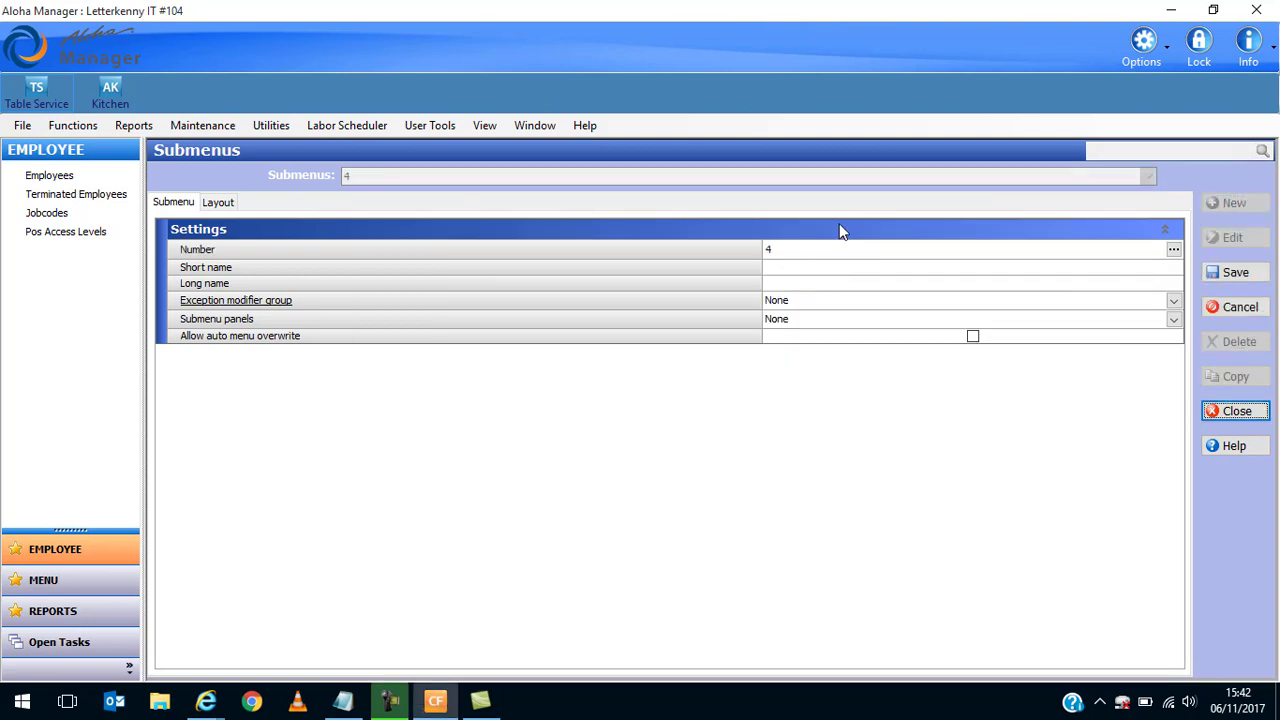
{"action": "mouse_move", "coordinate": [783, 284]}
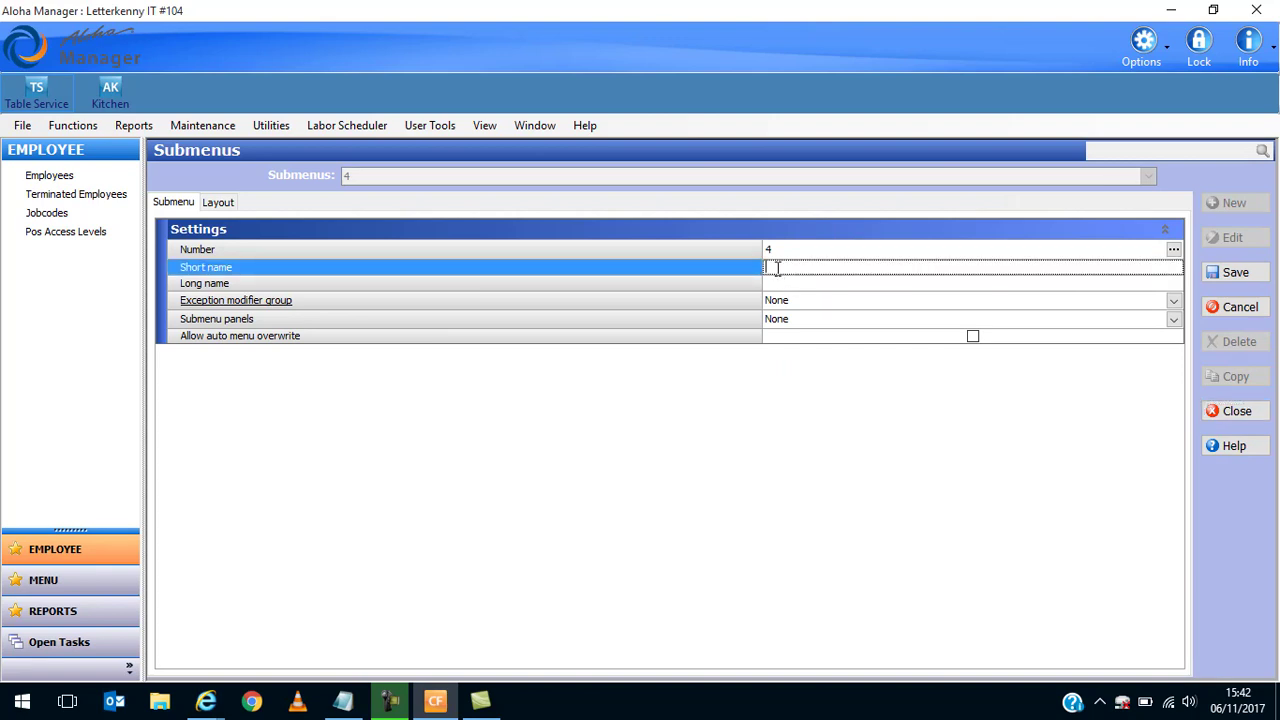
Name submenu 4 MOCTAILS as its short name and save it.
{"action": "type", "text": "MOCTAILS"}
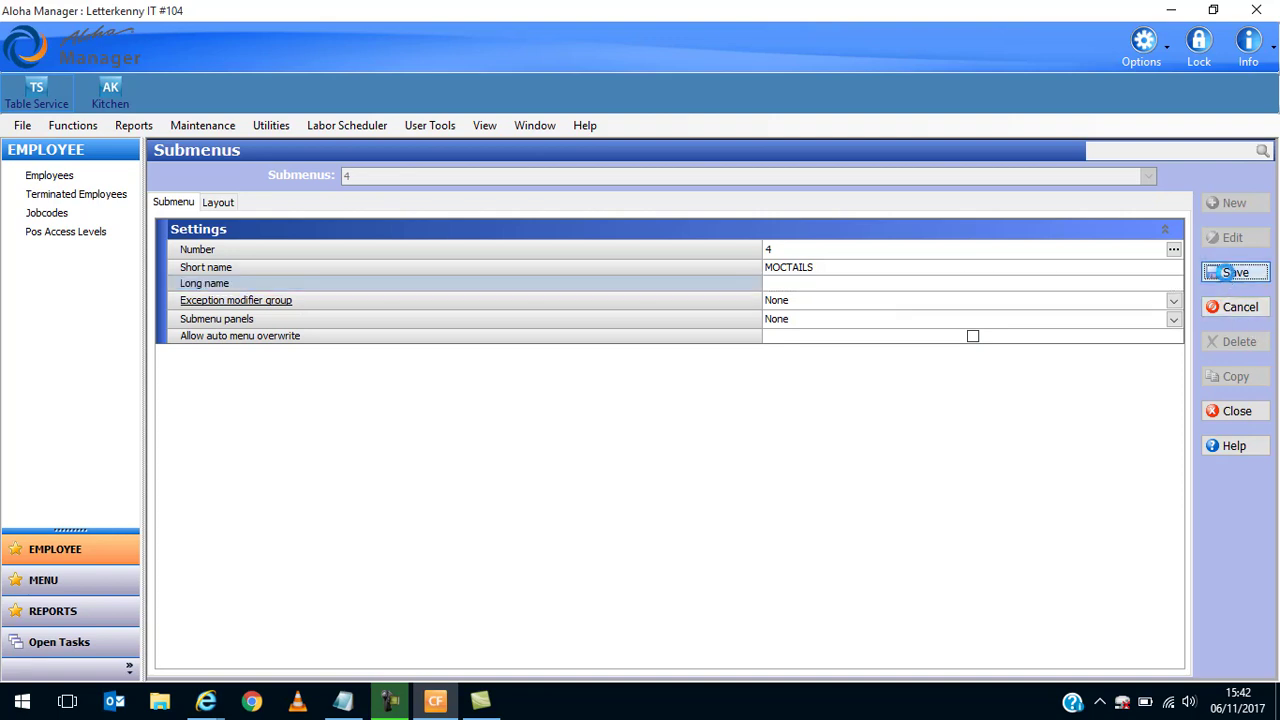
{"action": "left_click", "coordinate": [1235, 272]}
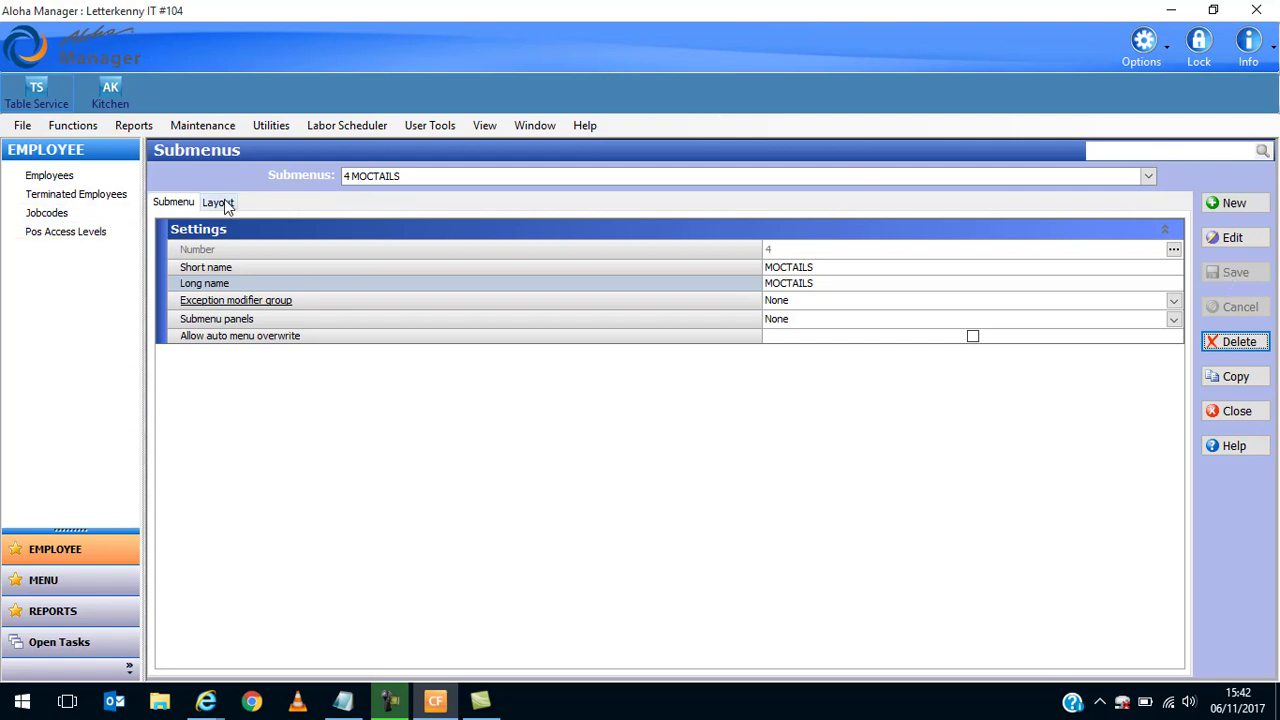
Make the first layout slot an Item Button for Mocktail White Russian (801) with Item price method.
{"action": "left_click", "coordinate": [217, 202]}
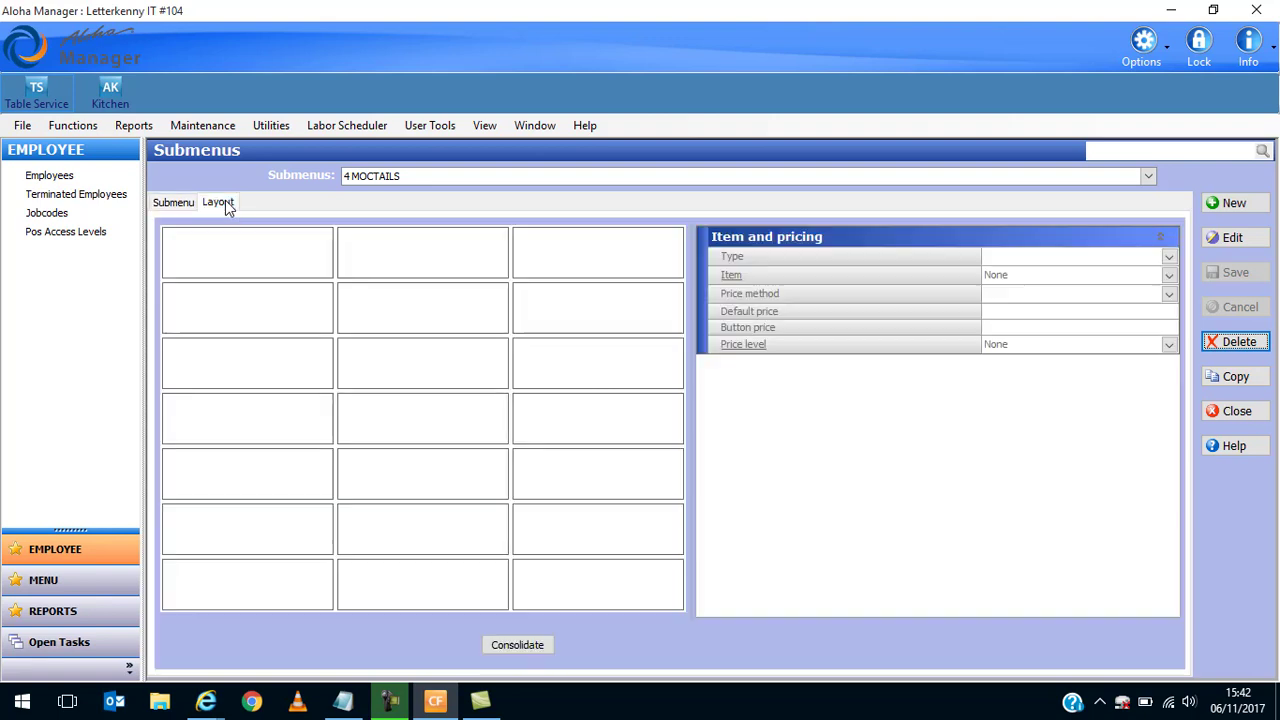
{"action": "left_click", "coordinate": [218, 201]}
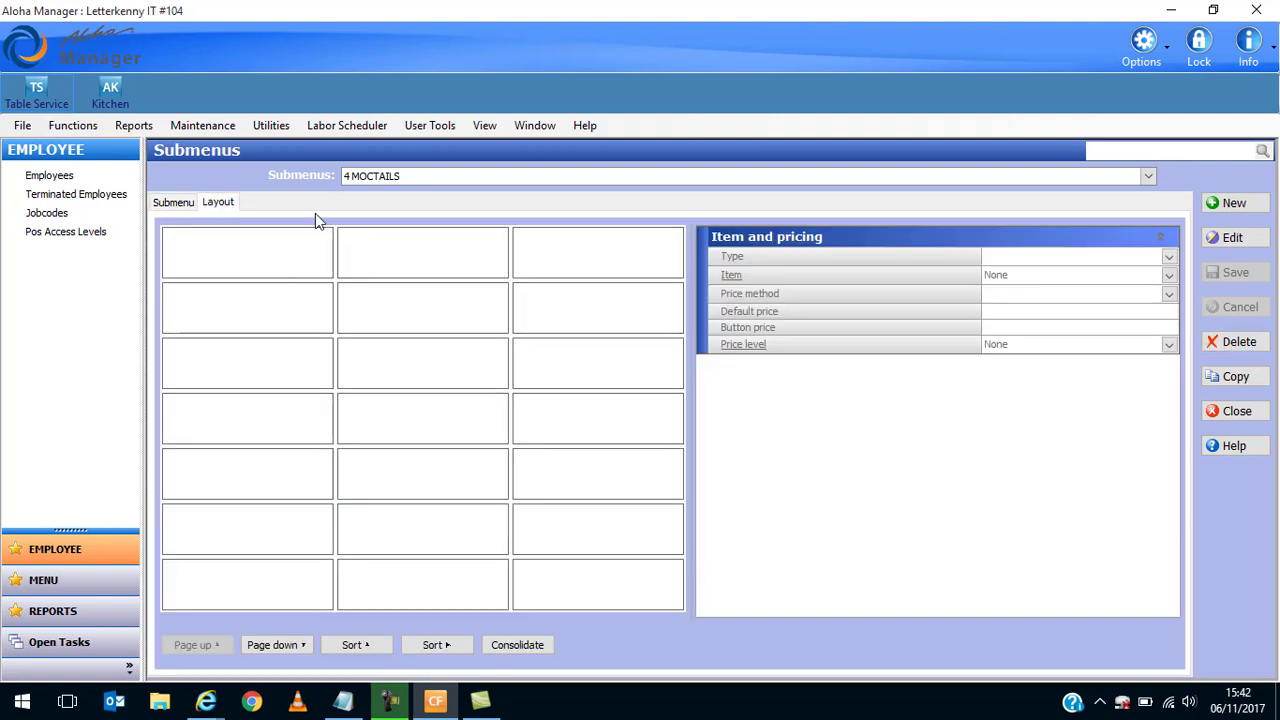
{"action": "mouse_move", "coordinate": [241, 243]}
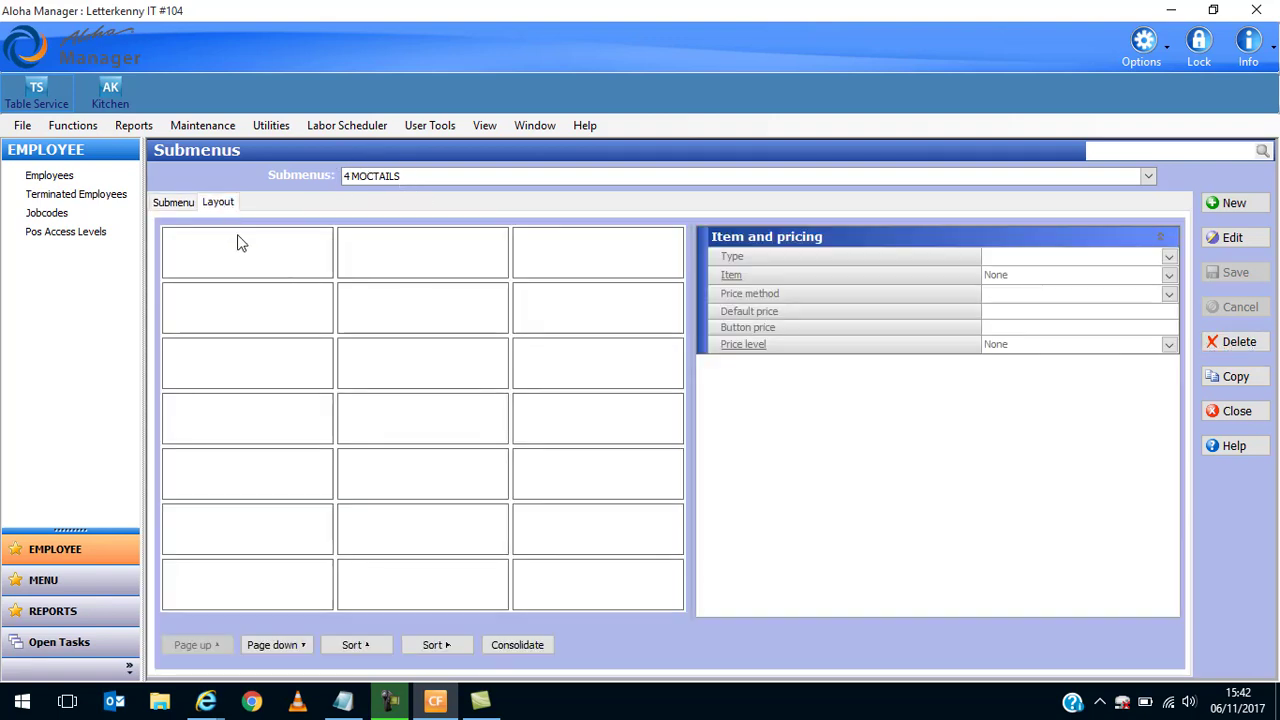
{"action": "left_click", "coordinate": [246, 251]}
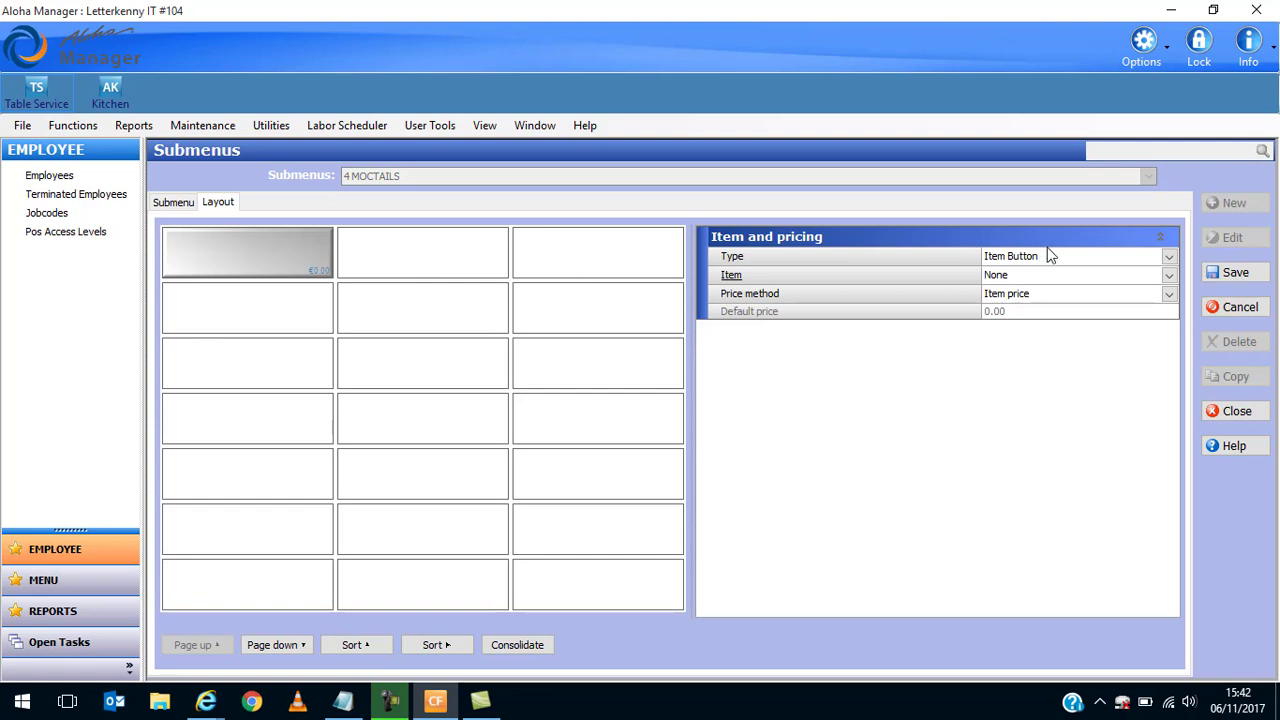
{"action": "left_click", "coordinate": [1168, 256]}
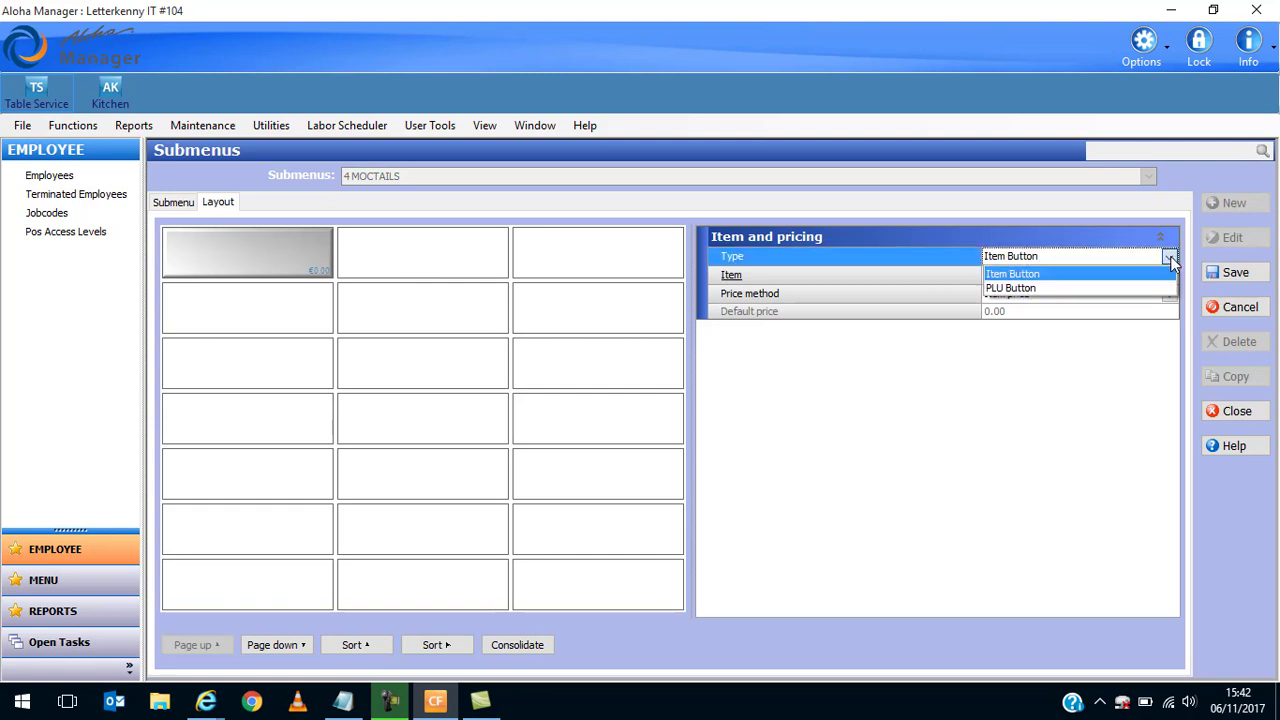
{"action": "left_click", "coordinate": [1170, 275]}
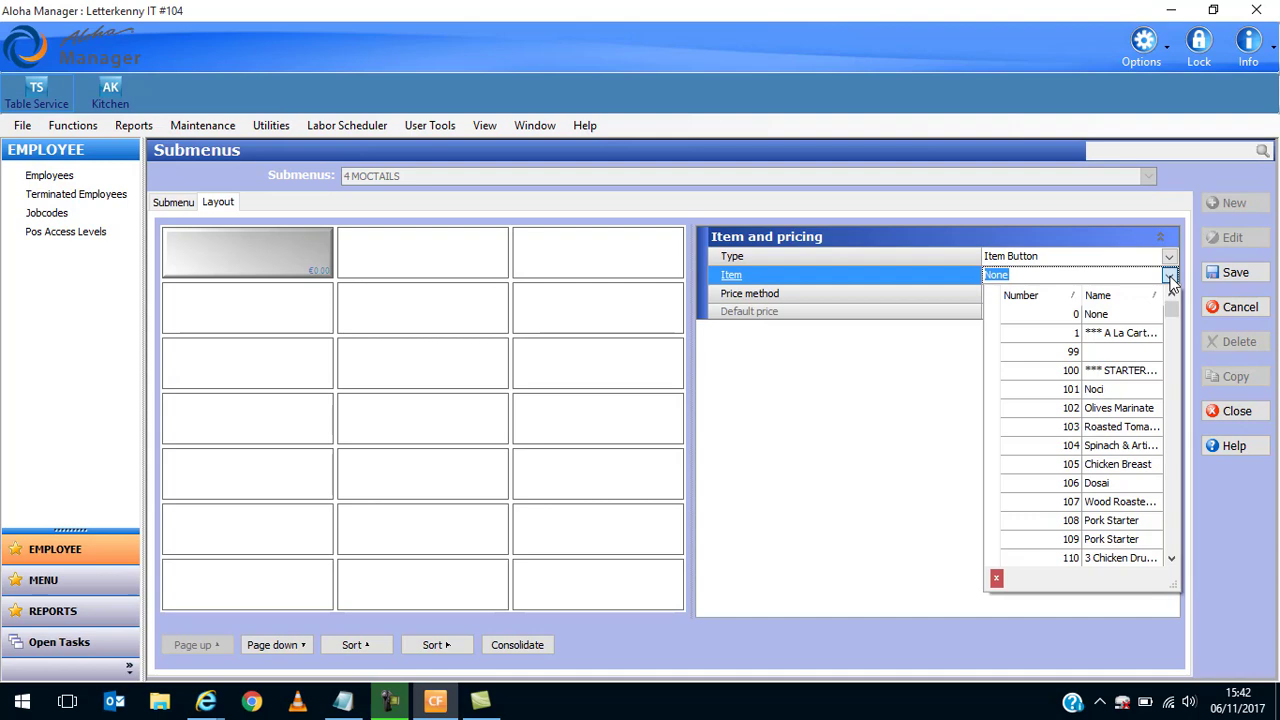
{"action": "scroll", "scroll_direction": "down", "scroll_amount": 3}
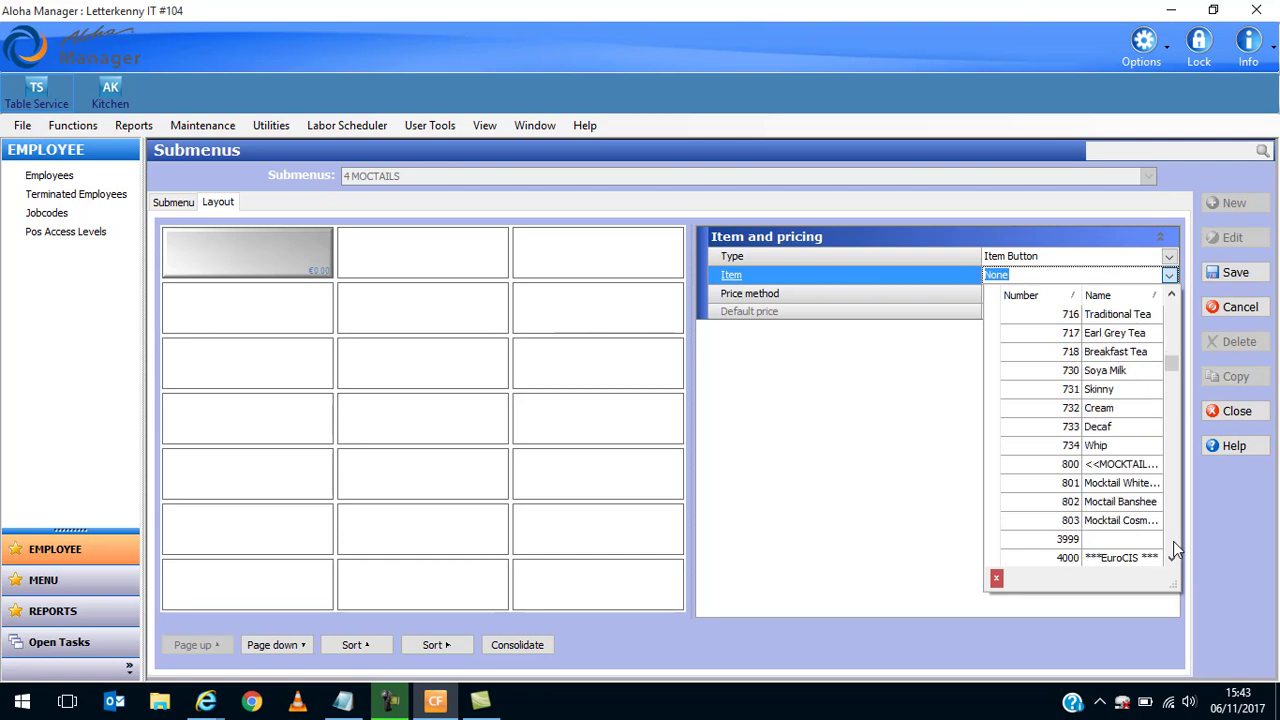
{"action": "left_click", "coordinate": [1121, 482]}
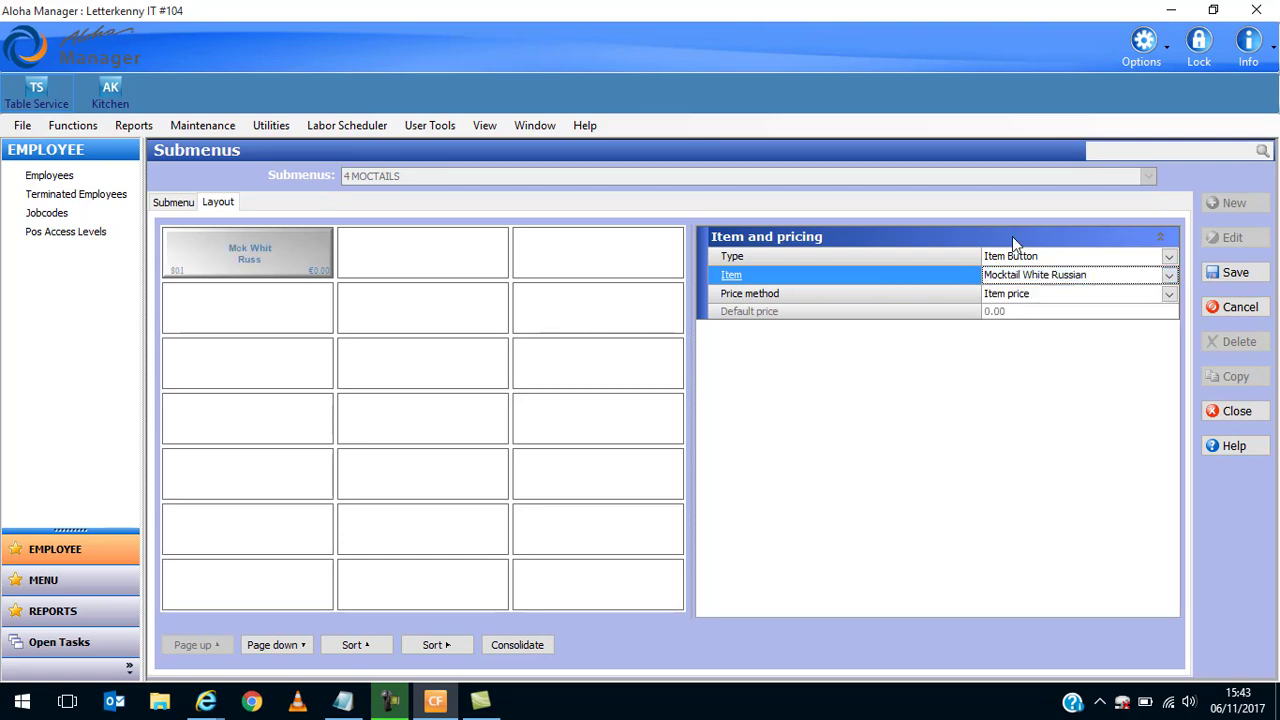
{"action": "left_click", "coordinate": [1169, 293]}
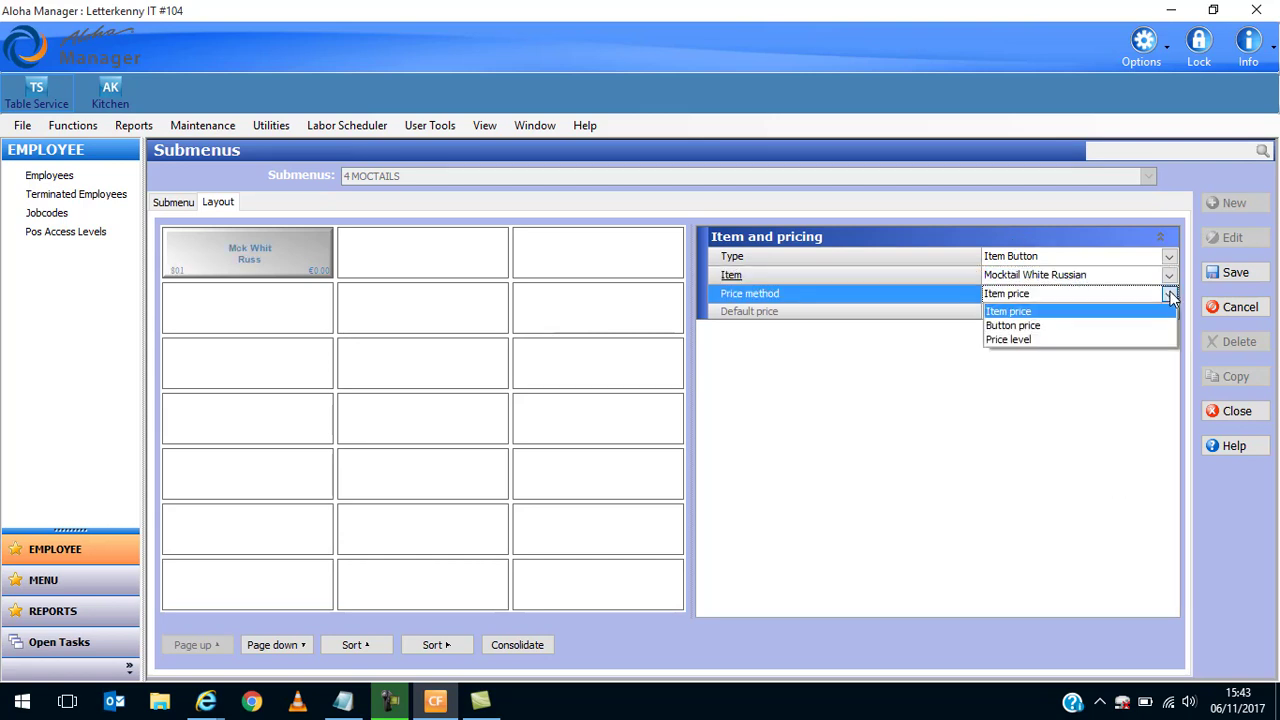
{"action": "mouse_move", "coordinate": [1120, 316]}
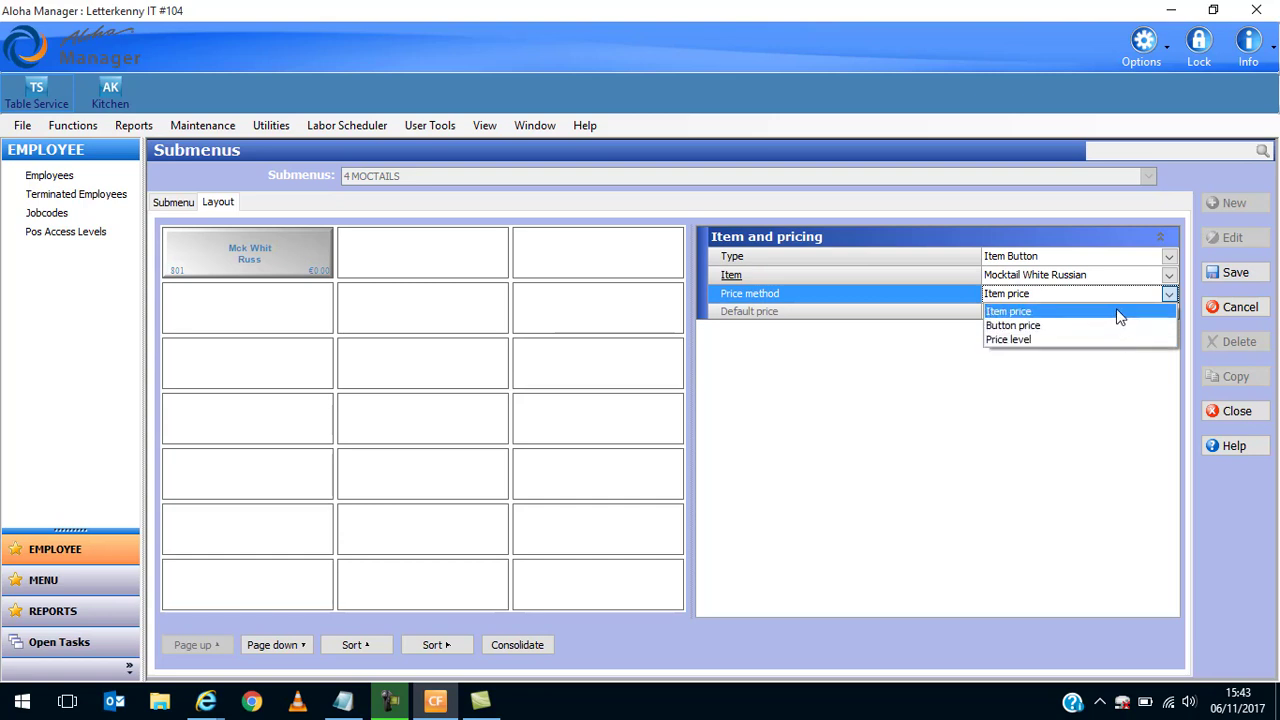
{"action": "left_click", "coordinate": [1008, 311]}
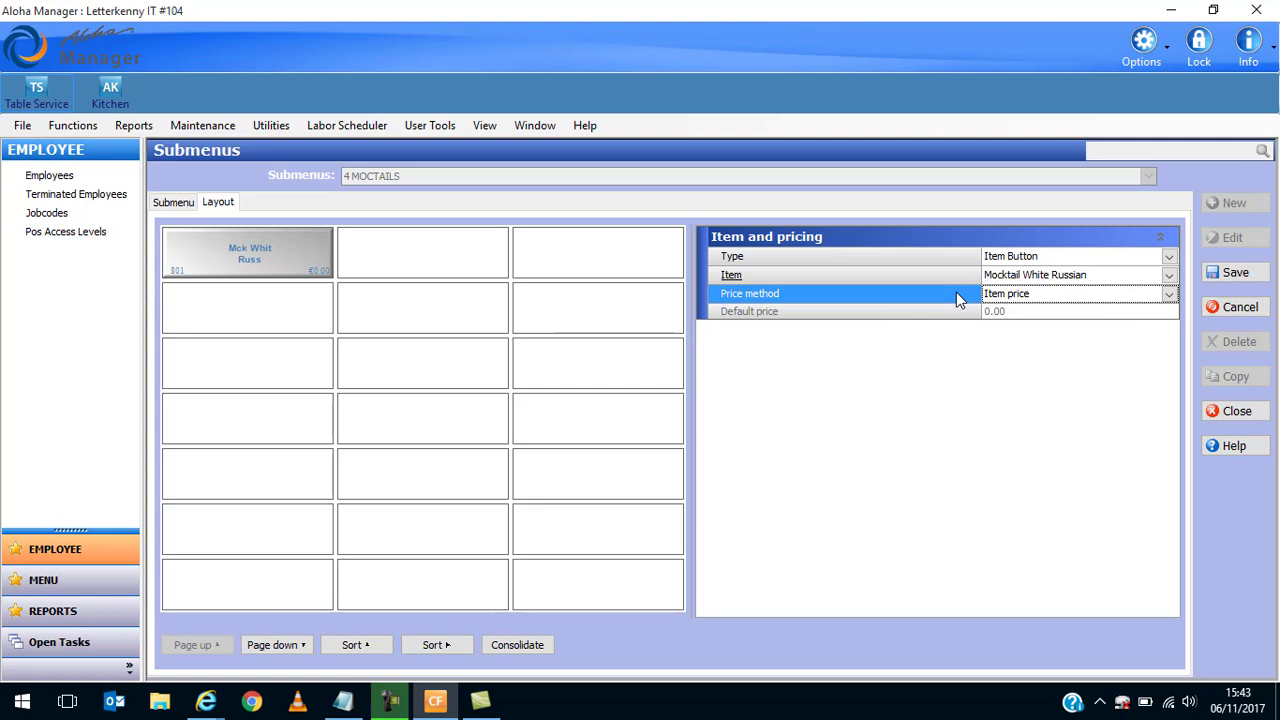
Assign Moctail Banshee (802) to the second button and item 803 to the third button.
{"action": "left_click", "coordinate": [1168, 293]}
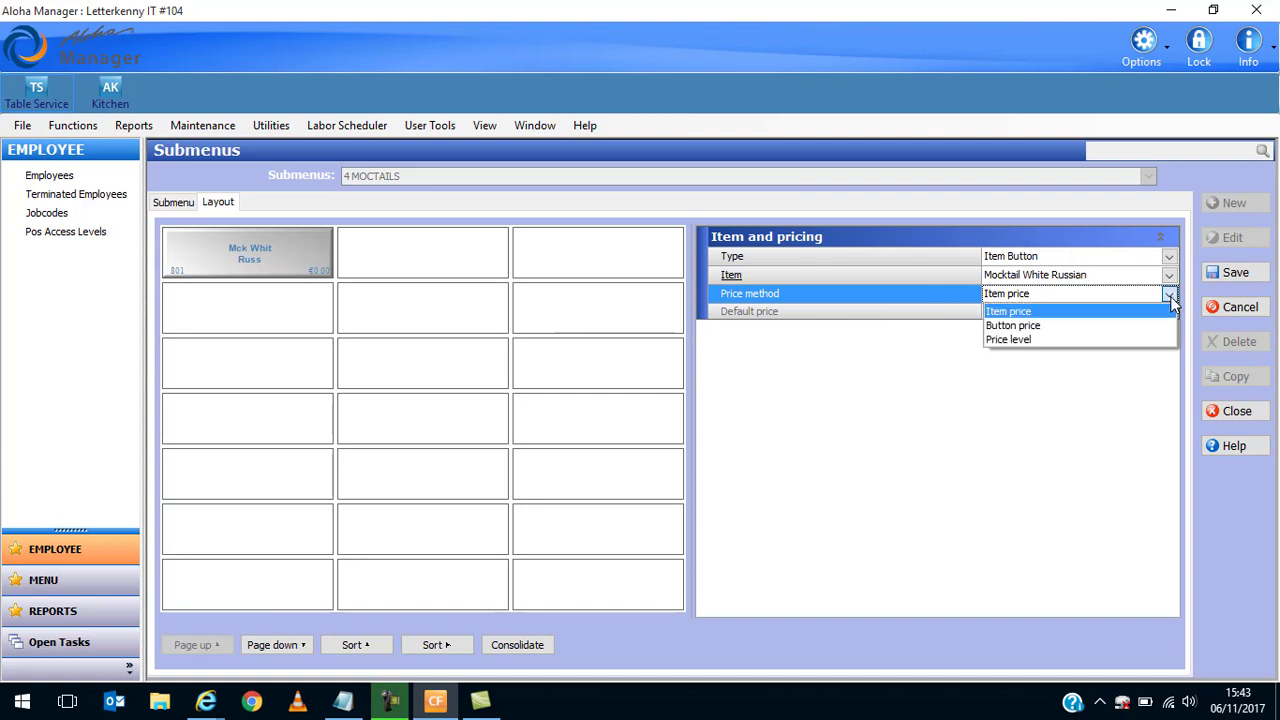
{"action": "left_click", "coordinate": [1007, 293]}
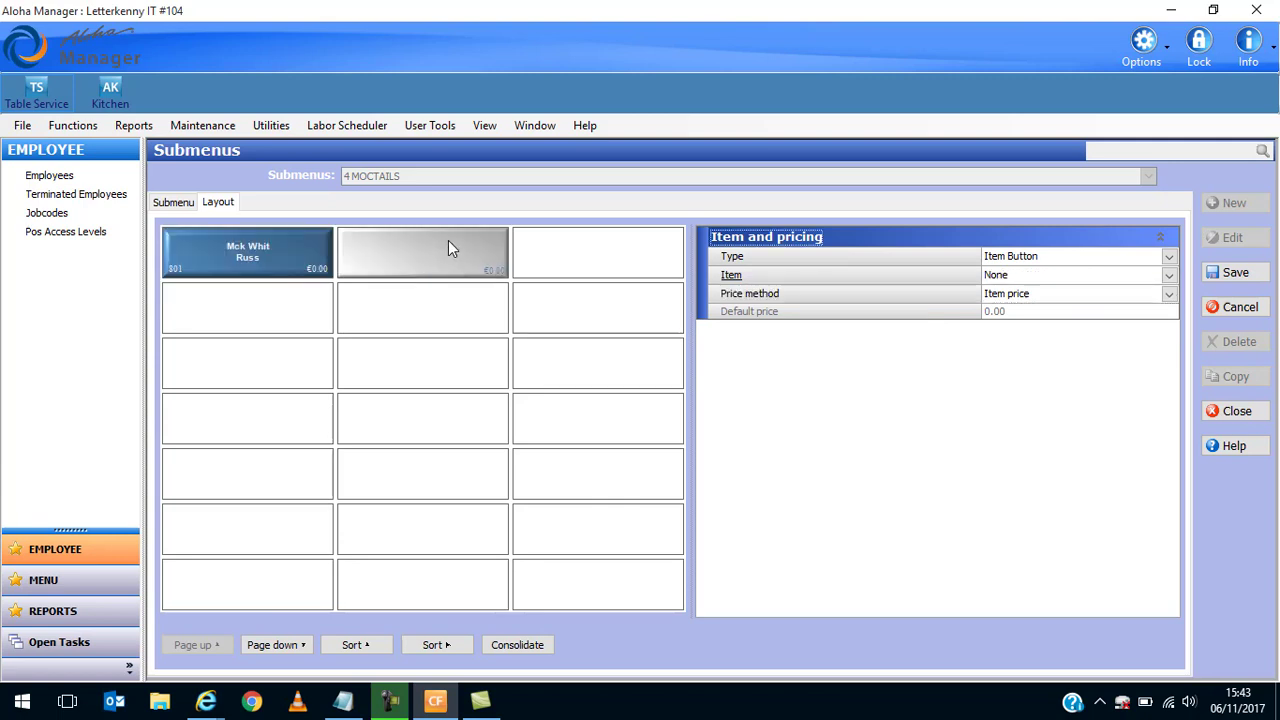
{"action": "mouse_move", "coordinate": [1188, 267]}
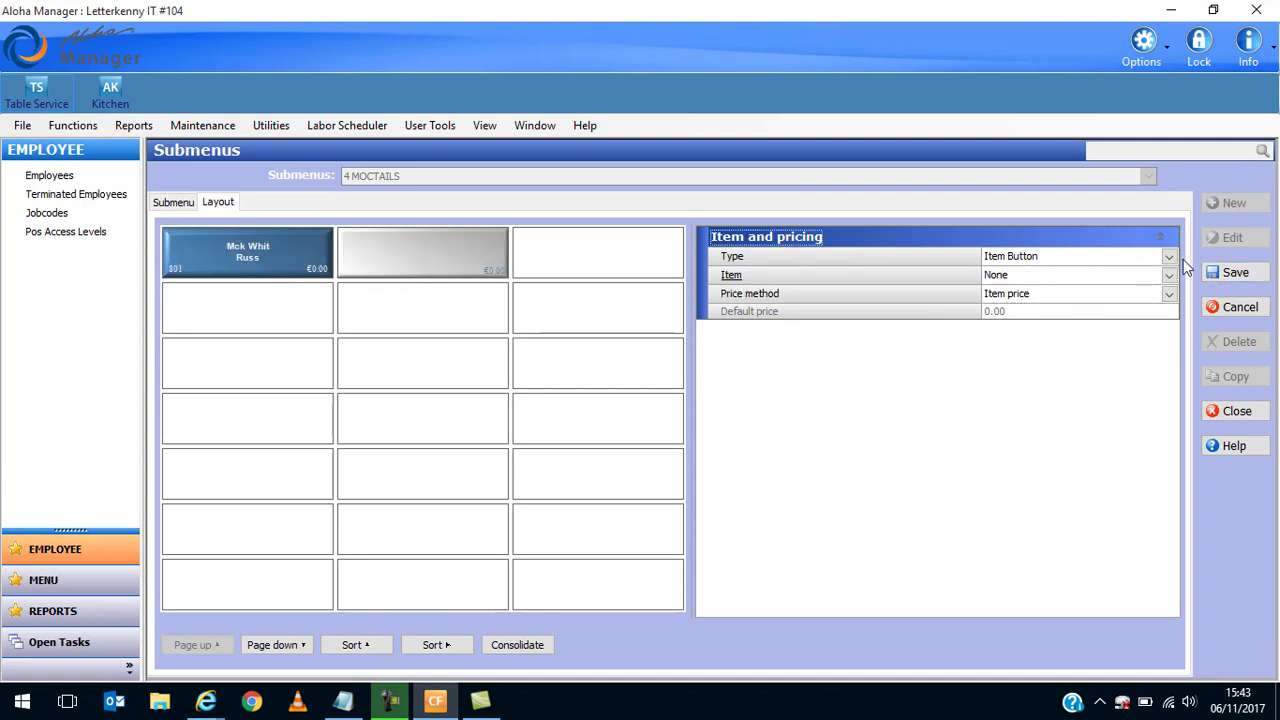
{"action": "left_click", "coordinate": [1168, 275]}
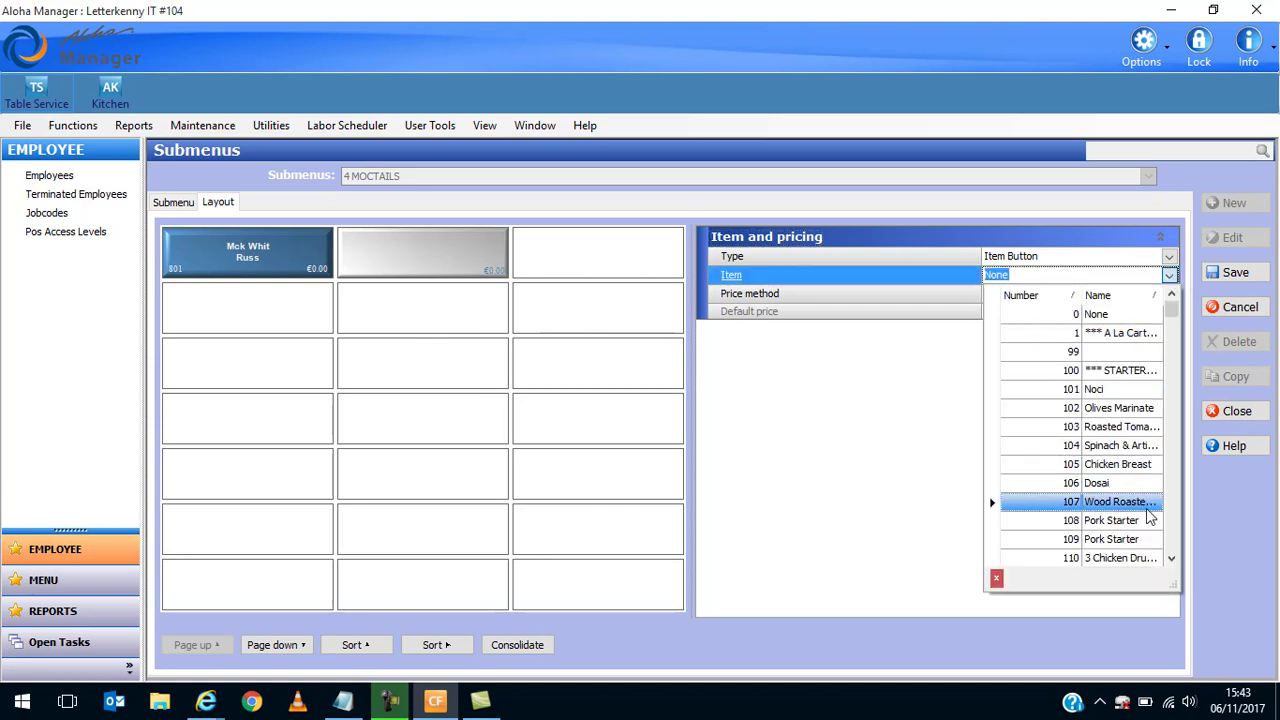
{"action": "left_click", "coordinate": [1110, 520]}
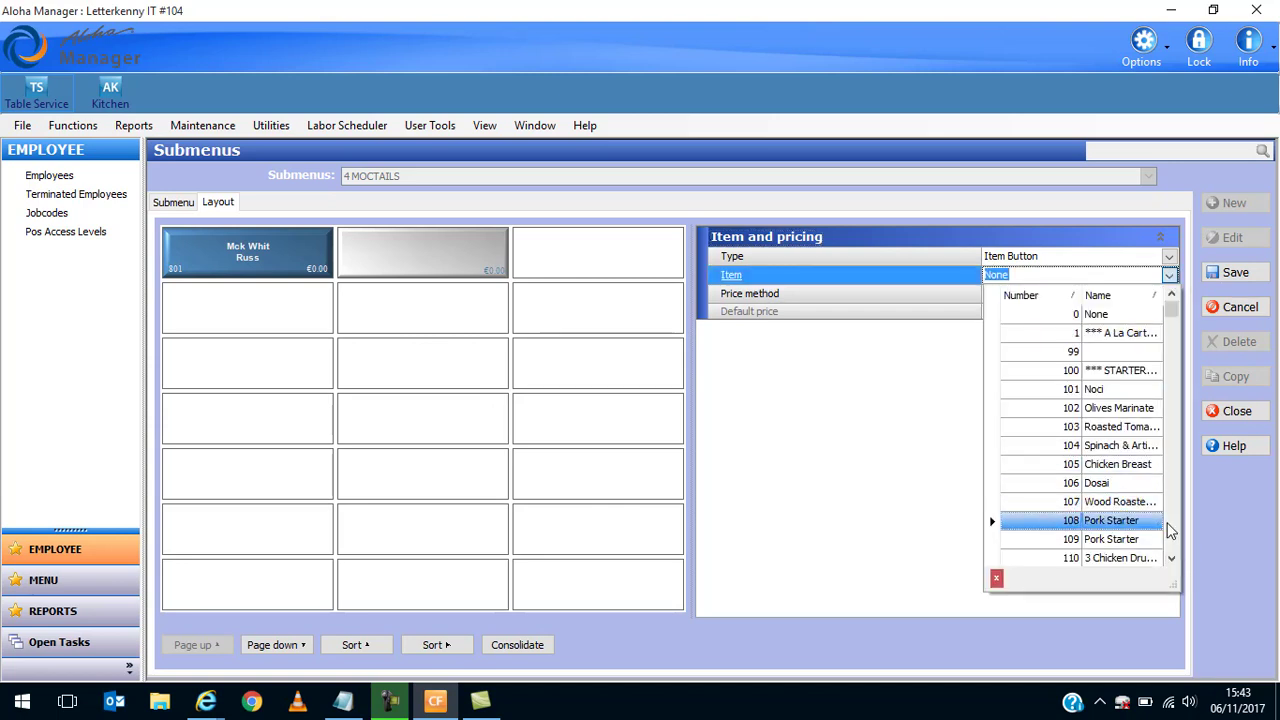
{"action": "type", "text": "802"}
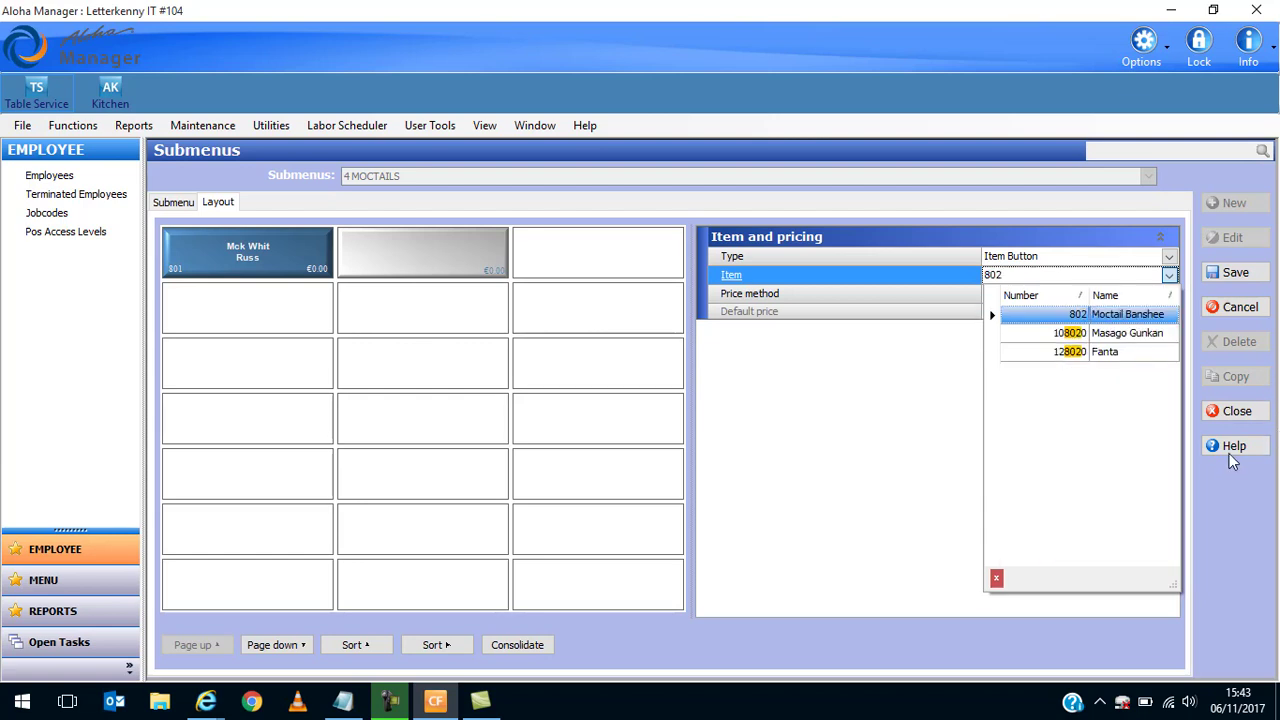
{"action": "left_click", "coordinate": [1128, 314]}
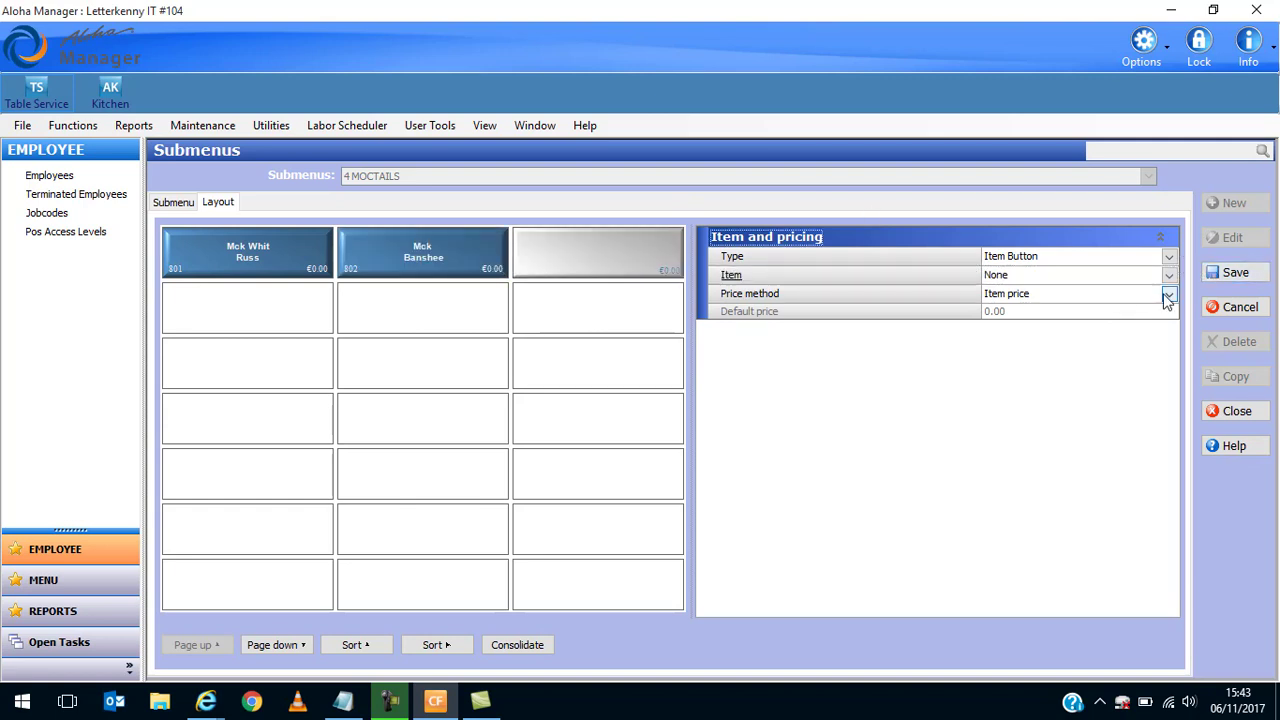
{"action": "left_click", "coordinate": [1168, 275]}
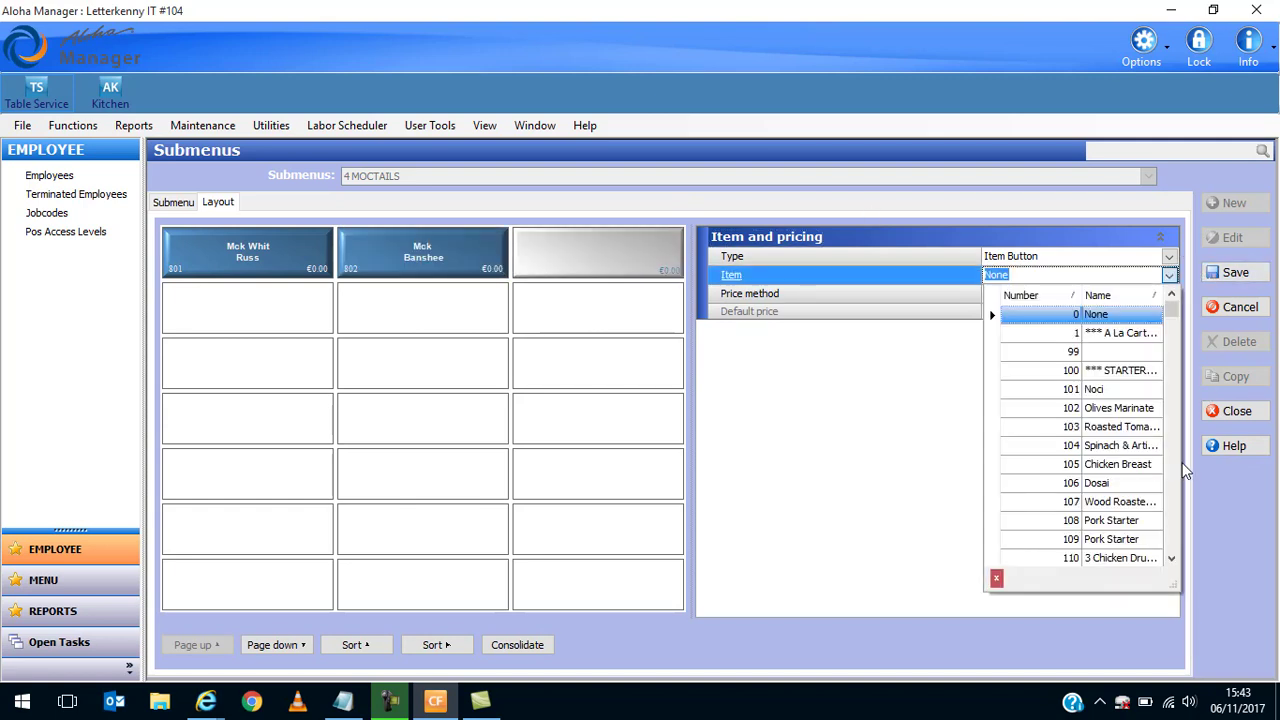
{"action": "type", "text": "803"}
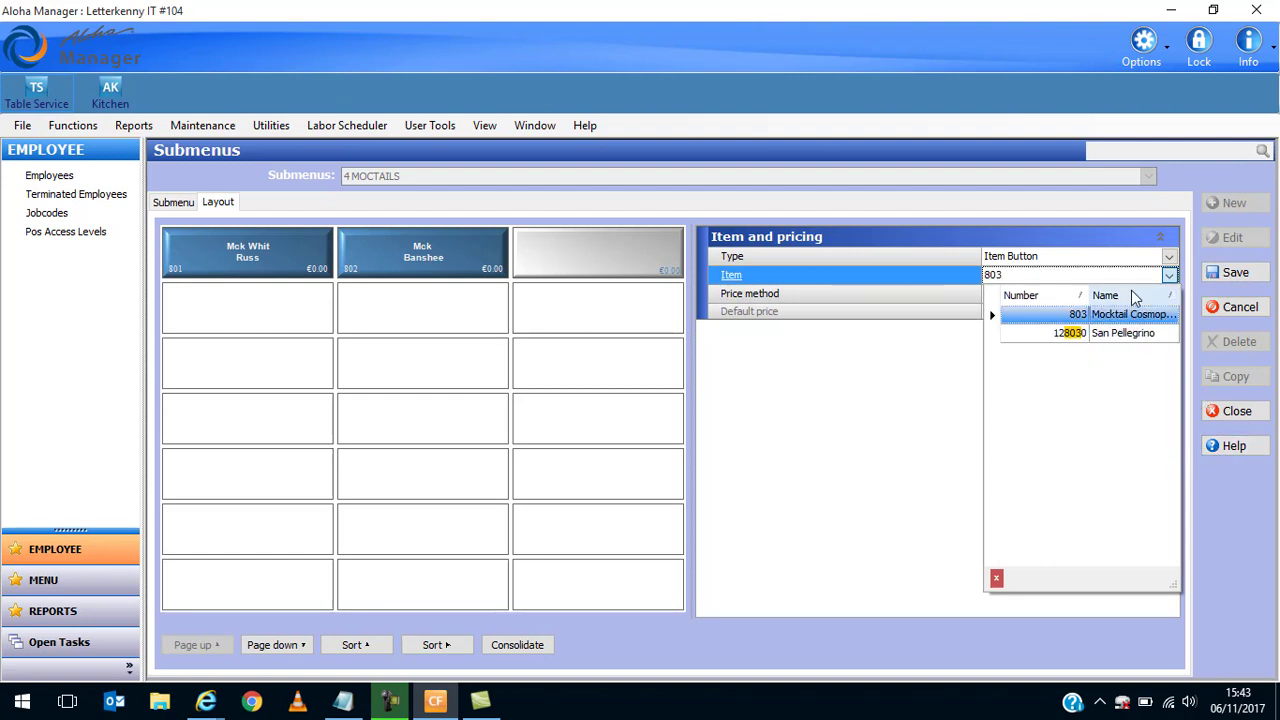
{"action": "left_click", "coordinate": [1078, 314]}
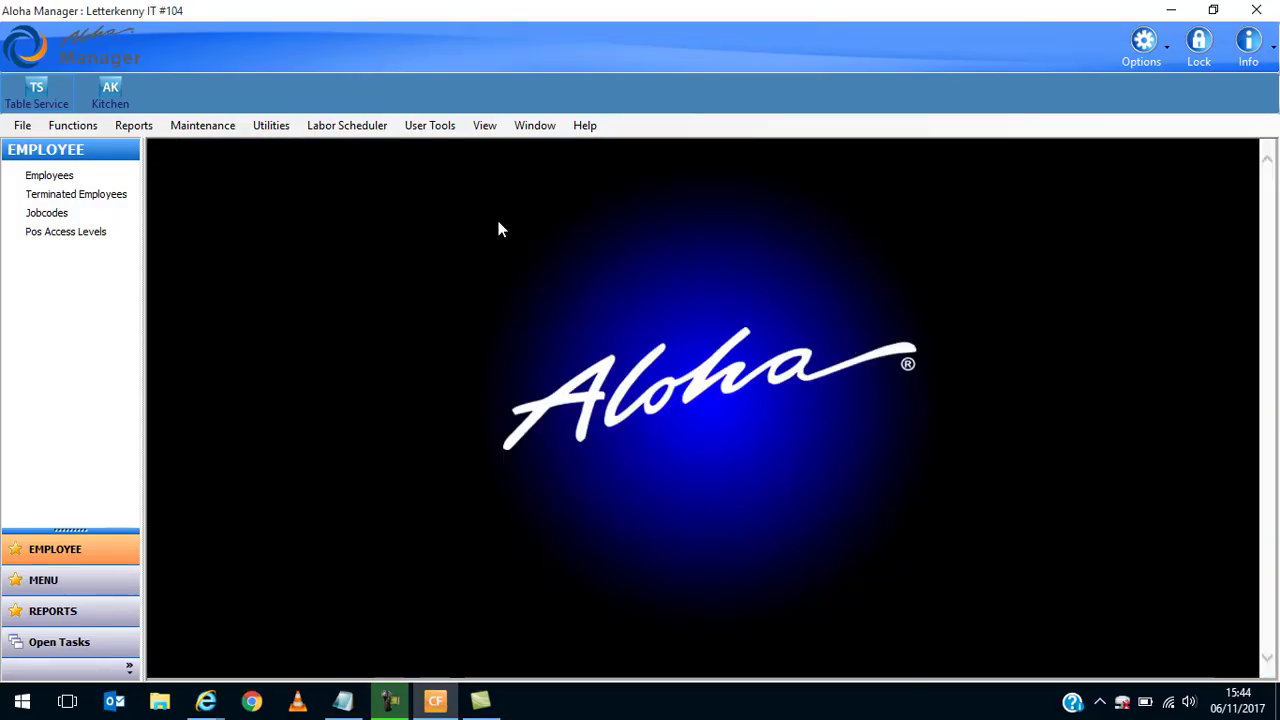
Show the Rest LYIT Class menu's button layout in the Menus setup screen.
{"action": "left_click", "coordinate": [202, 125]}
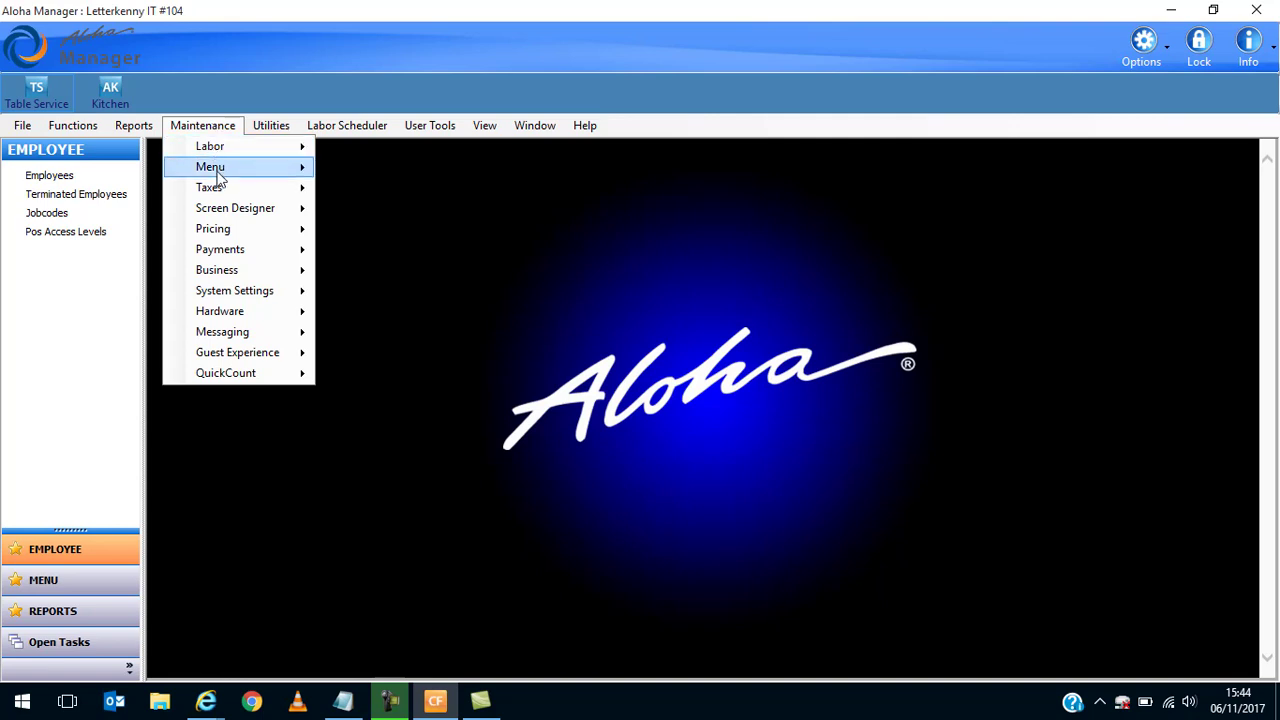
{"action": "mouse_move", "coordinate": [210, 166]}
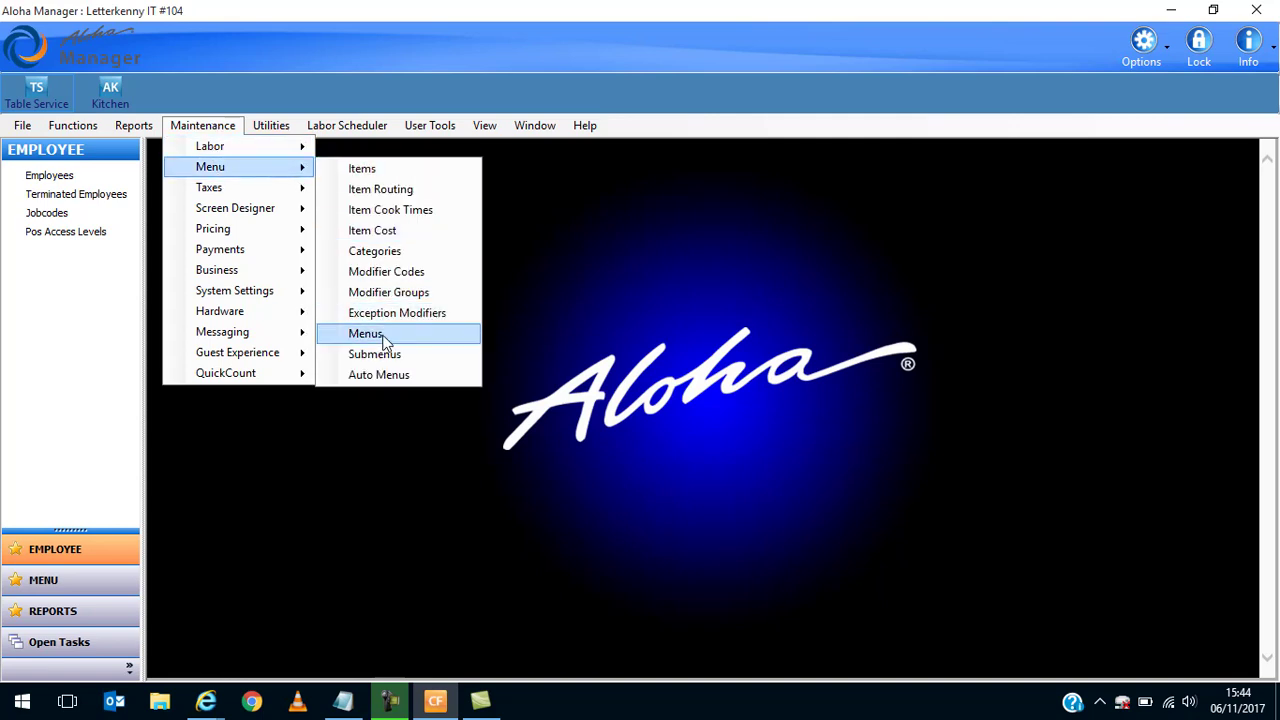
{"action": "left_click", "coordinate": [365, 333]}
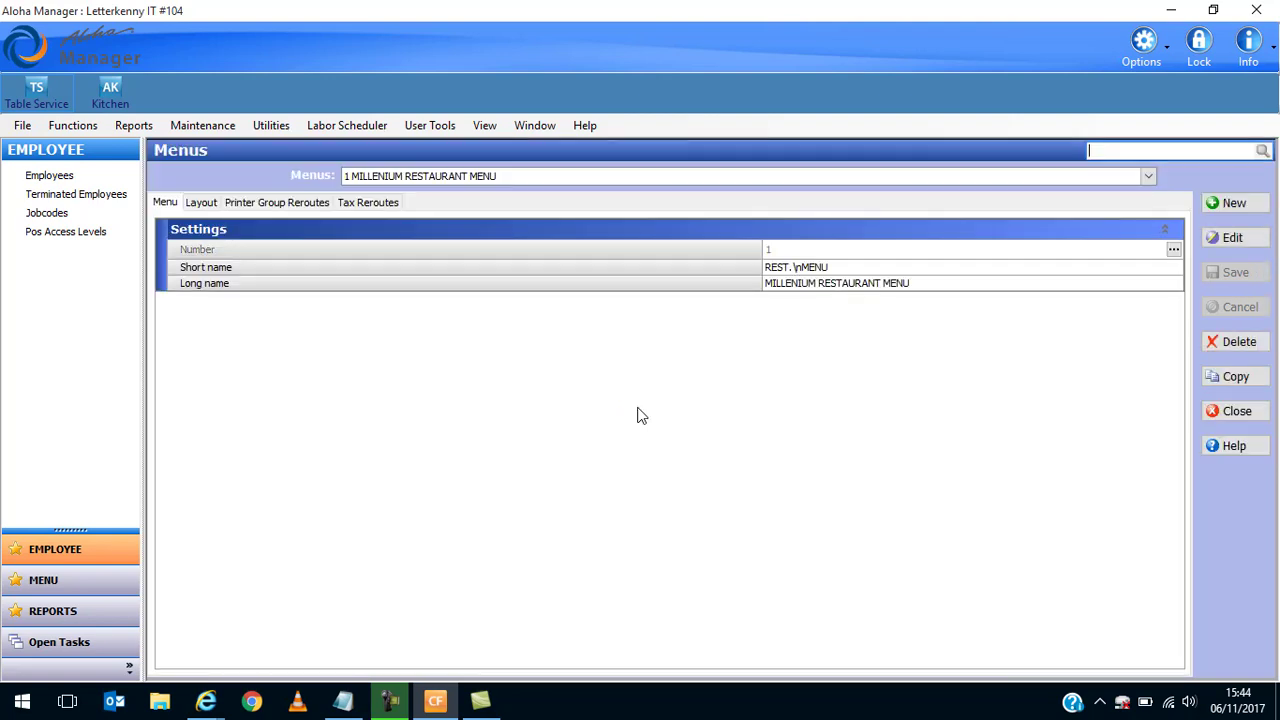
{"action": "left_click", "coordinate": [1147, 176]}
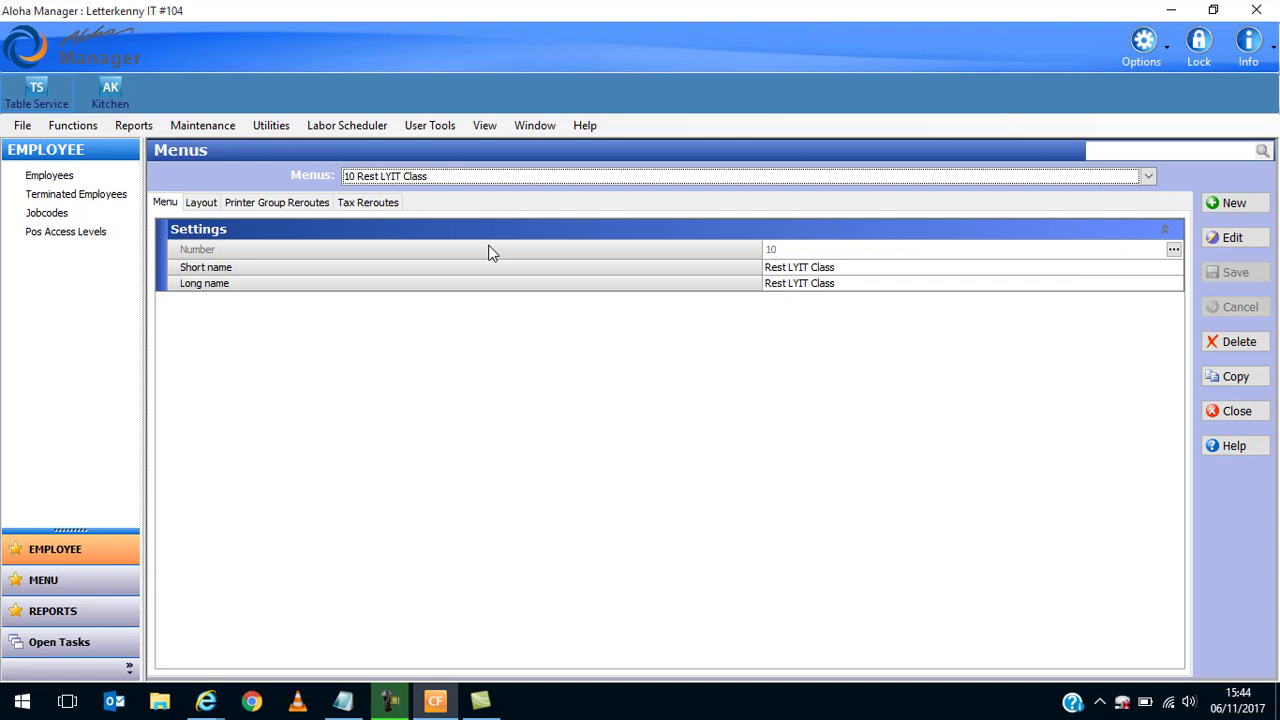
{"action": "left_click", "coordinate": [200, 202]}
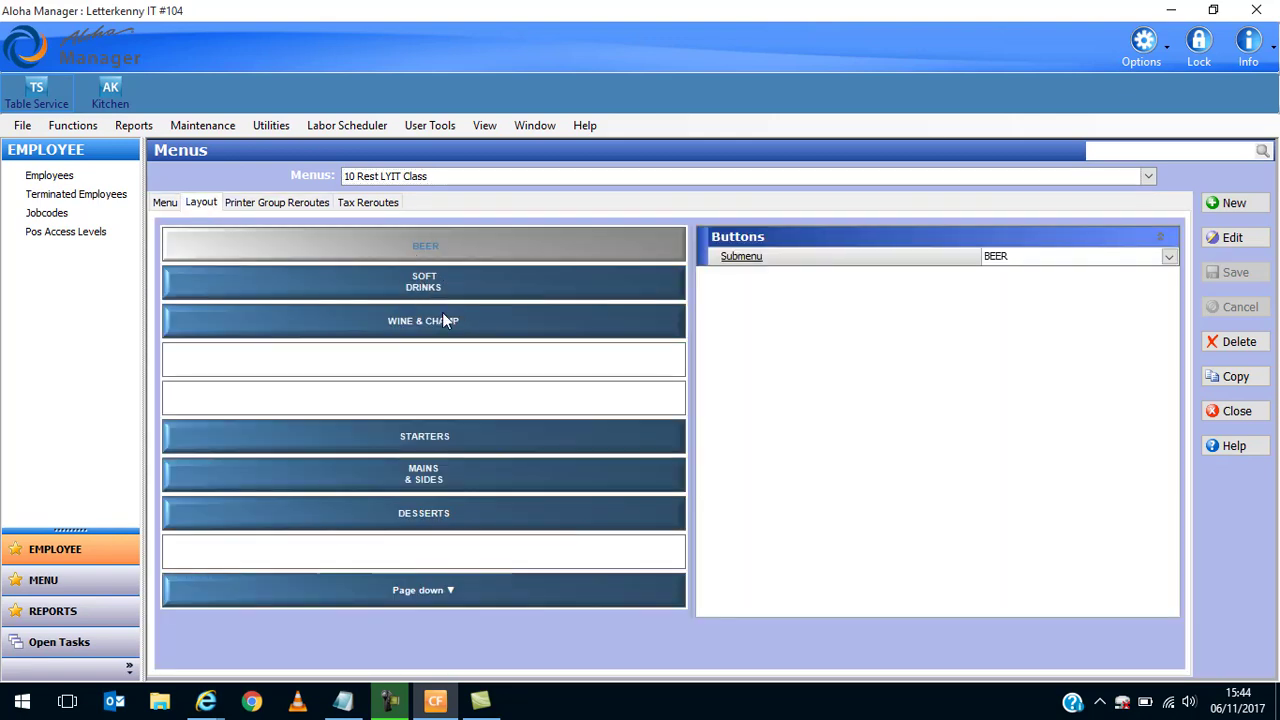
{"action": "mouse_move", "coordinate": [420, 325]}
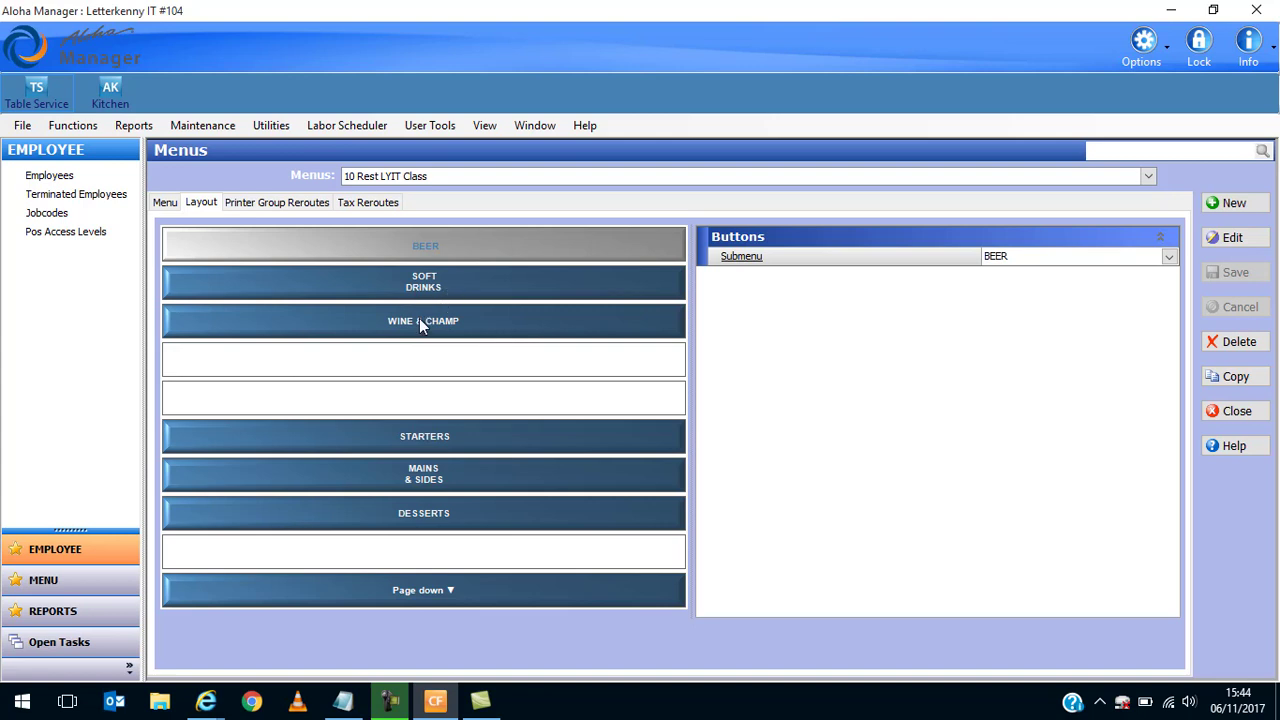
{"action": "mouse_move", "coordinate": [428, 535]}
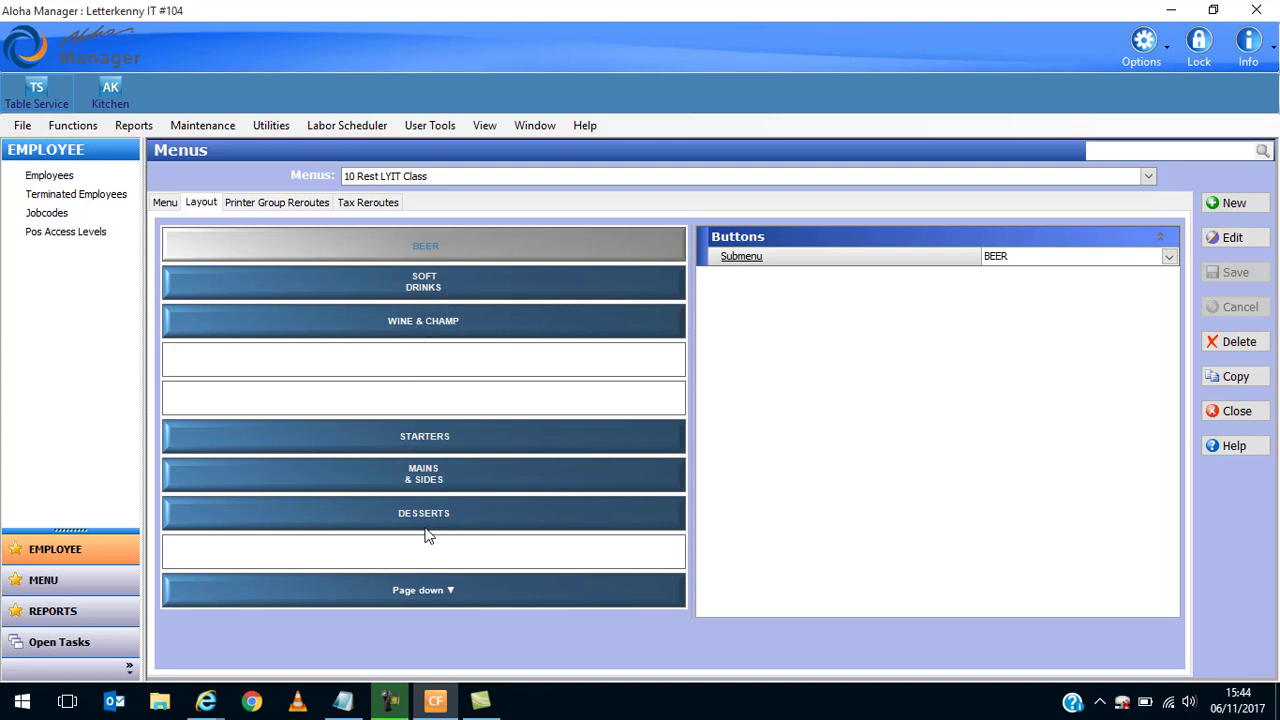
{"action": "mouse_move", "coordinate": [428, 570]}
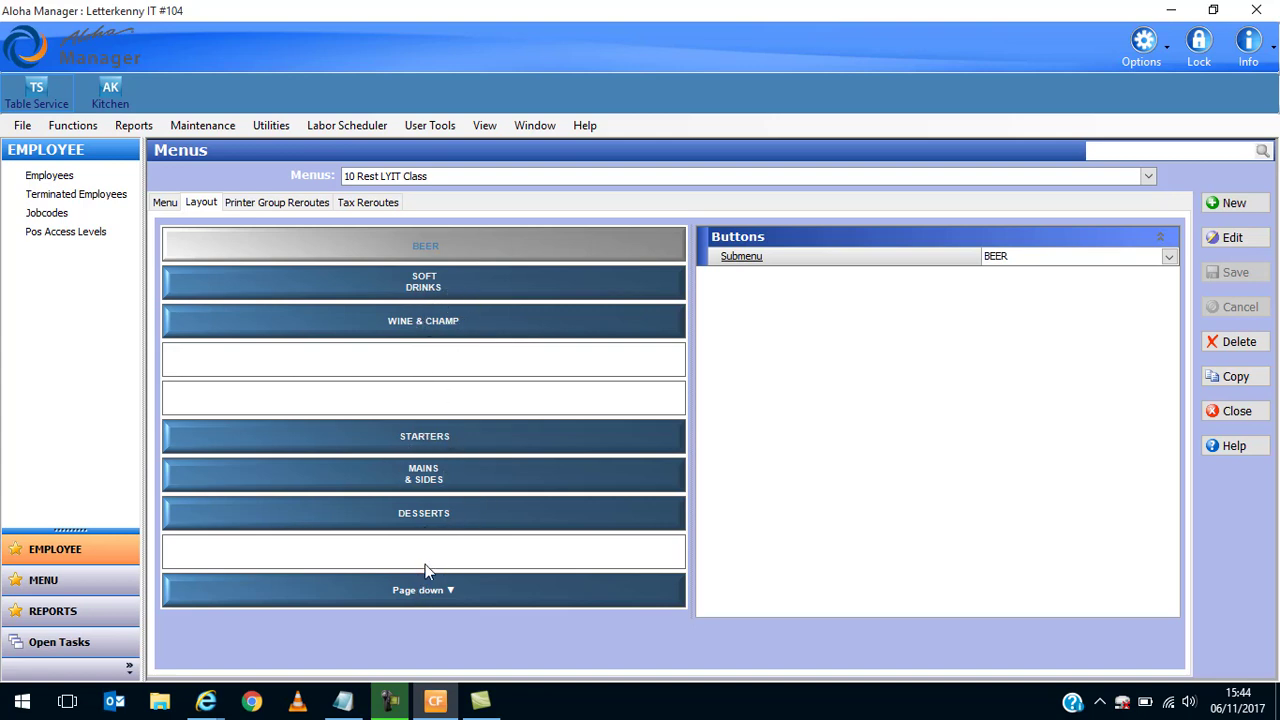
{"action": "mouse_move", "coordinate": [327, 382]}
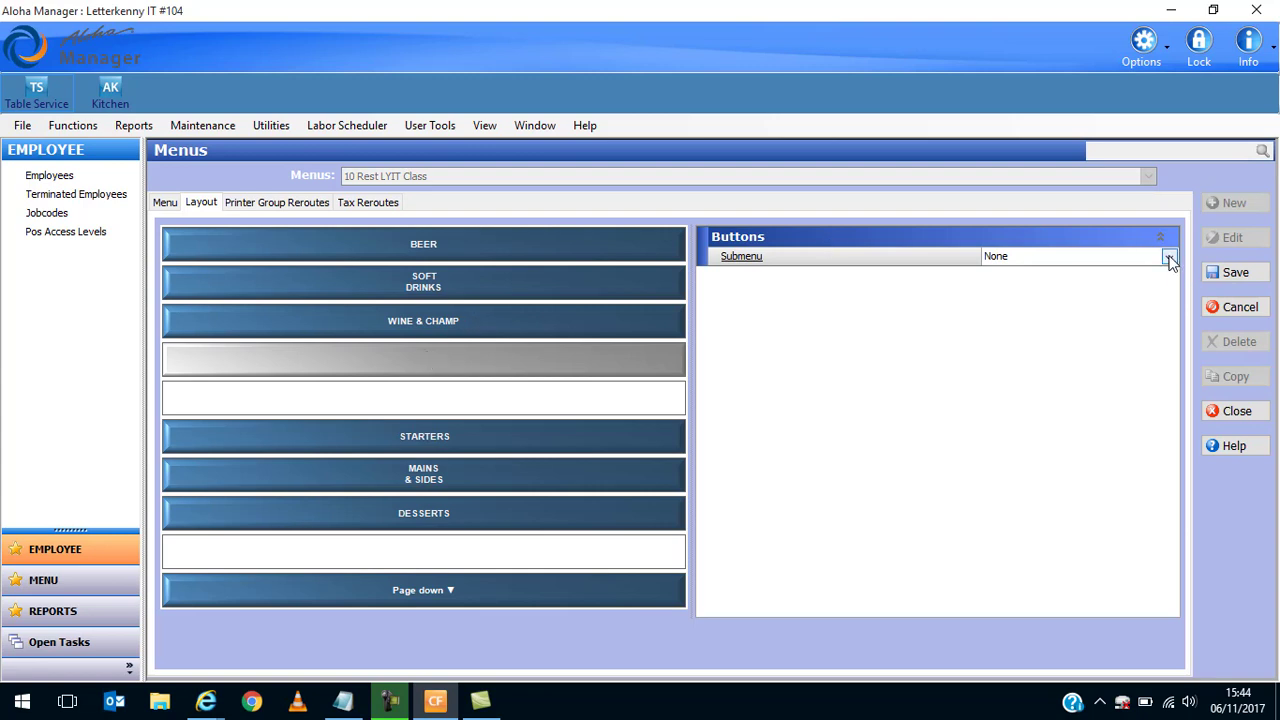
Set the new button's submenu to 4 MOCTAILS and save the Rest LYIT Class menu.
{"action": "left_click", "coordinate": [1169, 256]}
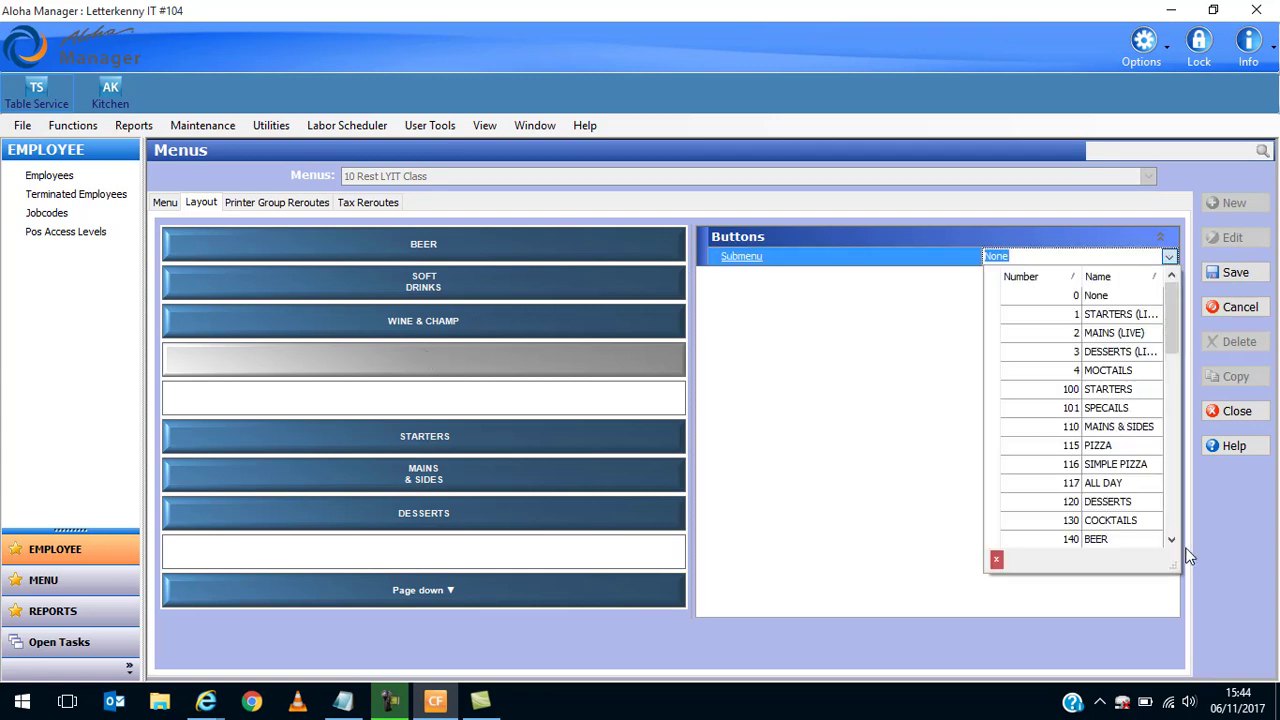
{"action": "left_click", "coordinate": [1108, 370]}
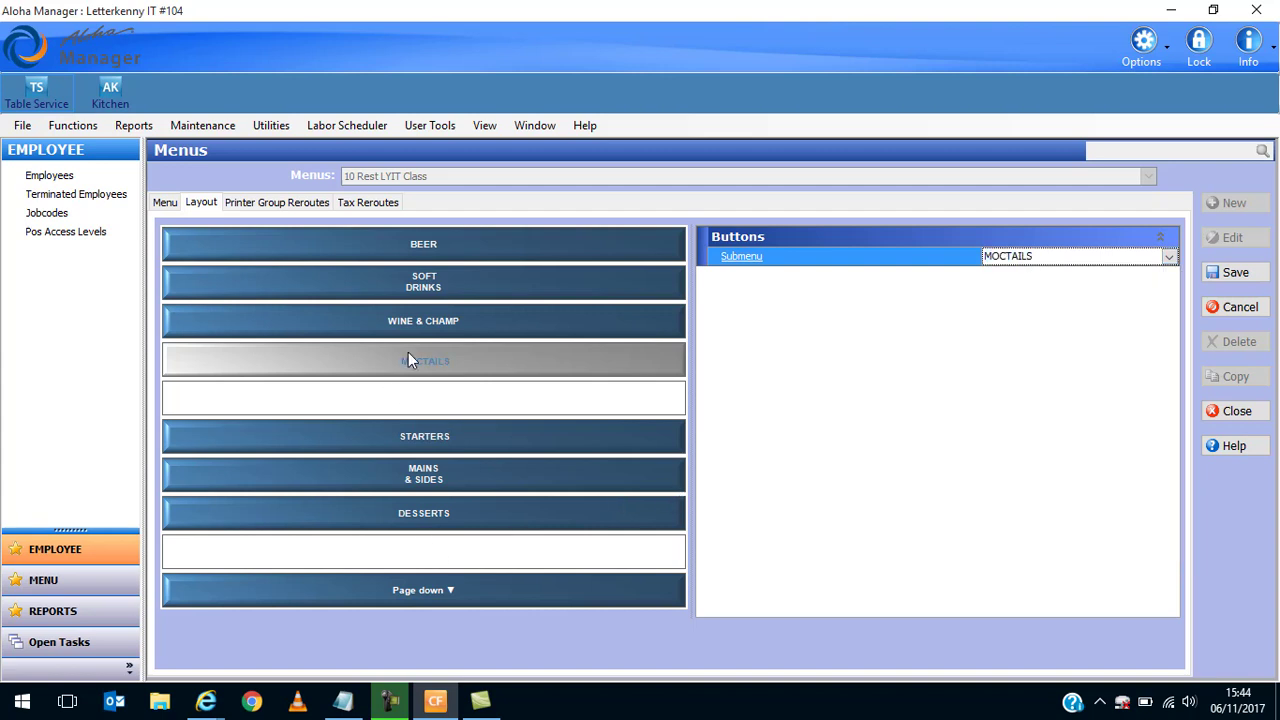
{"action": "mouse_move", "coordinate": [285, 368]}
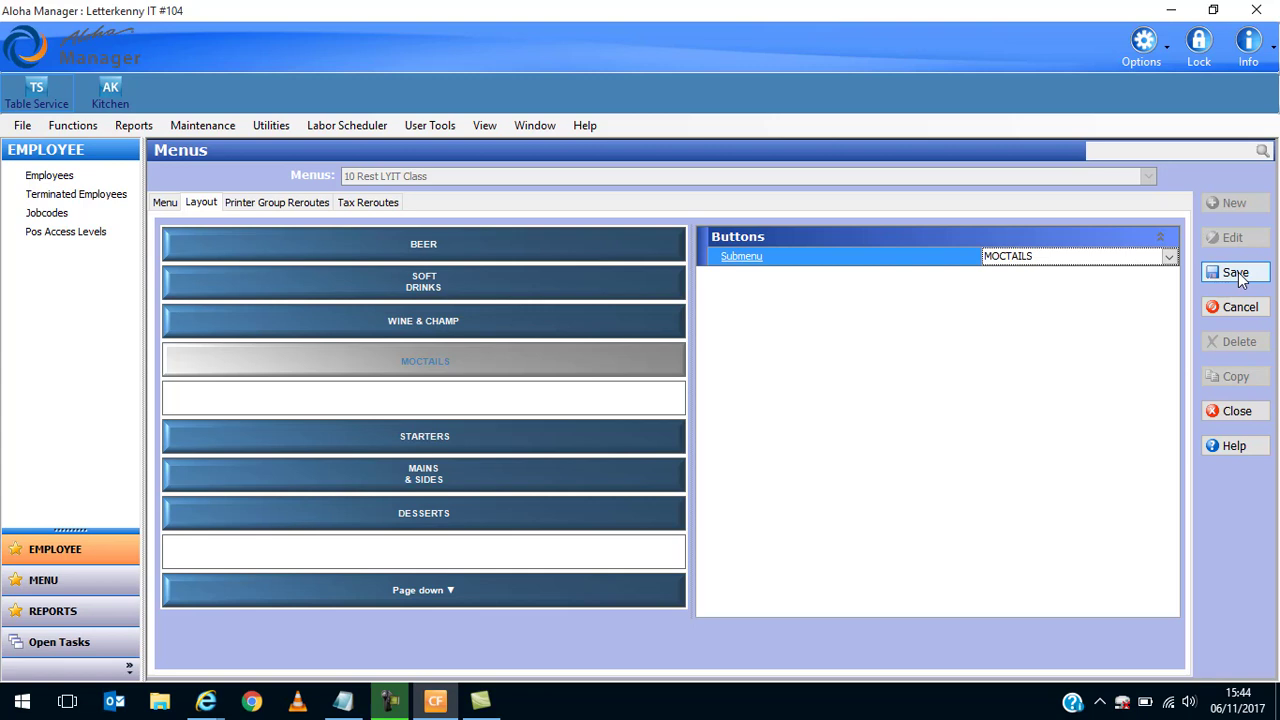
{"action": "left_click", "coordinate": [1235, 272]}
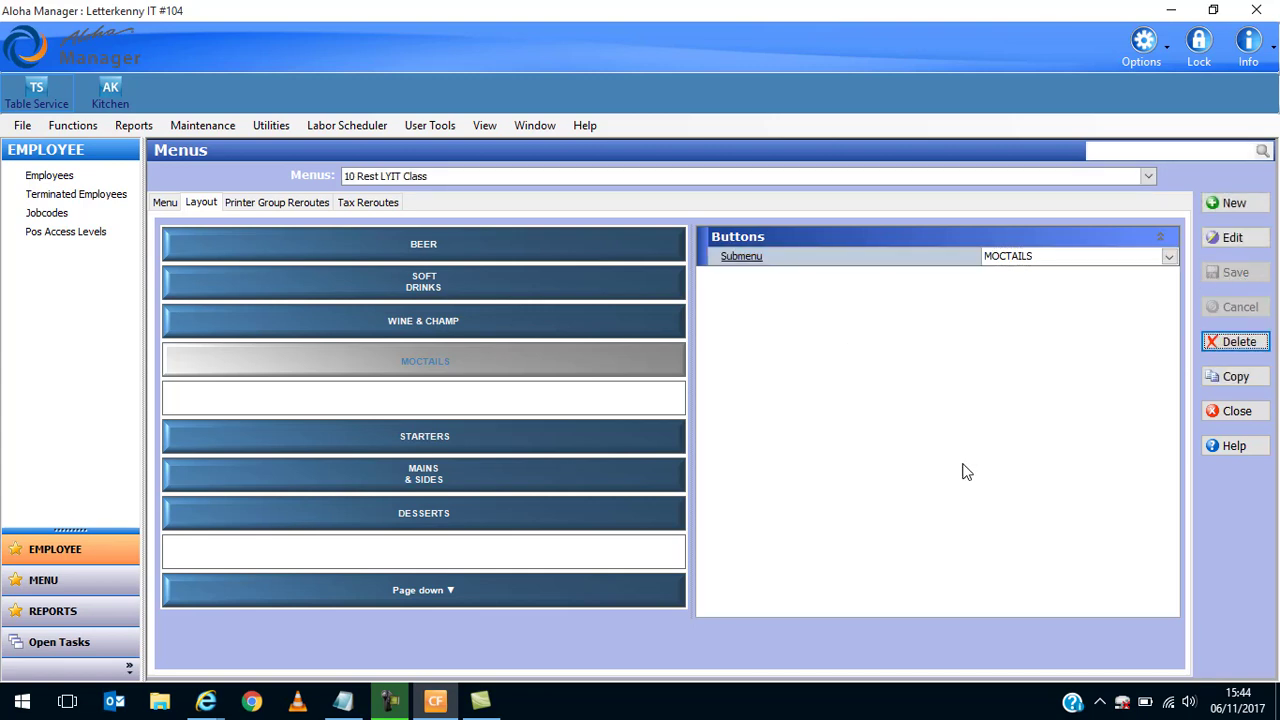
{"action": "mouse_move", "coordinate": [890, 525]}
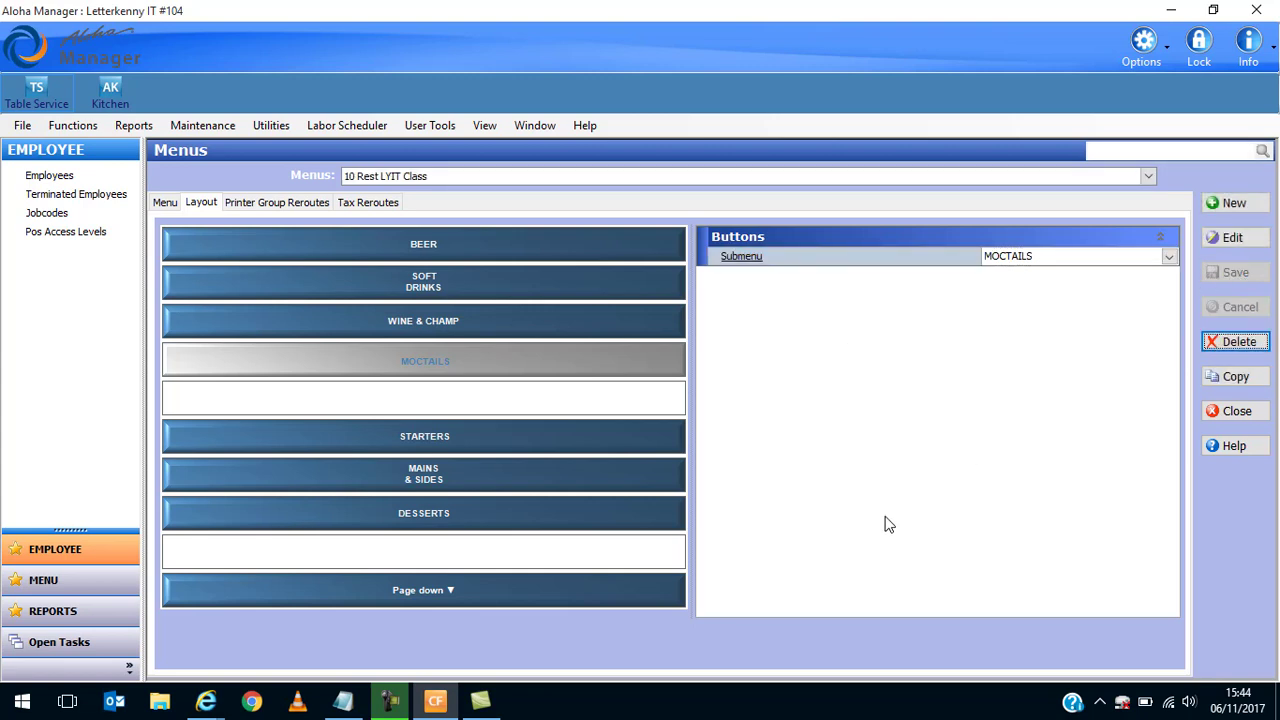
{"action": "mouse_move", "coordinate": [960, 521]}
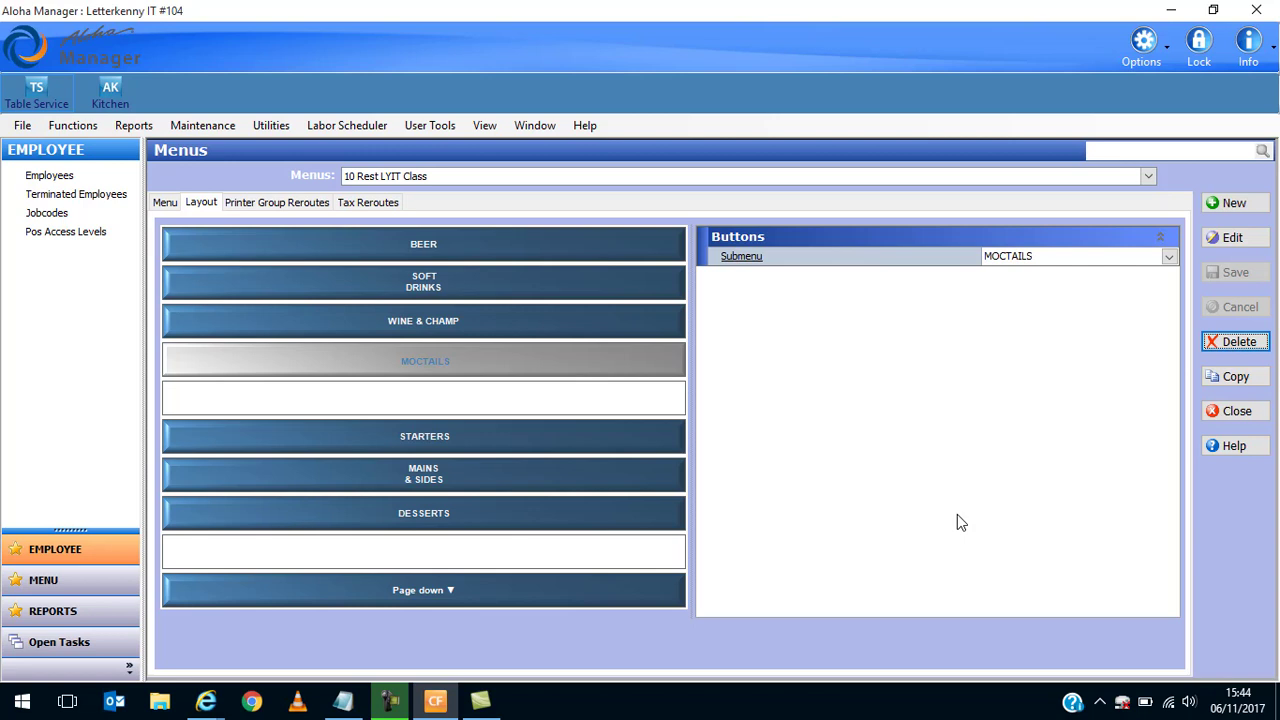
{"action": "mouse_move", "coordinate": [987, 421]}
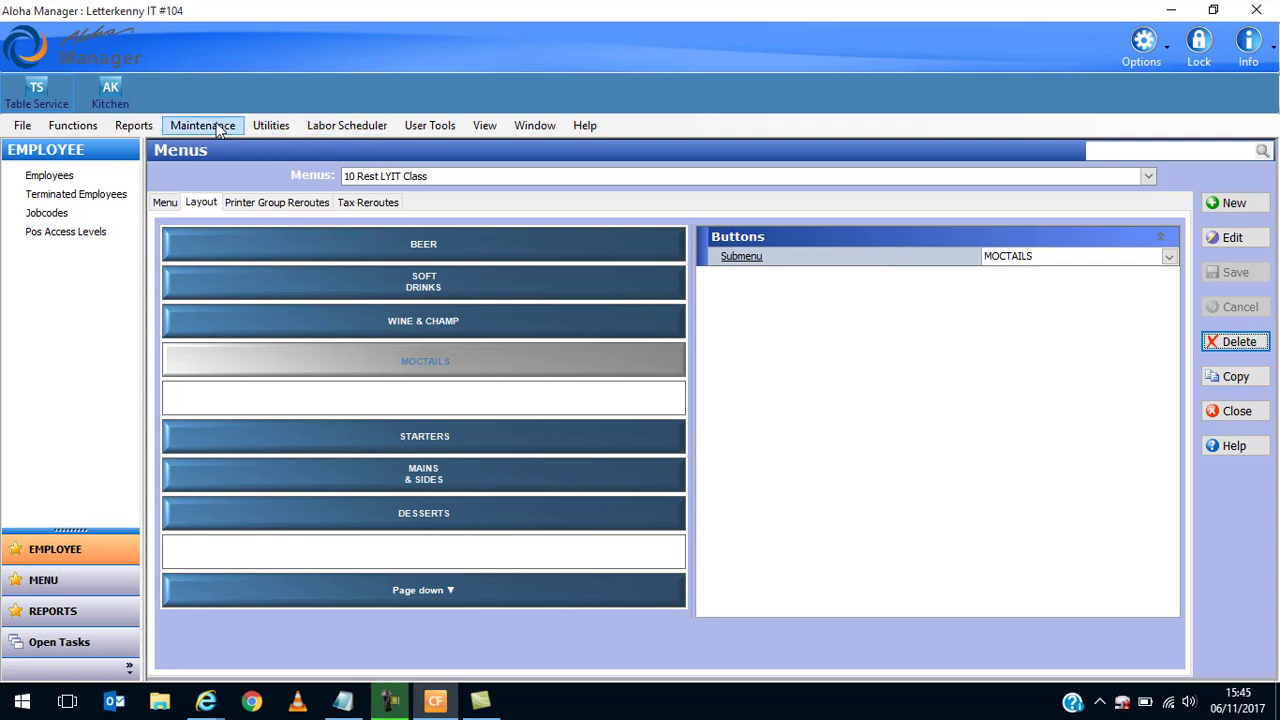
Run Refresh POS and All Installed Products, agreeing to stop the front of house and acknowledging completion.
{"action": "left_click", "coordinate": [271, 125]}
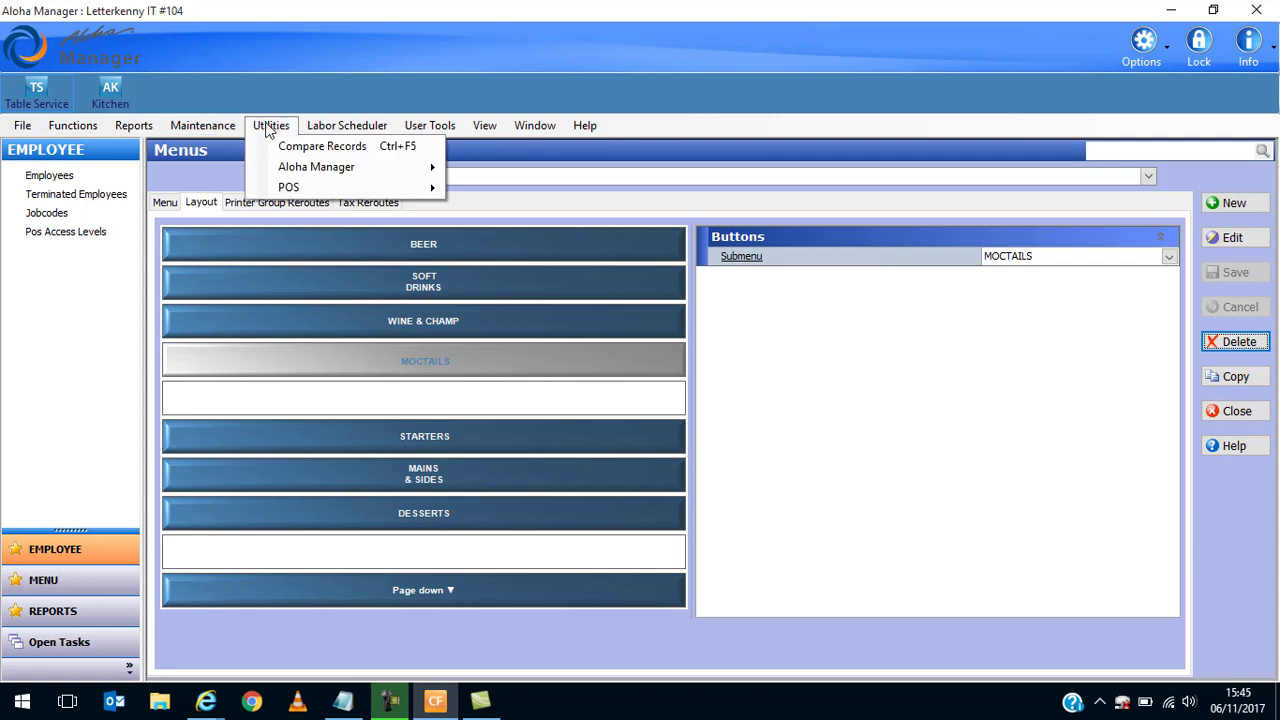
{"action": "left_click", "coordinate": [271, 125]}
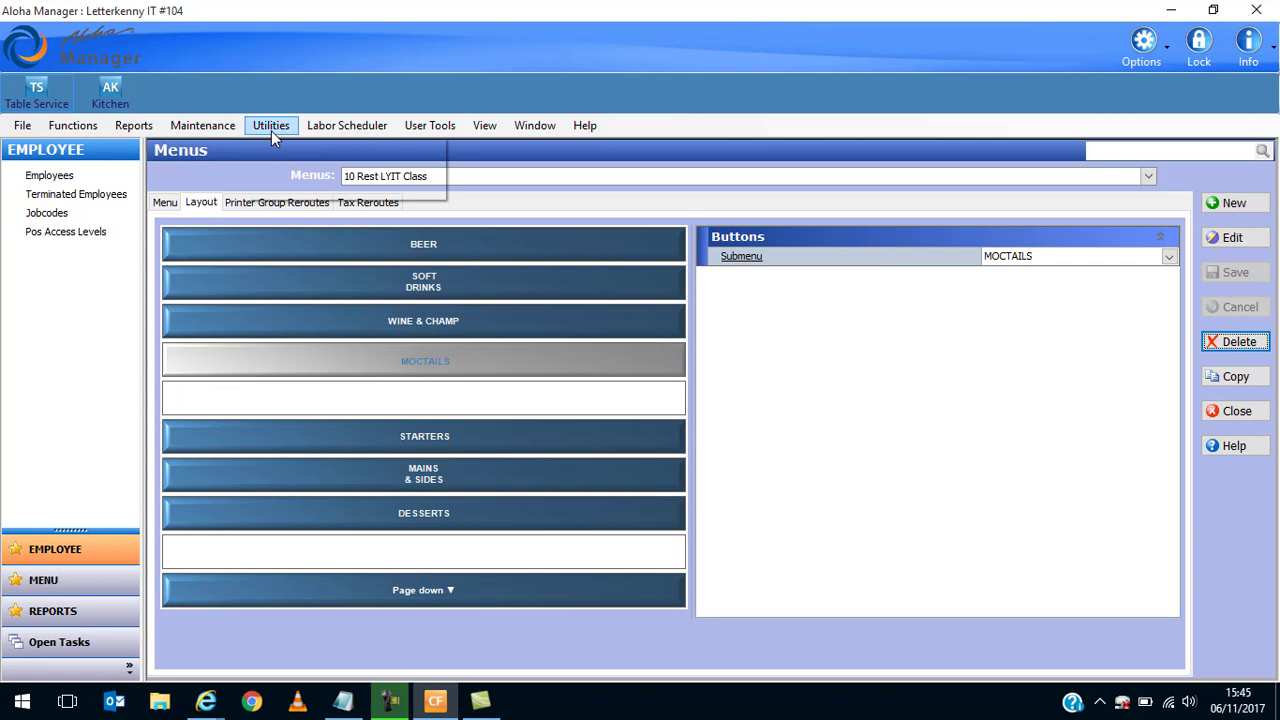
{"action": "left_click", "coordinate": [271, 125]}
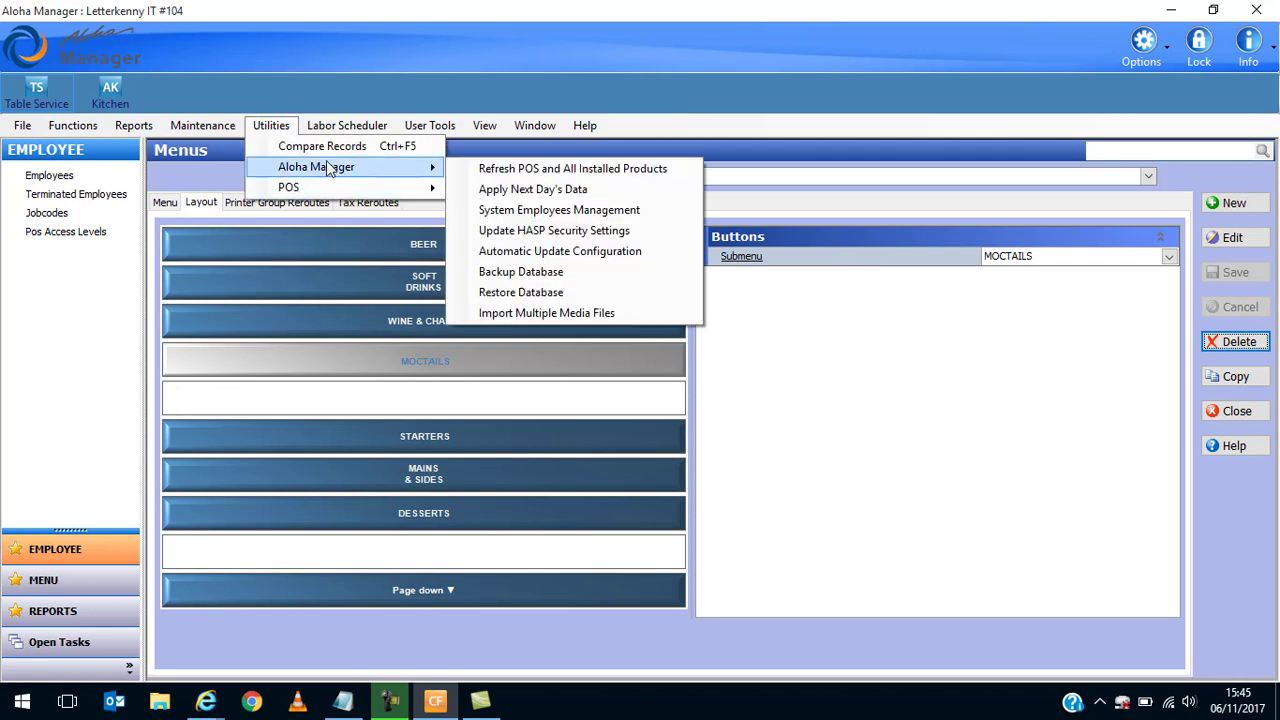
{"action": "mouse_move", "coordinate": [533, 189]}
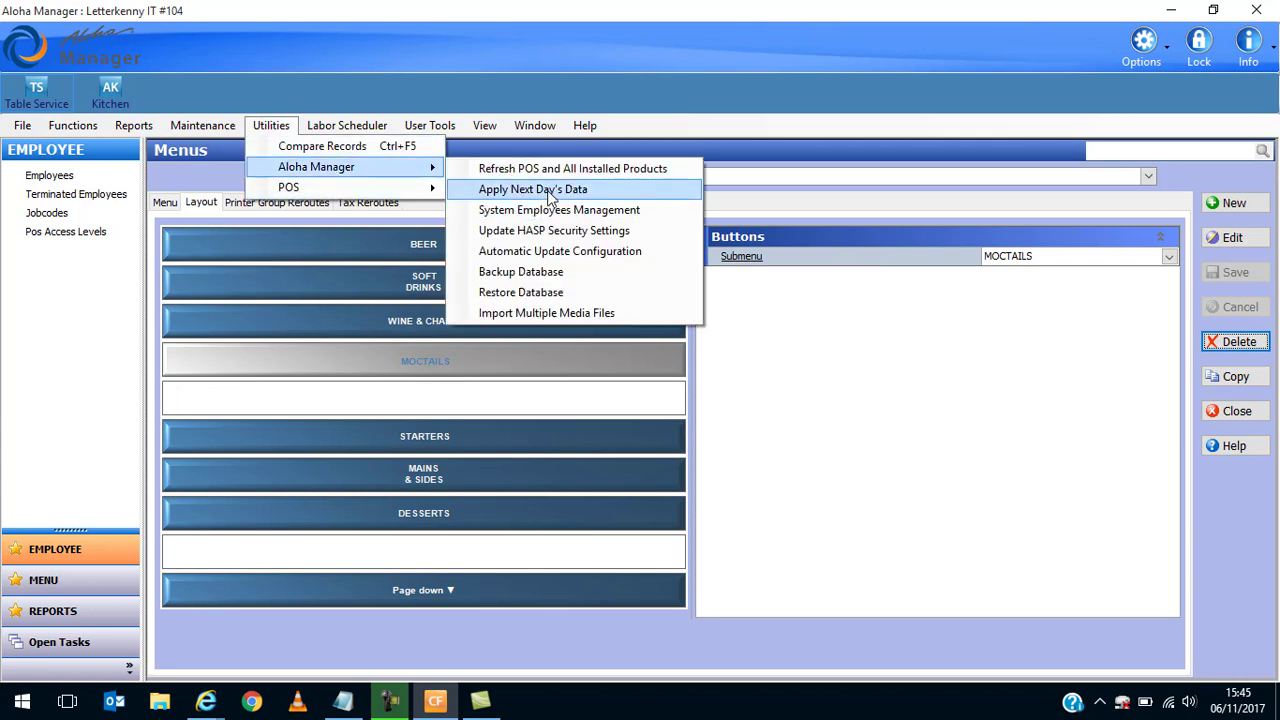
{"action": "left_click", "coordinate": [572, 168]}
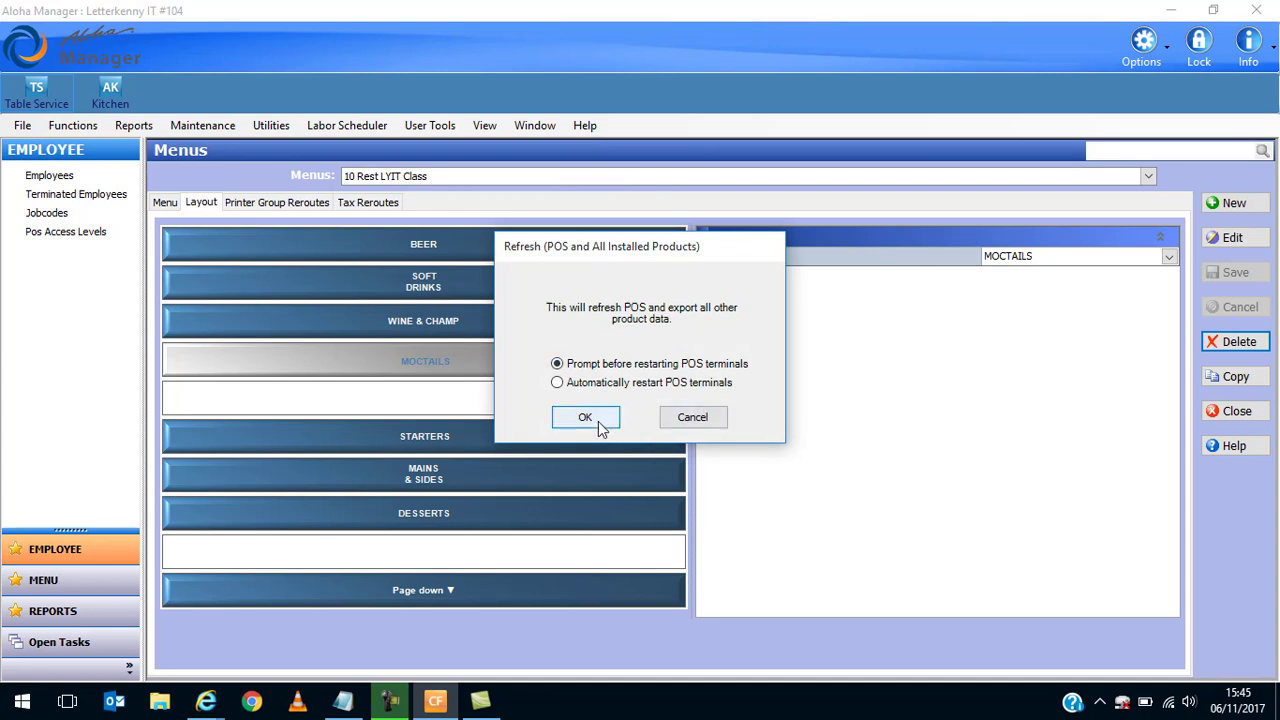
{"action": "left_click", "coordinate": [585, 417]}
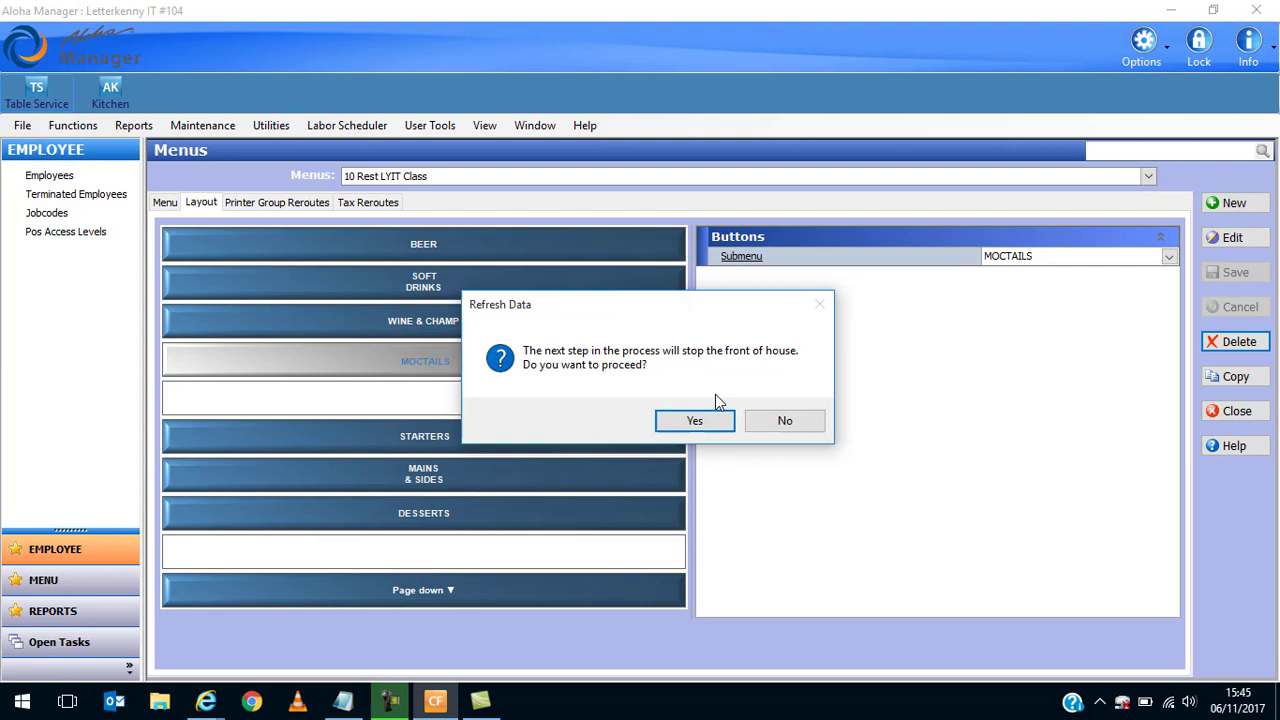
{"action": "mouse_move", "coordinate": [703, 440]}
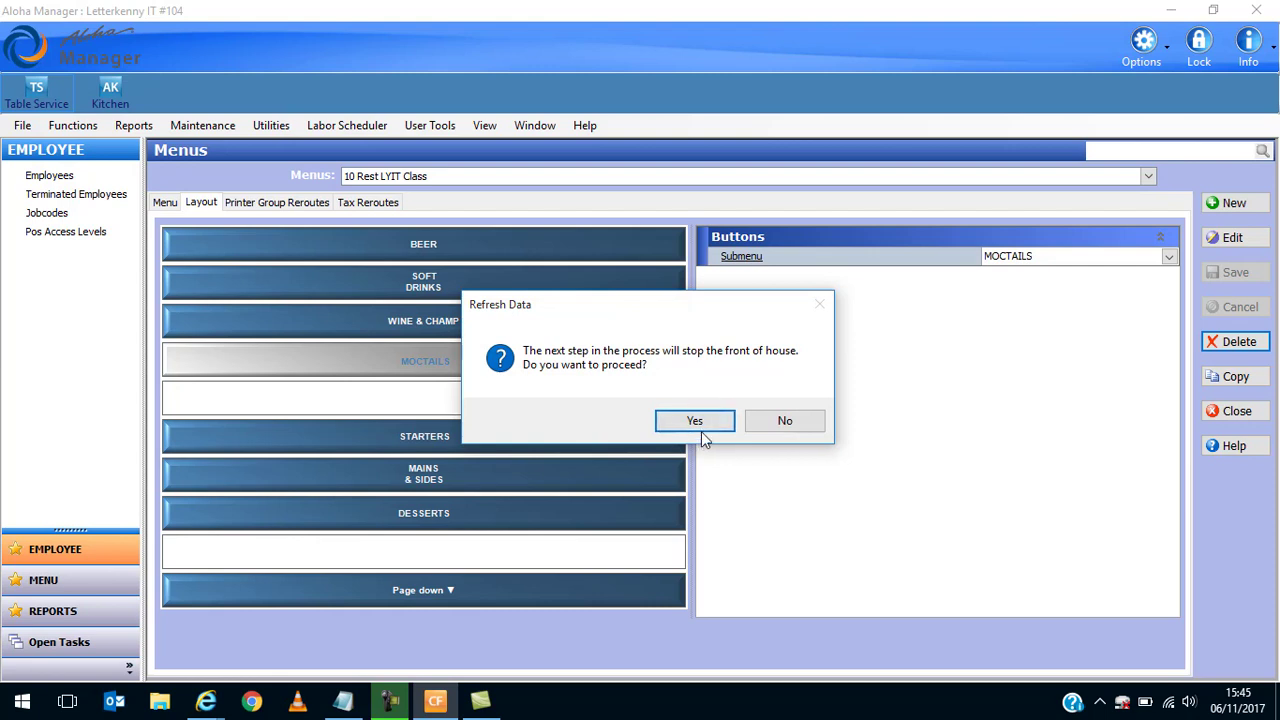
{"action": "left_click", "coordinate": [694, 420]}
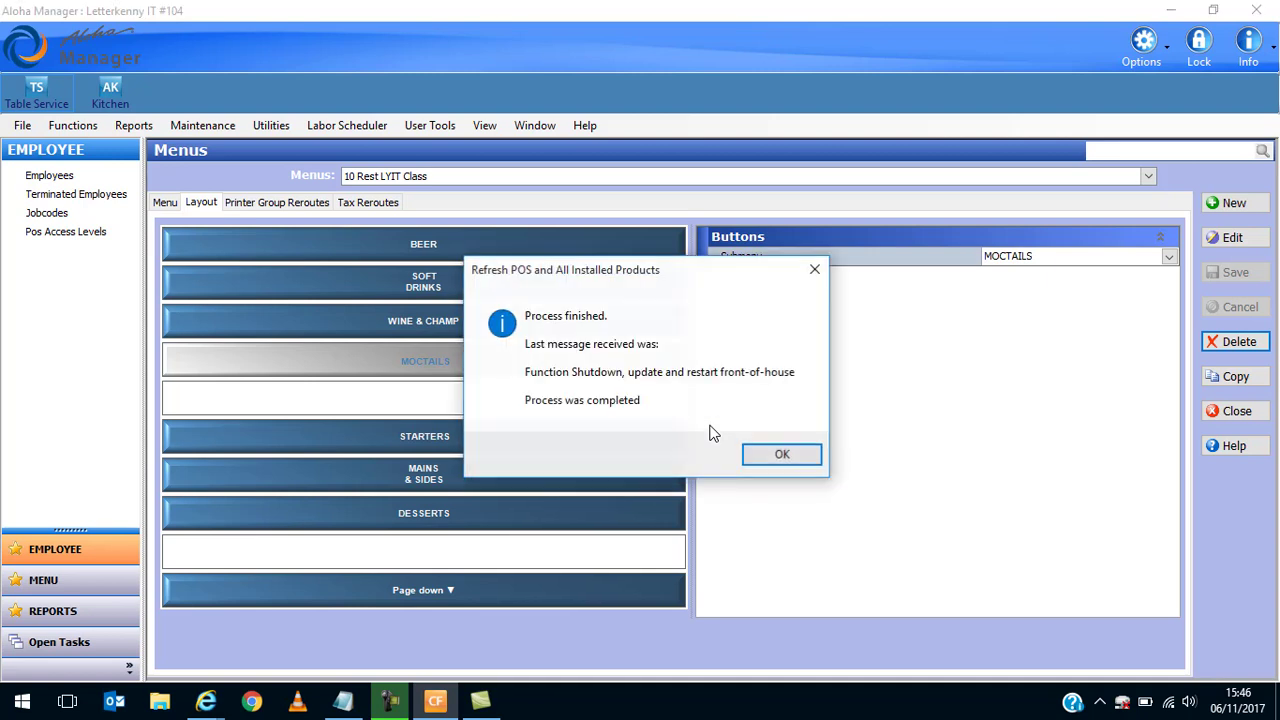
{"action": "left_click", "coordinate": [782, 454]}
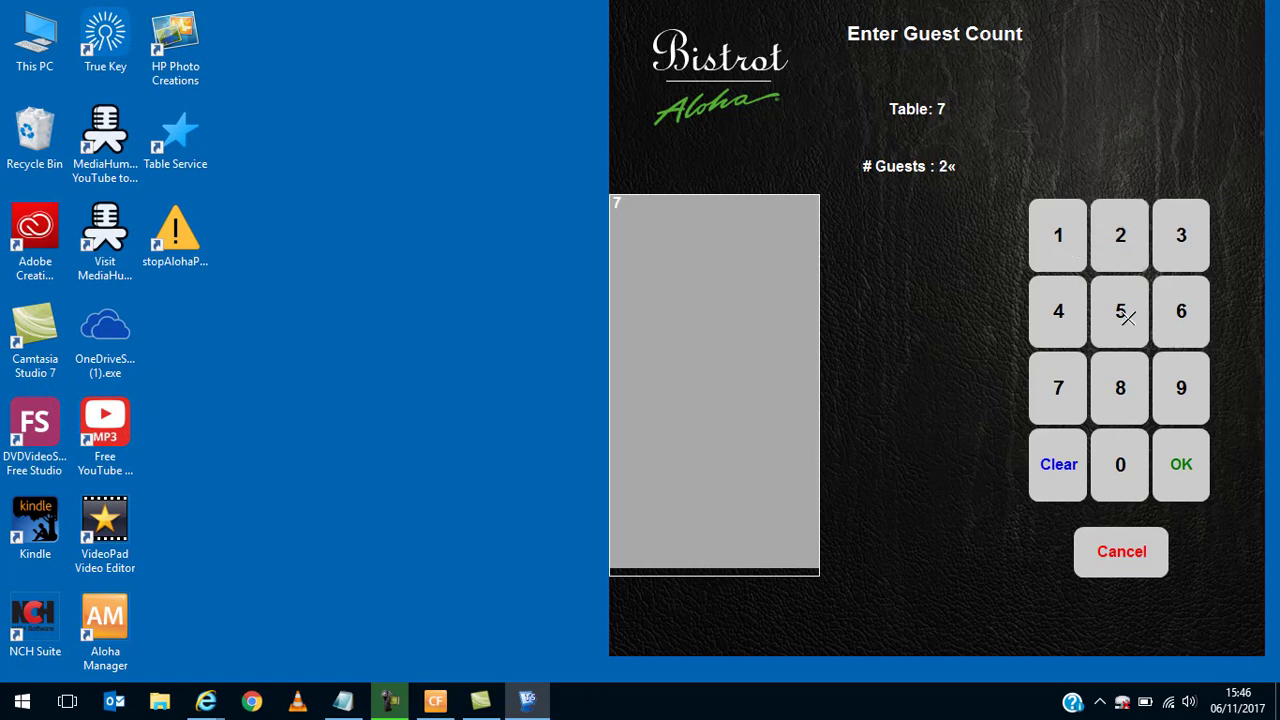
Confirm table 7's guest count, go through WINE & CHAMP to MOCTAILS and see the three mocktail buttons.
{"action": "left_click", "coordinate": [1180, 464]}
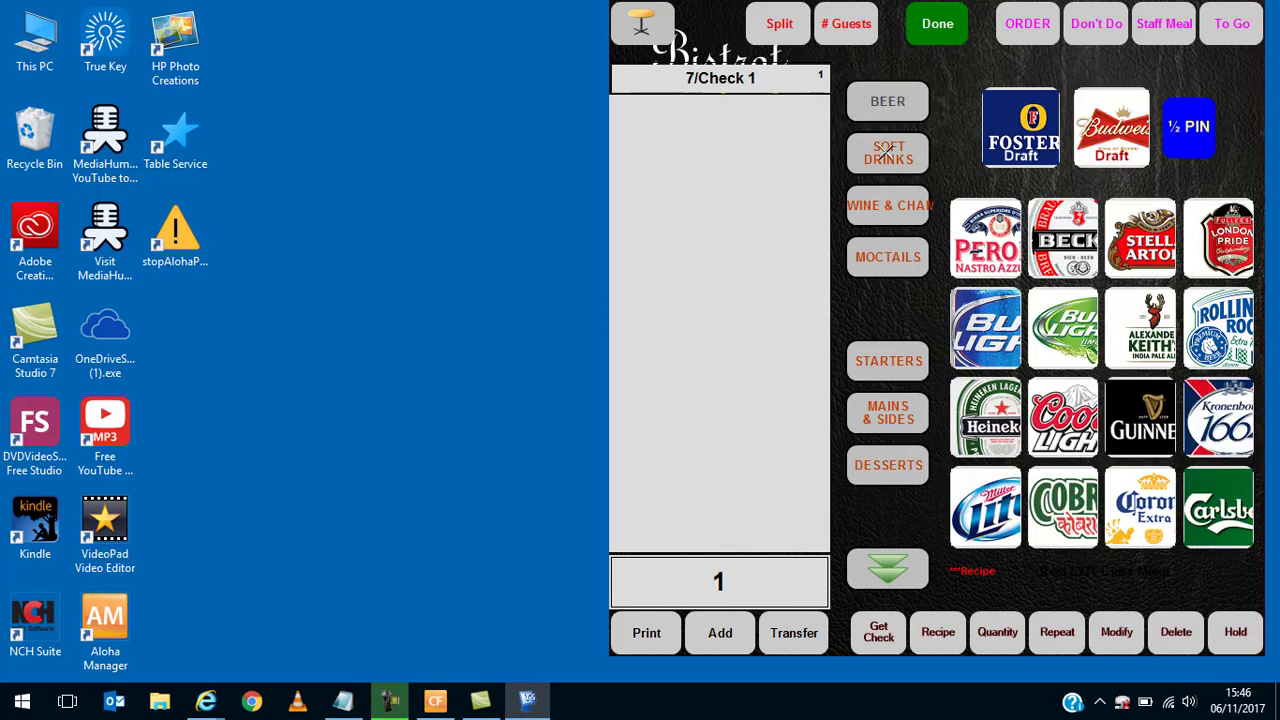
{"action": "left_click", "coordinate": [887, 205]}
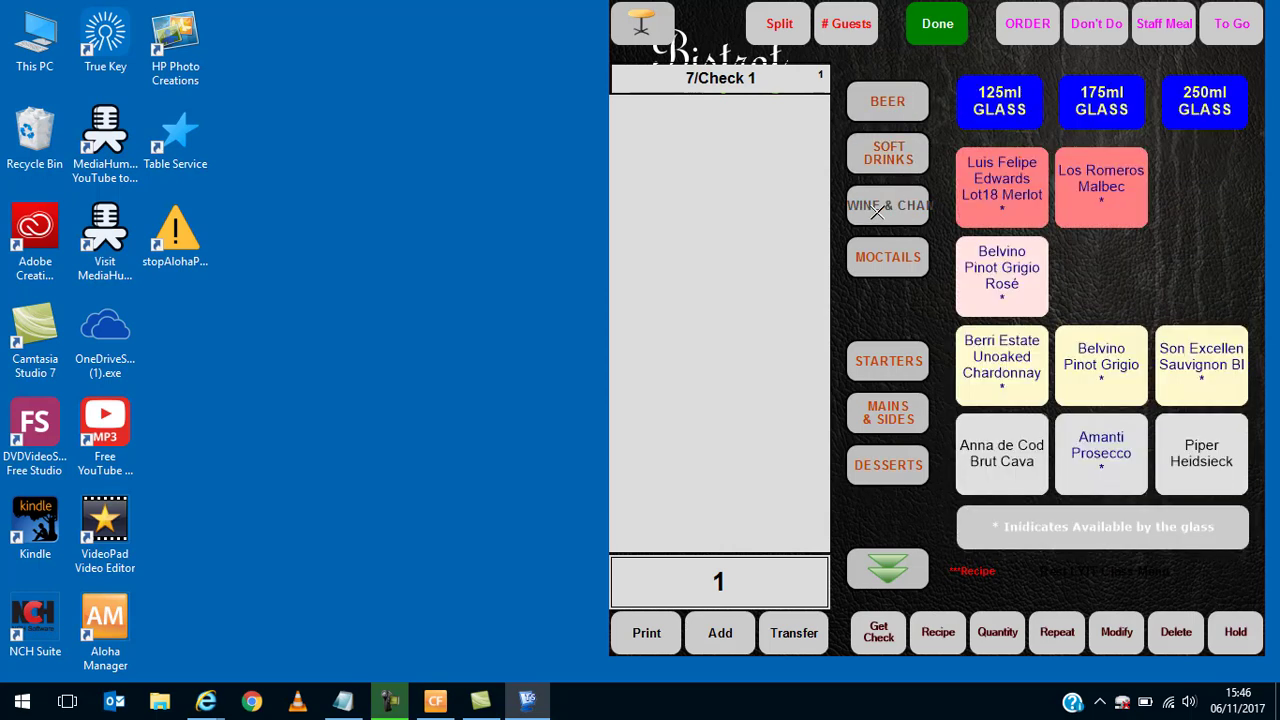
{"action": "left_click", "coordinate": [887, 257]}
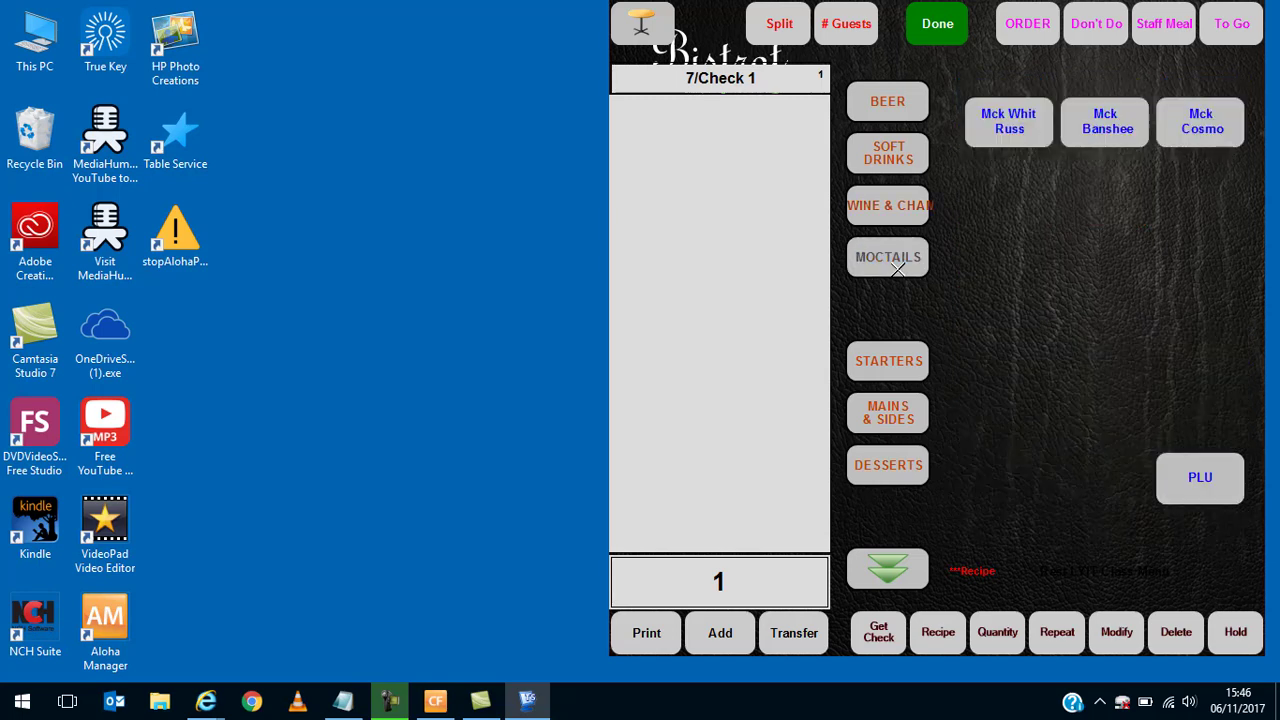
{"action": "mouse_move", "coordinate": [1120, 118]}
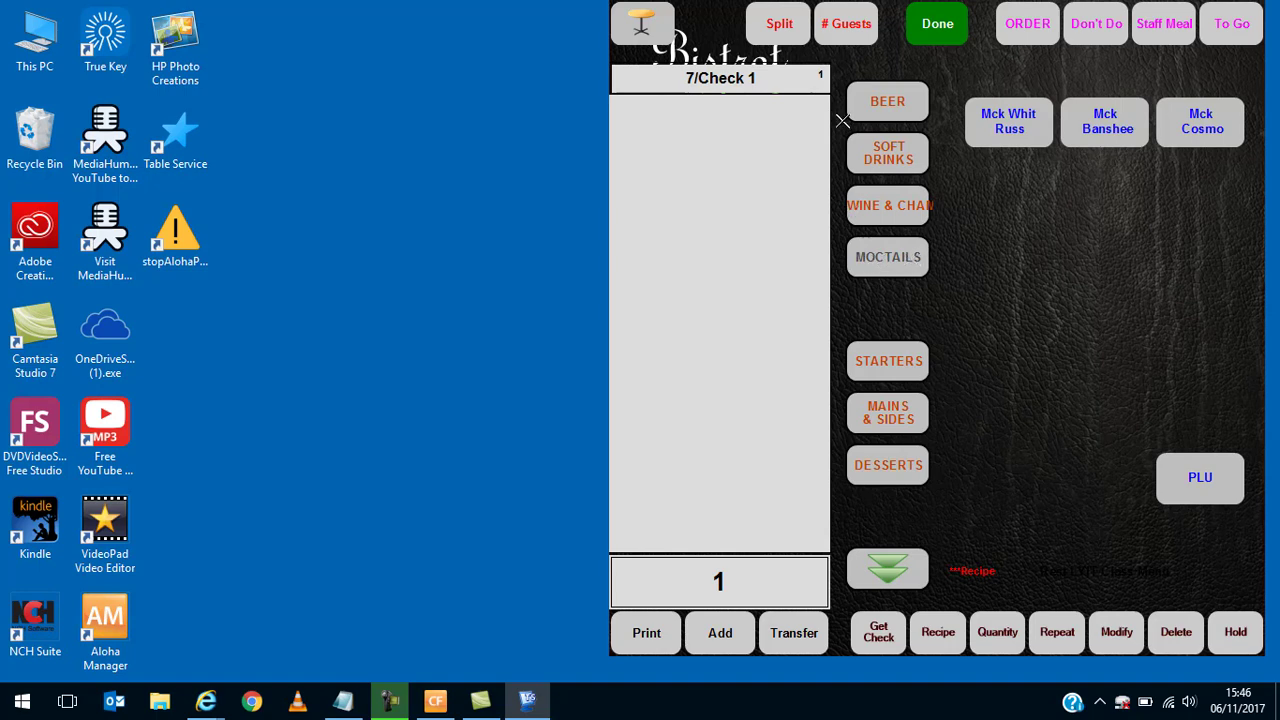
{"action": "mouse_move", "coordinate": [953, 386]}
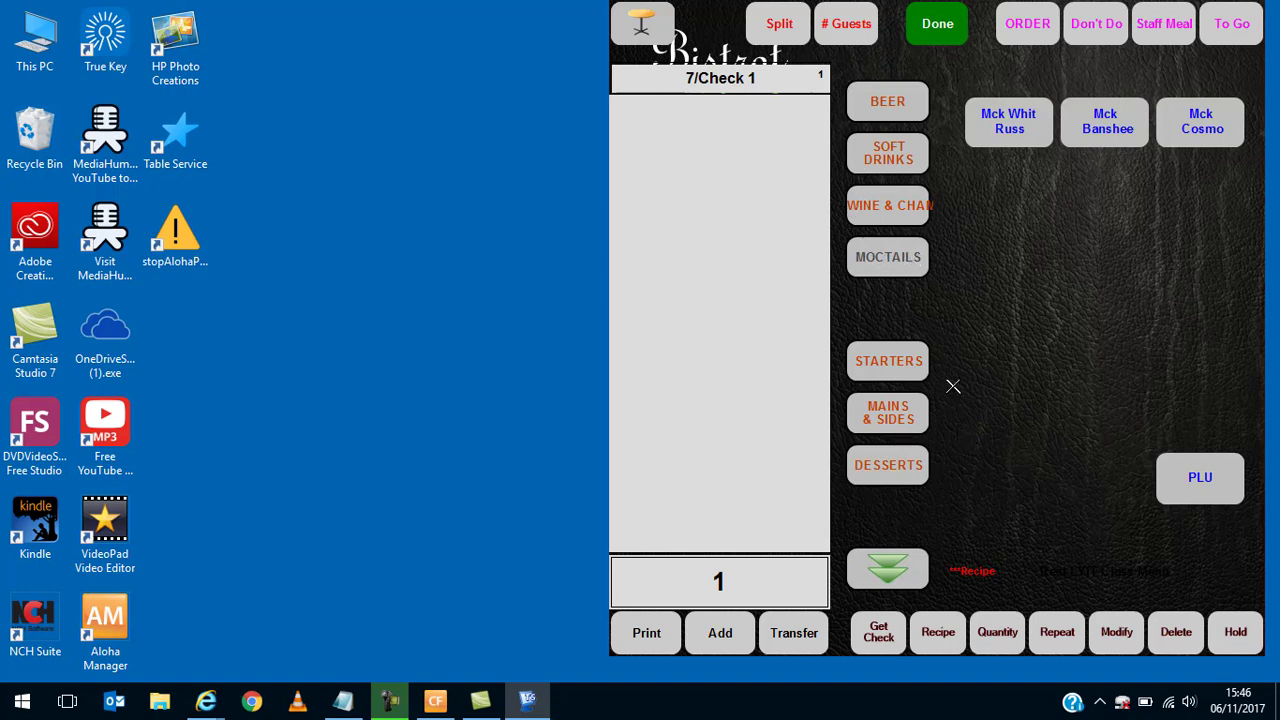
{"action": "mouse_move", "coordinate": [1040, 503]}
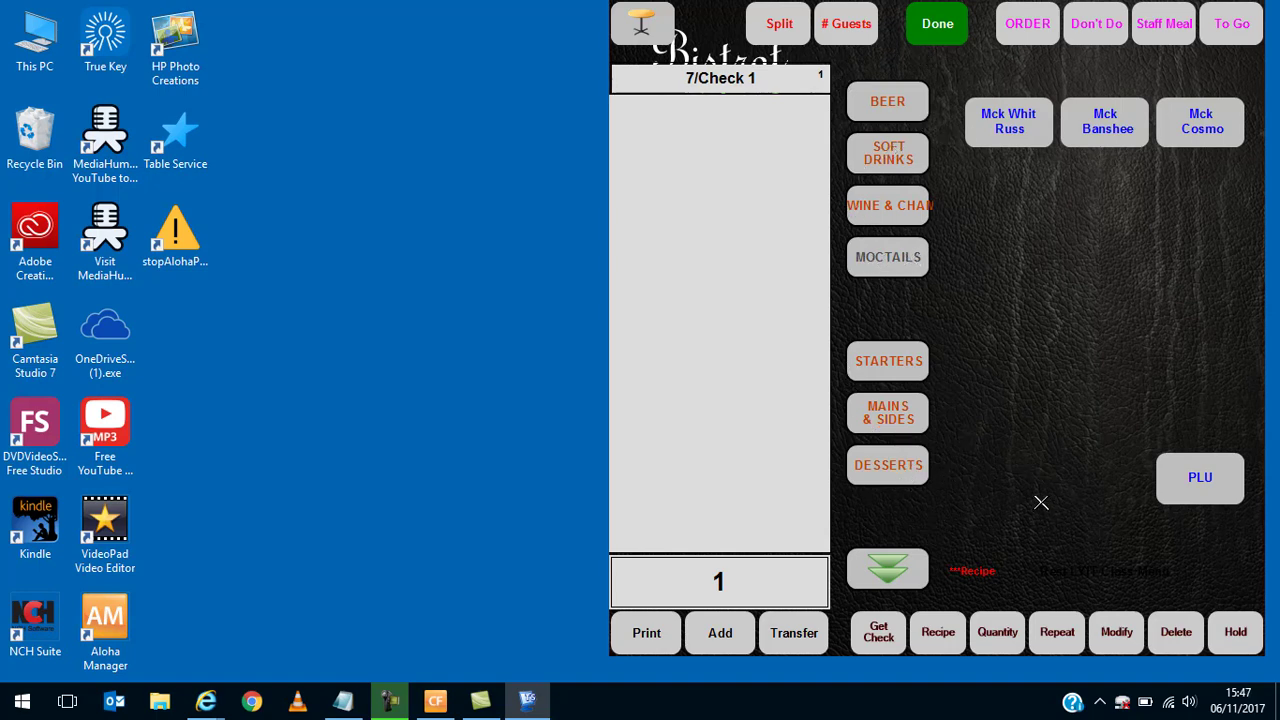